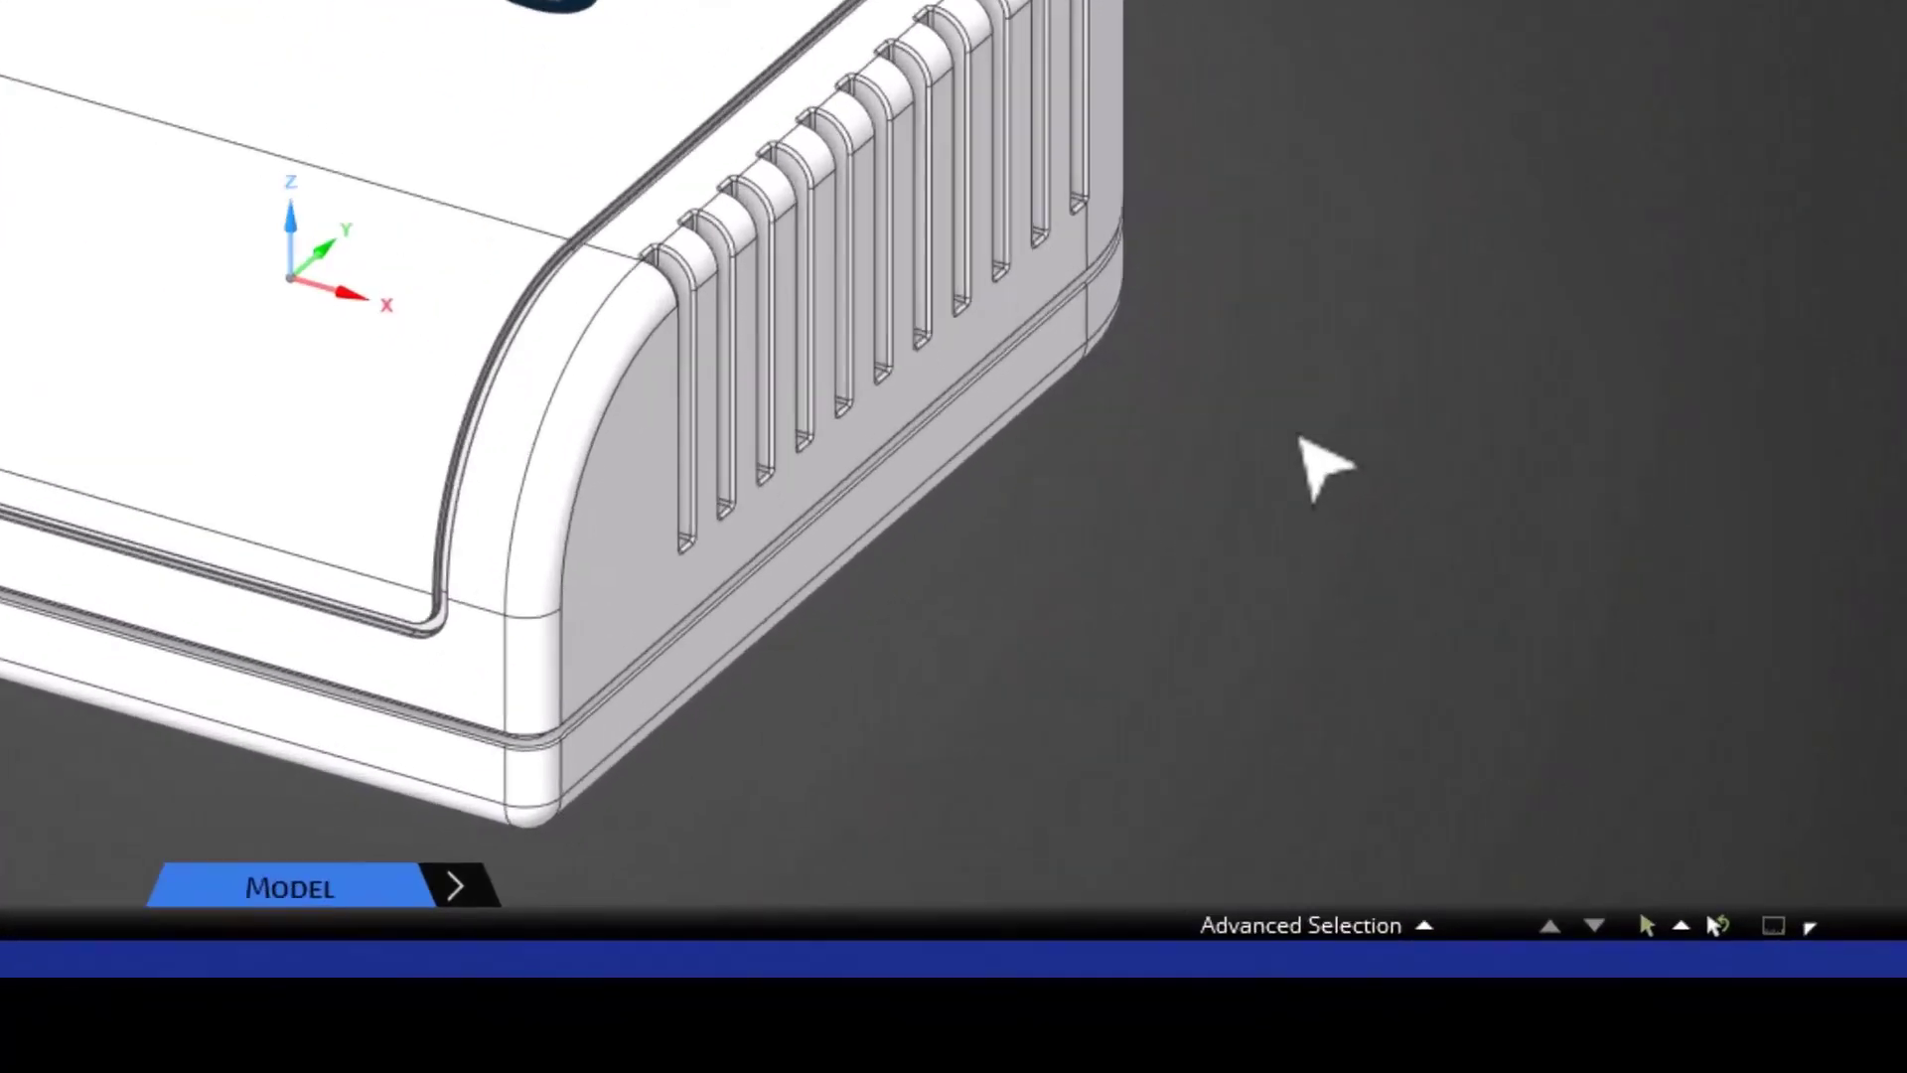
# Step: Review the named selection groups: Copper, Duroid, Plastic_ABS, PVC_Plastic, Stainless_Steel
pyautogui.click(1299, 924)
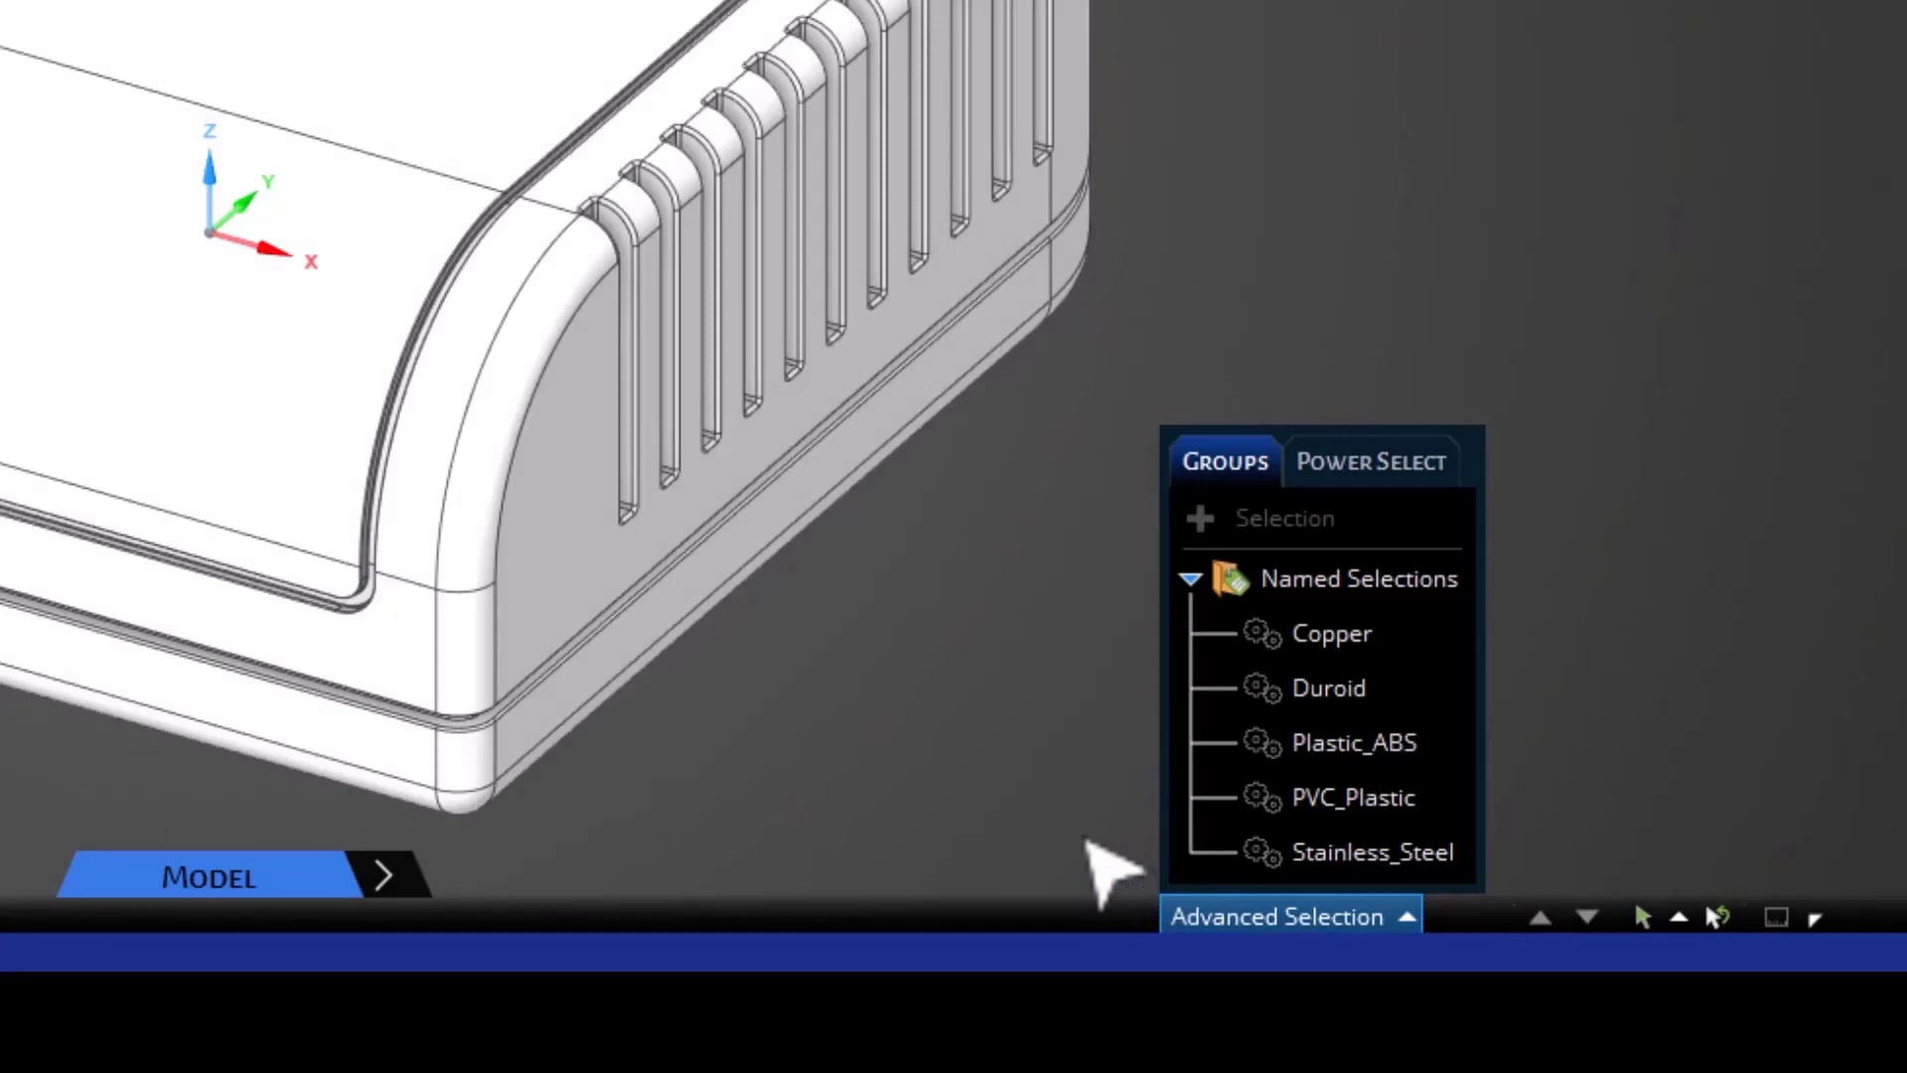
pyautogui.moveTo(997, 740)
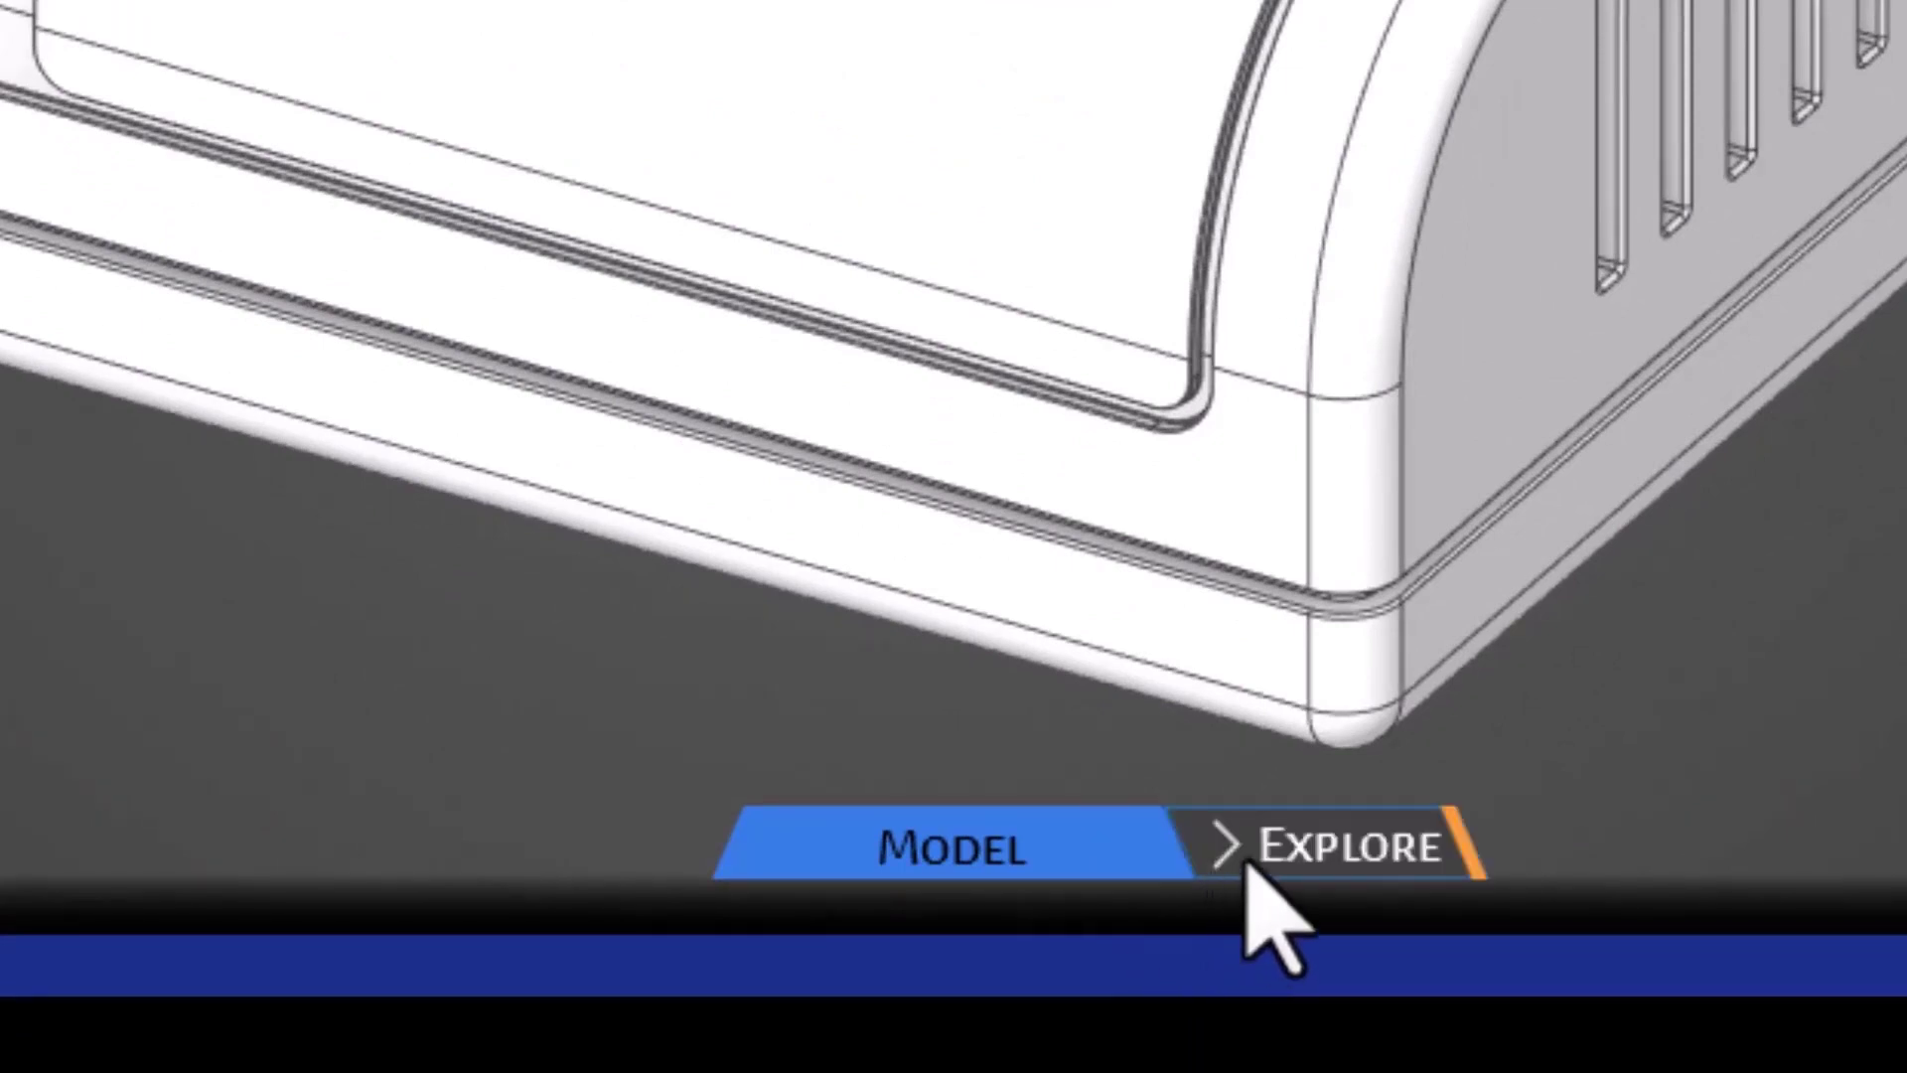
# Step: Move the router project into the Refine stage with Solid Materials listed under Physics
pyautogui.click(1343, 846)
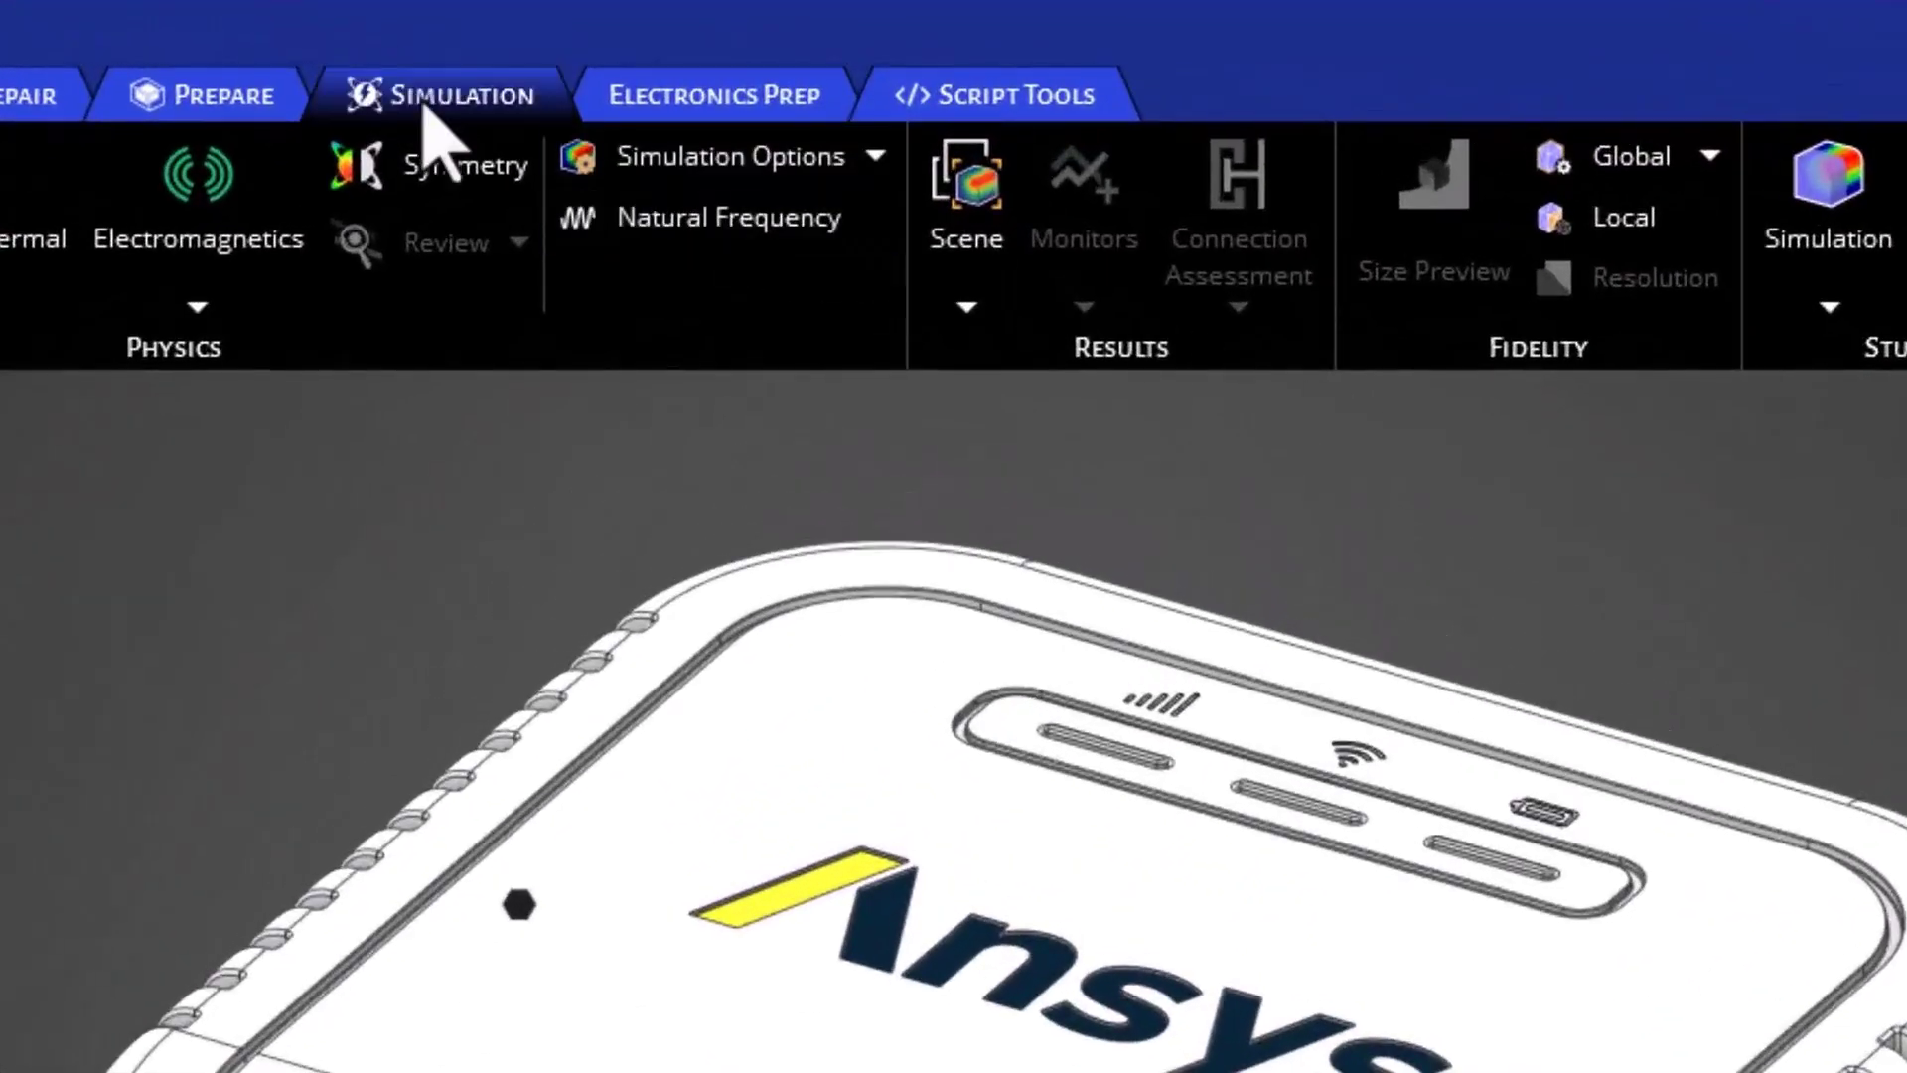
pyautogui.moveTo(196, 195)
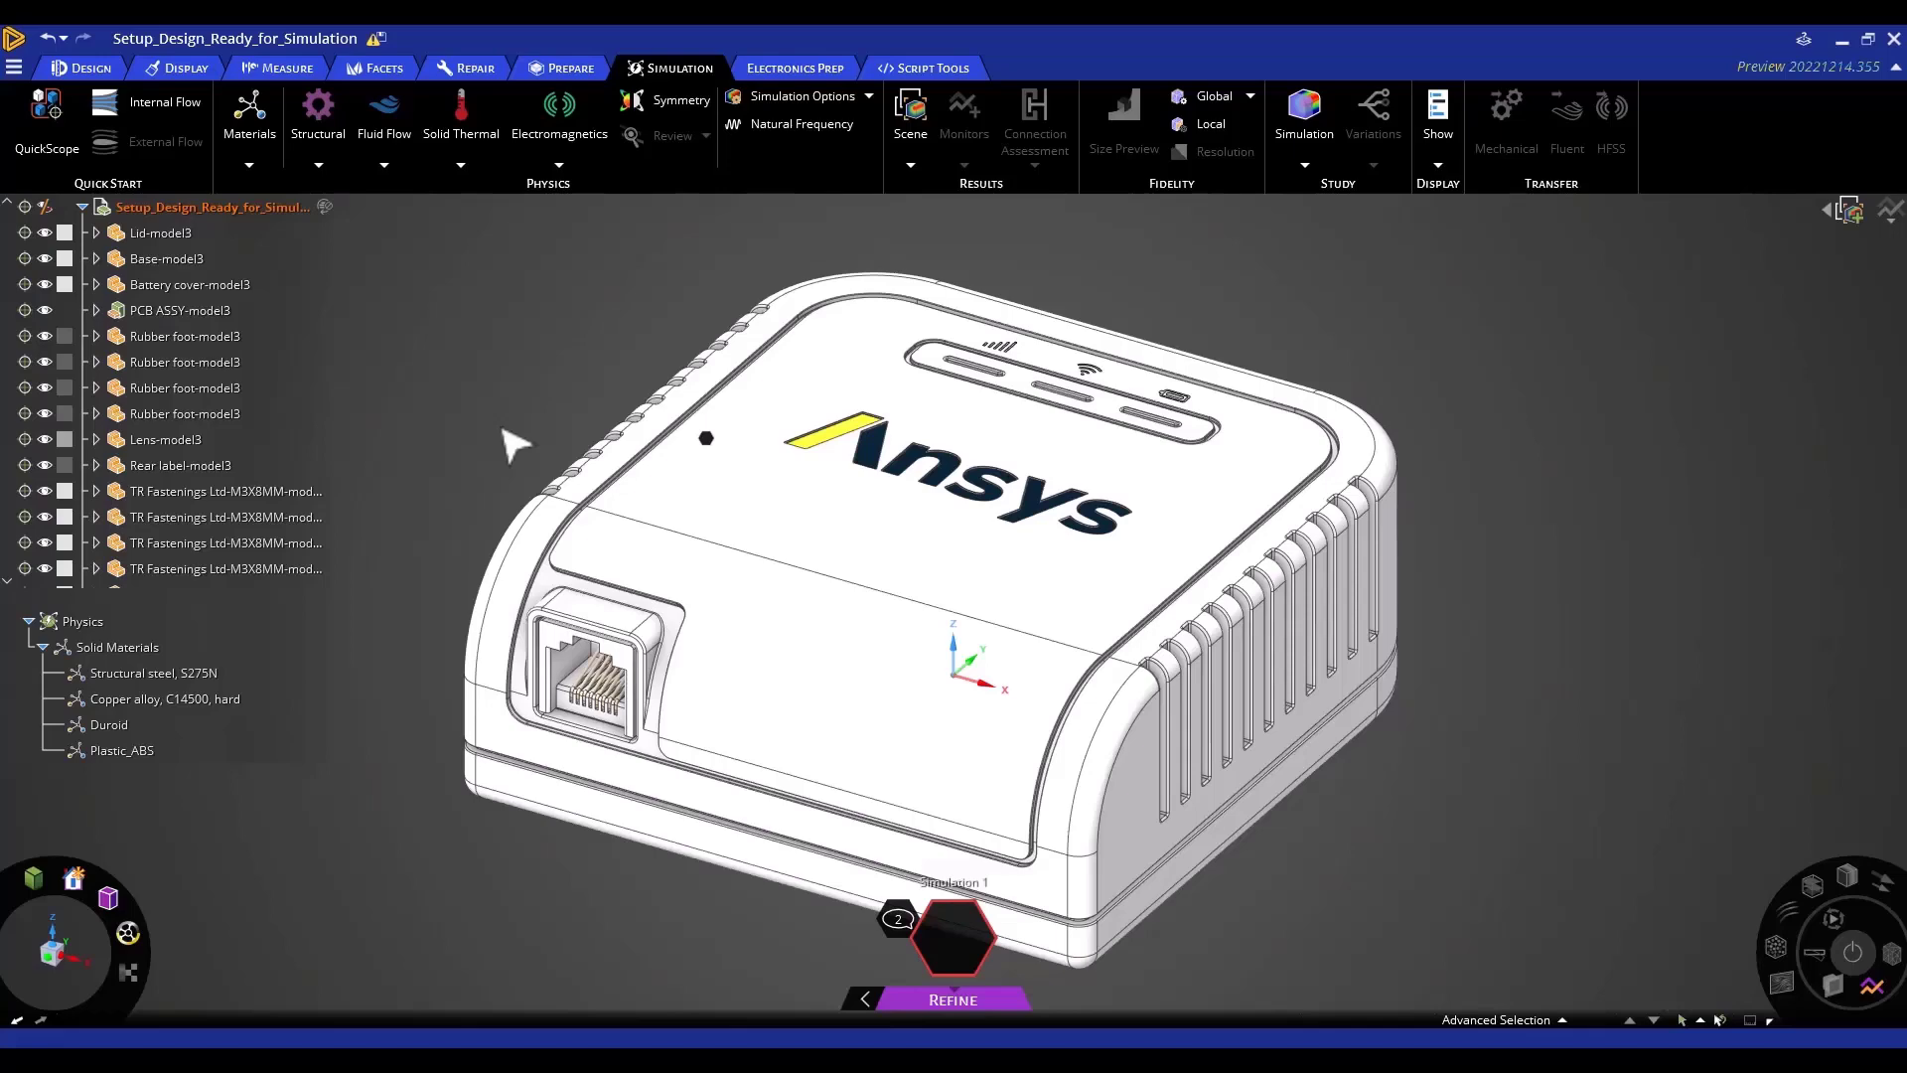
# Step: Check which bodies use the Duroid and Plastic_ABS materials
pyautogui.rightClick(123, 713)
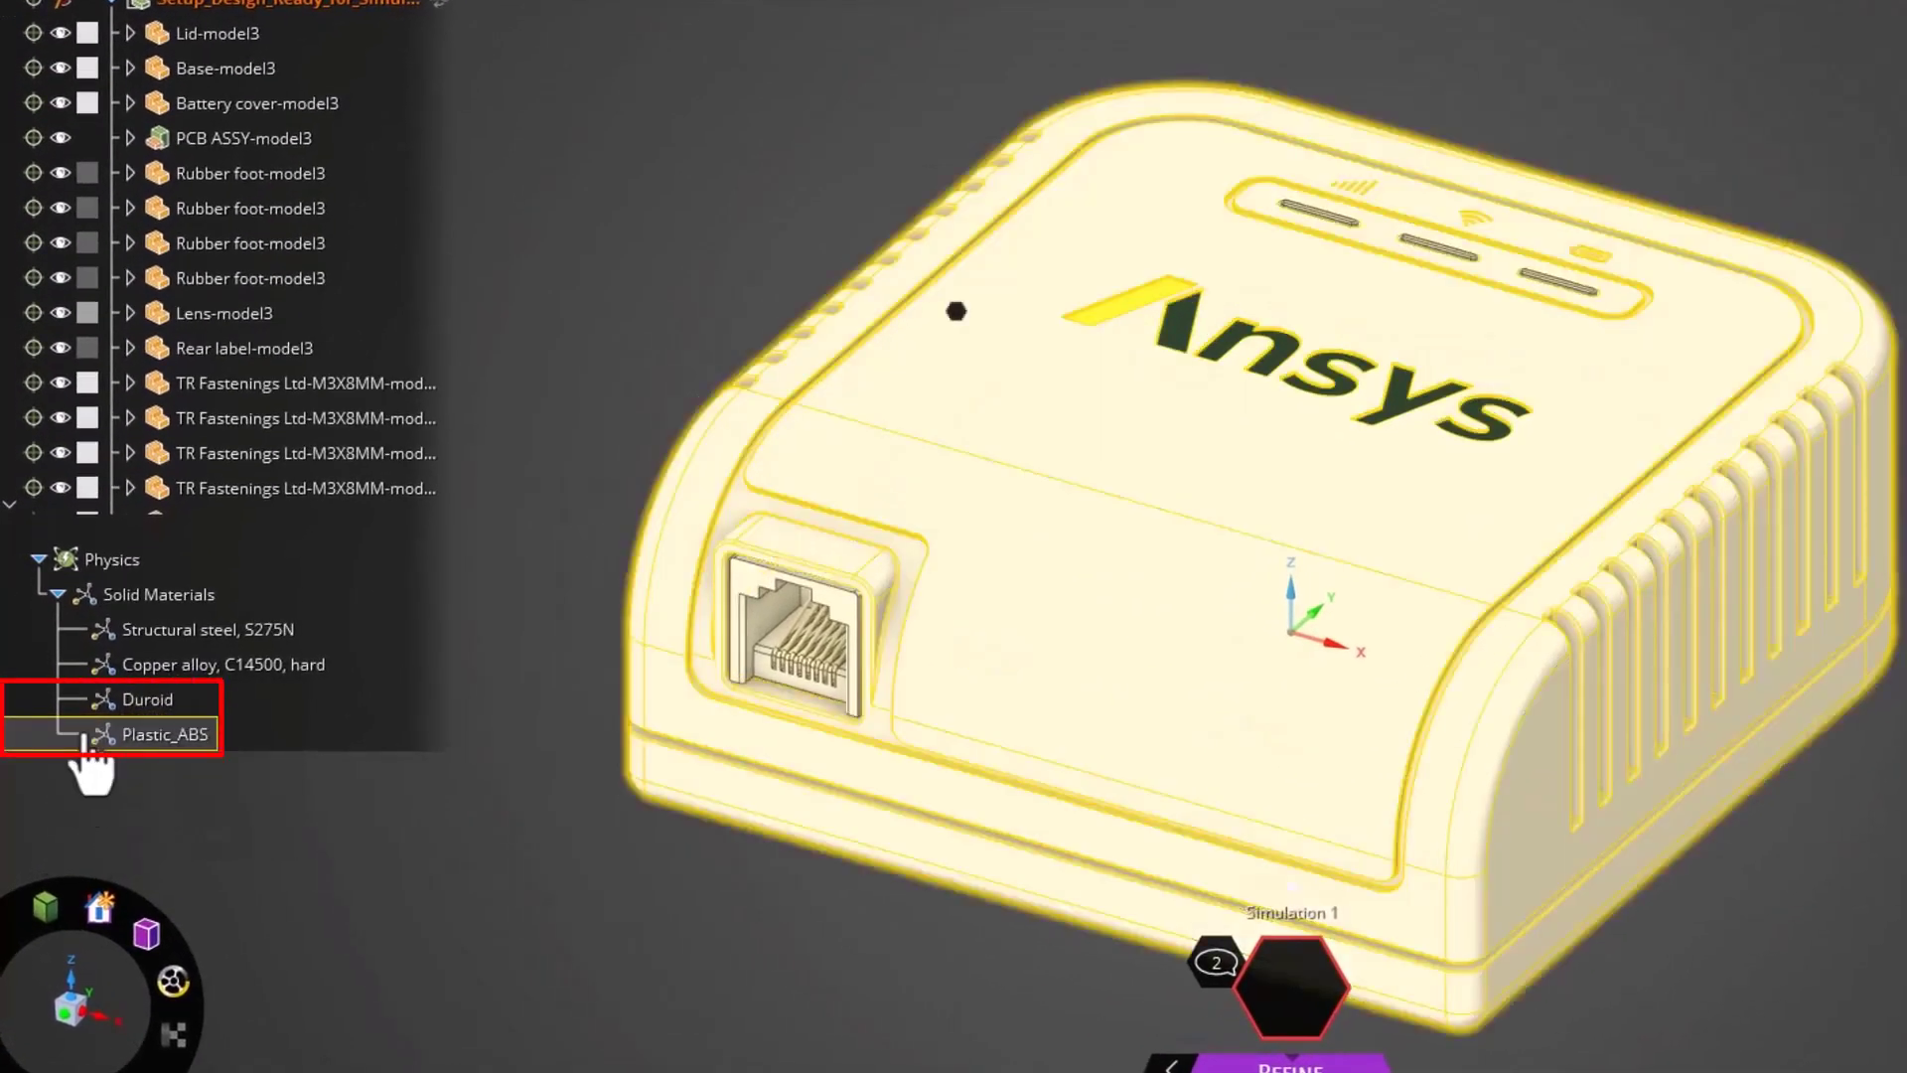
pyautogui.click(149, 697)
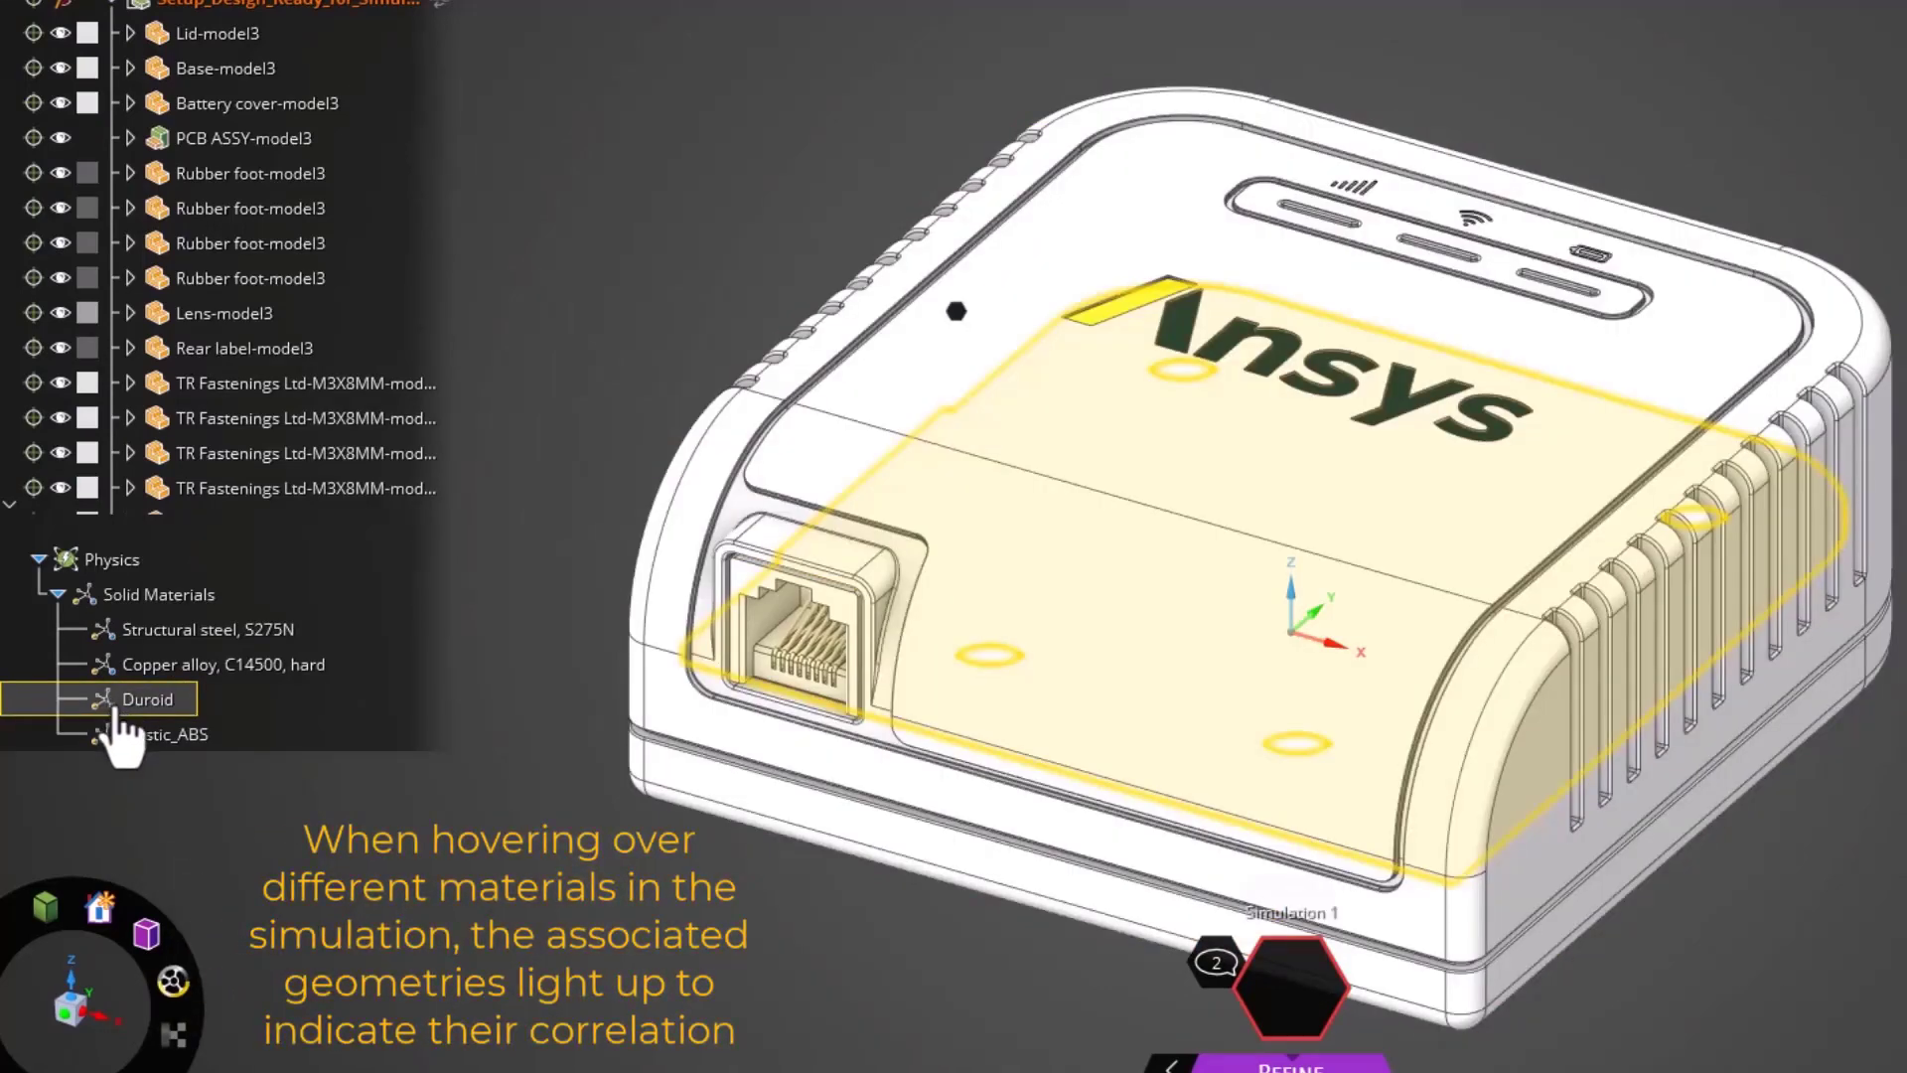
pyautogui.moveTo(161, 733)
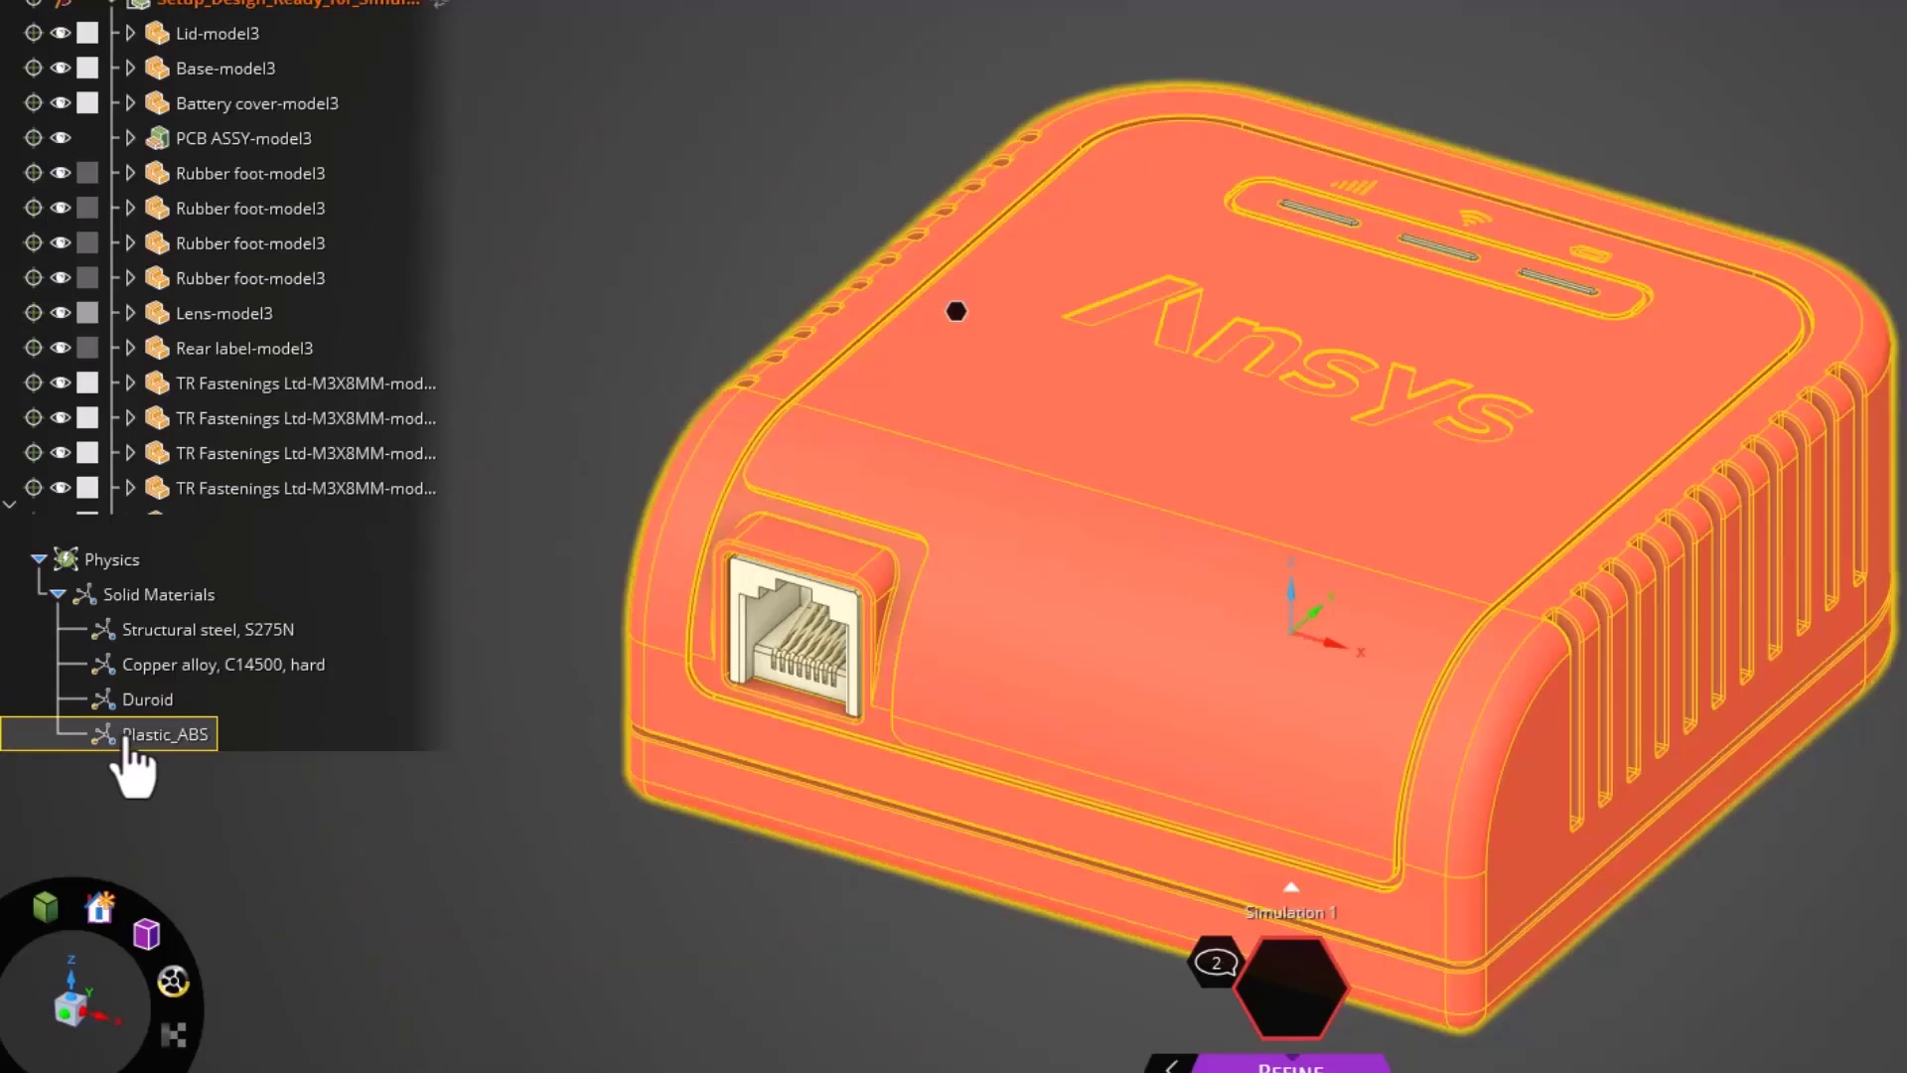
pyautogui.click(149, 697)
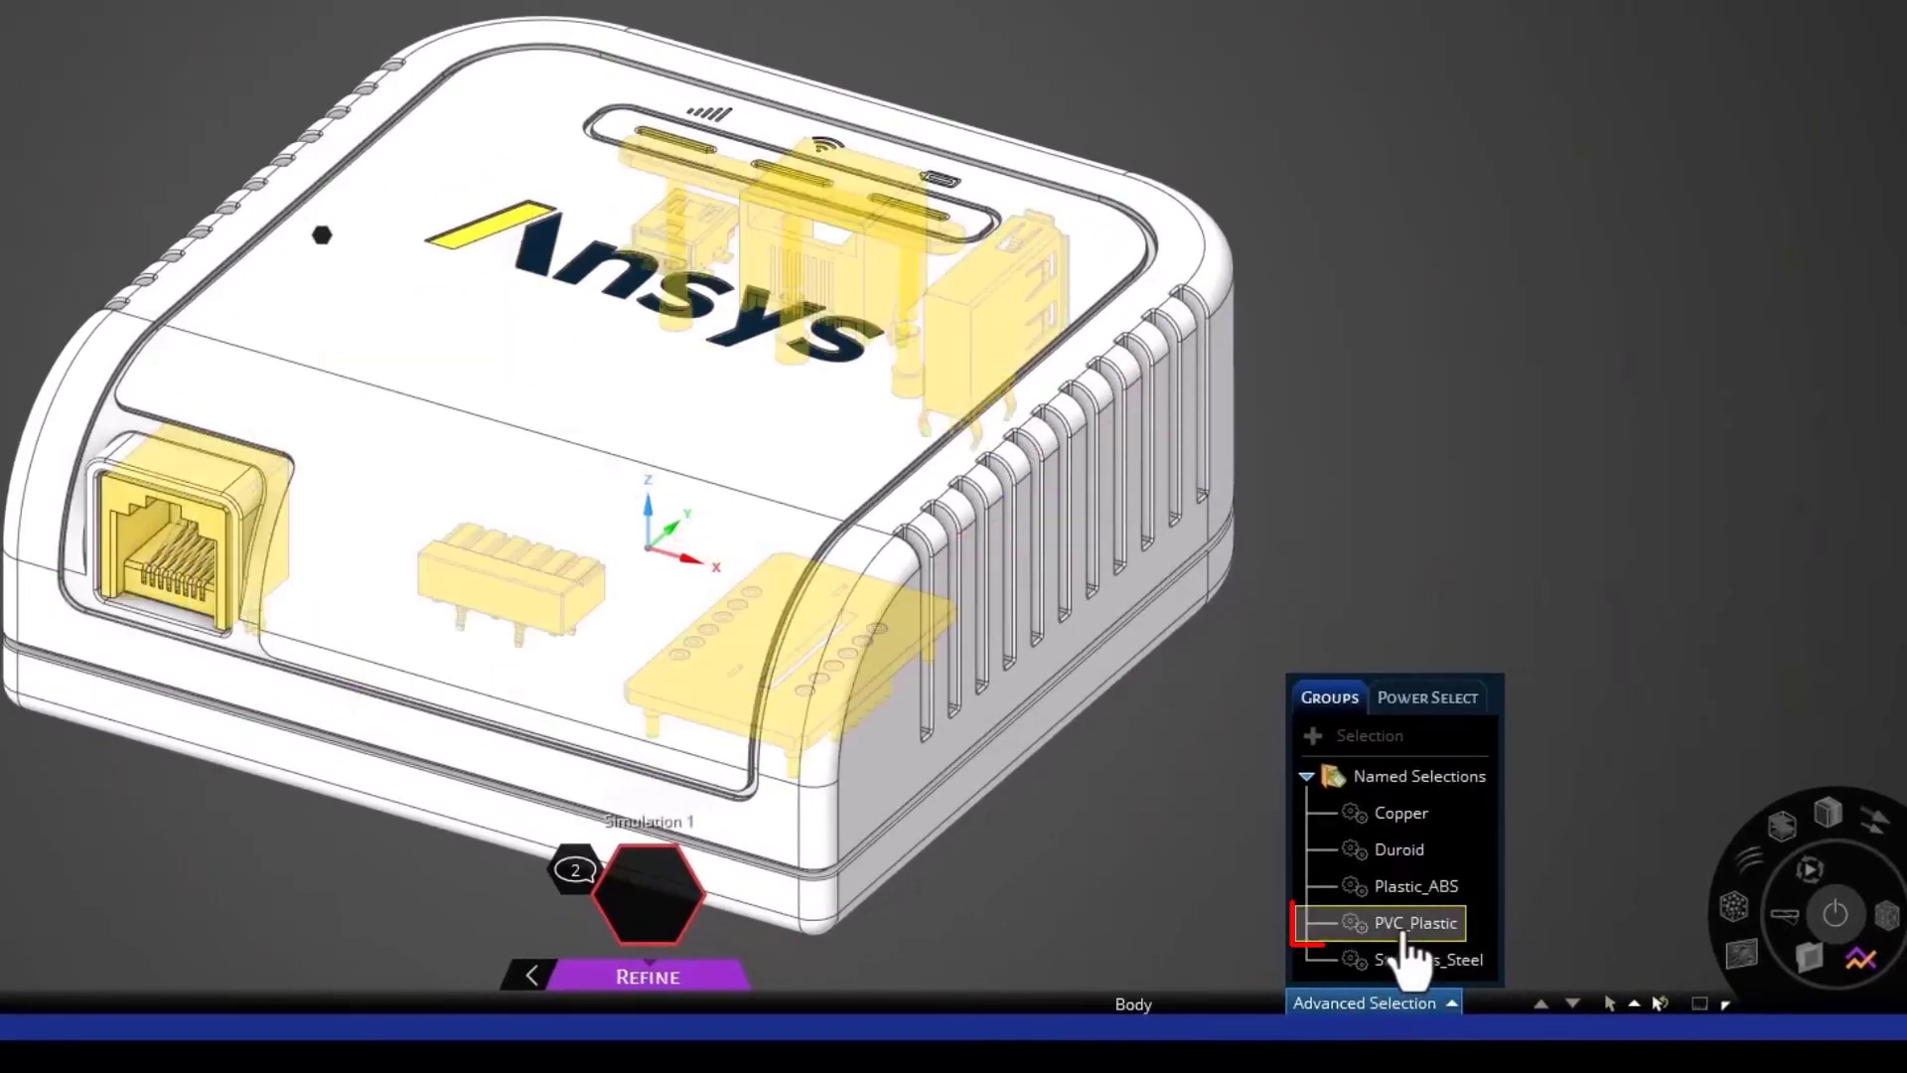
# Step: Select and isolate the PVC_Plastic group's parts, currently Structural steel, S275N
pyautogui.click(1414, 921)
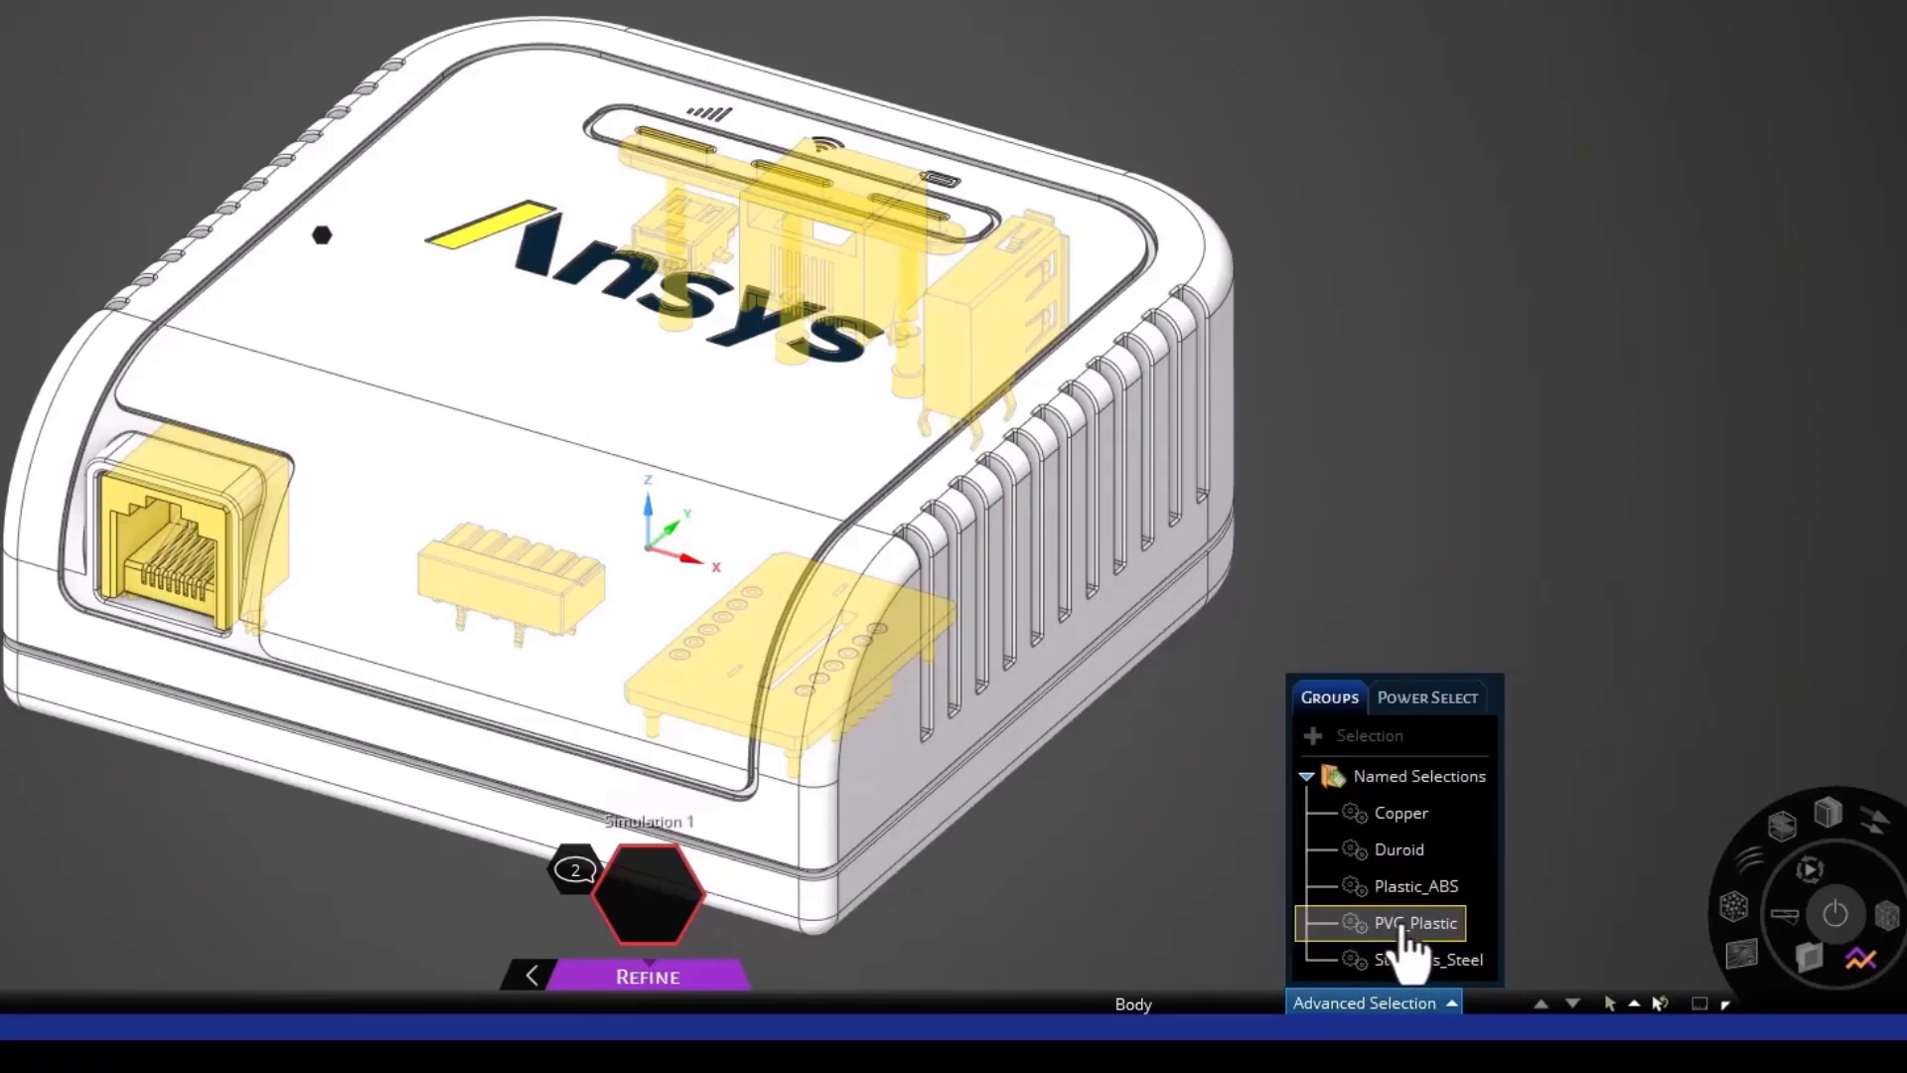
pyautogui.click(1414, 885)
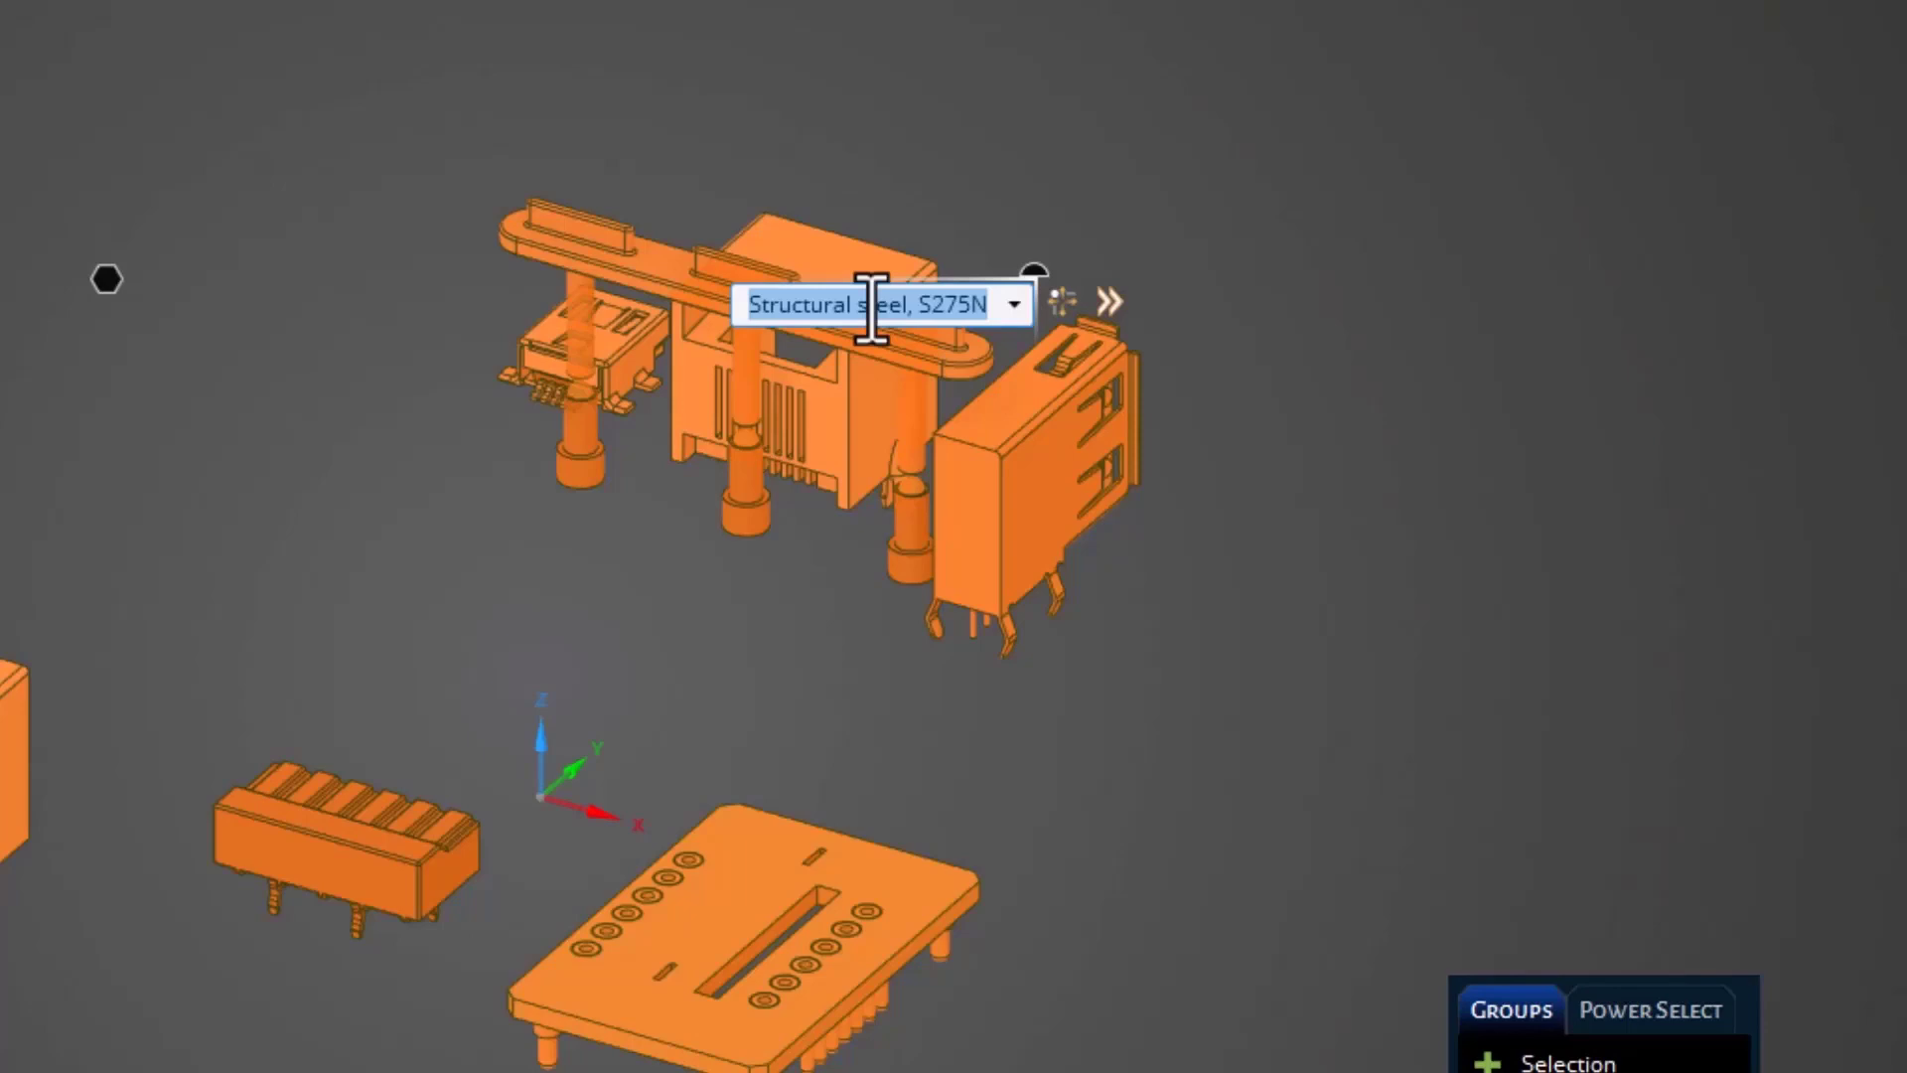
# Step: Assign a User-Defined Solid material to the isolated PVC_Plastic parts
pyautogui.click(1013, 304)
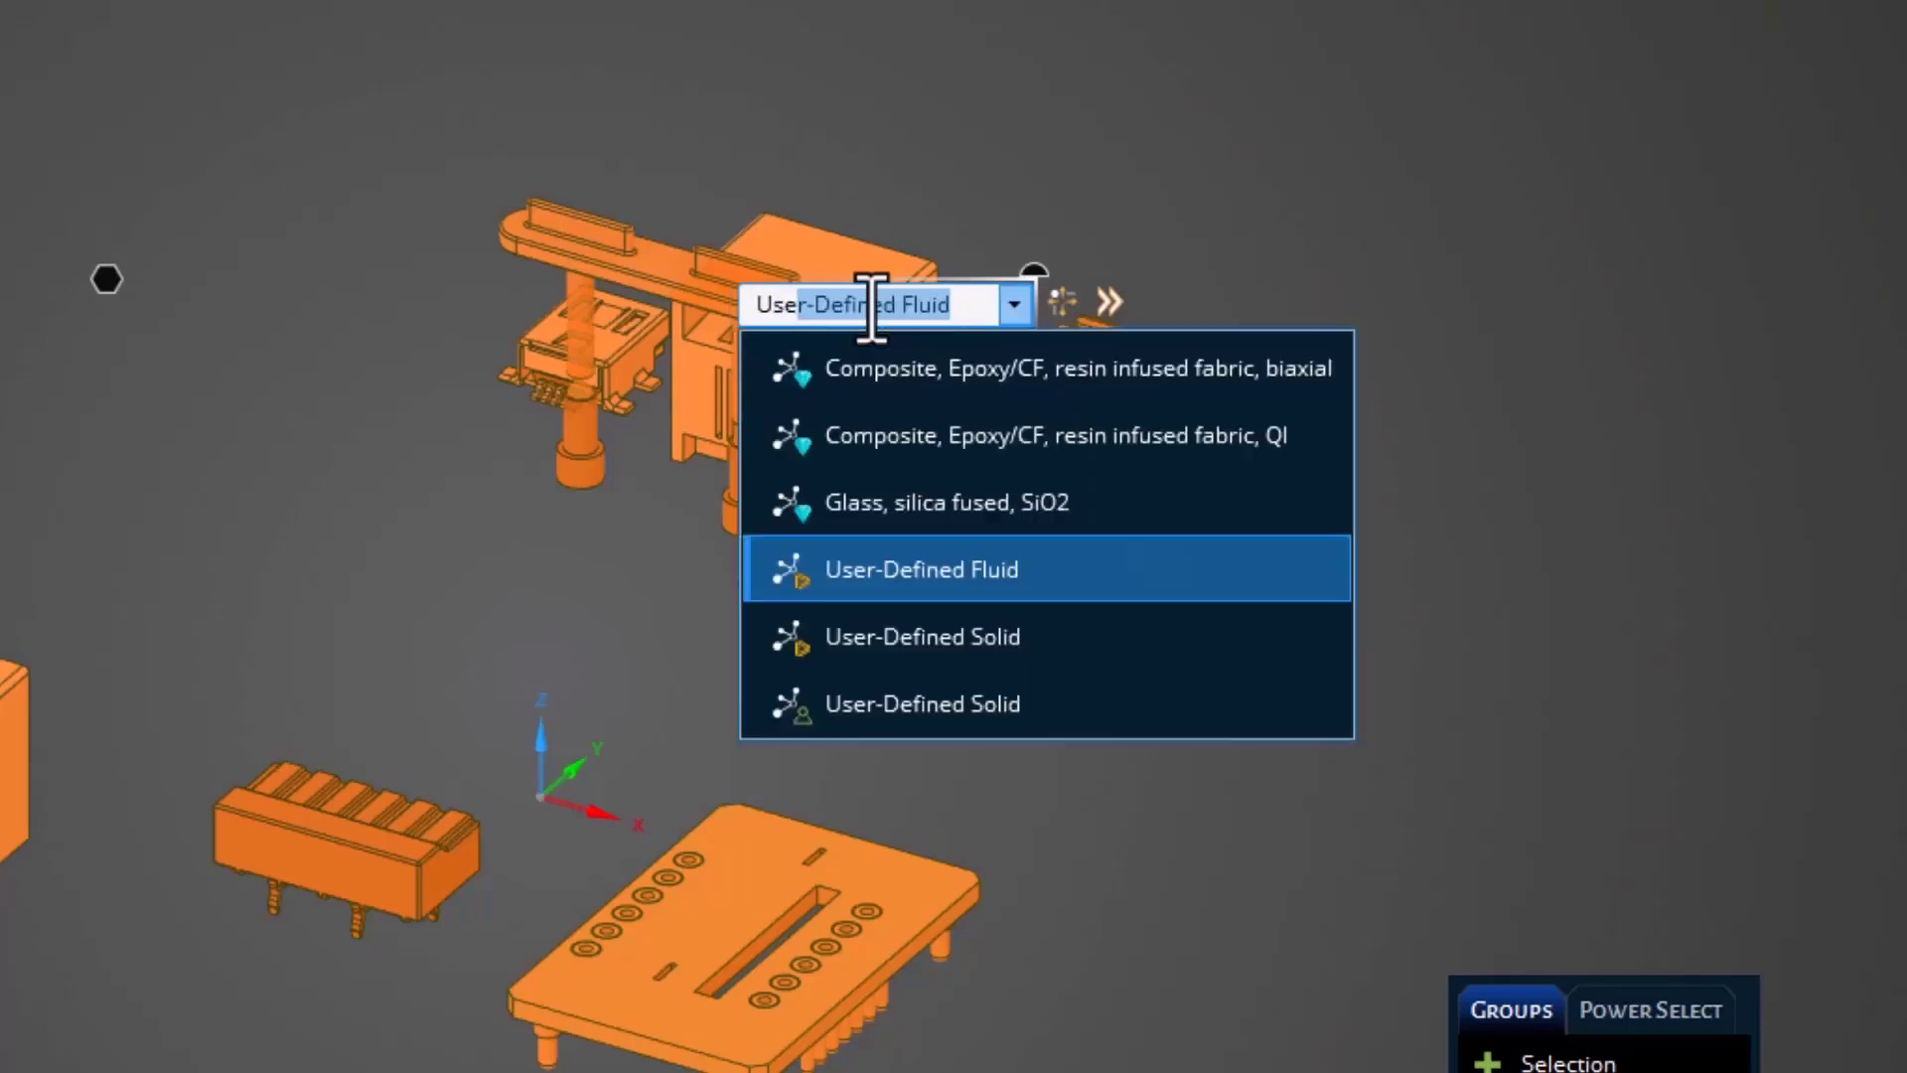
pyautogui.moveTo(920, 636)
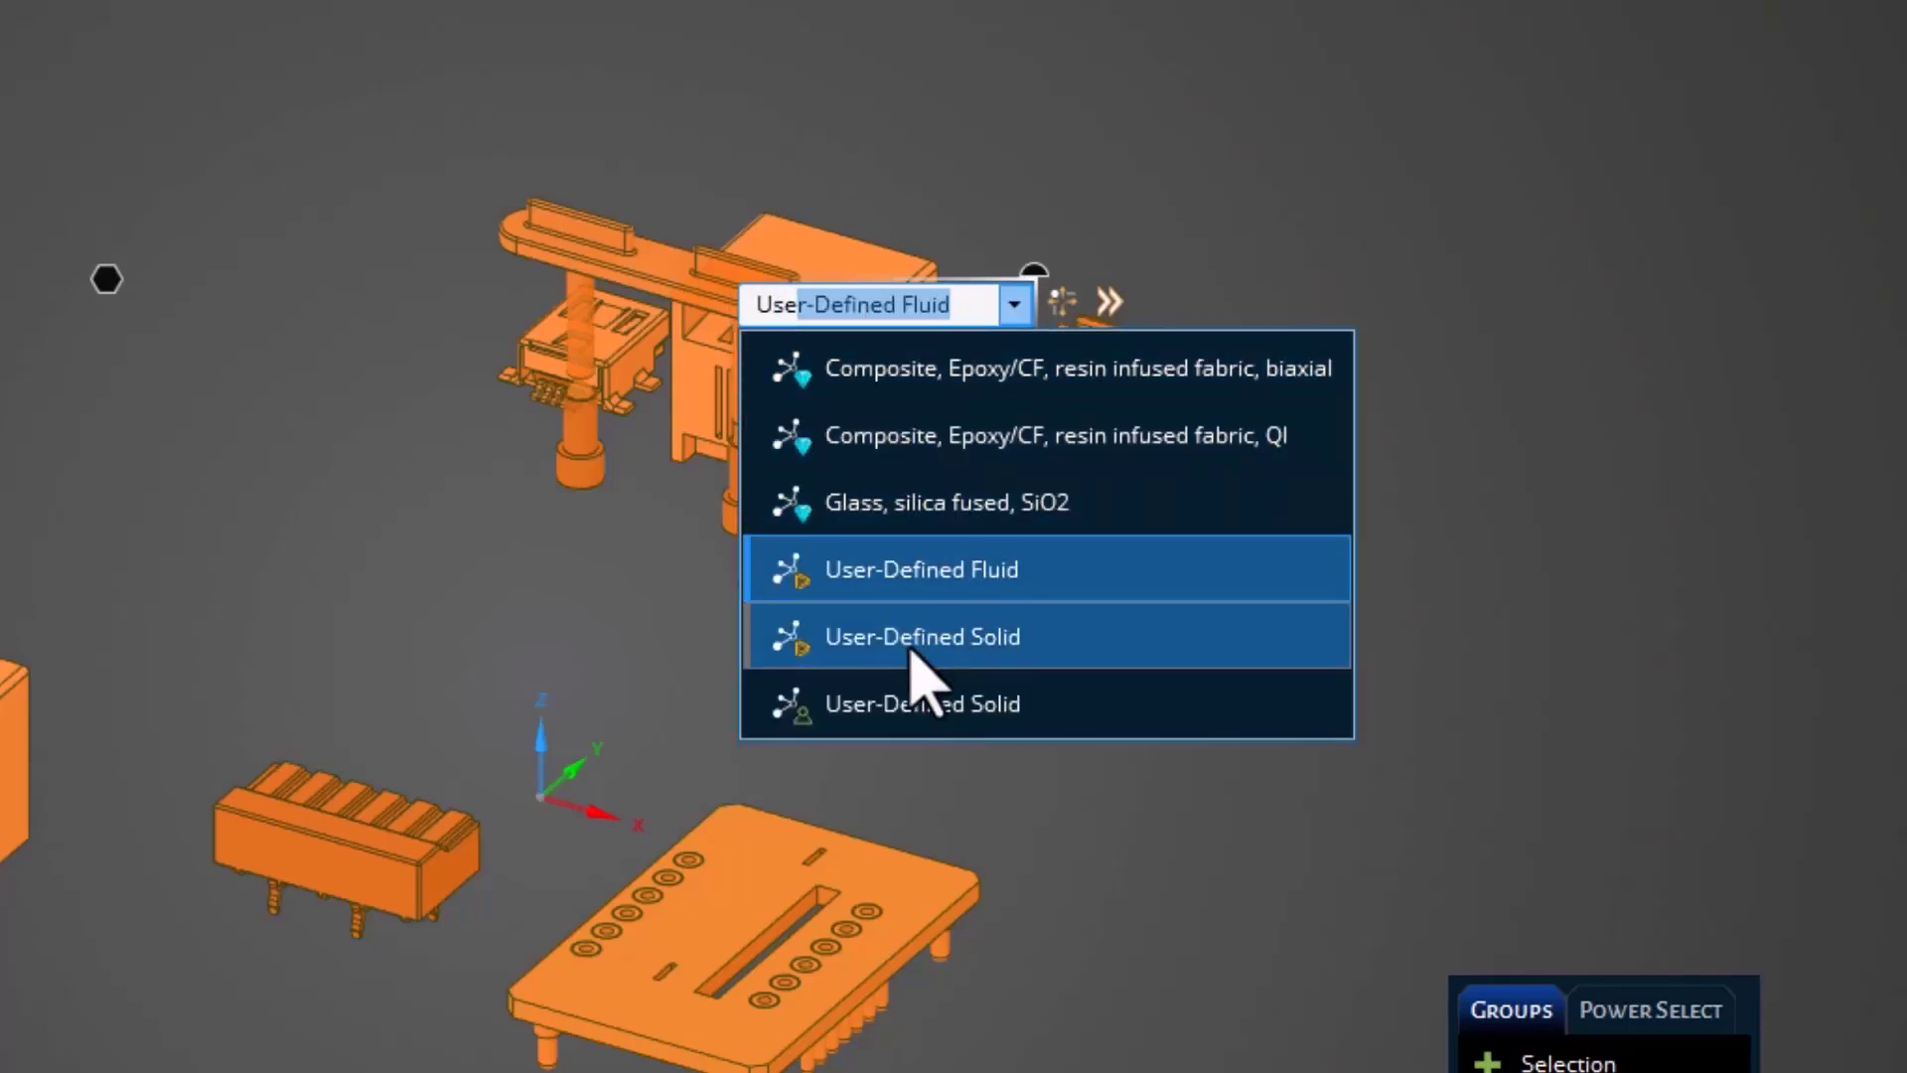
pyautogui.click(920, 635)
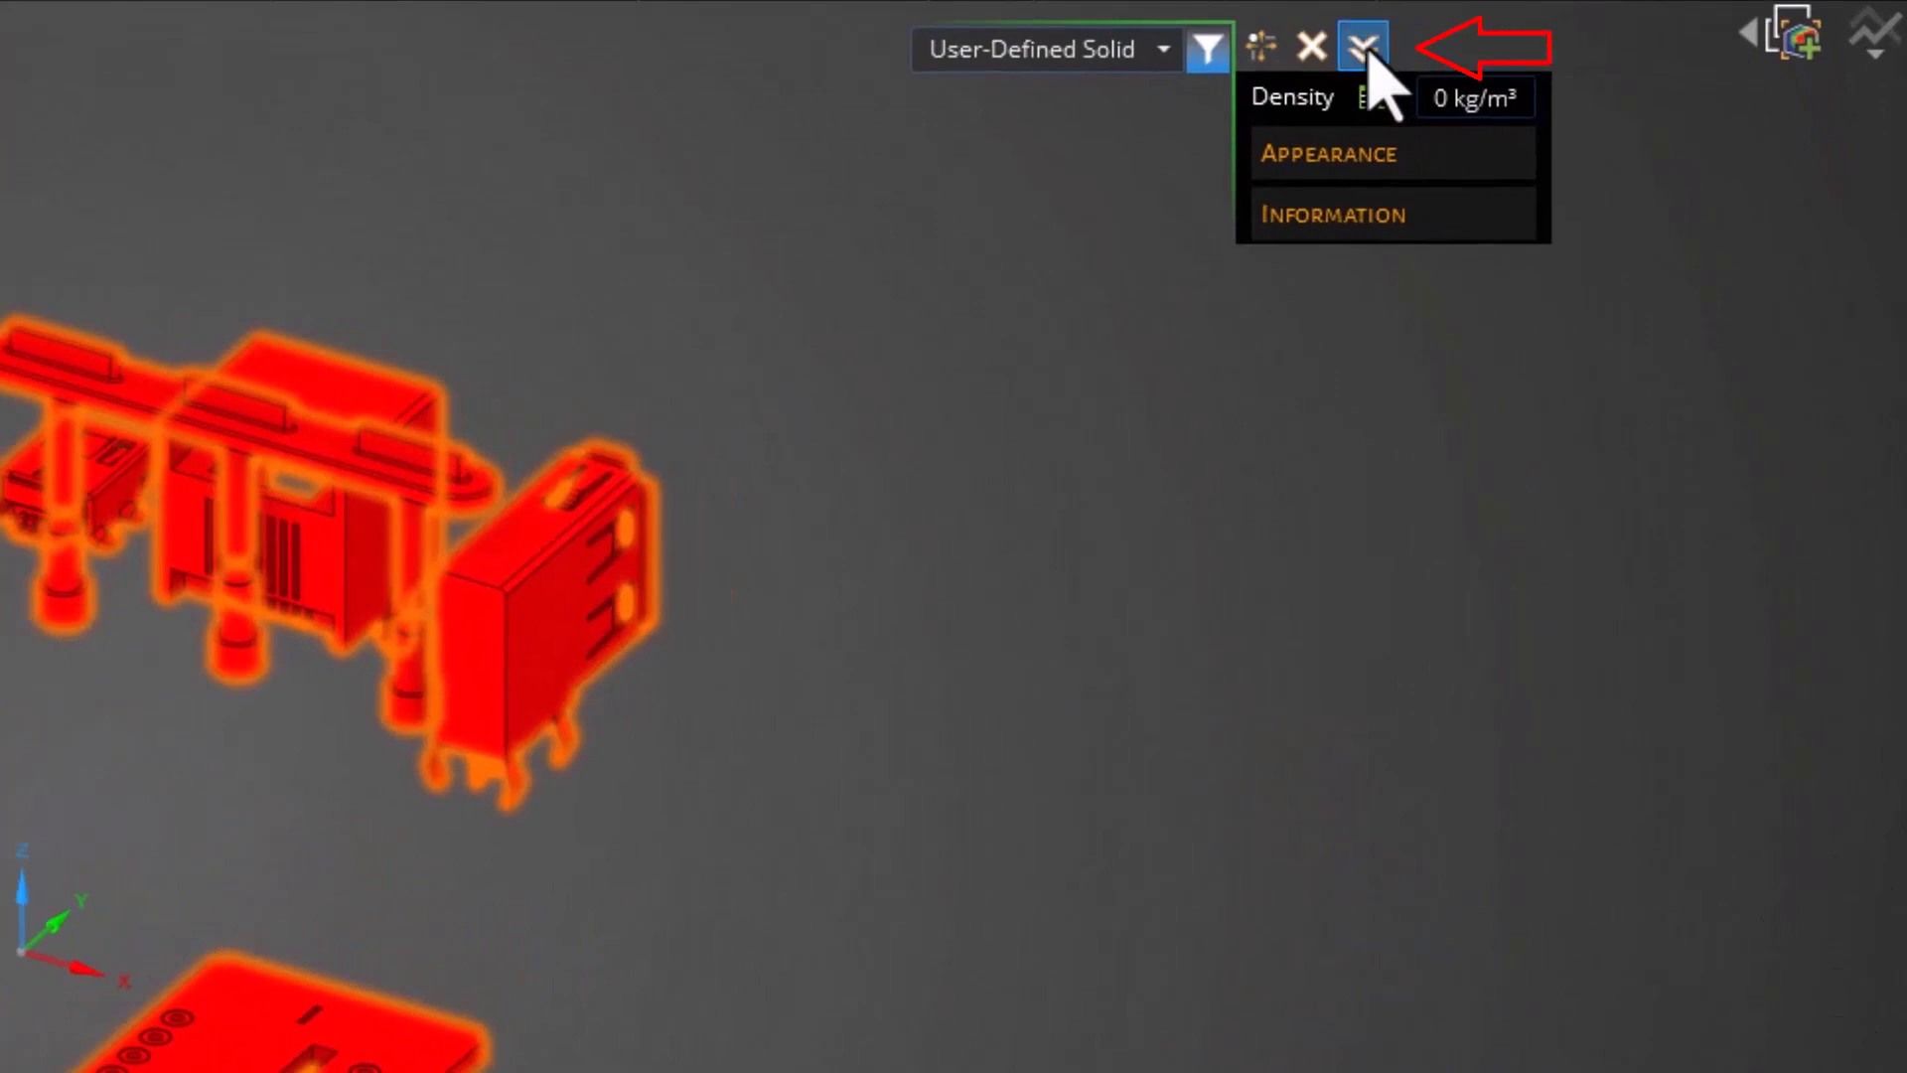
# Step: Define PVC_Plastic with permittivity 2.7, loss tangent 0.007 and save it to the local library
pyautogui.click(1359, 48)
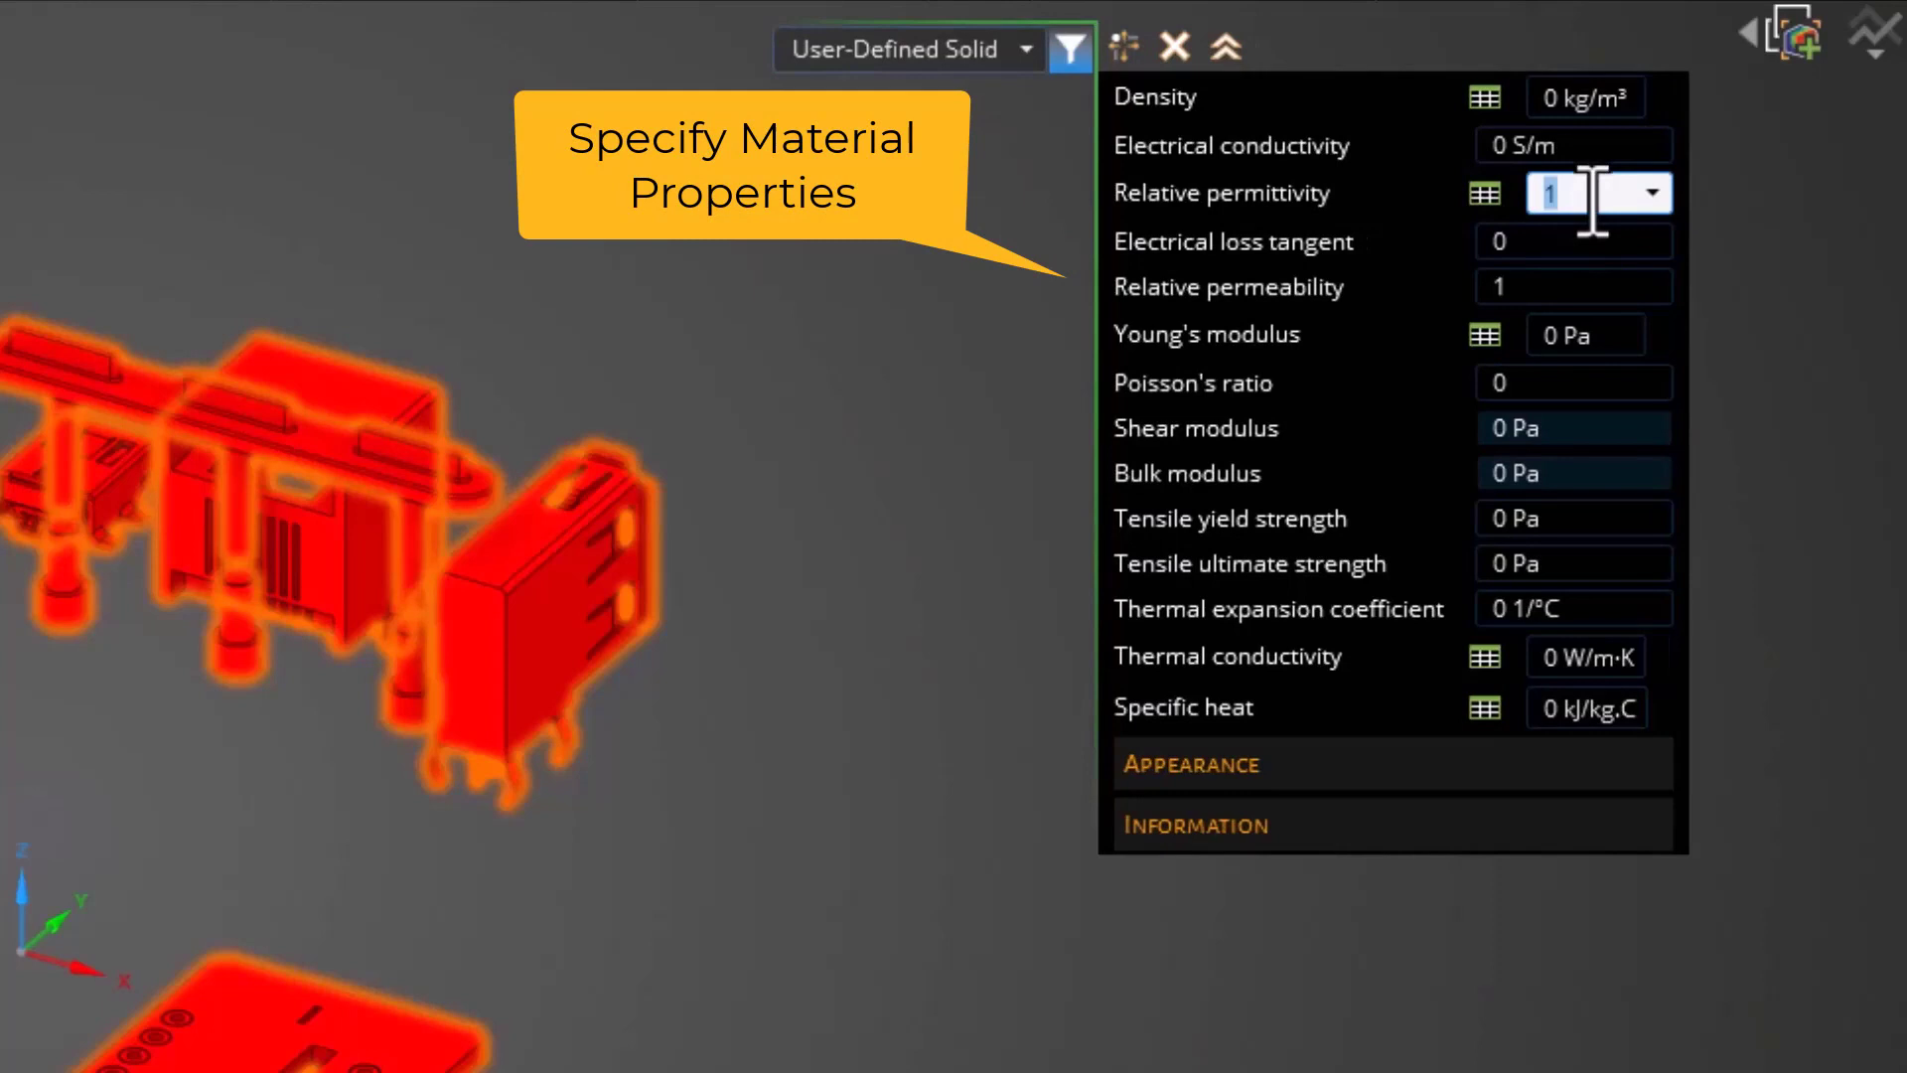
pyautogui.write('2.7')
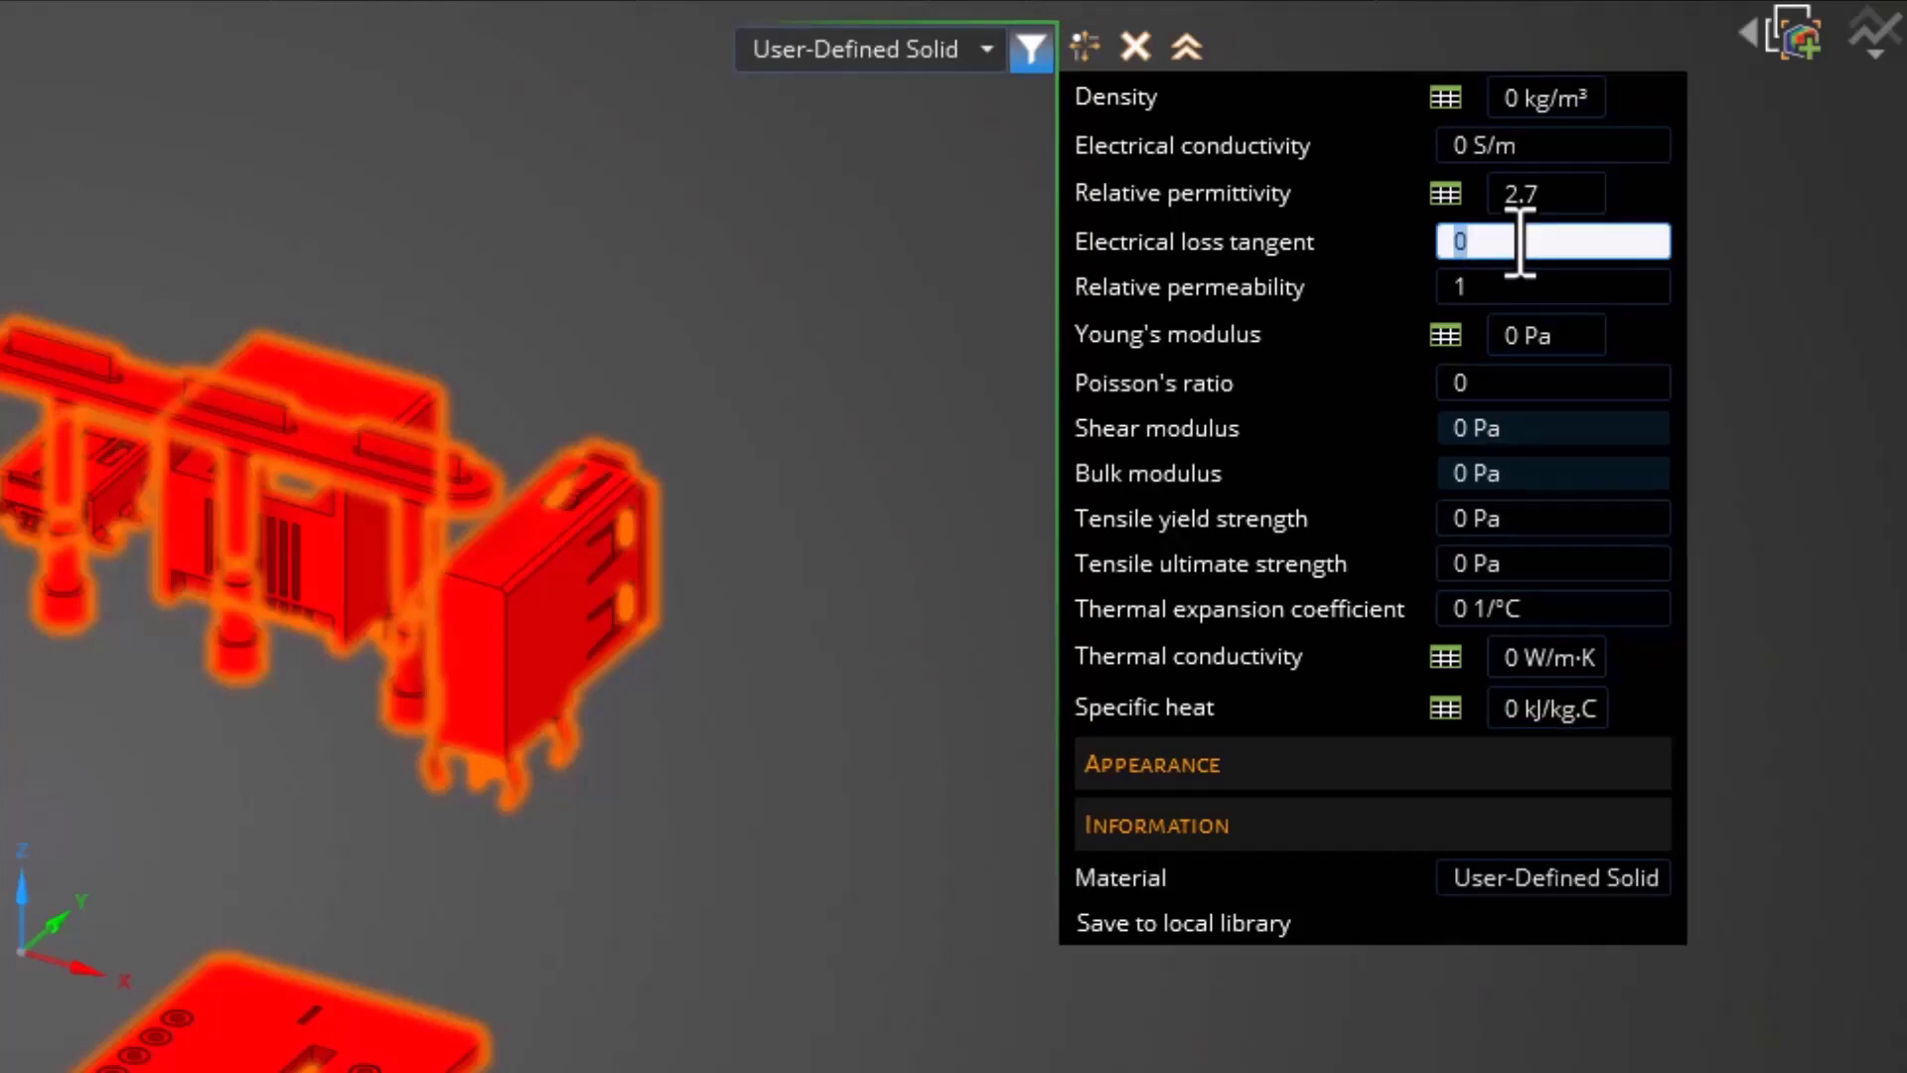
pyautogui.write('.007')
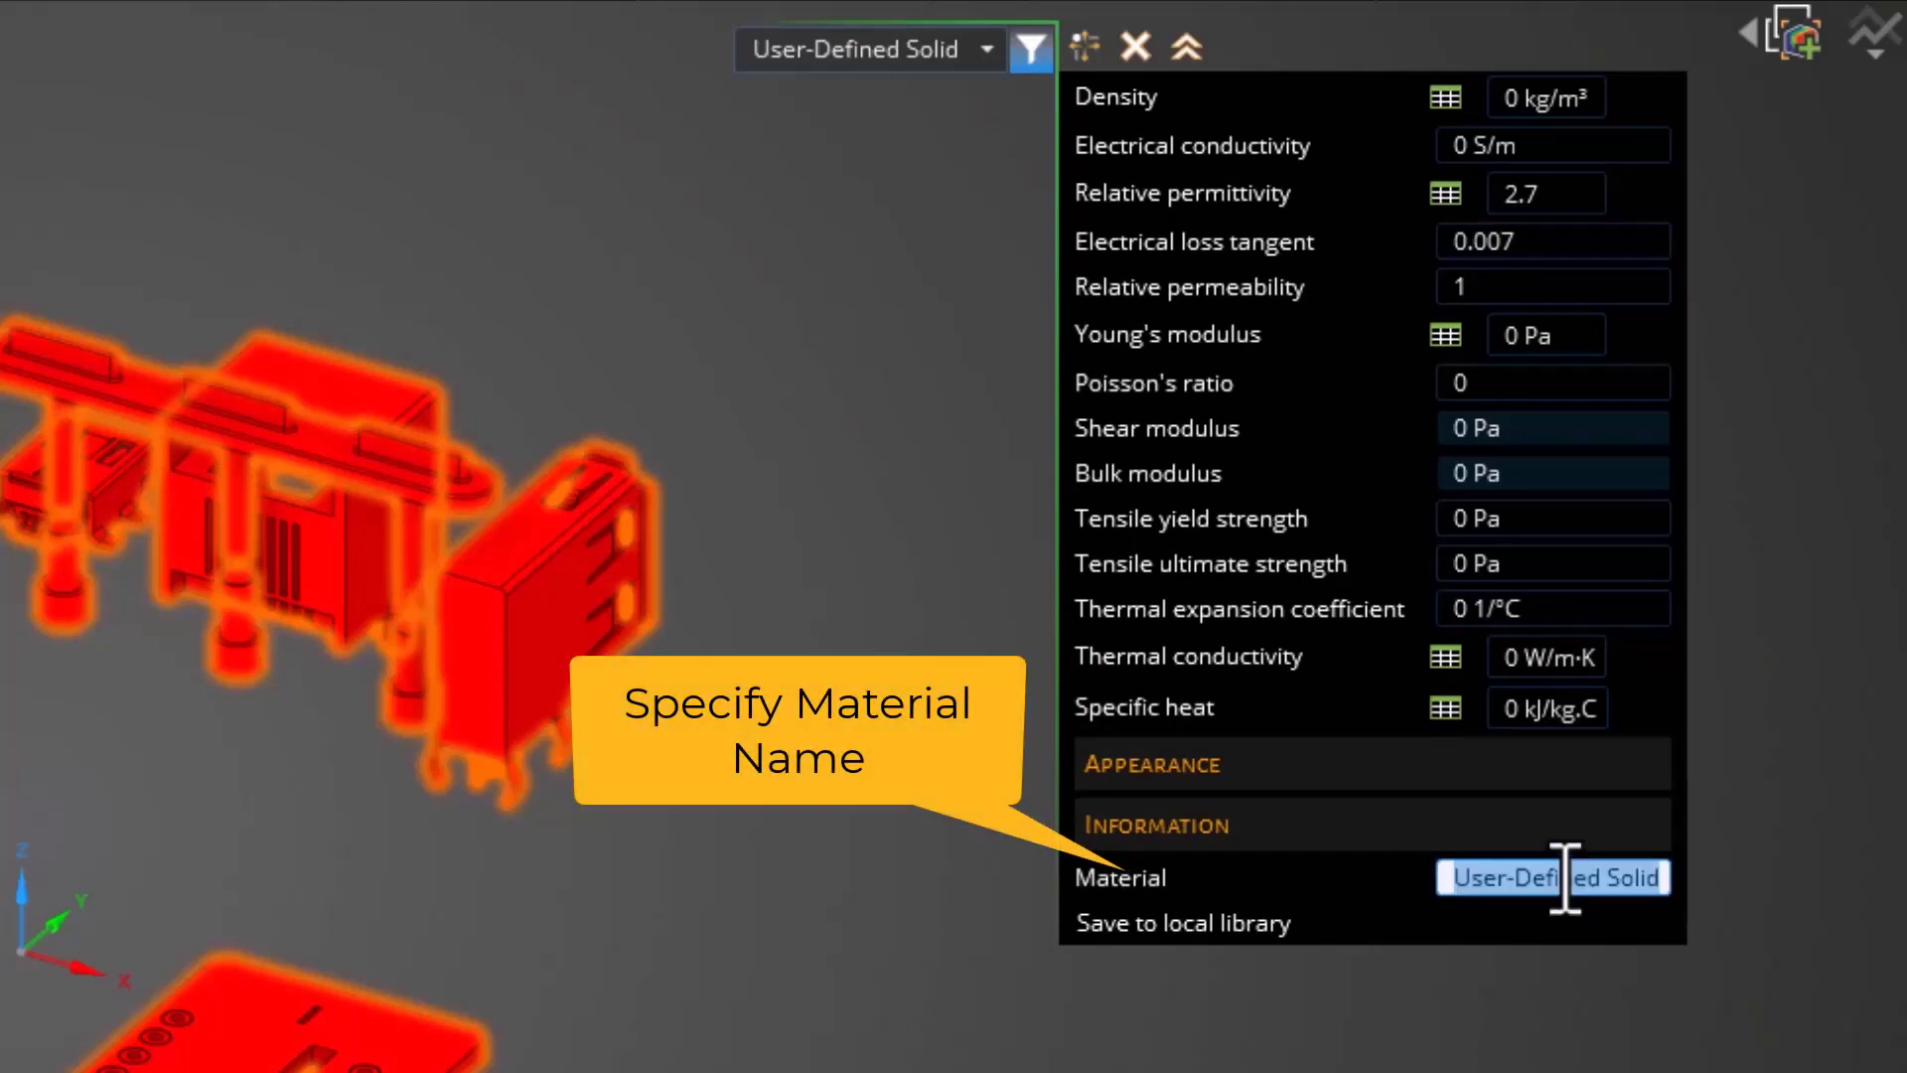
pyautogui.write('P')
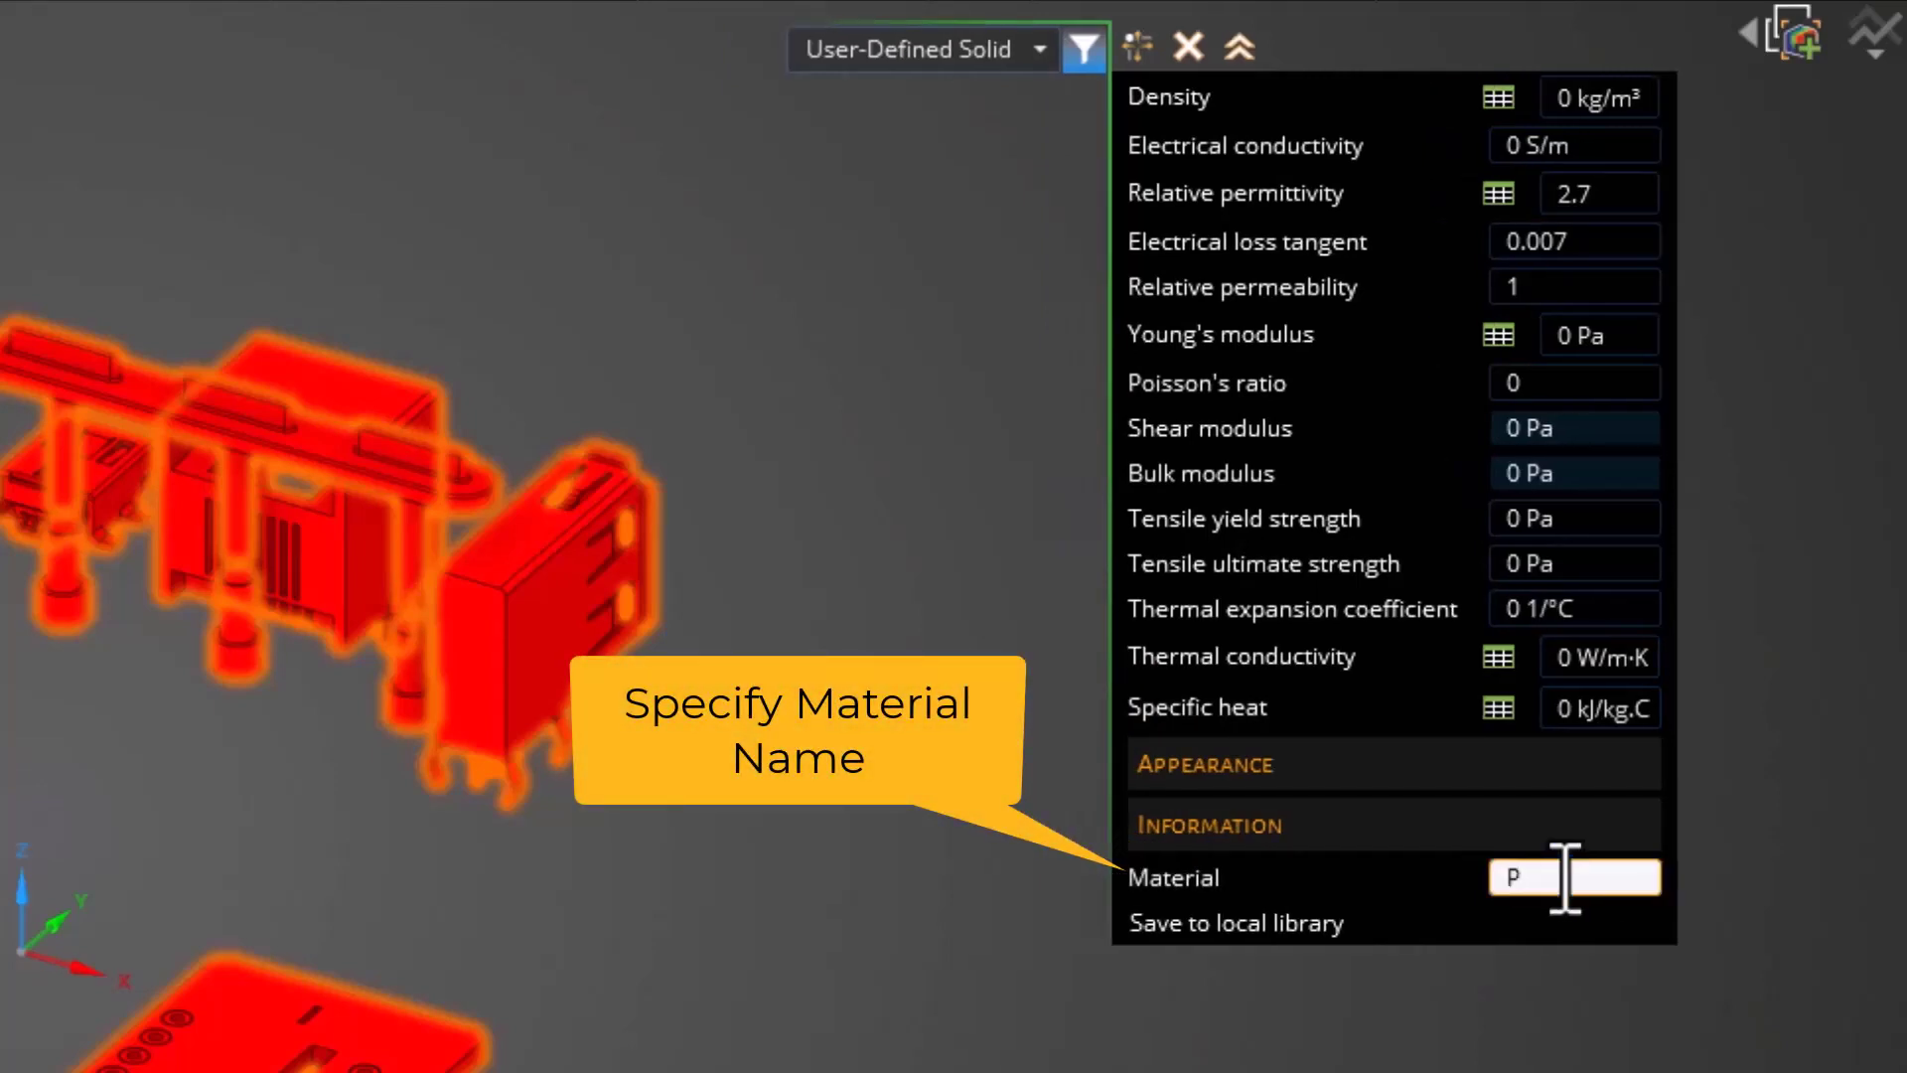
pyautogui.write('VC+')
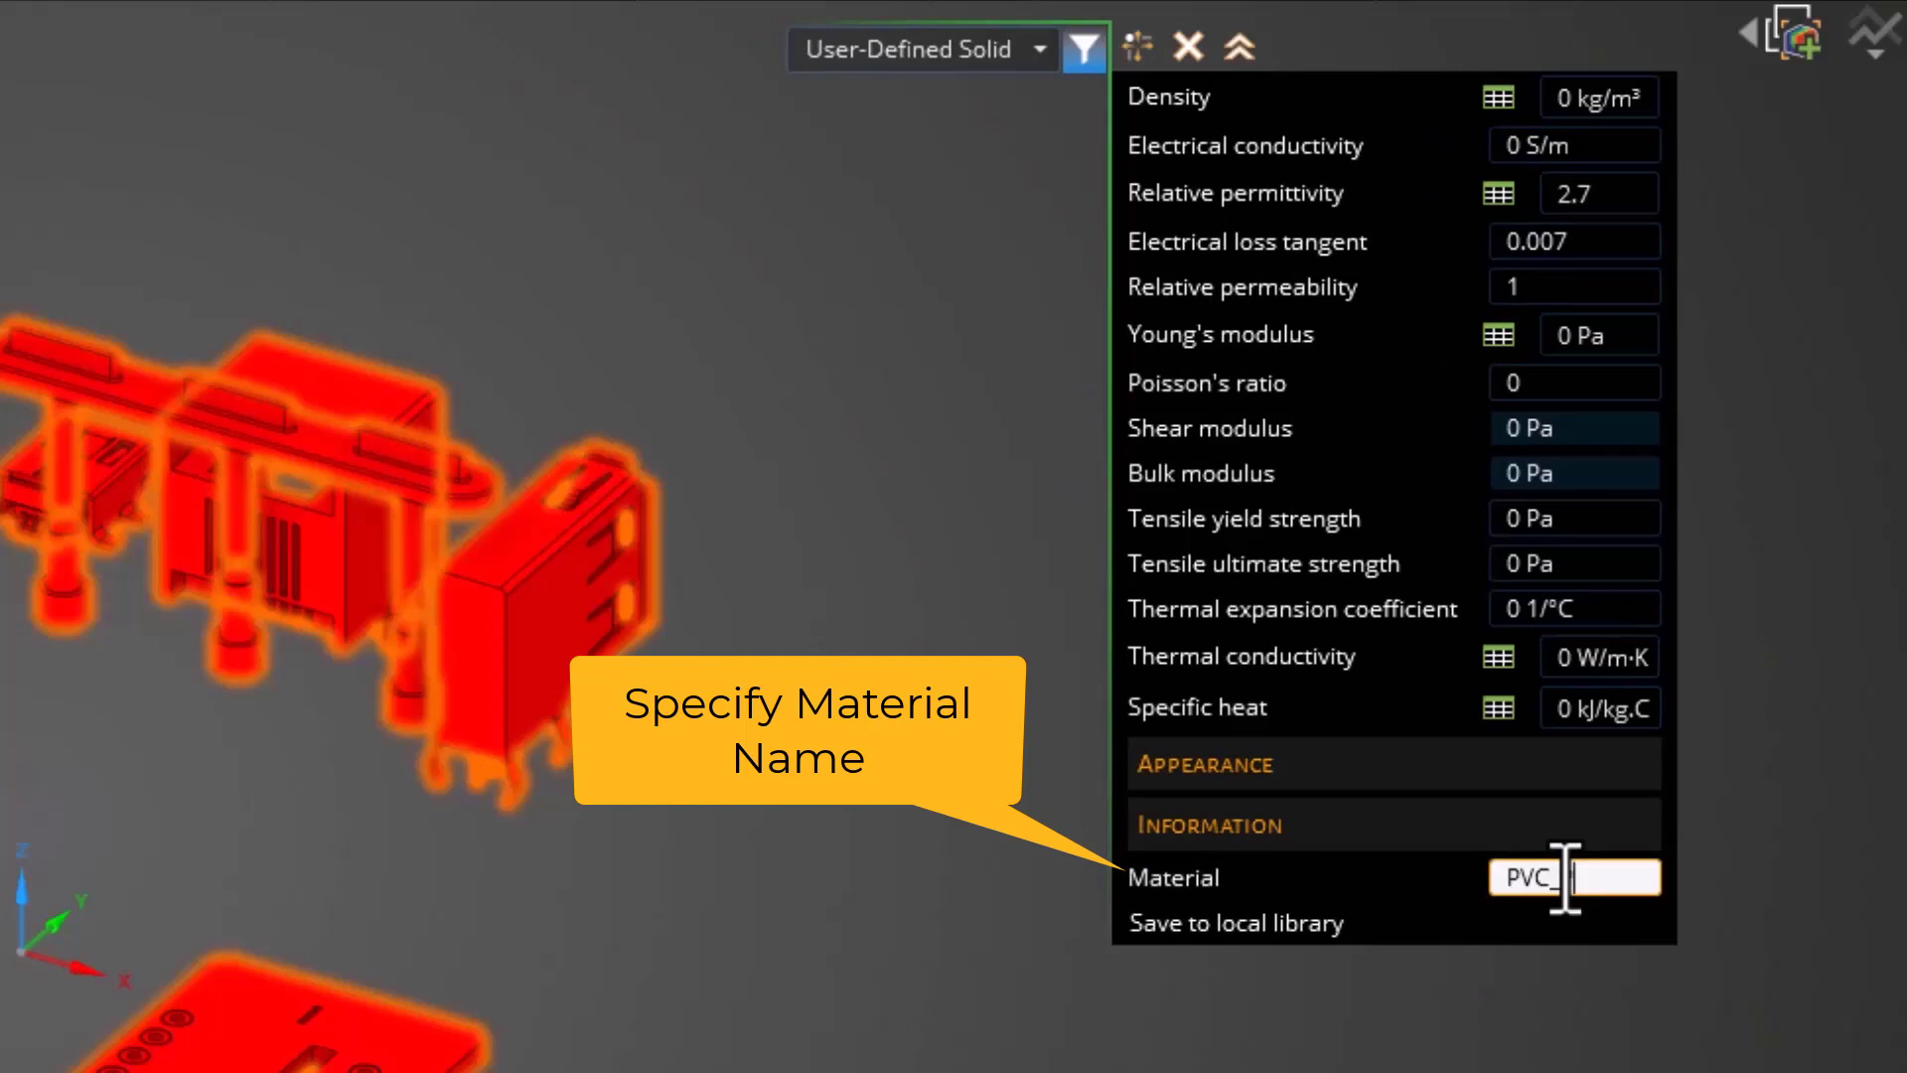
pyautogui.write('lastic')
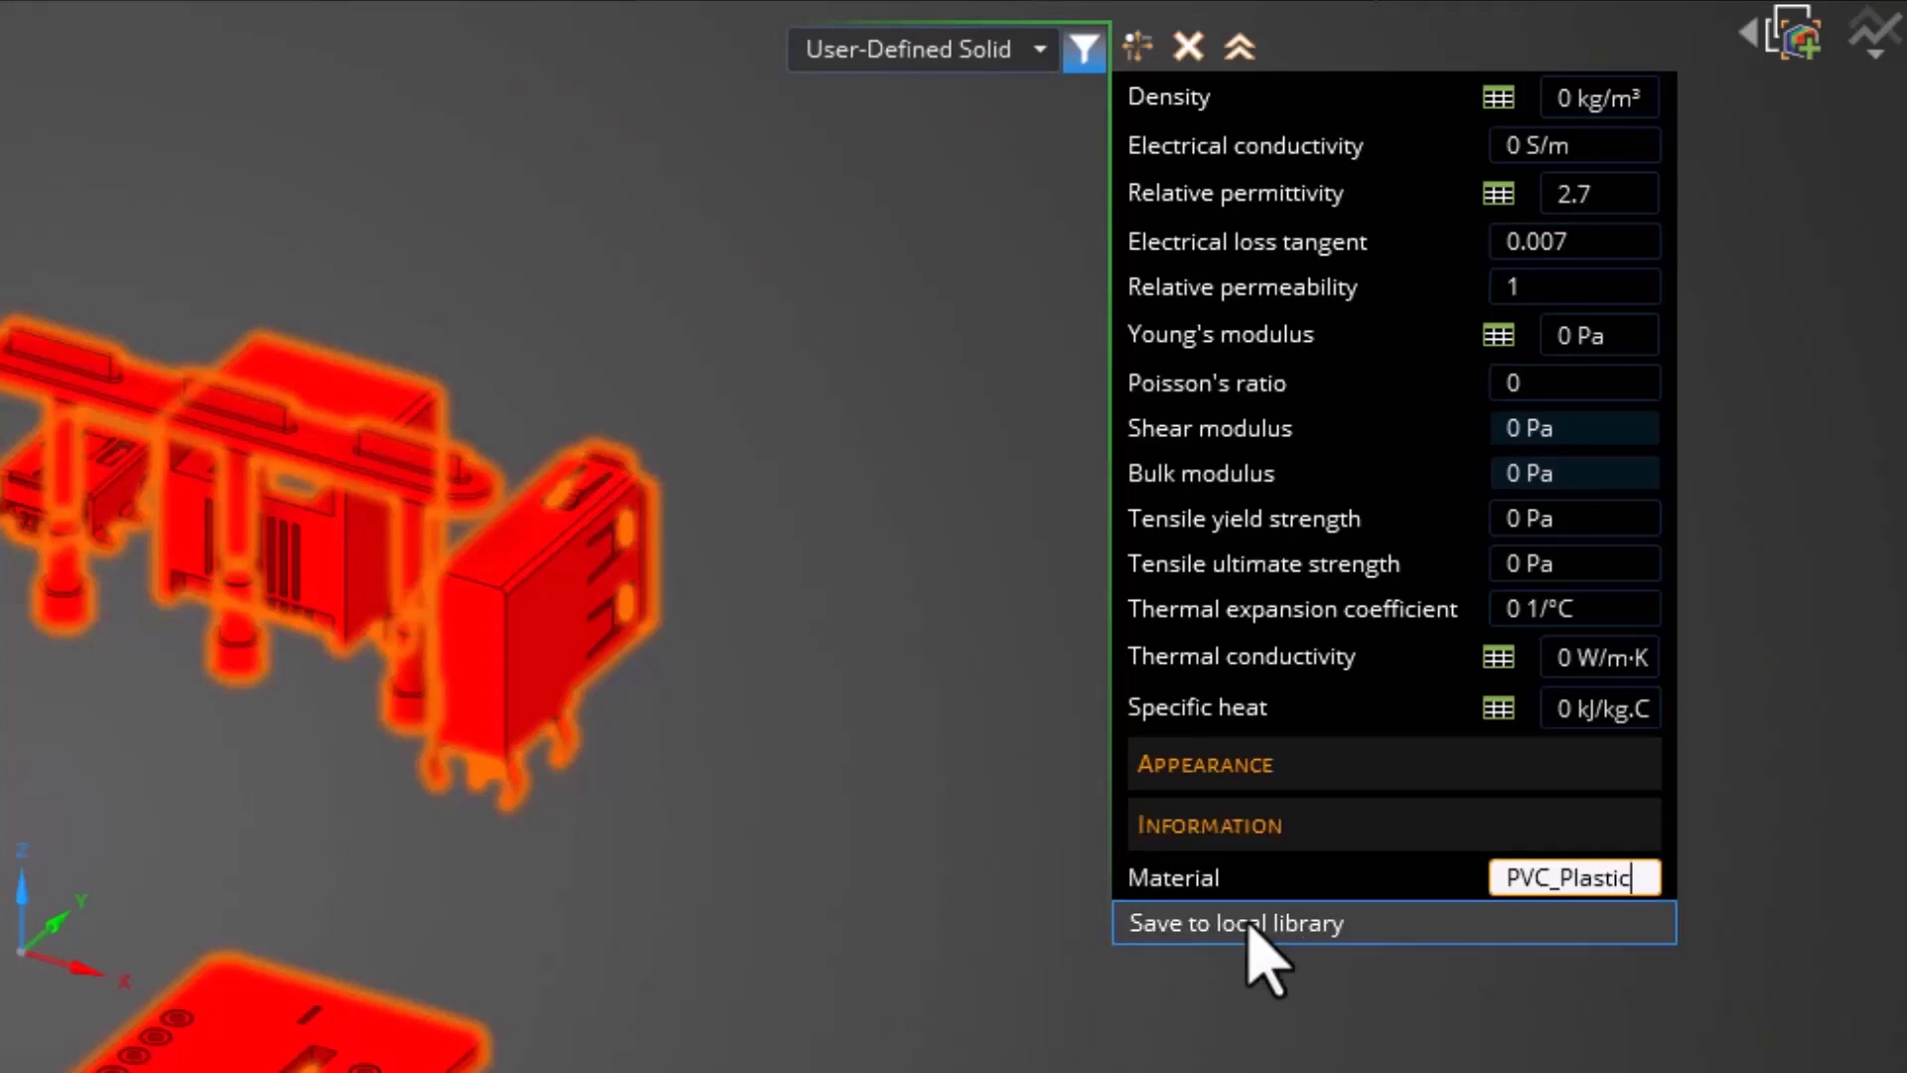
pyautogui.click(1235, 922)
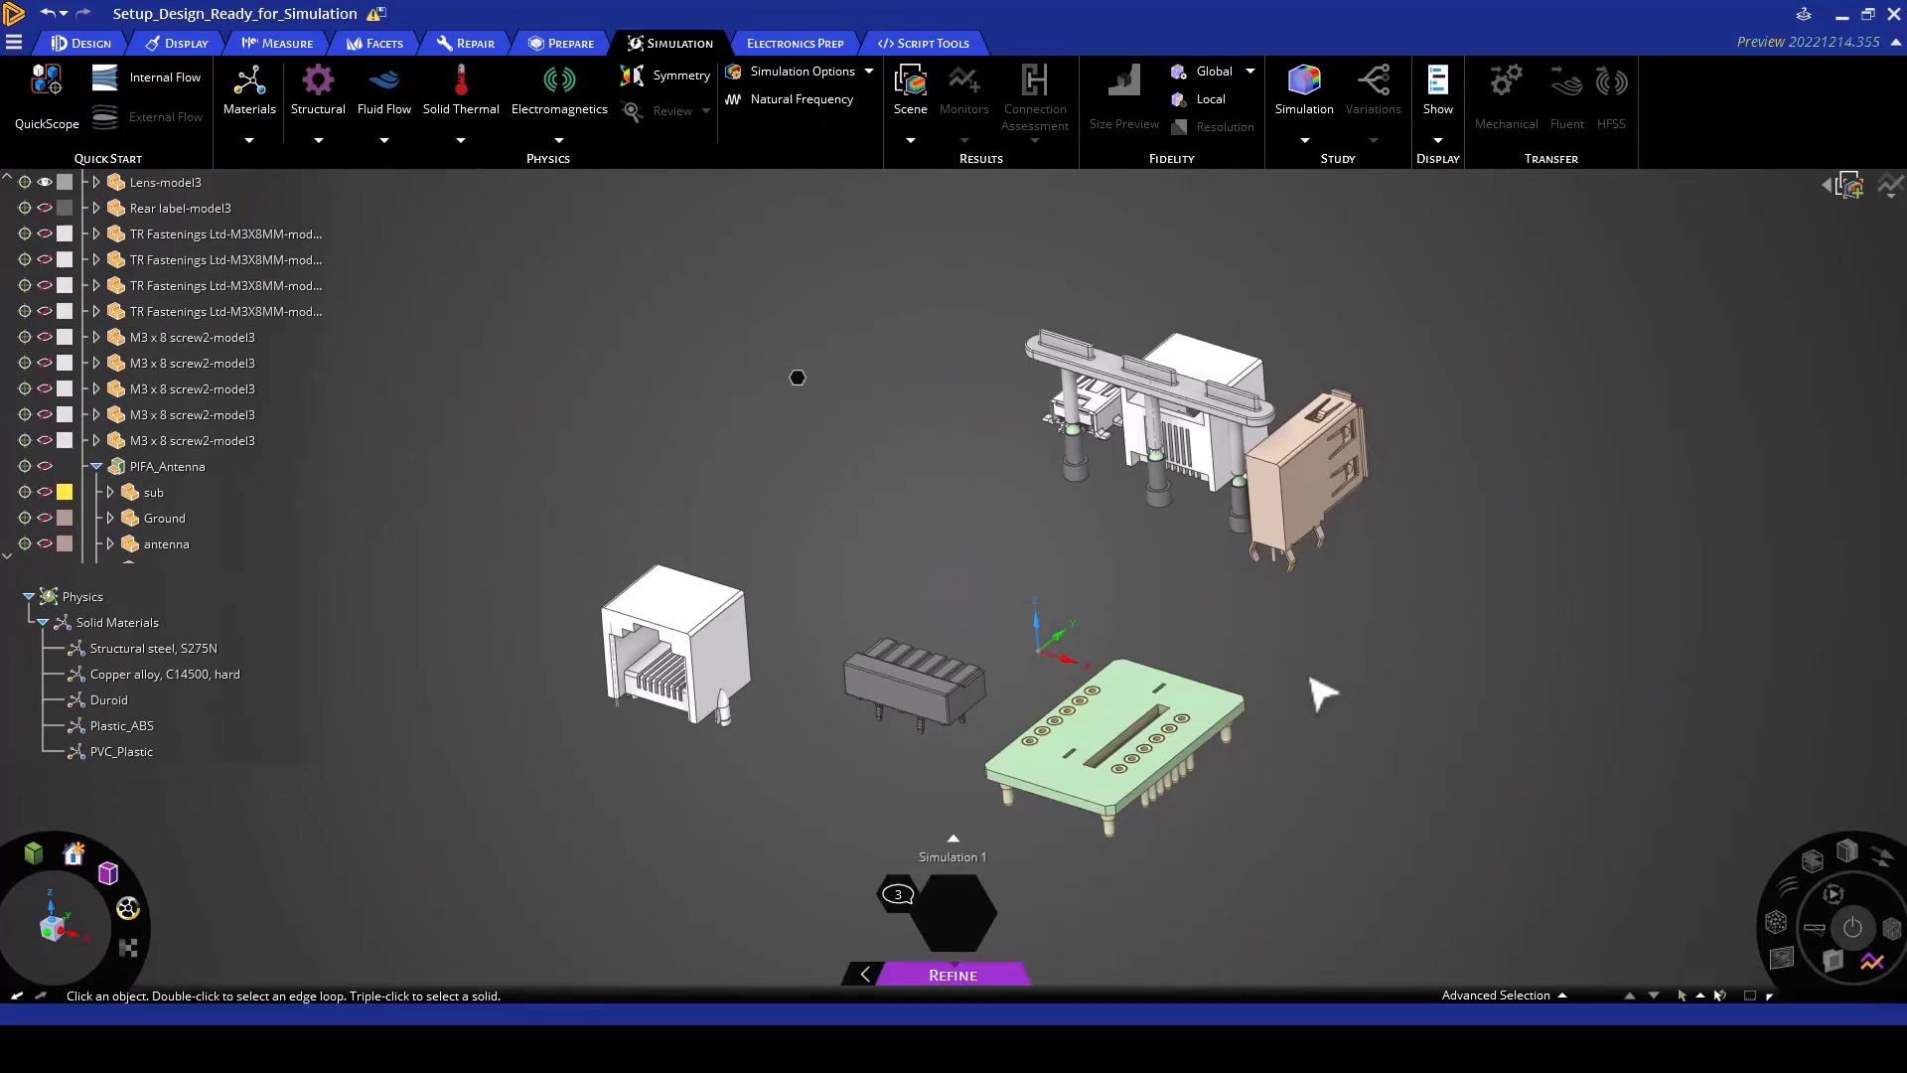
pyautogui.moveTo(1526, 779)
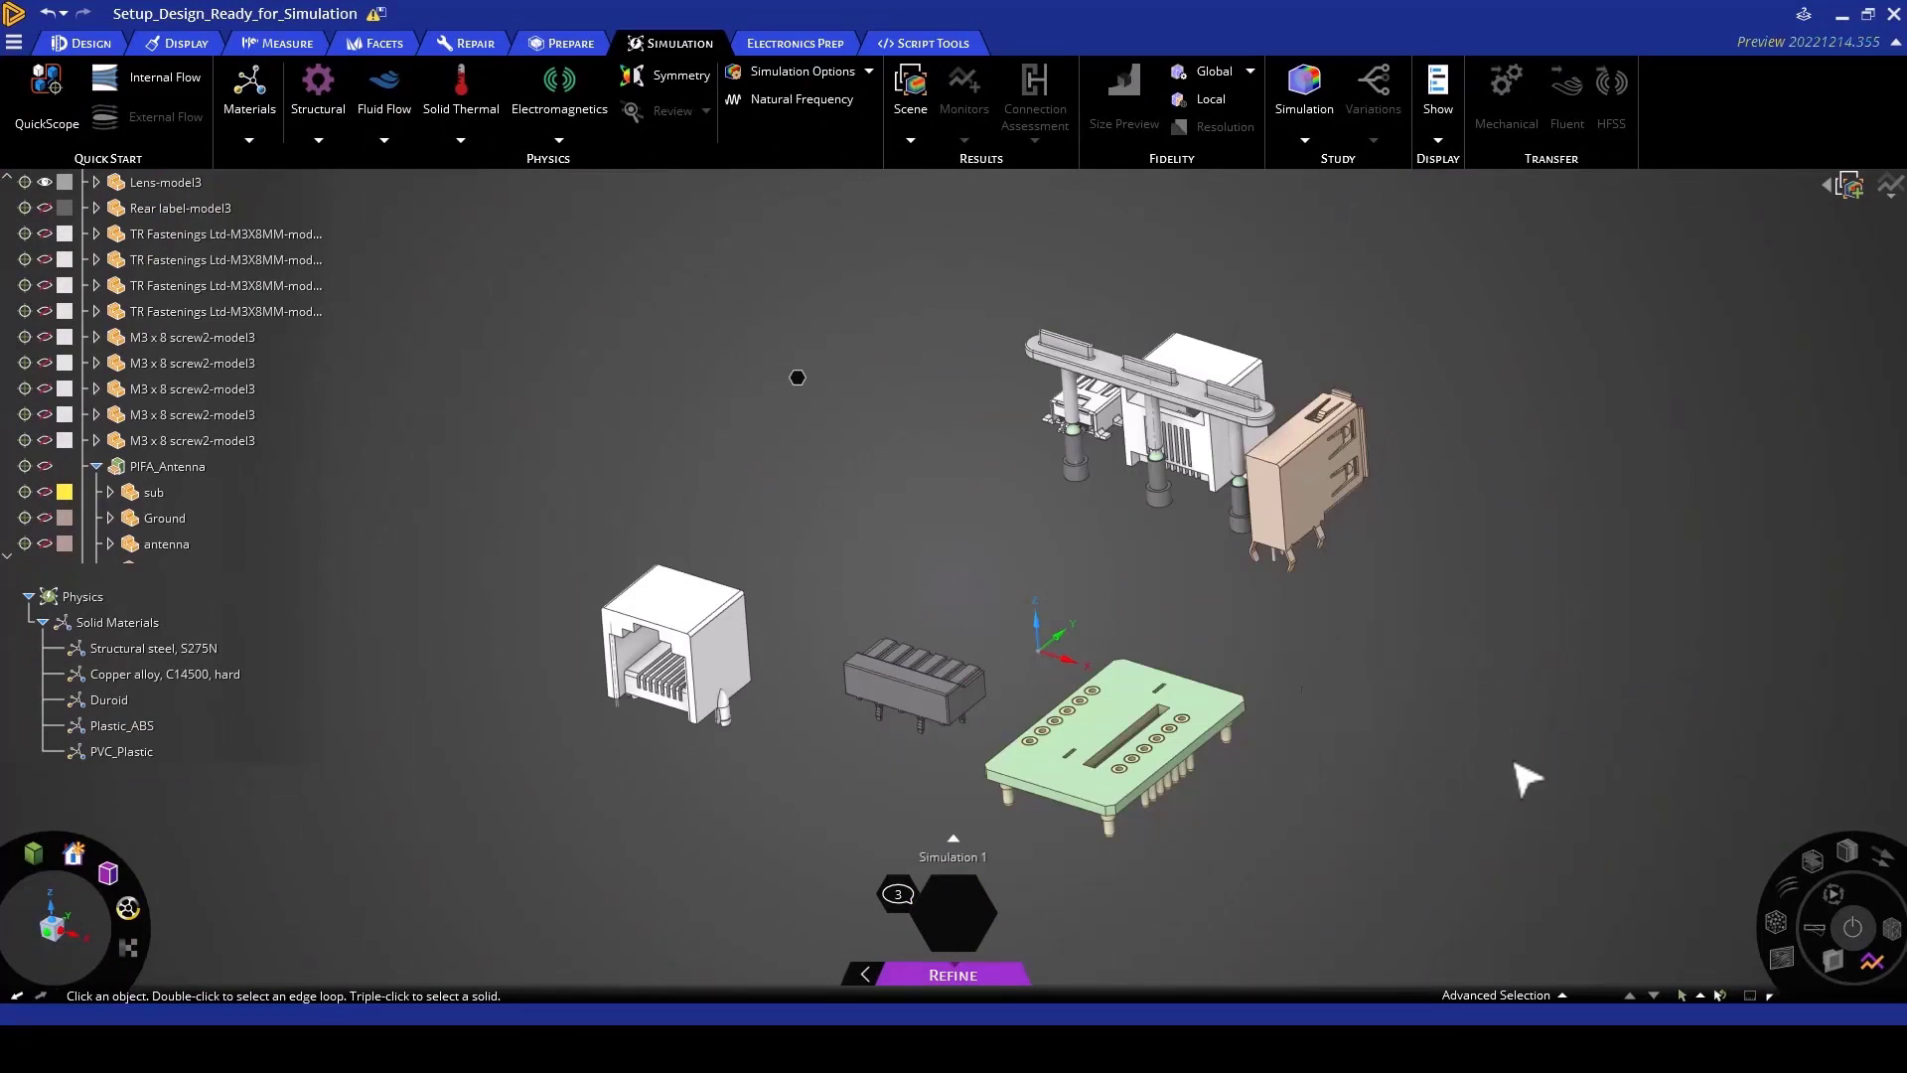
# Step: Check which parts use Structural steel, S275N and show the full enclosure again
pyautogui.click(153, 648)
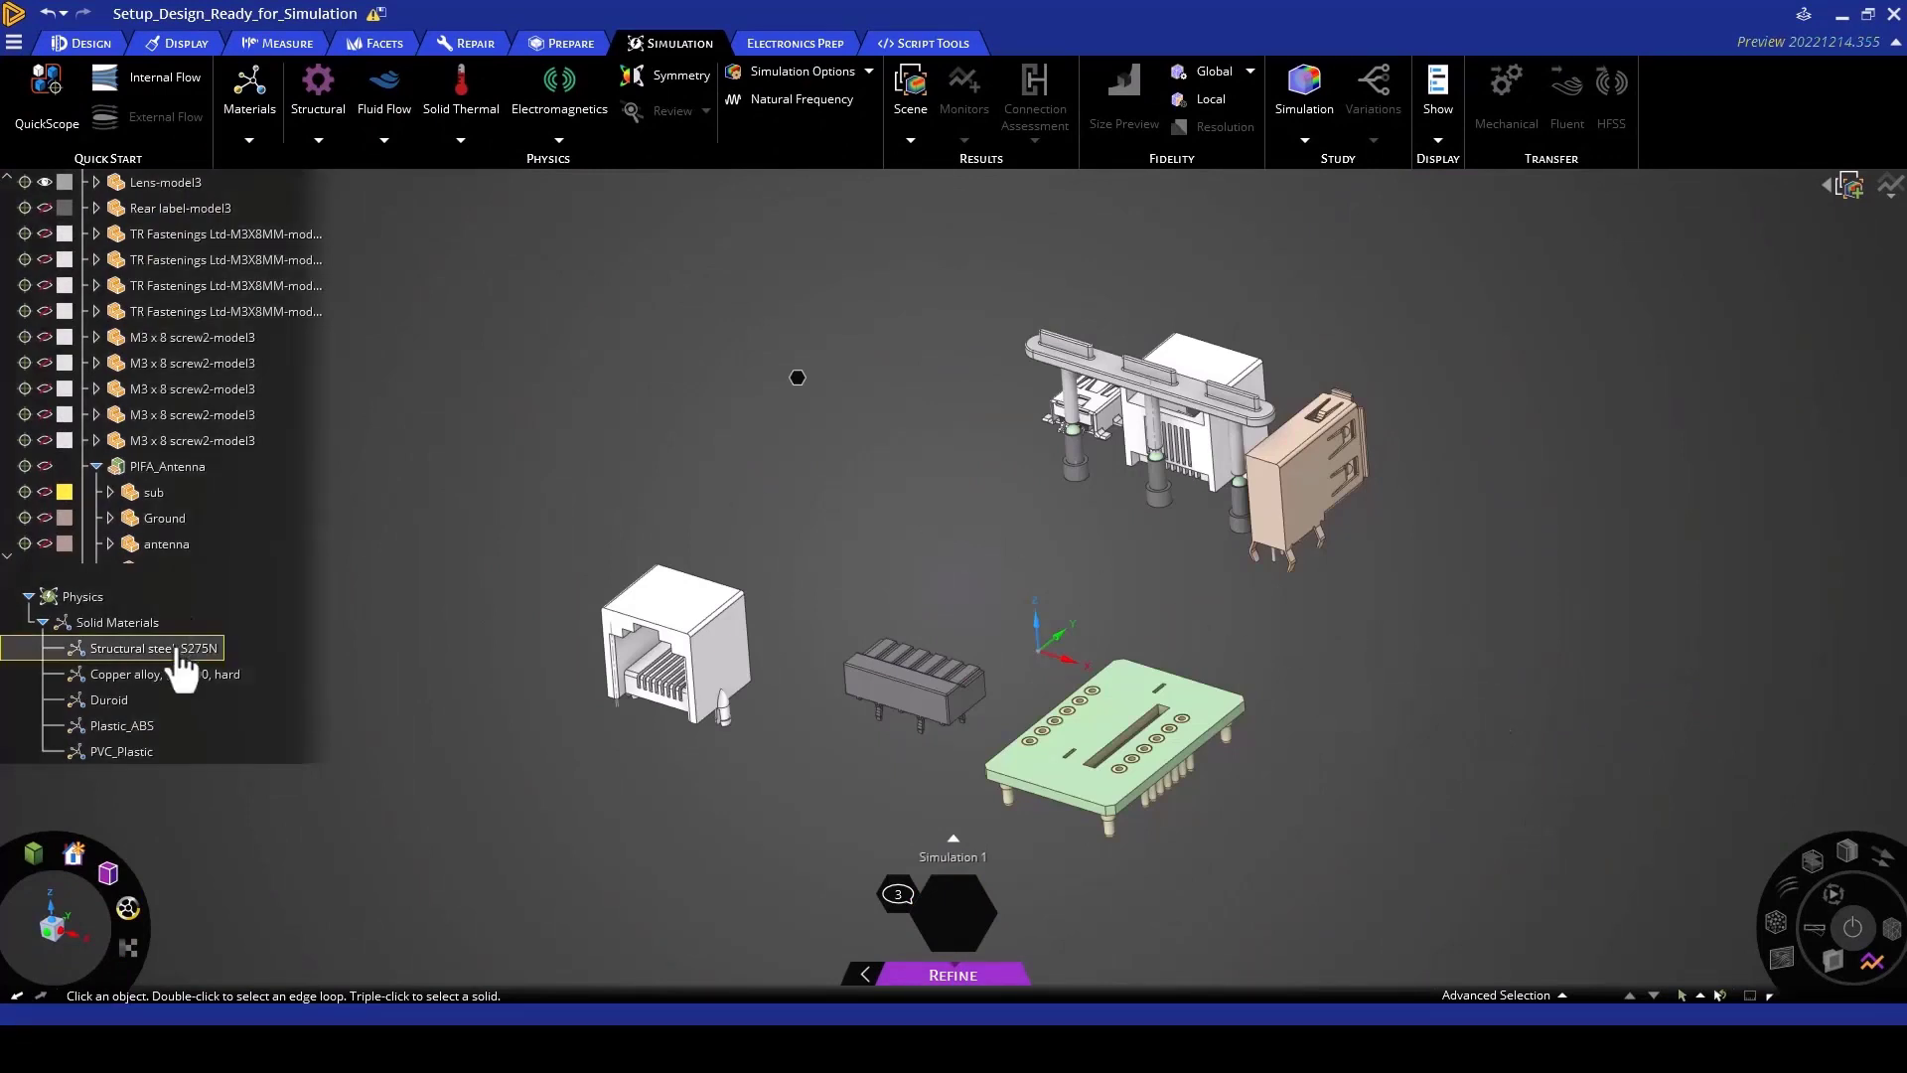
pyautogui.click(121, 751)
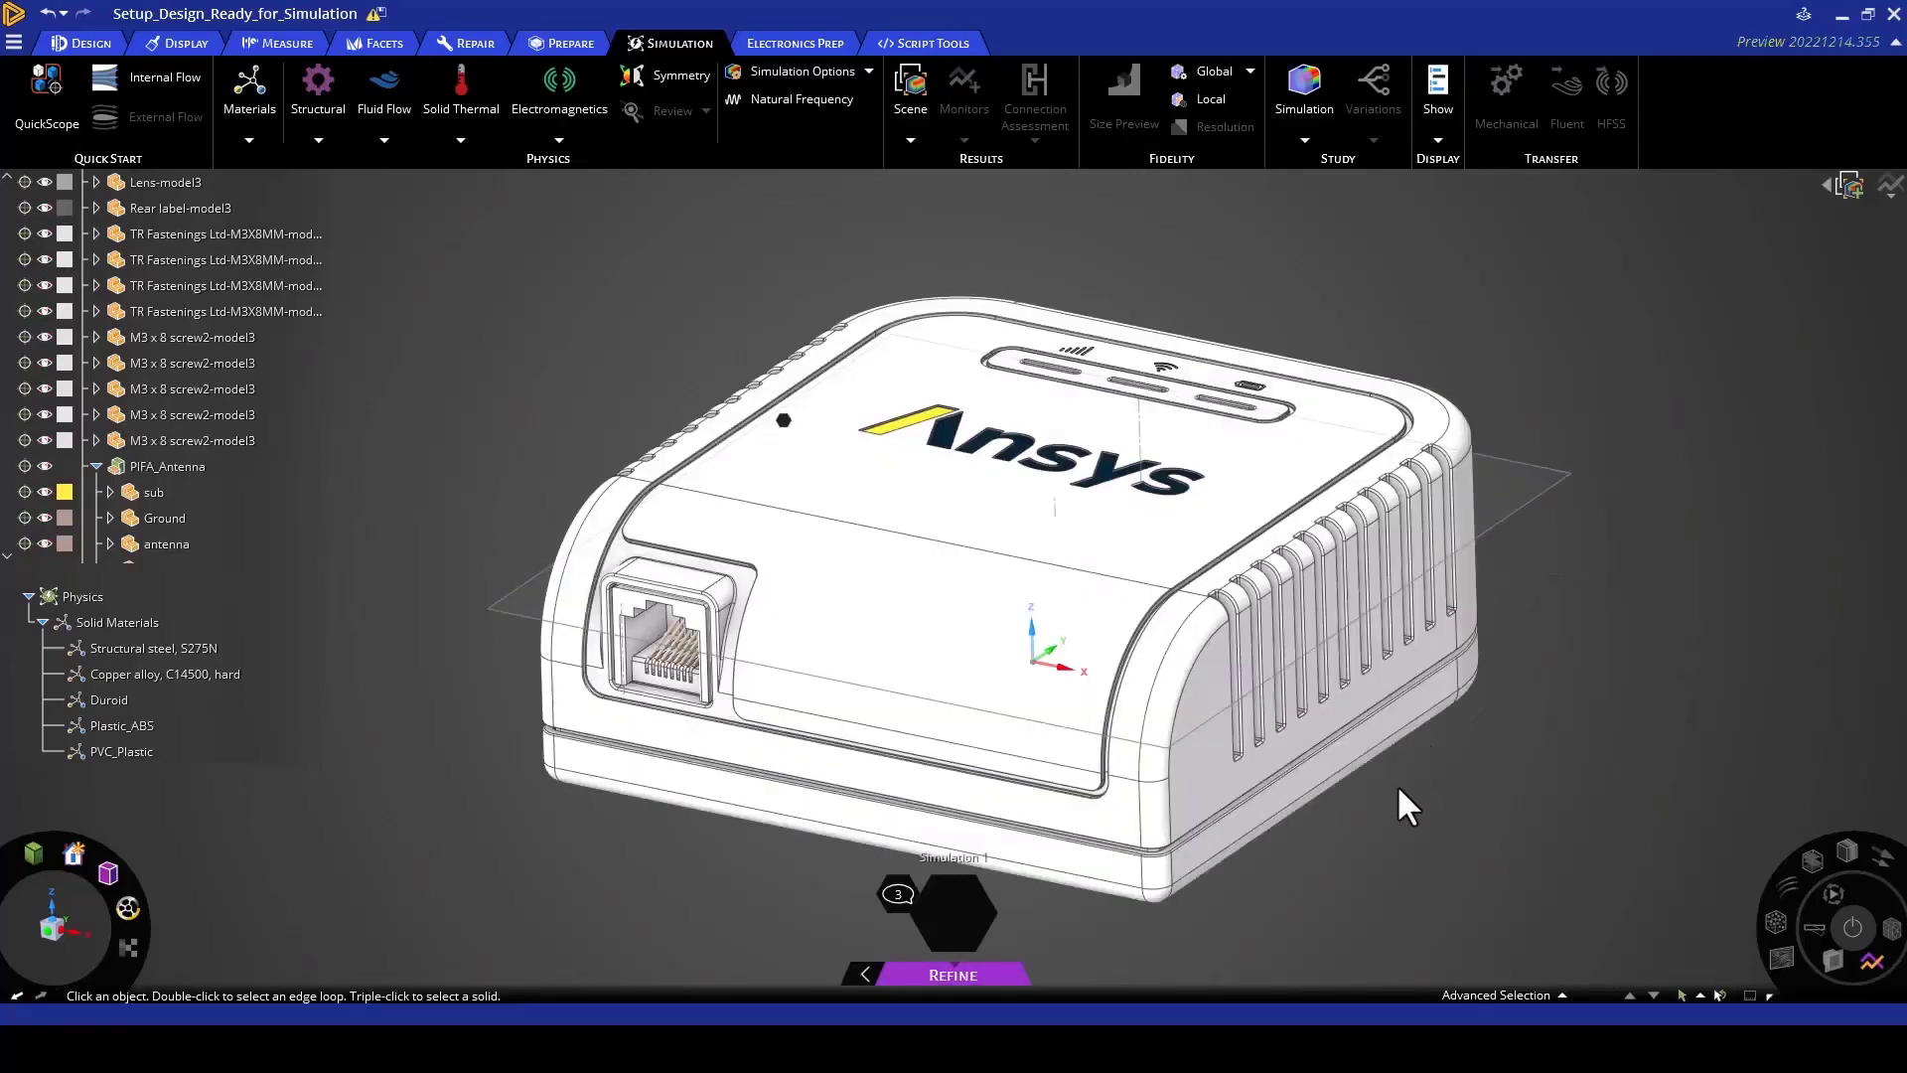
# Step: Hide everything except the Copper alloy, C14500, hard bodies and inspect the antenna
pyautogui.click(165, 674)
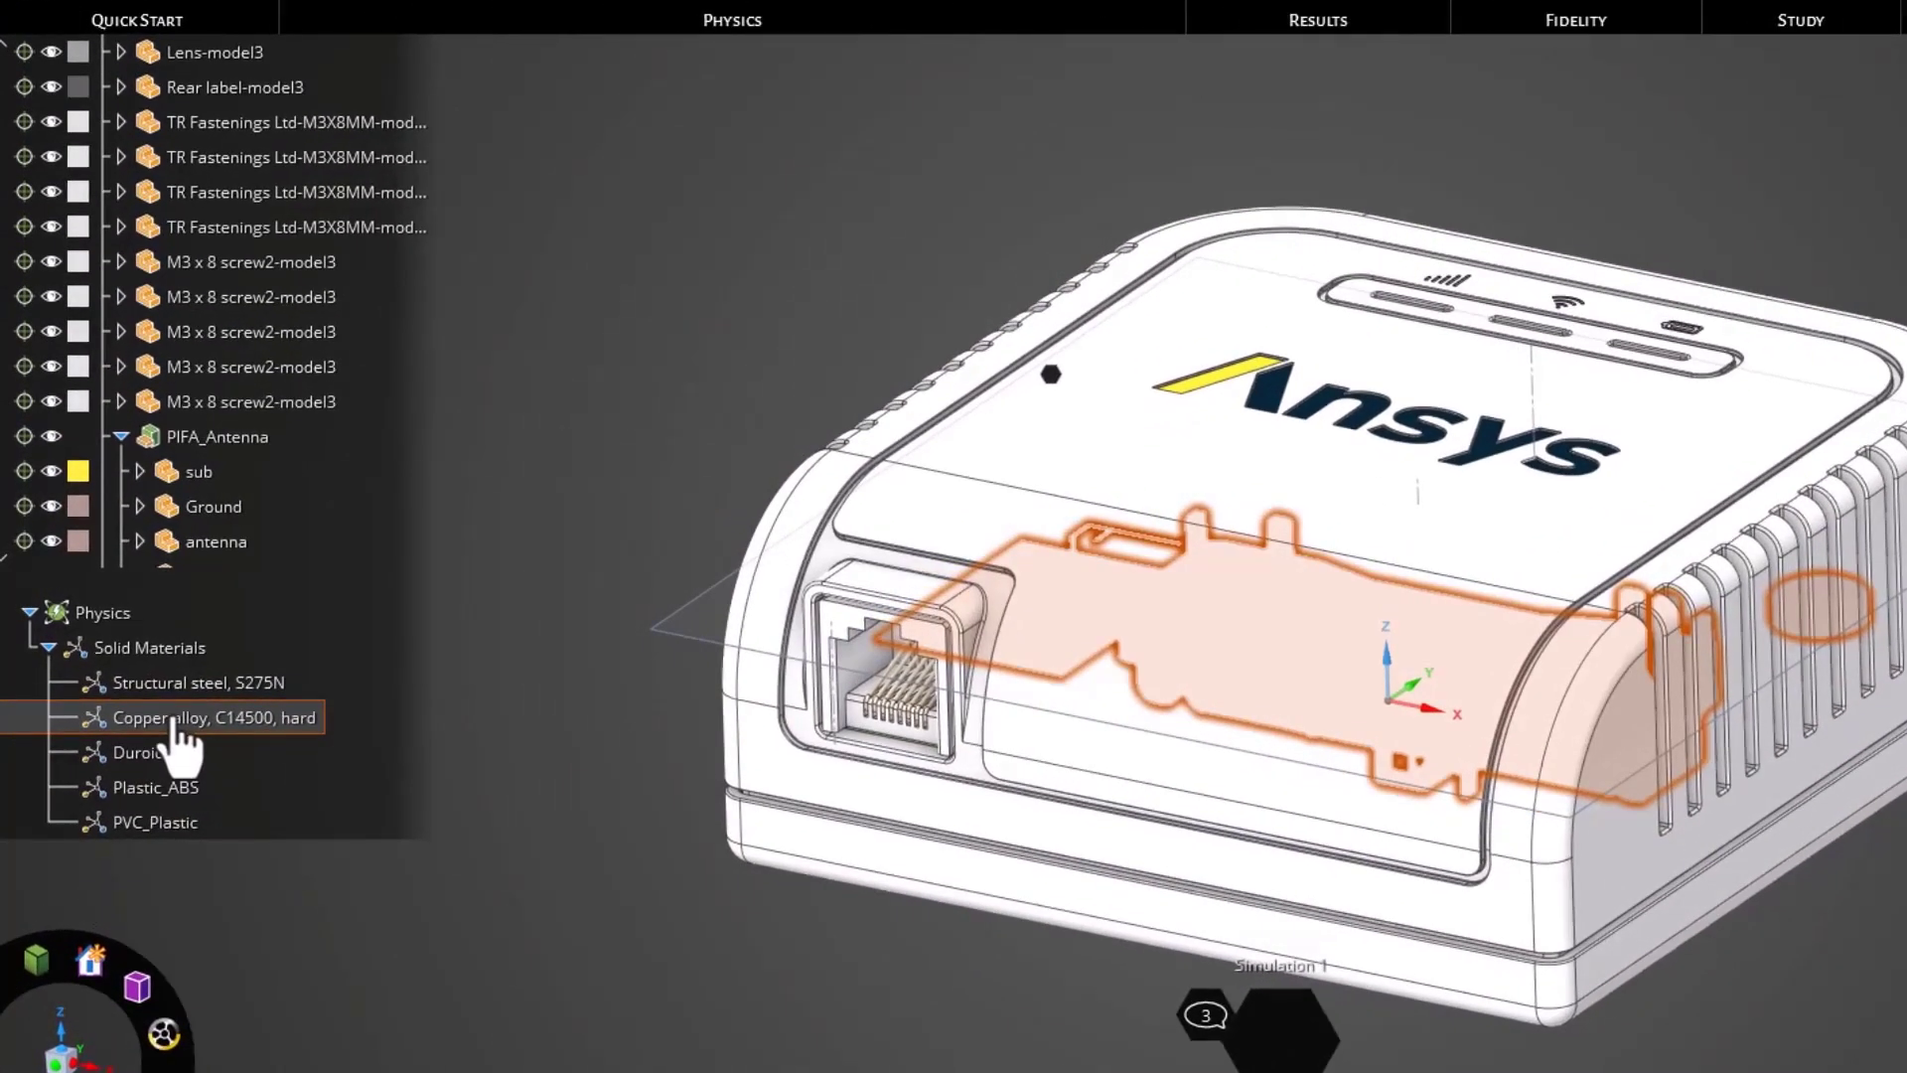
pyautogui.rightClick(194, 717)
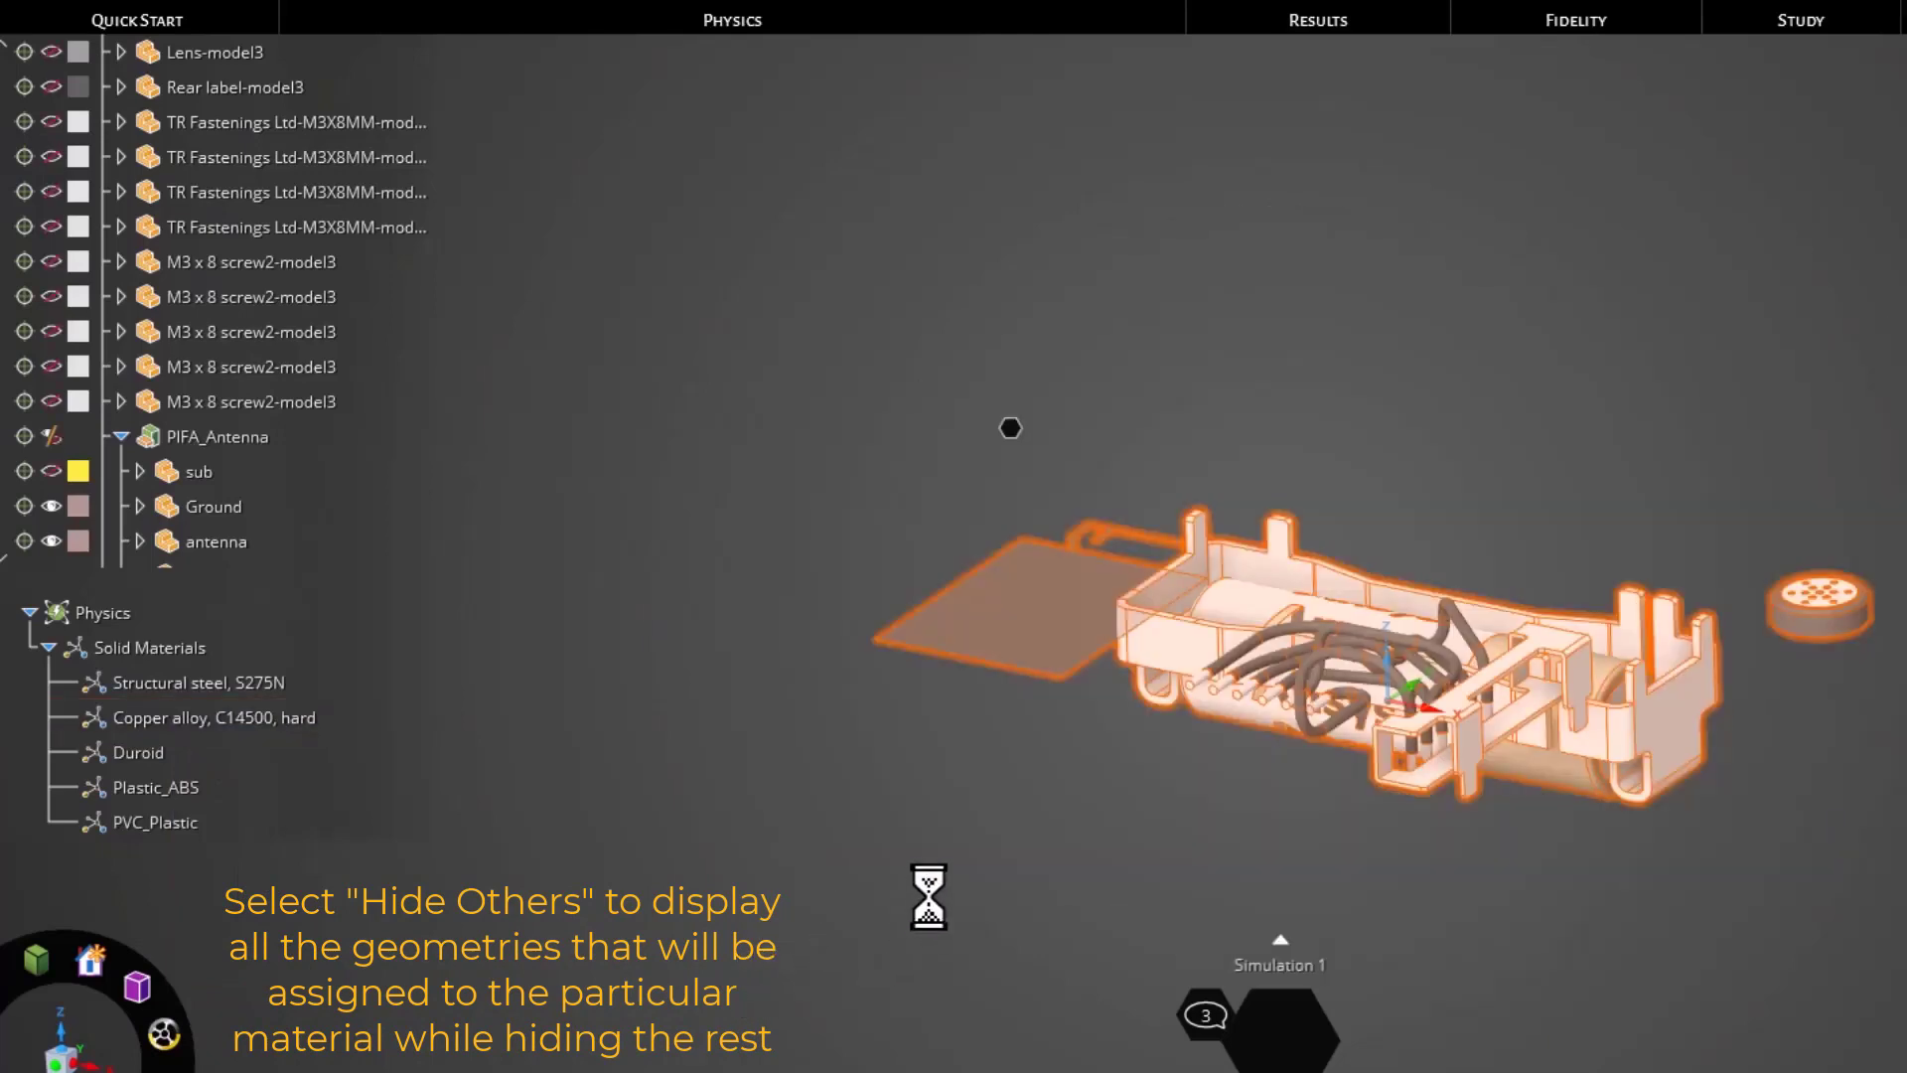
pyautogui.moveTo(1337, 631); pyautogui.dragTo(1434, 548)
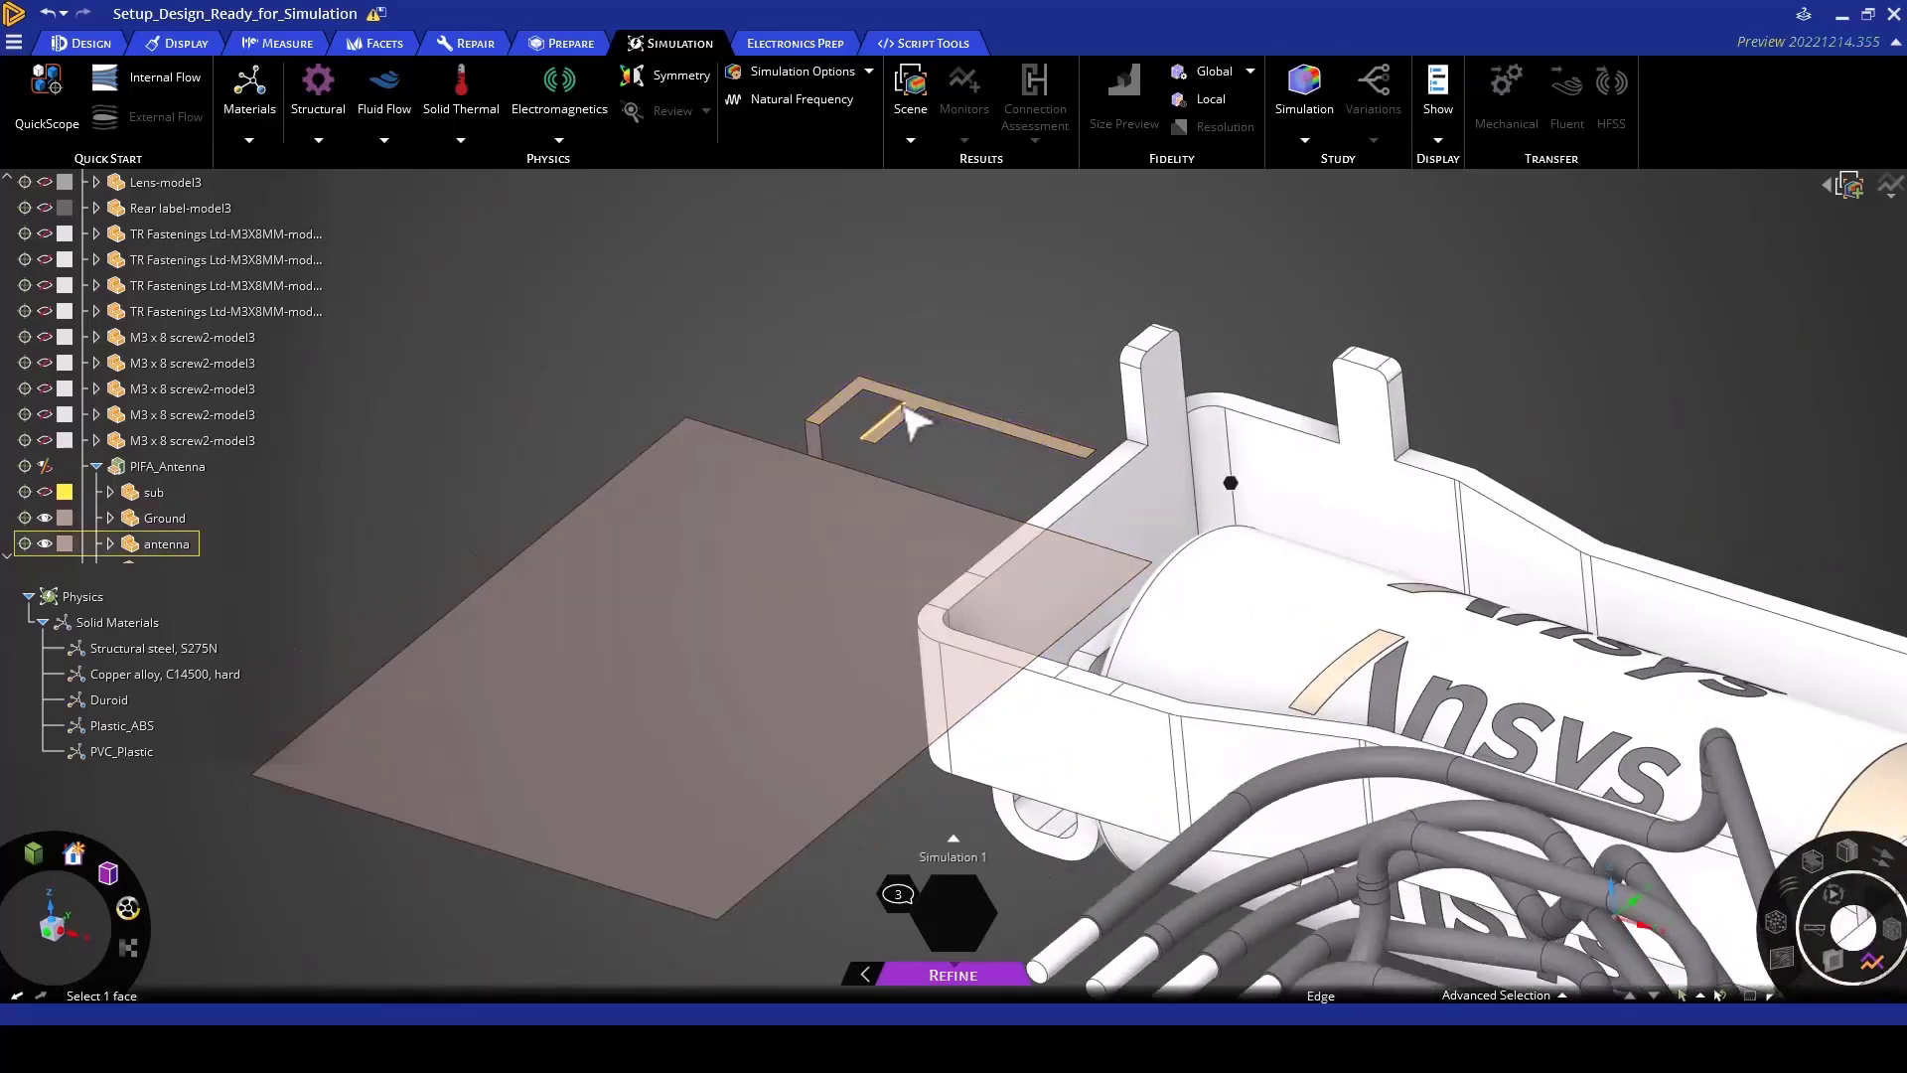
pyautogui.click(906, 419)
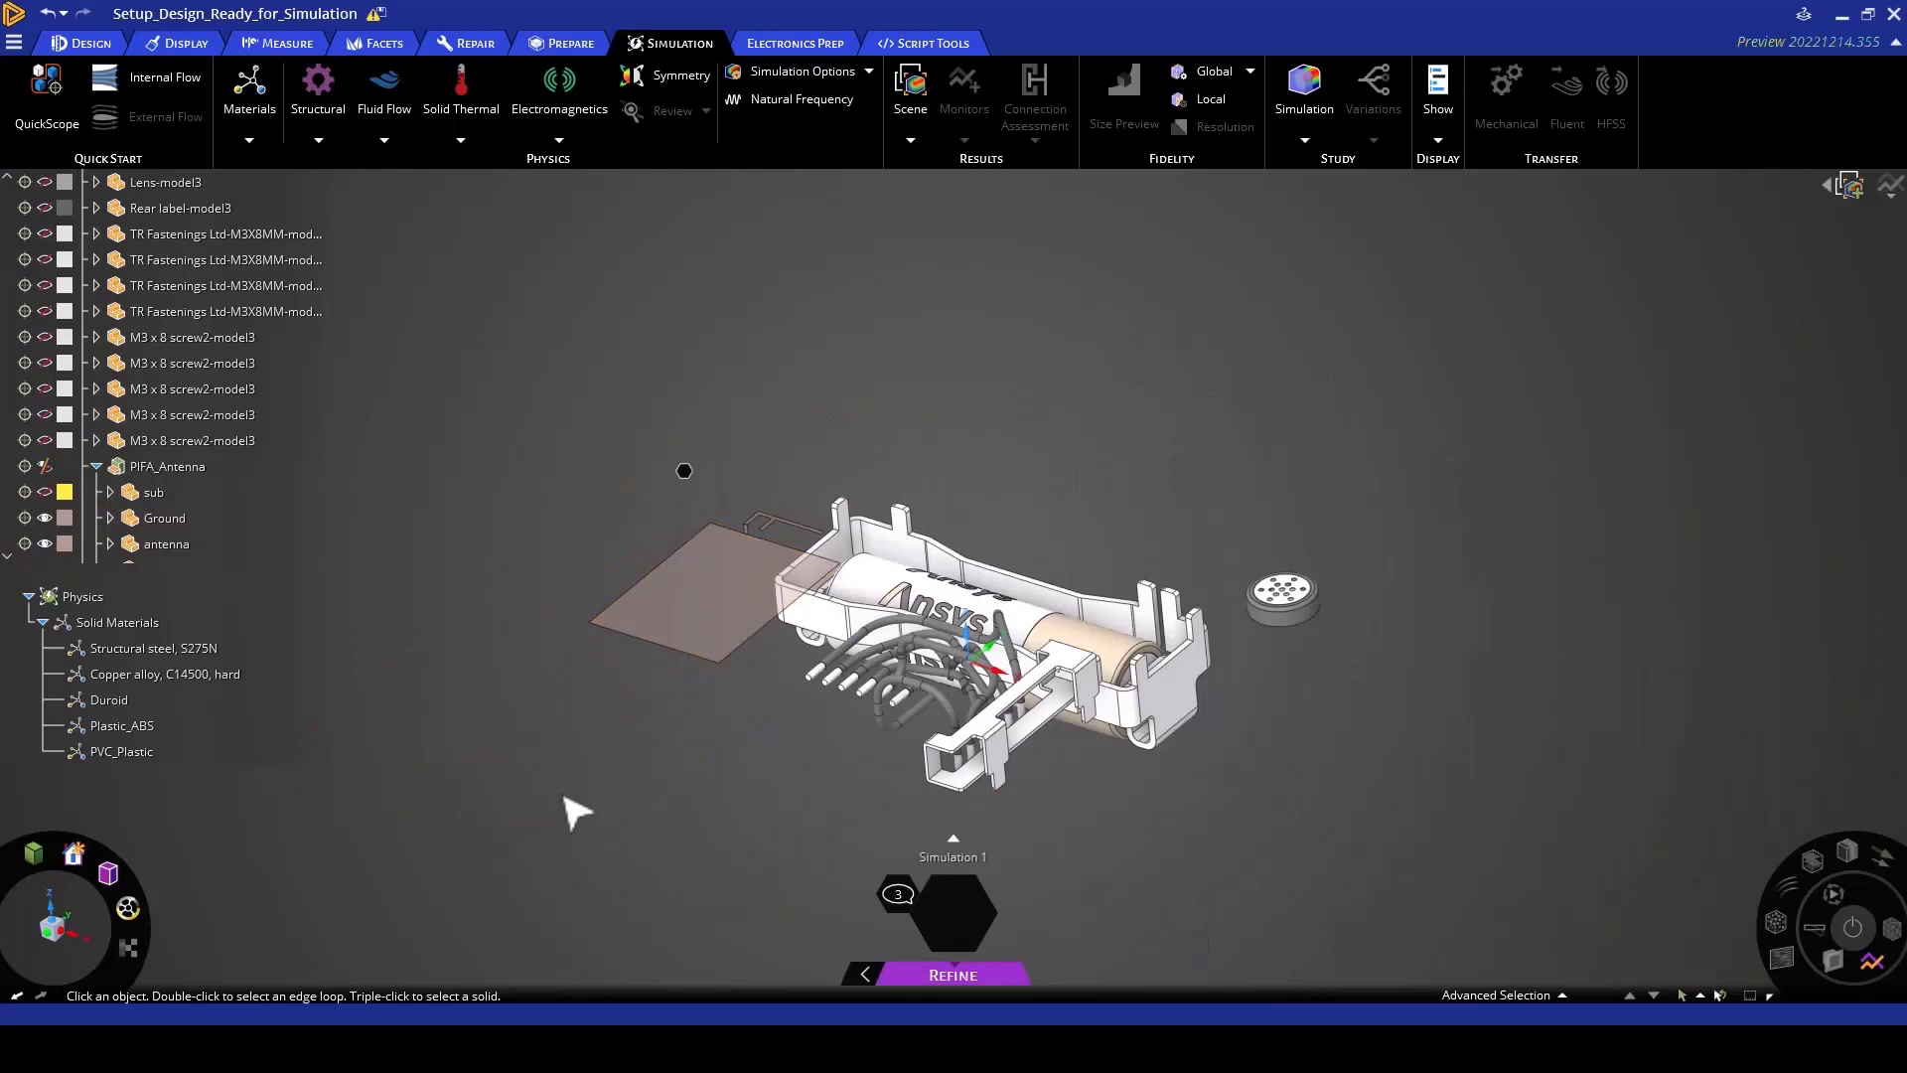
pyautogui.moveTo(620, 832)
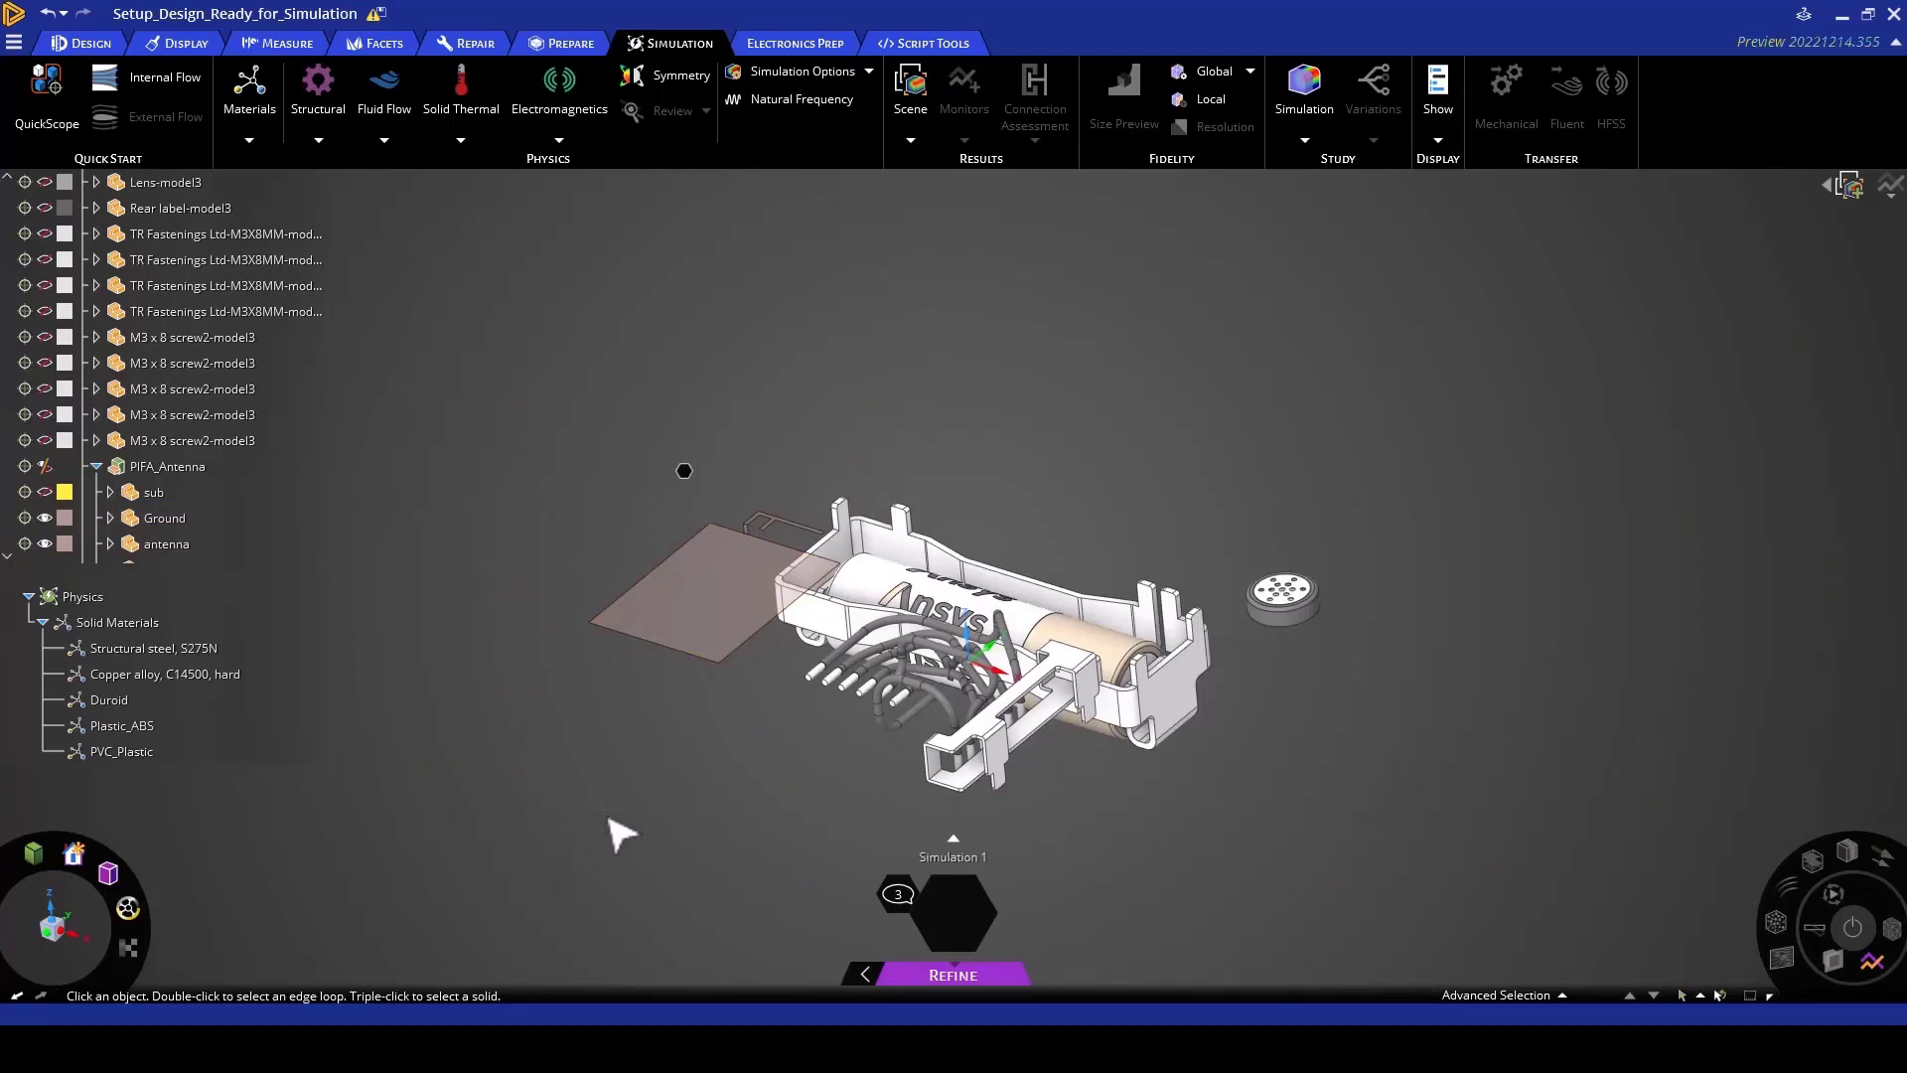
# Step: Show only the PIFA_Antenna group and Port body, keeping enclosure and substrate hidden
pyautogui.click(165, 674)
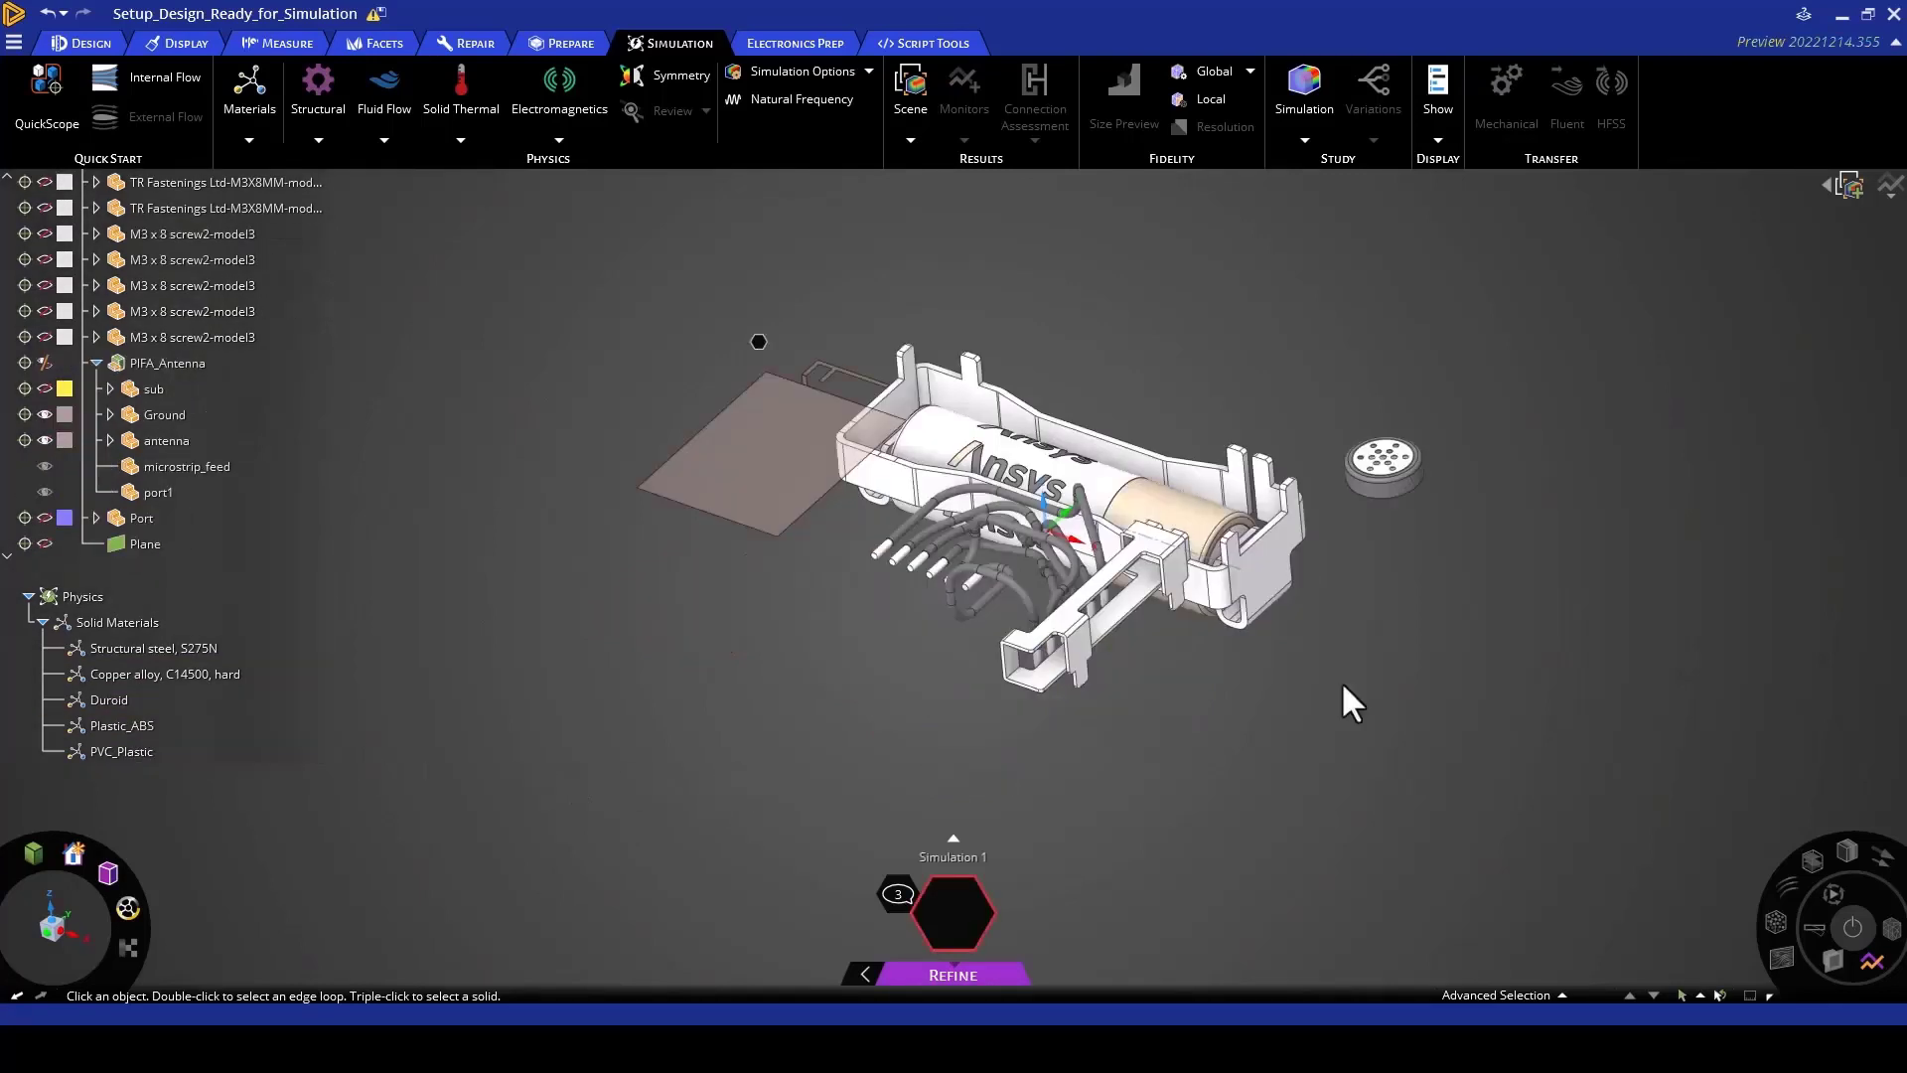
pyautogui.moveTo(1351, 713)
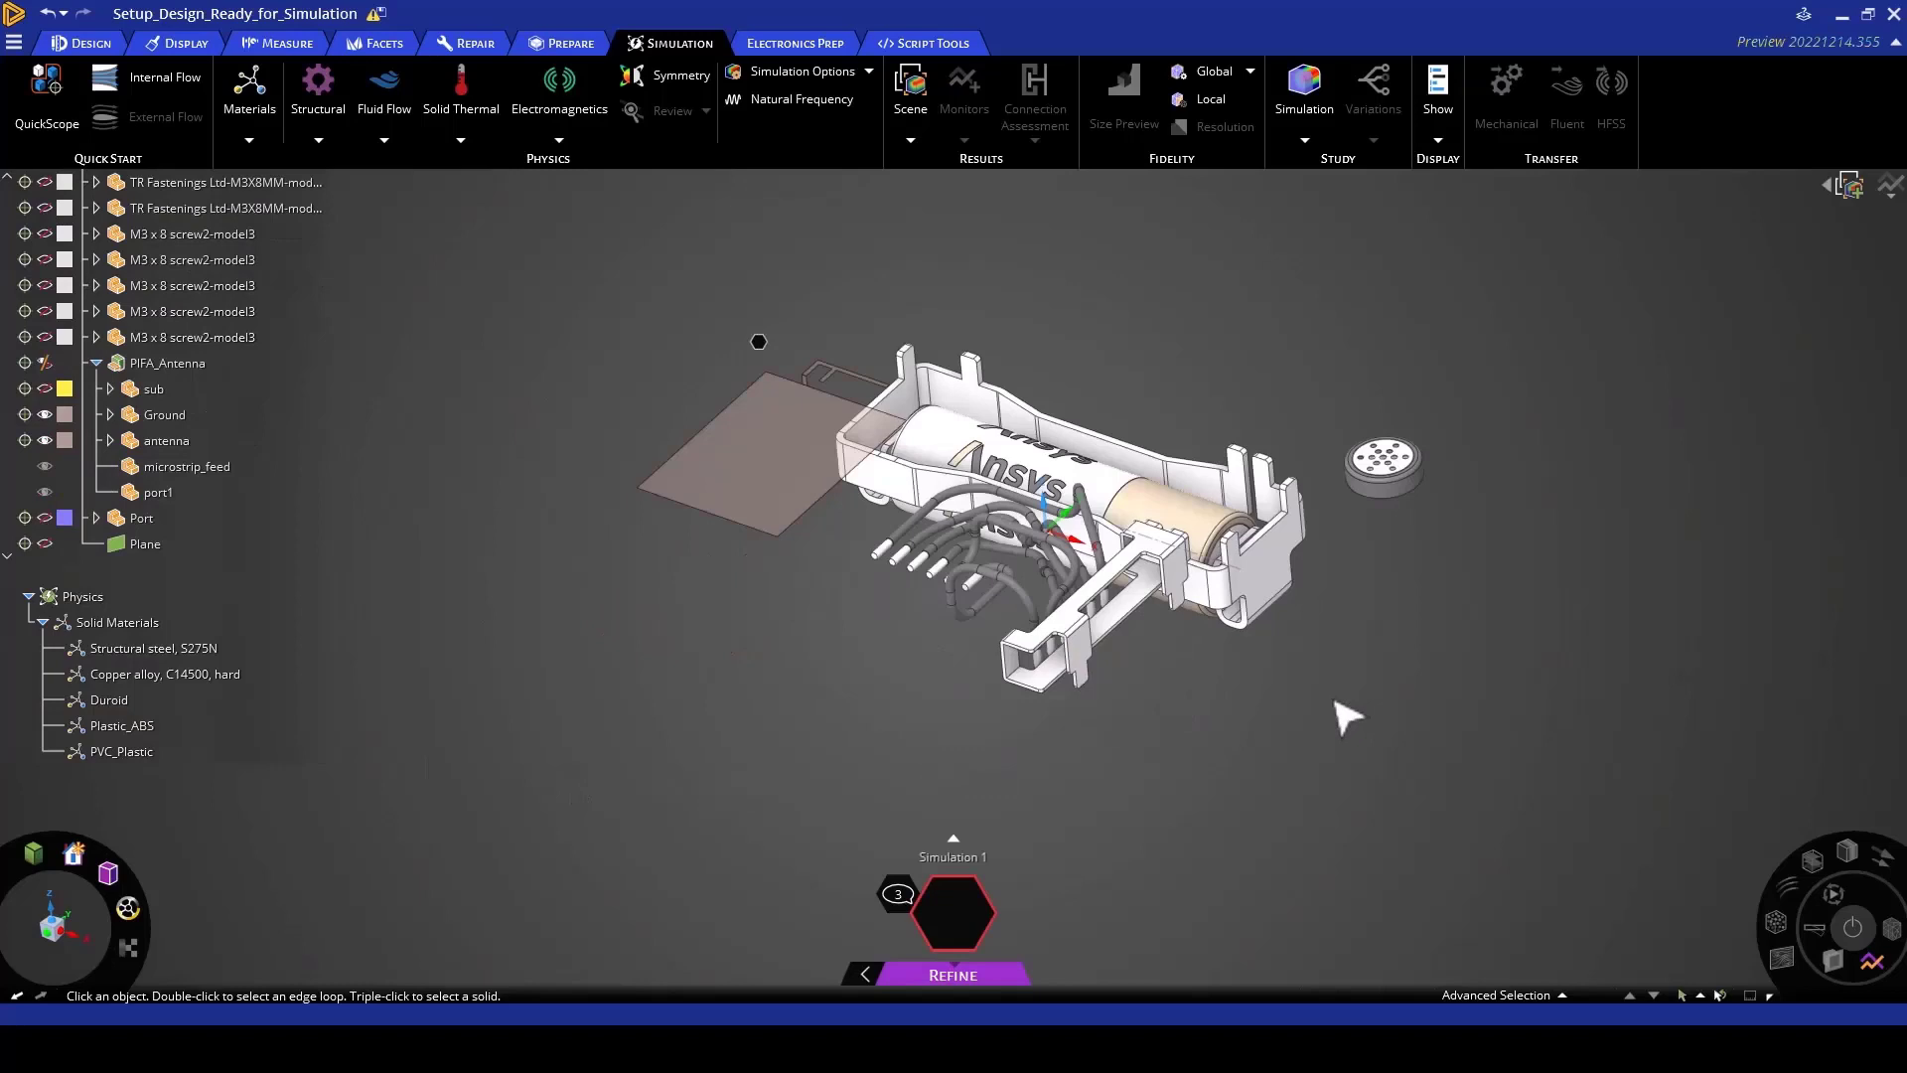
pyautogui.moveTo(1289, 773)
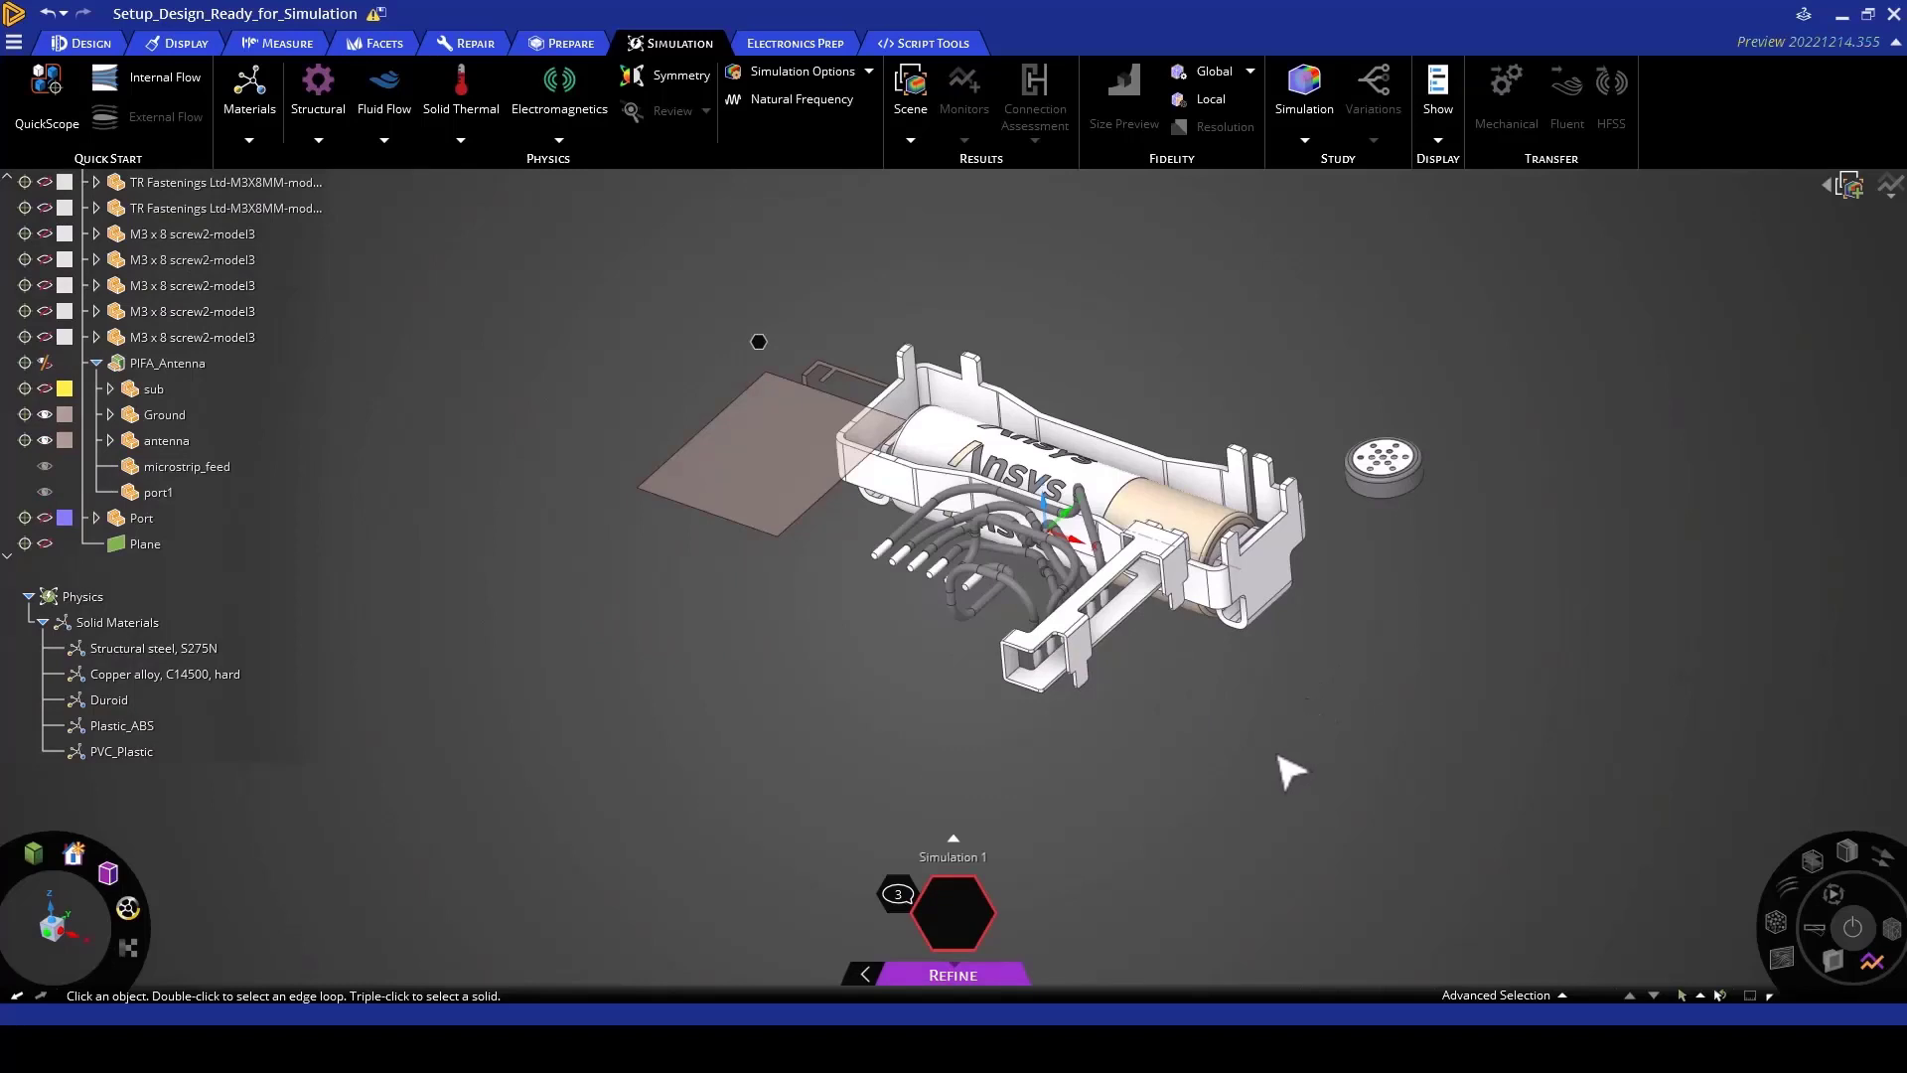
pyautogui.moveTo(1287, 786)
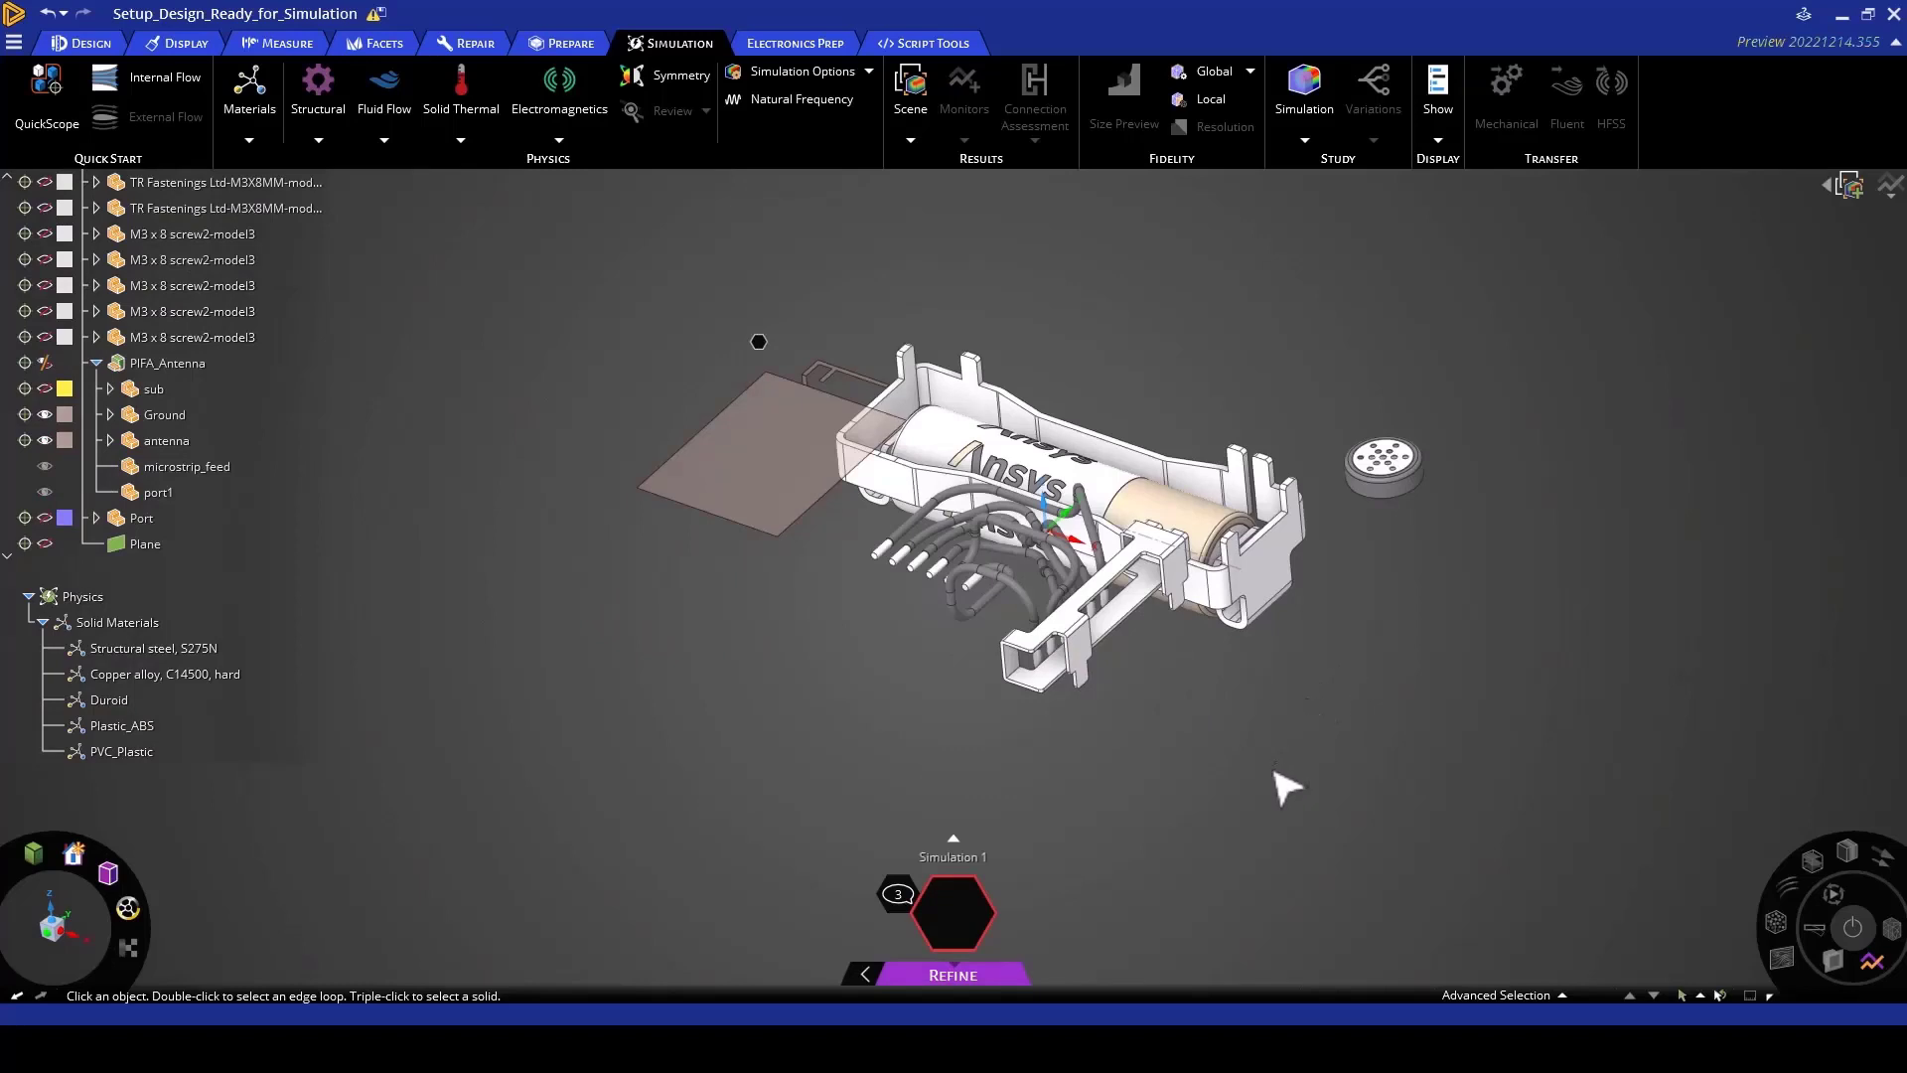
pyautogui.moveTo(779, 572)
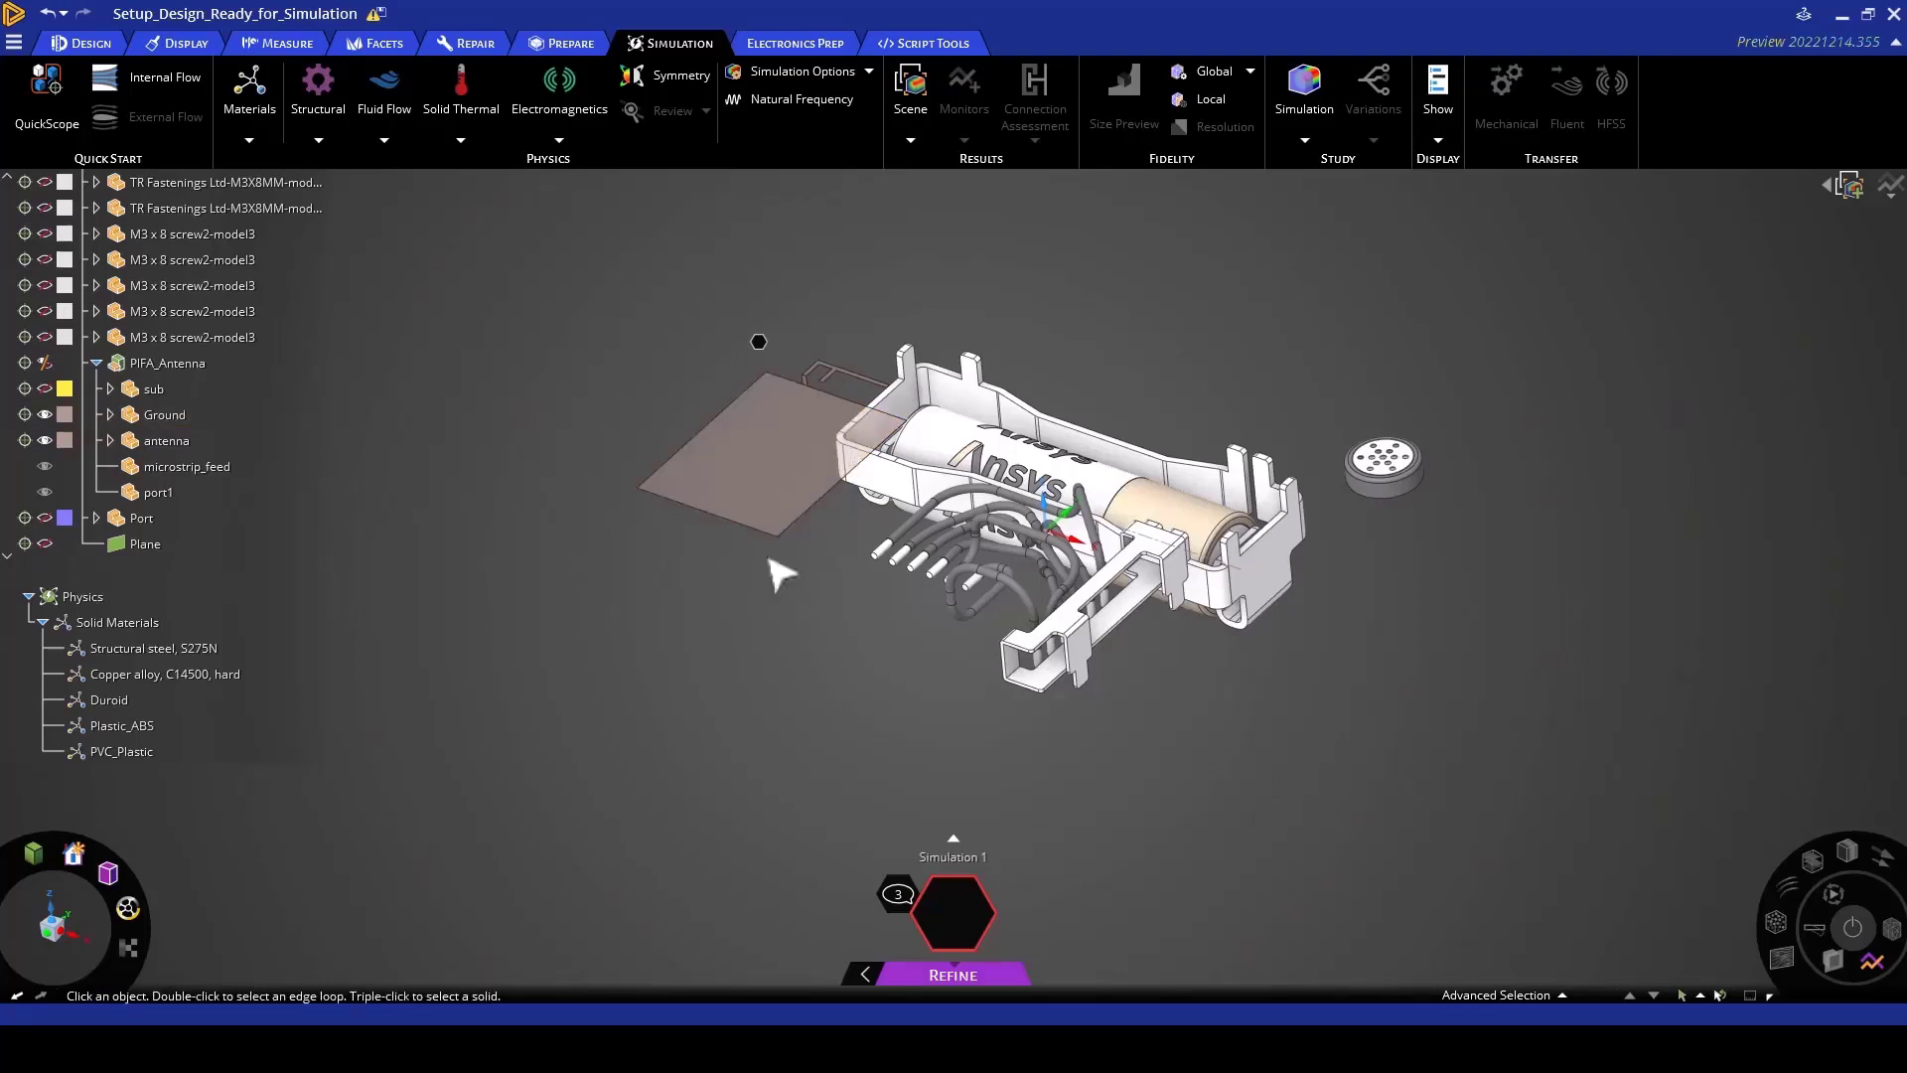
pyautogui.click(191, 258)
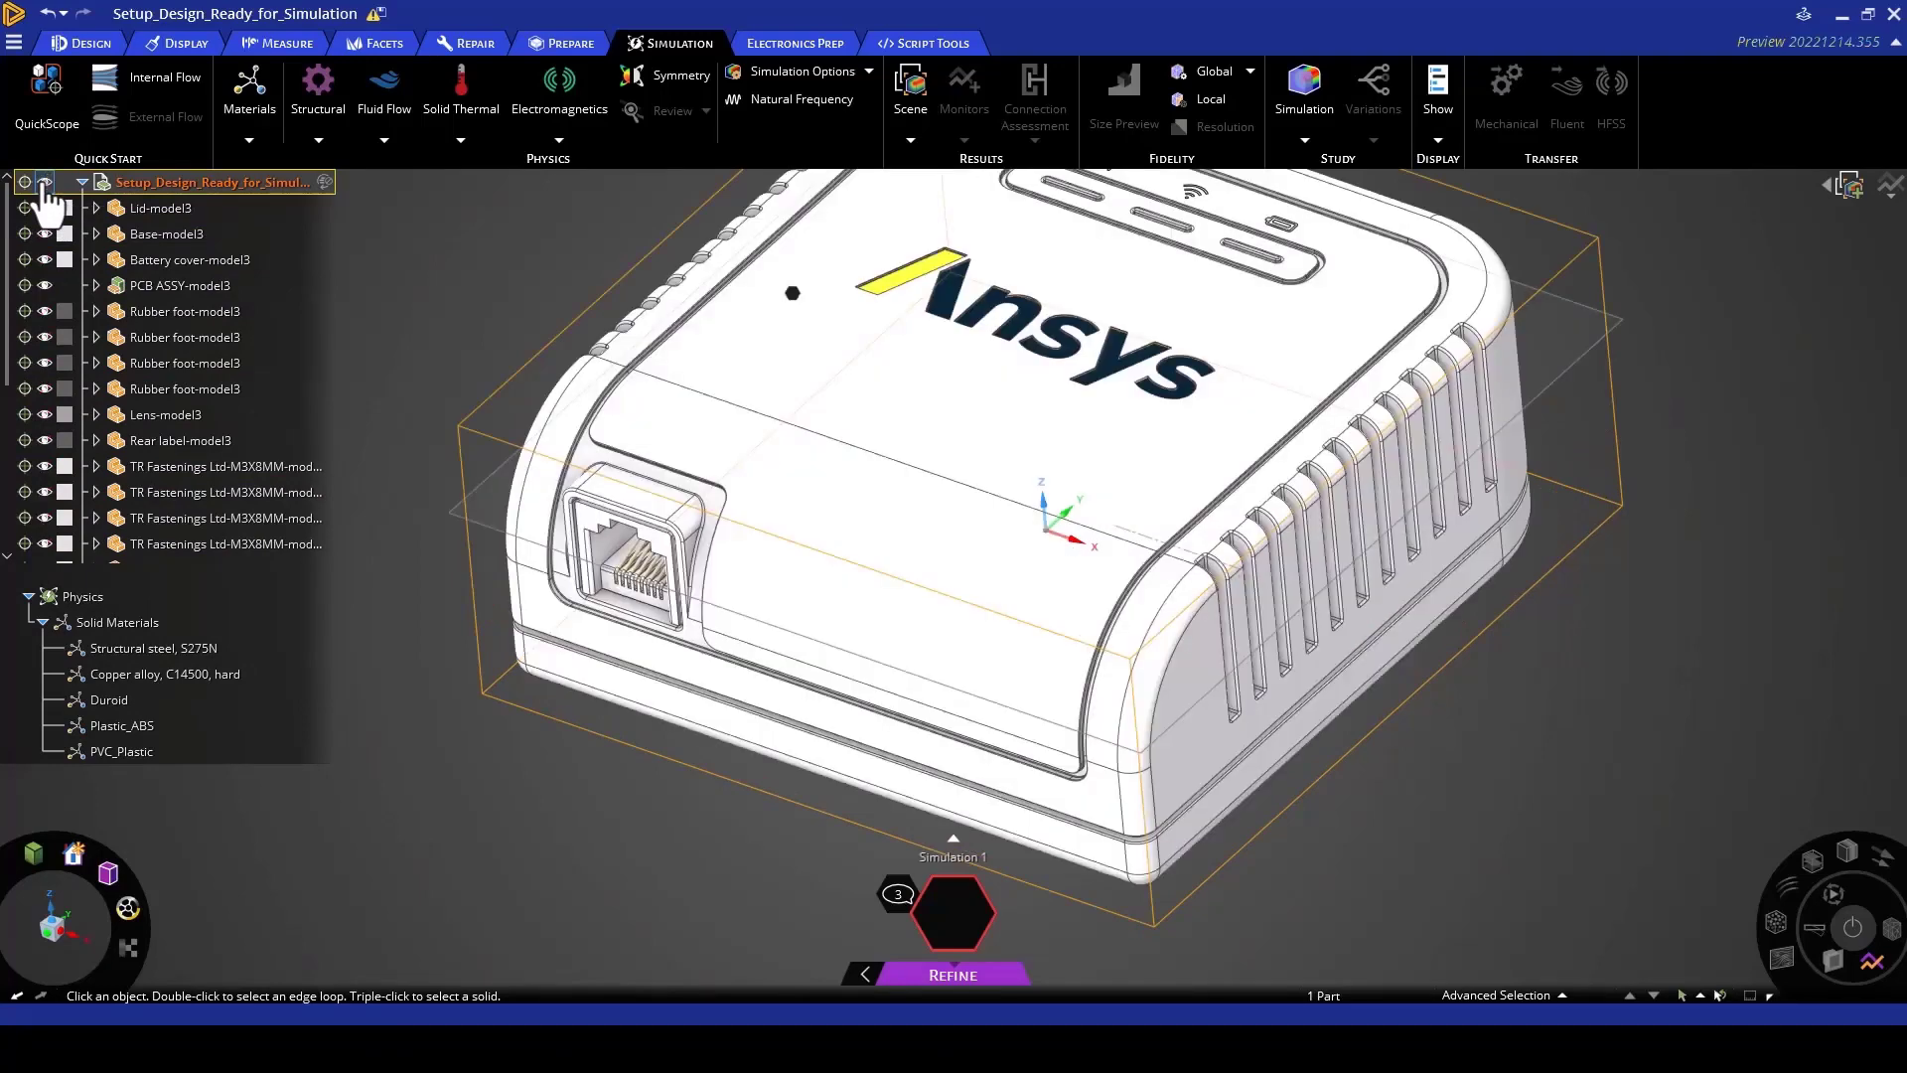
pyautogui.click(164, 413)
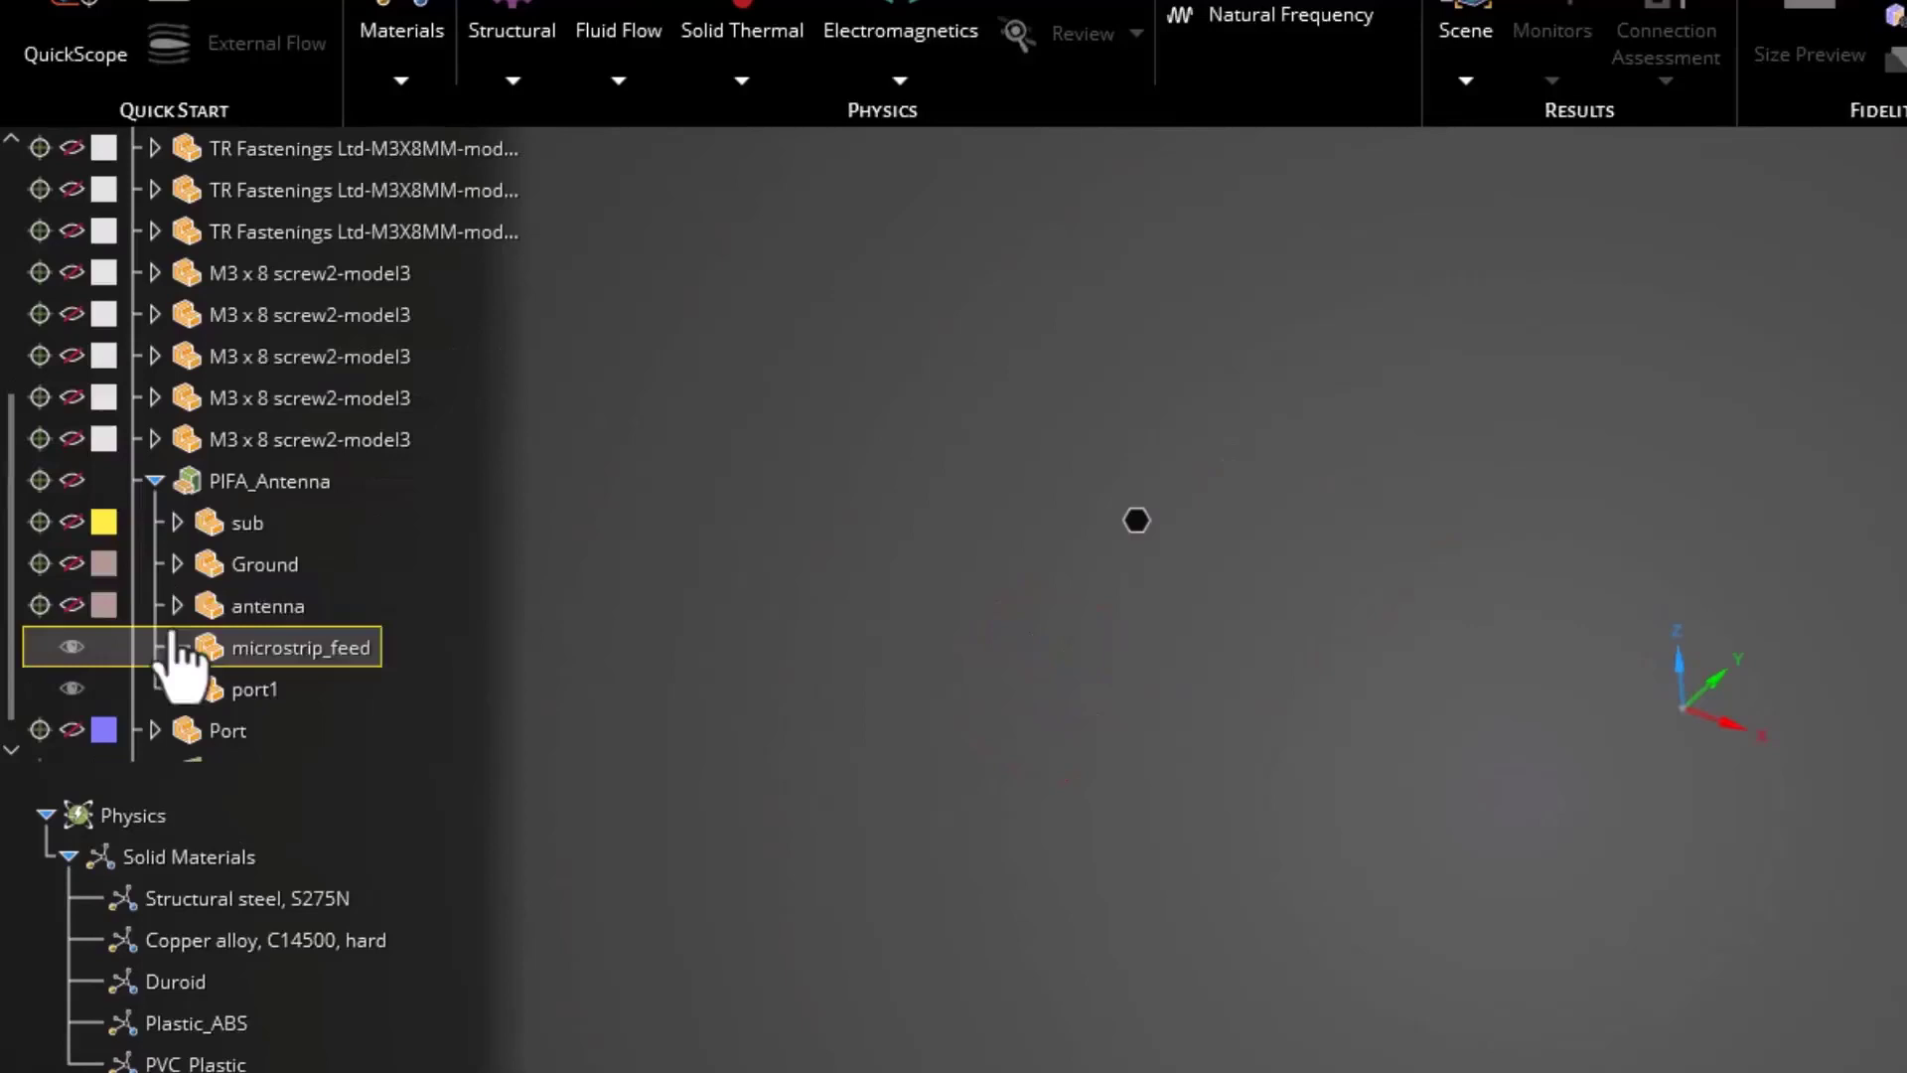
pyautogui.click(71, 480)
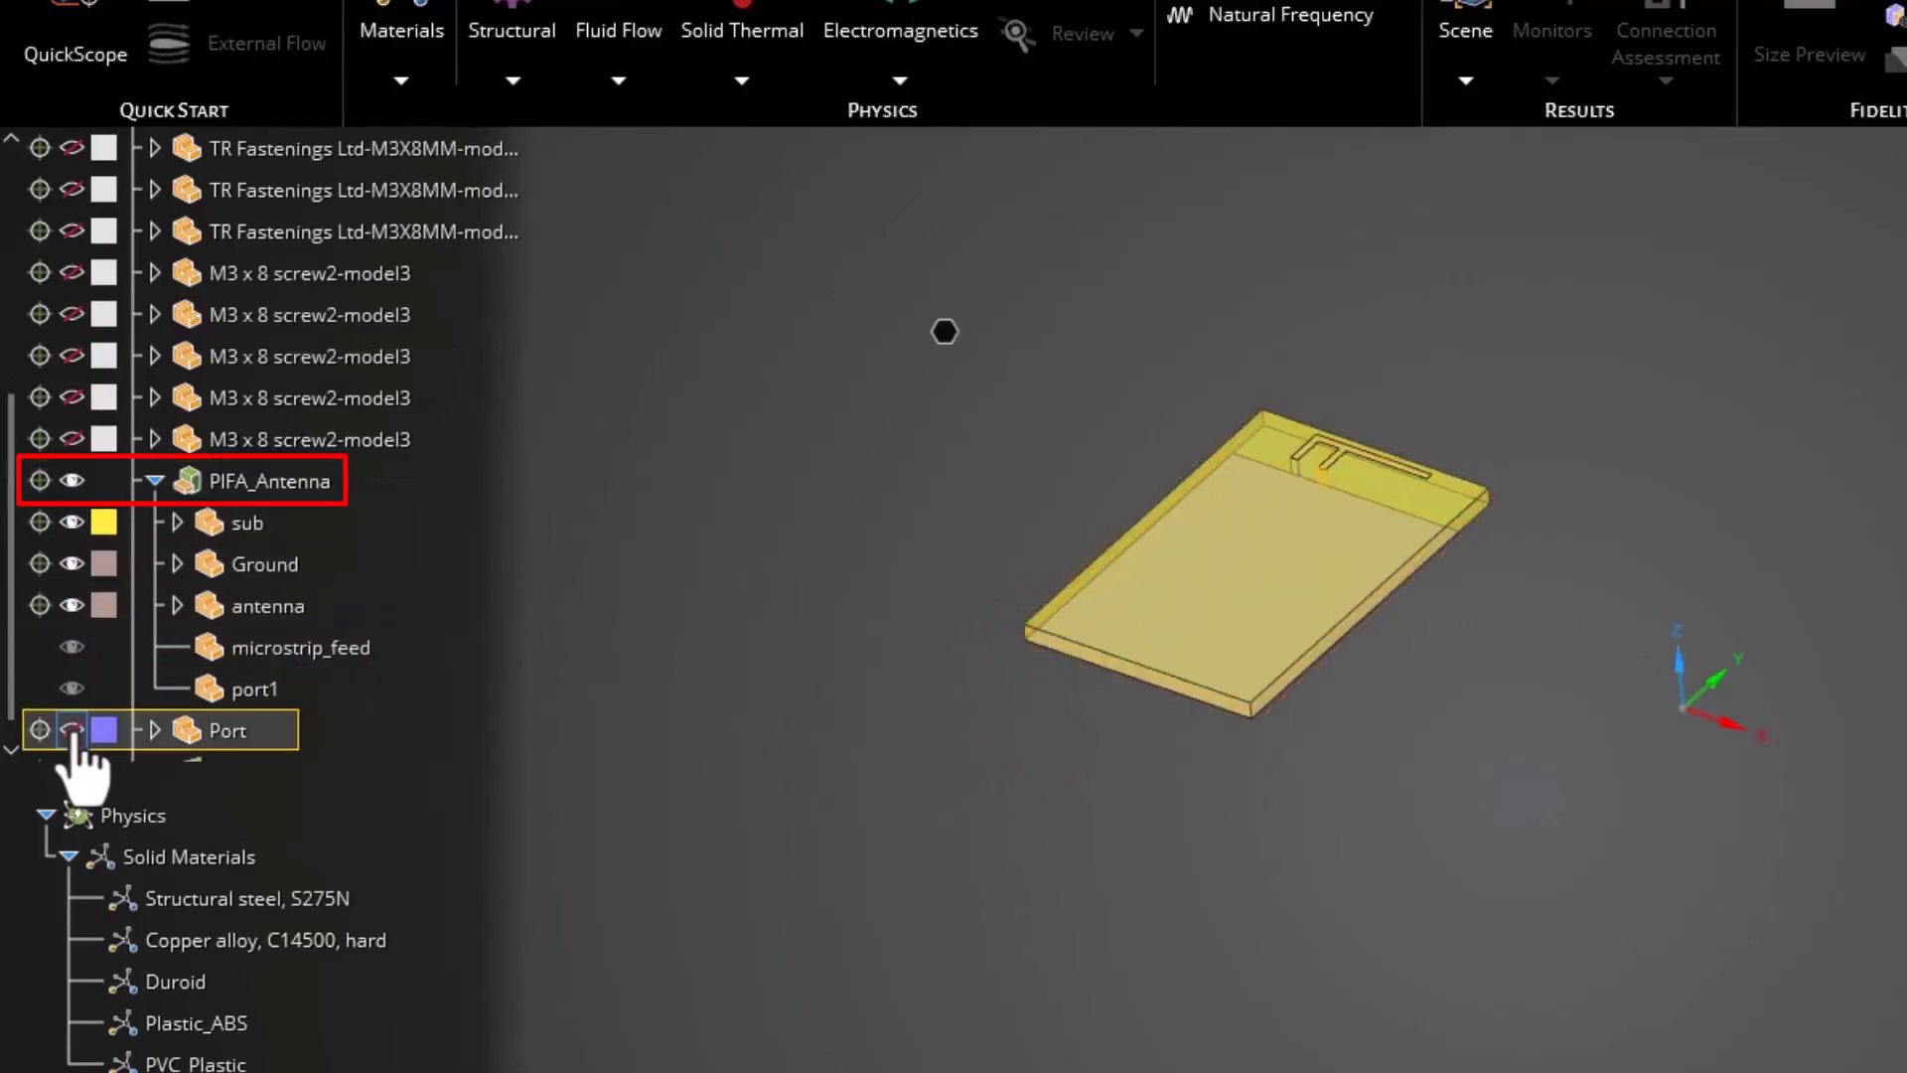
pyautogui.click(72, 729)
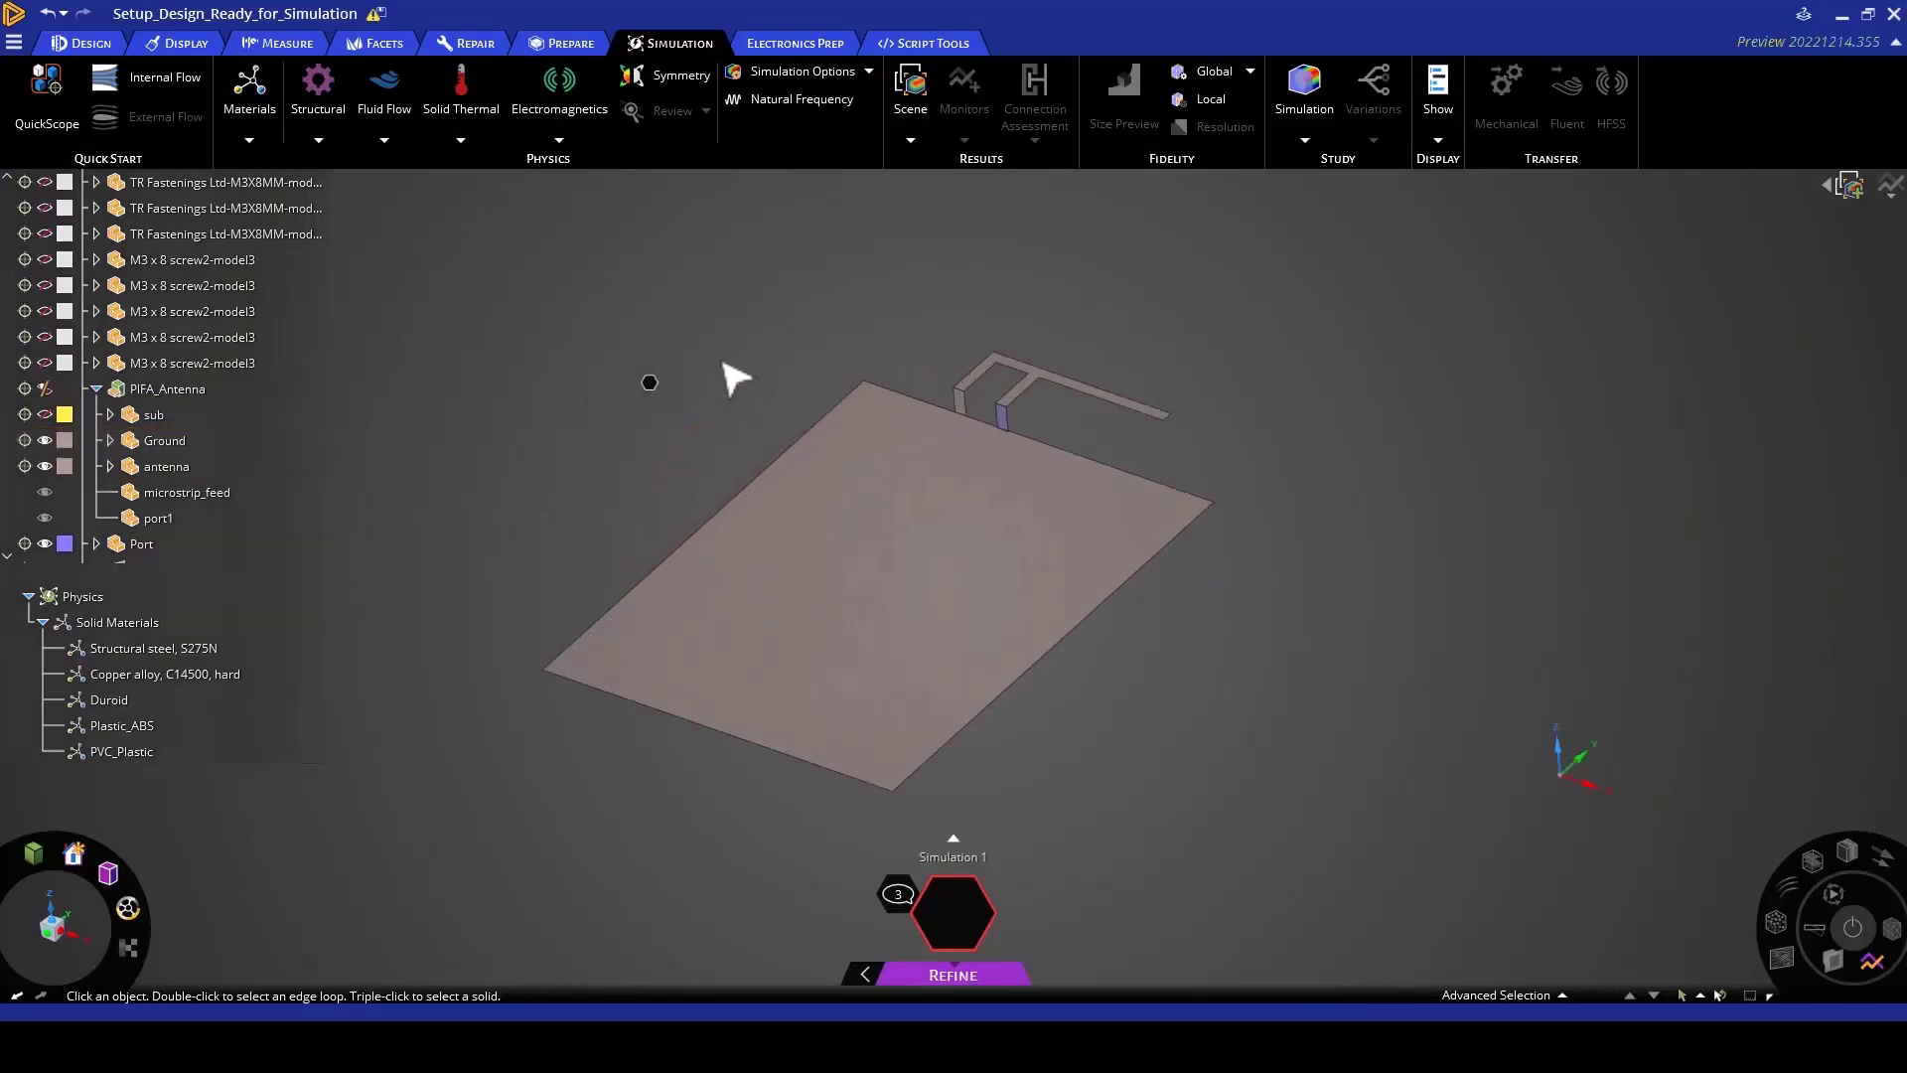
pyautogui.click(918, 510)
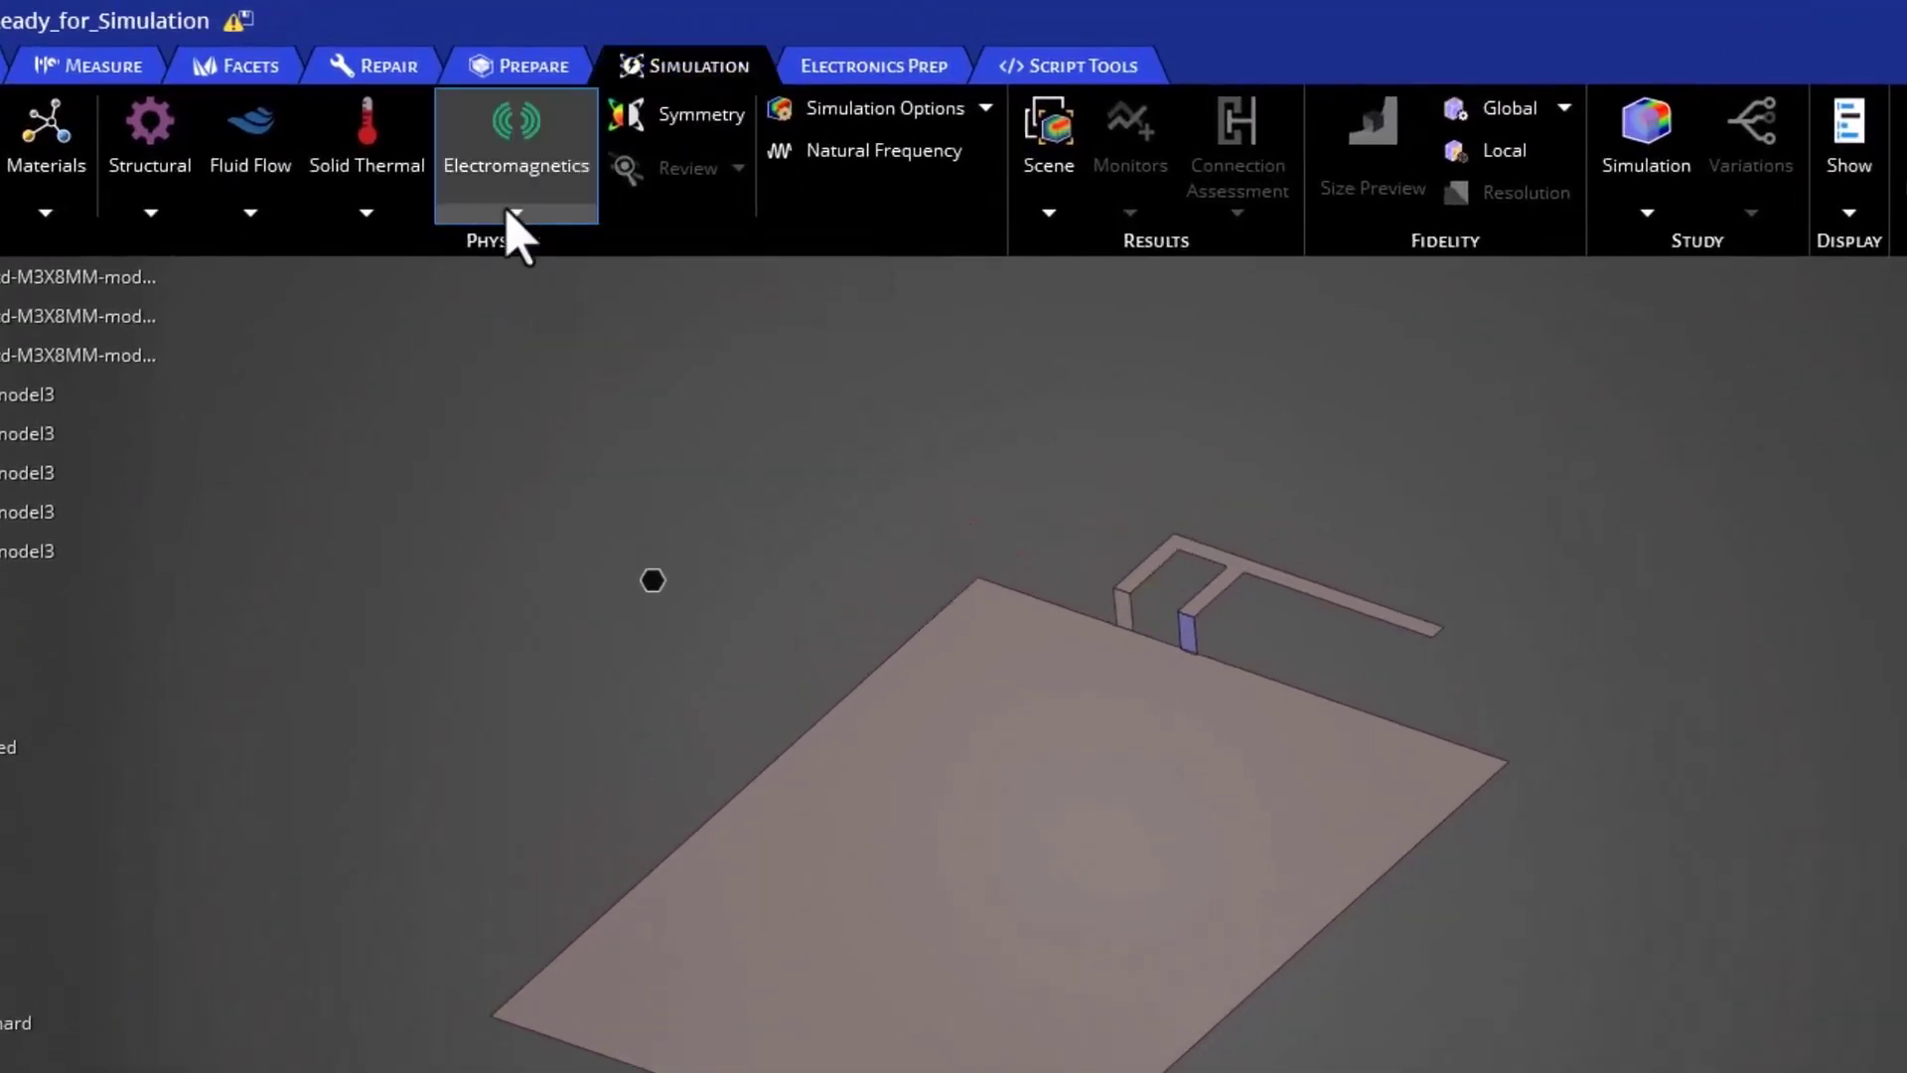
# Step: Add a 50 Ω circuit port on the port face, creating a 1-5 GHz electromagnetic region
pyautogui.click(516, 212)
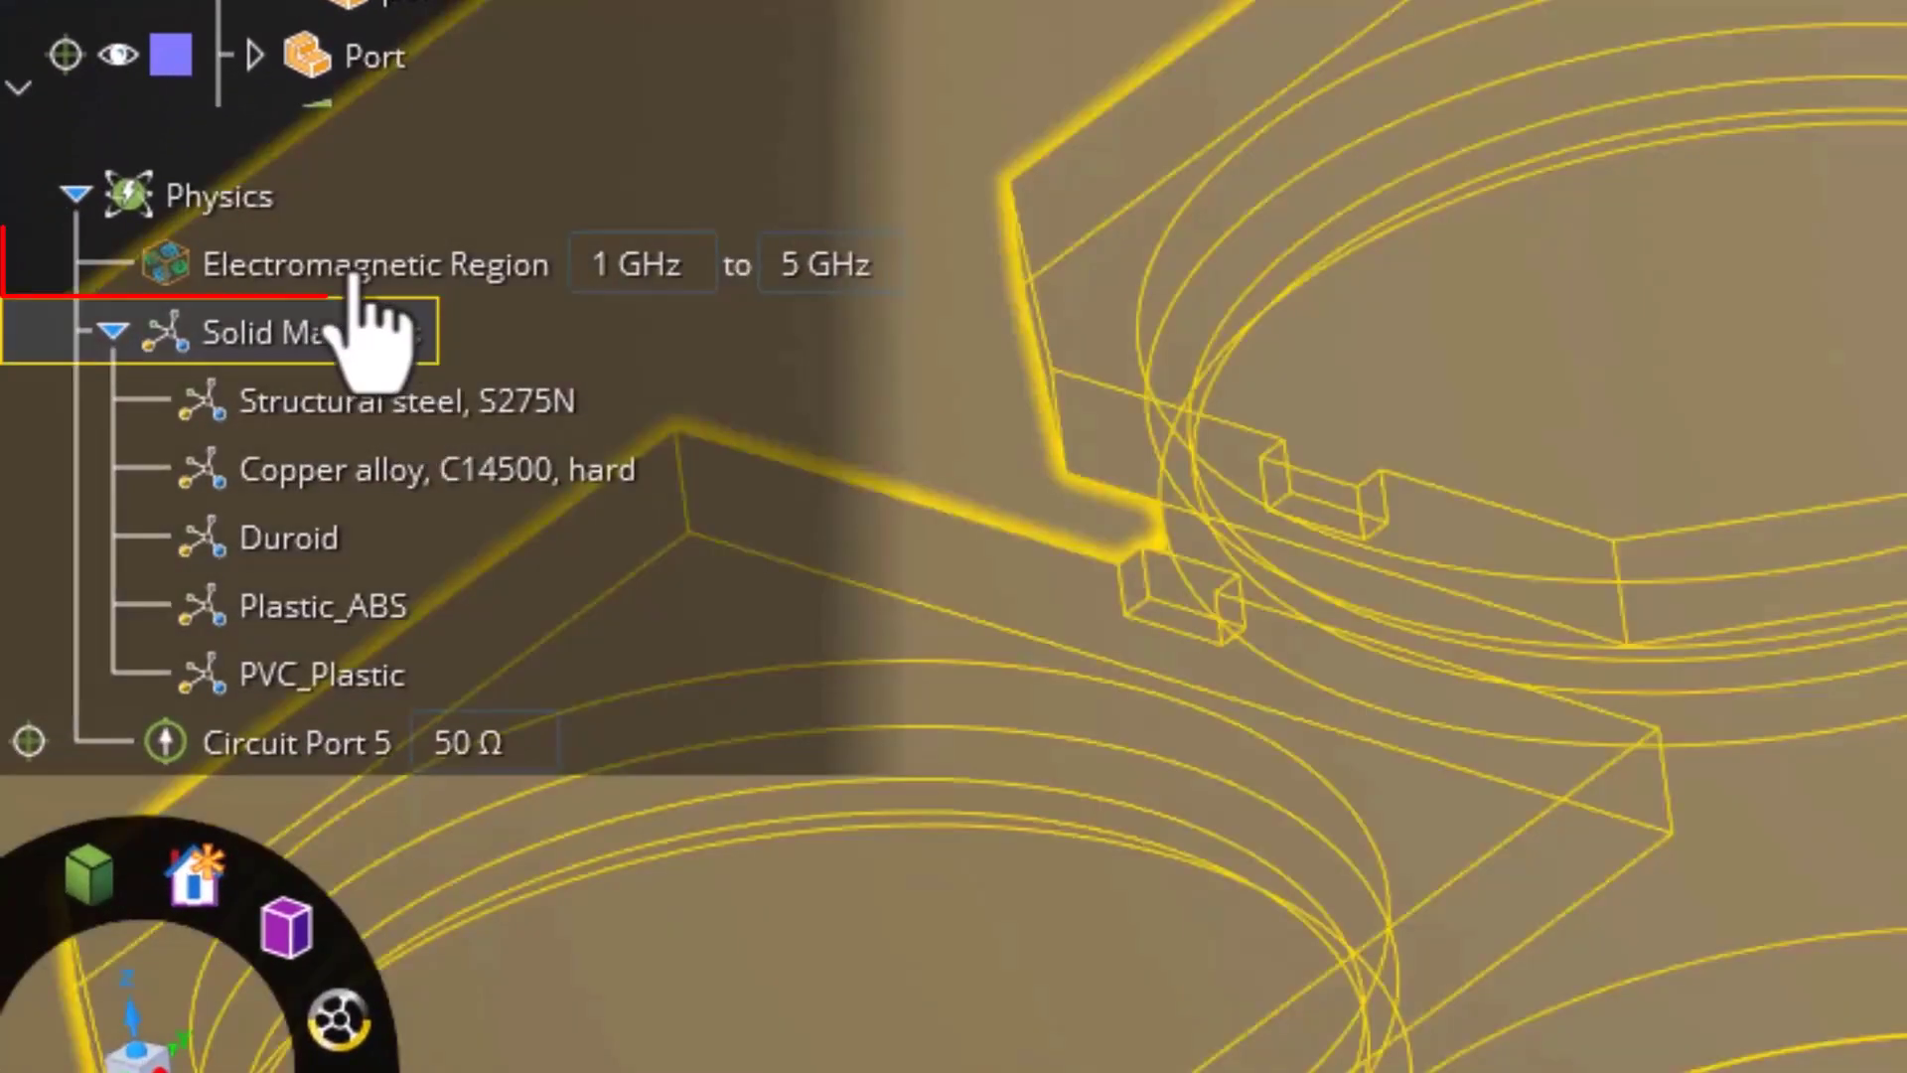
# Step: Set the Electromagnetic Region frequency range to 2.5 GHz – 7.5 GHz
pyautogui.click(374, 265)
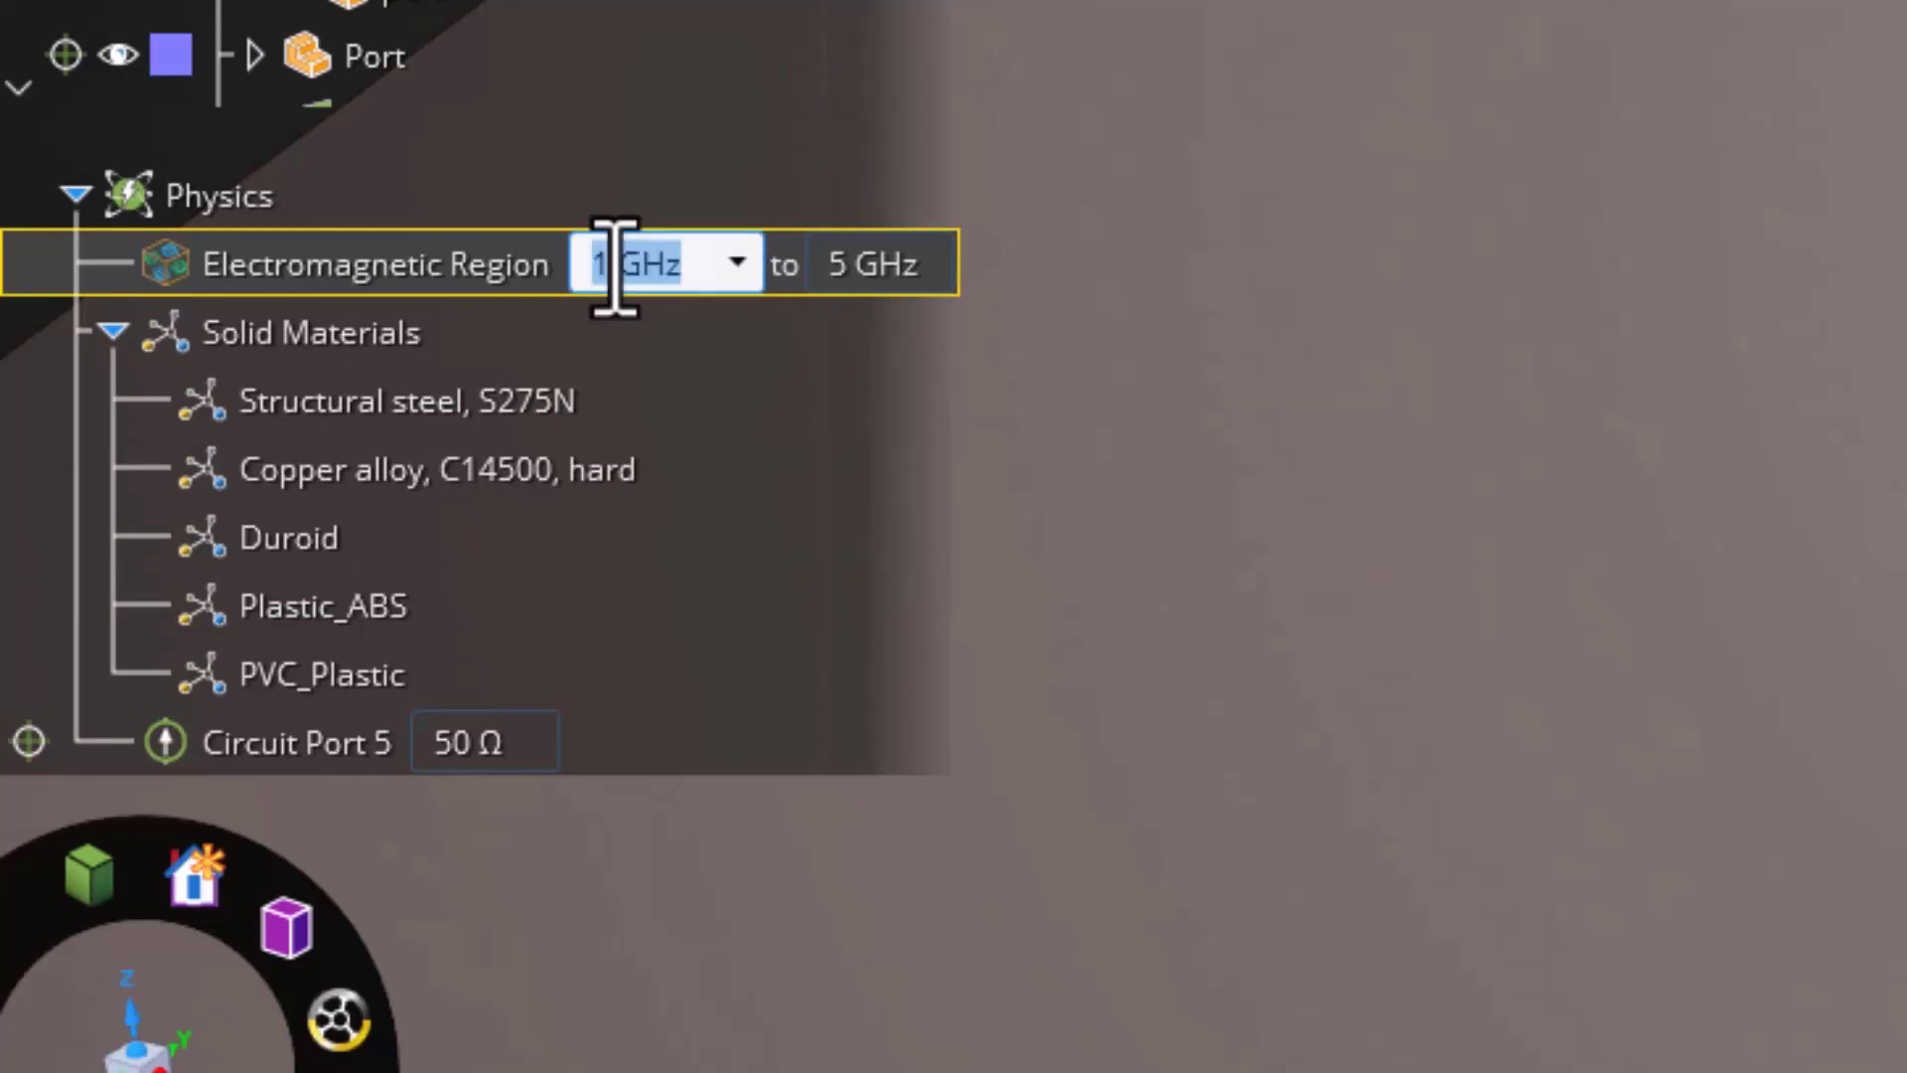
pyautogui.write('2.5')
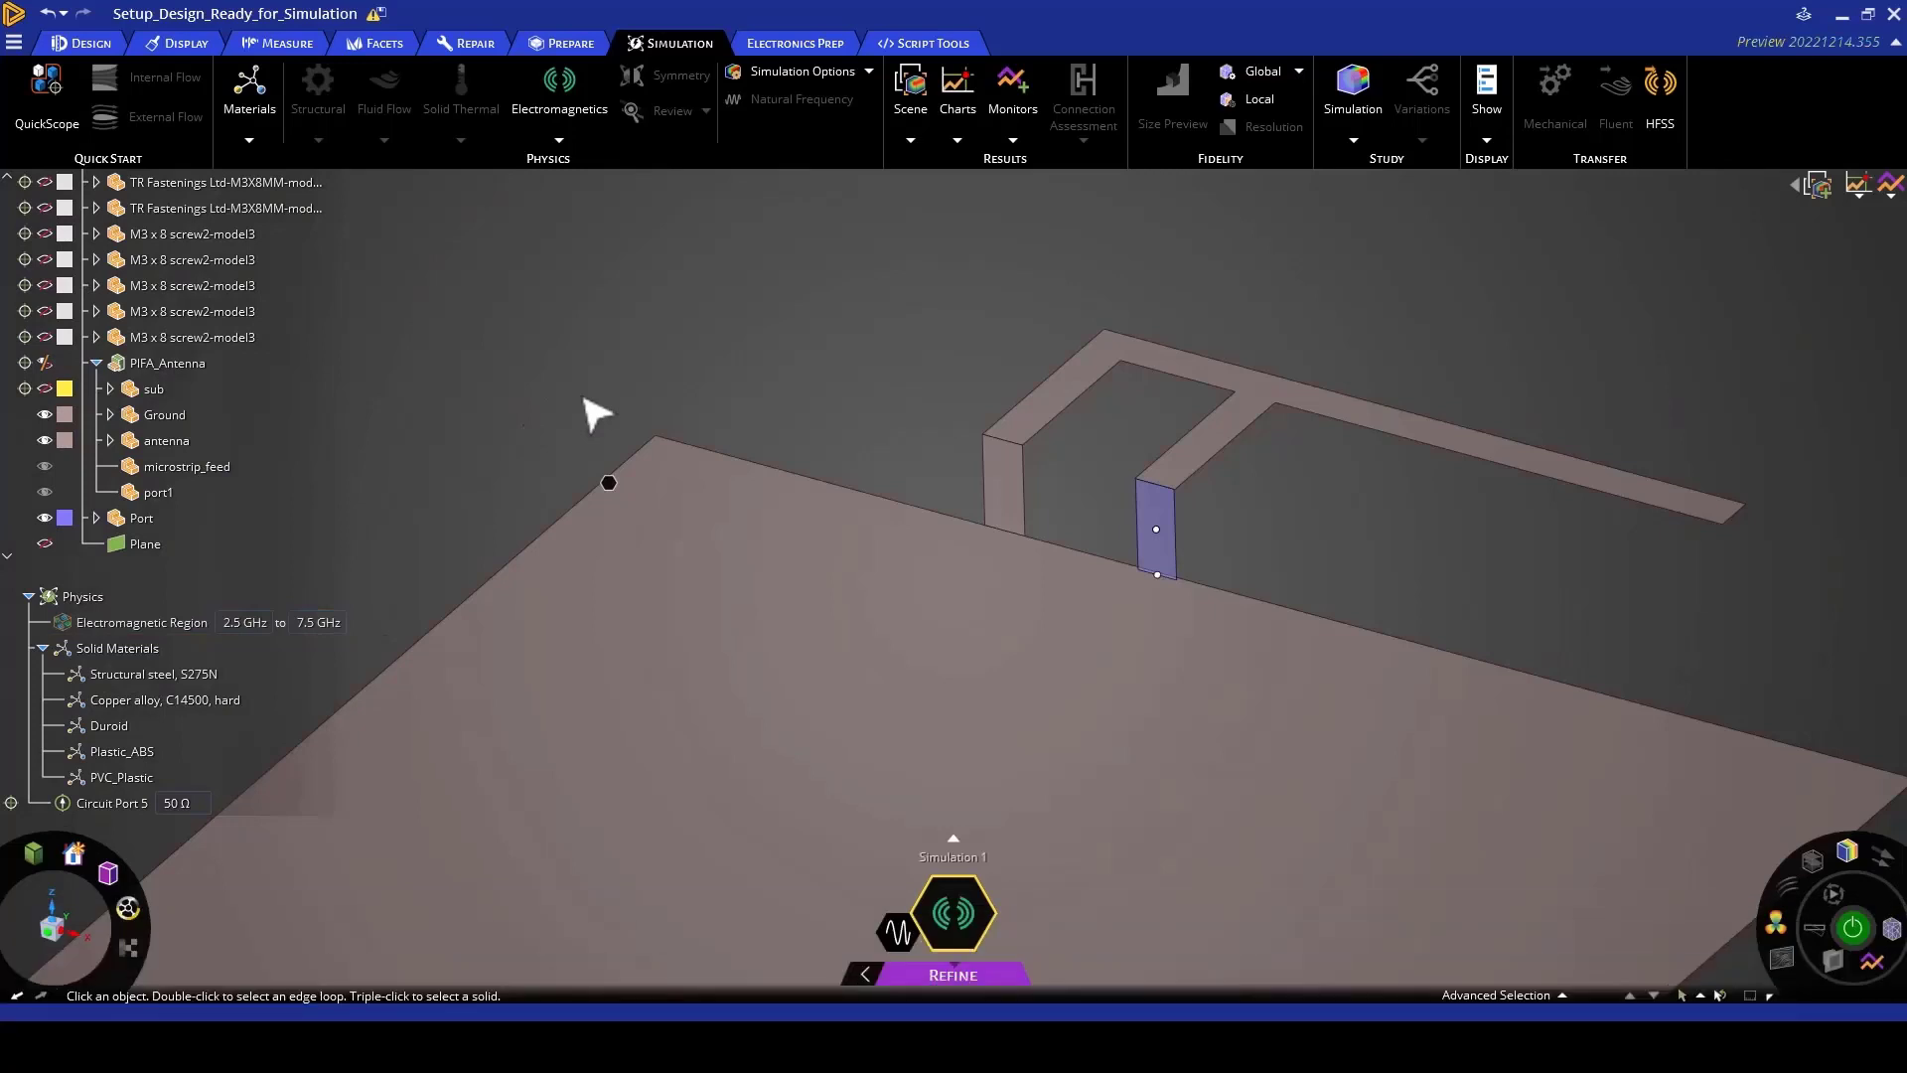
pyautogui.moveTo(298, 670)
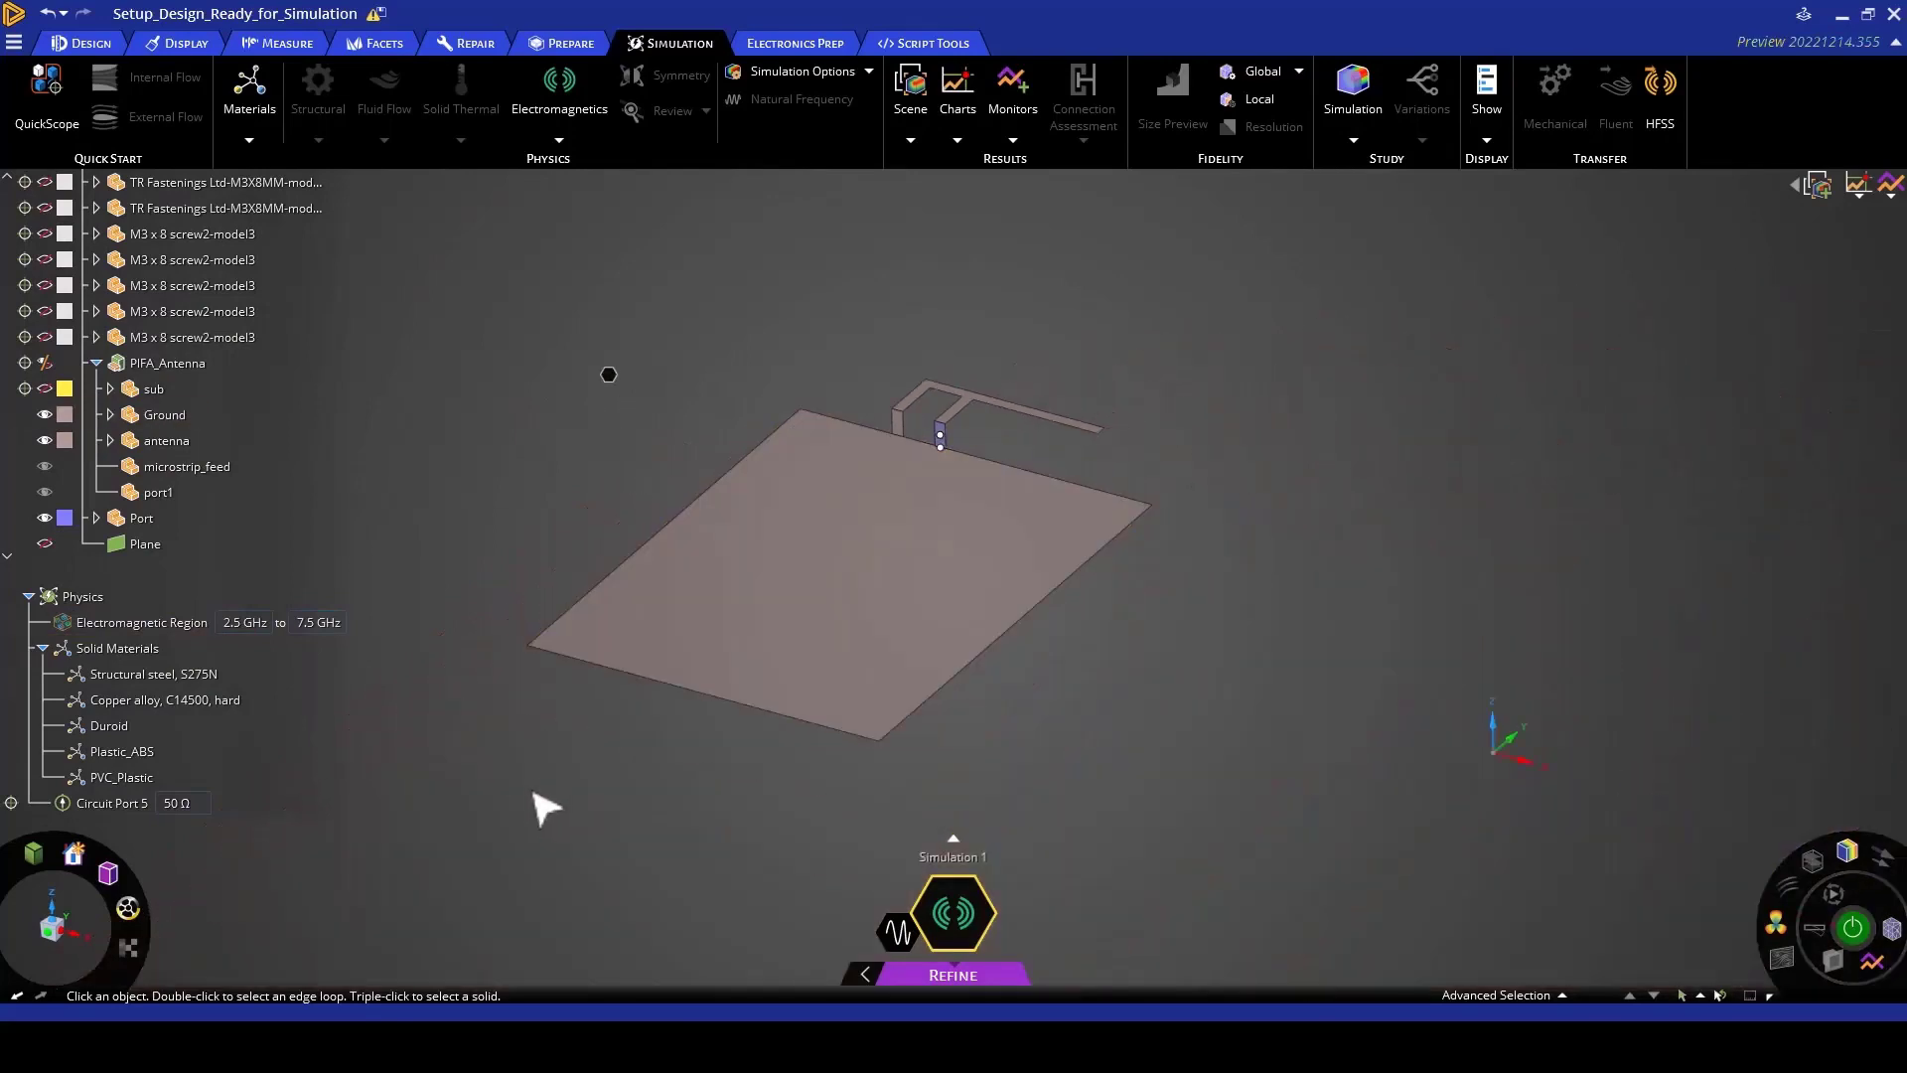
# Step: Add a 0.00035 m local fidelity setting and show the full enclosure inside the region
pyautogui.click(191, 338)
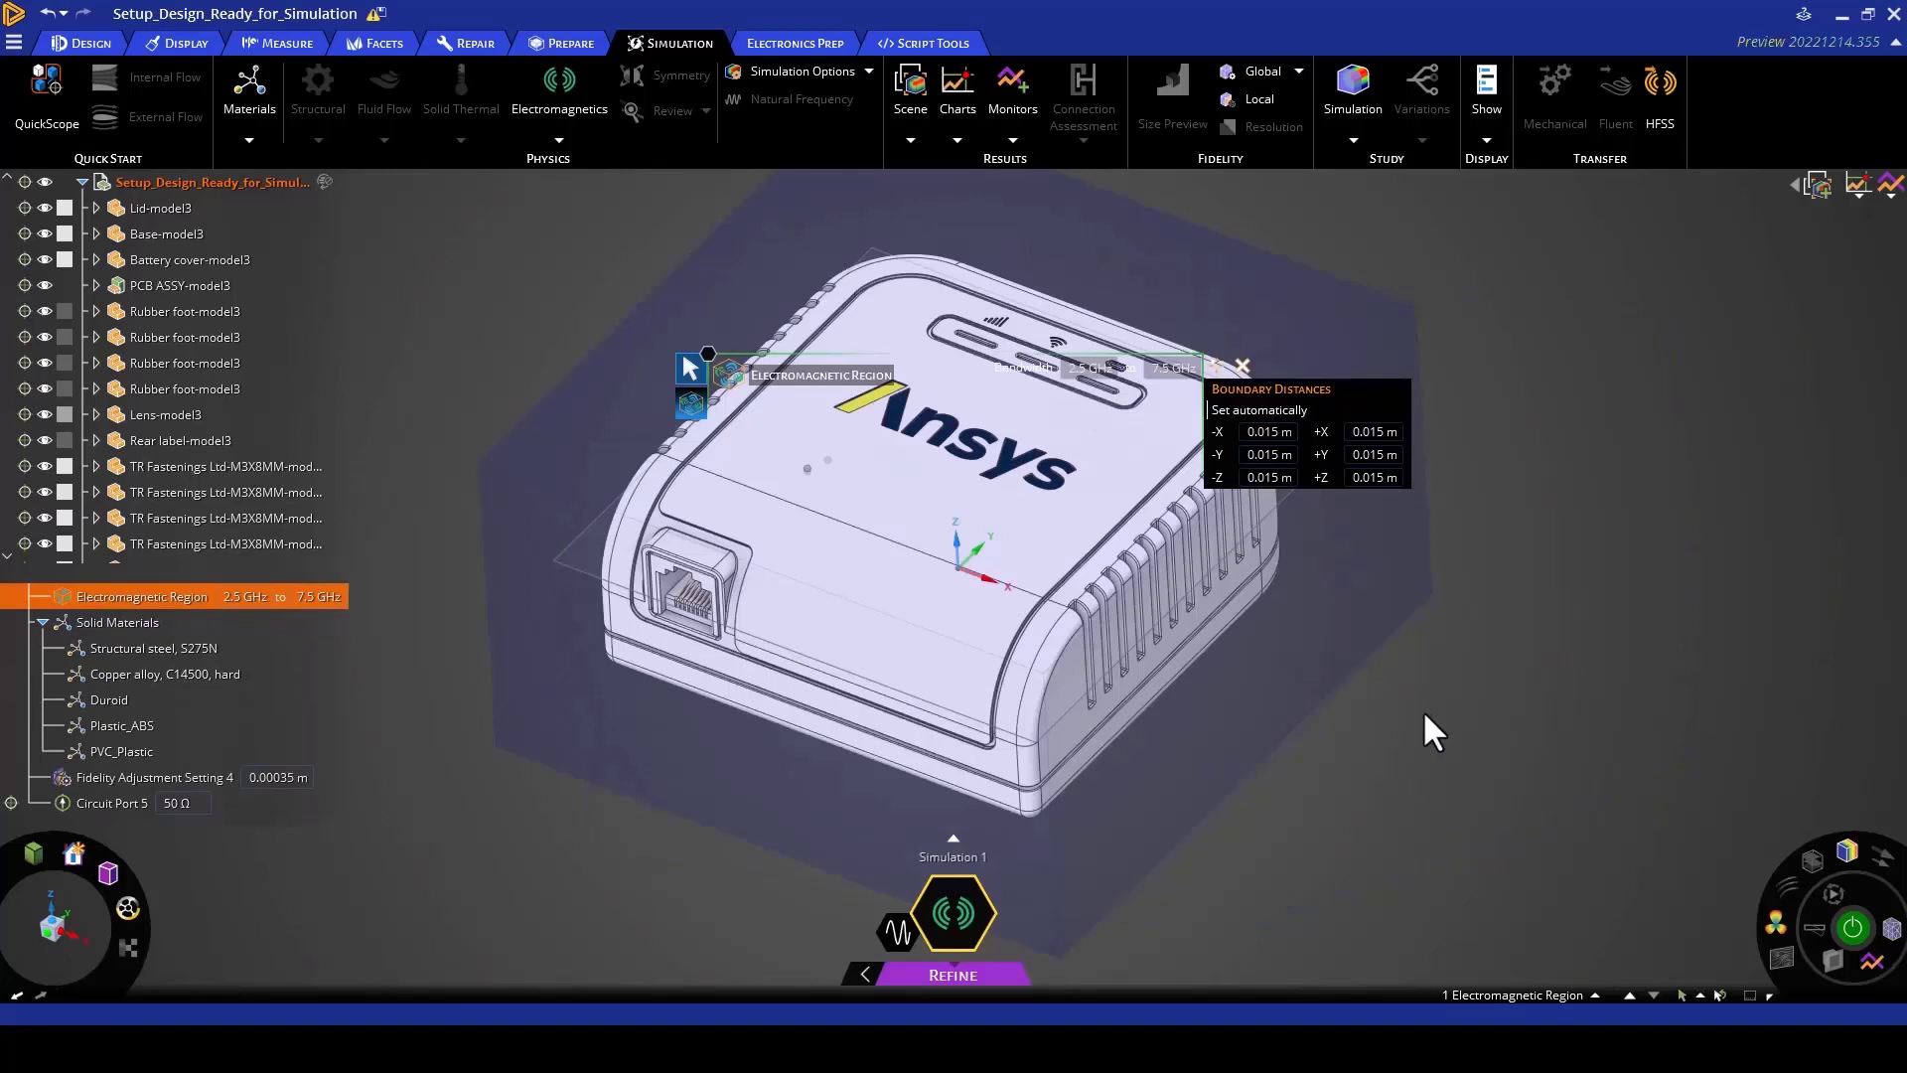
pyautogui.moveTo(630, 896)
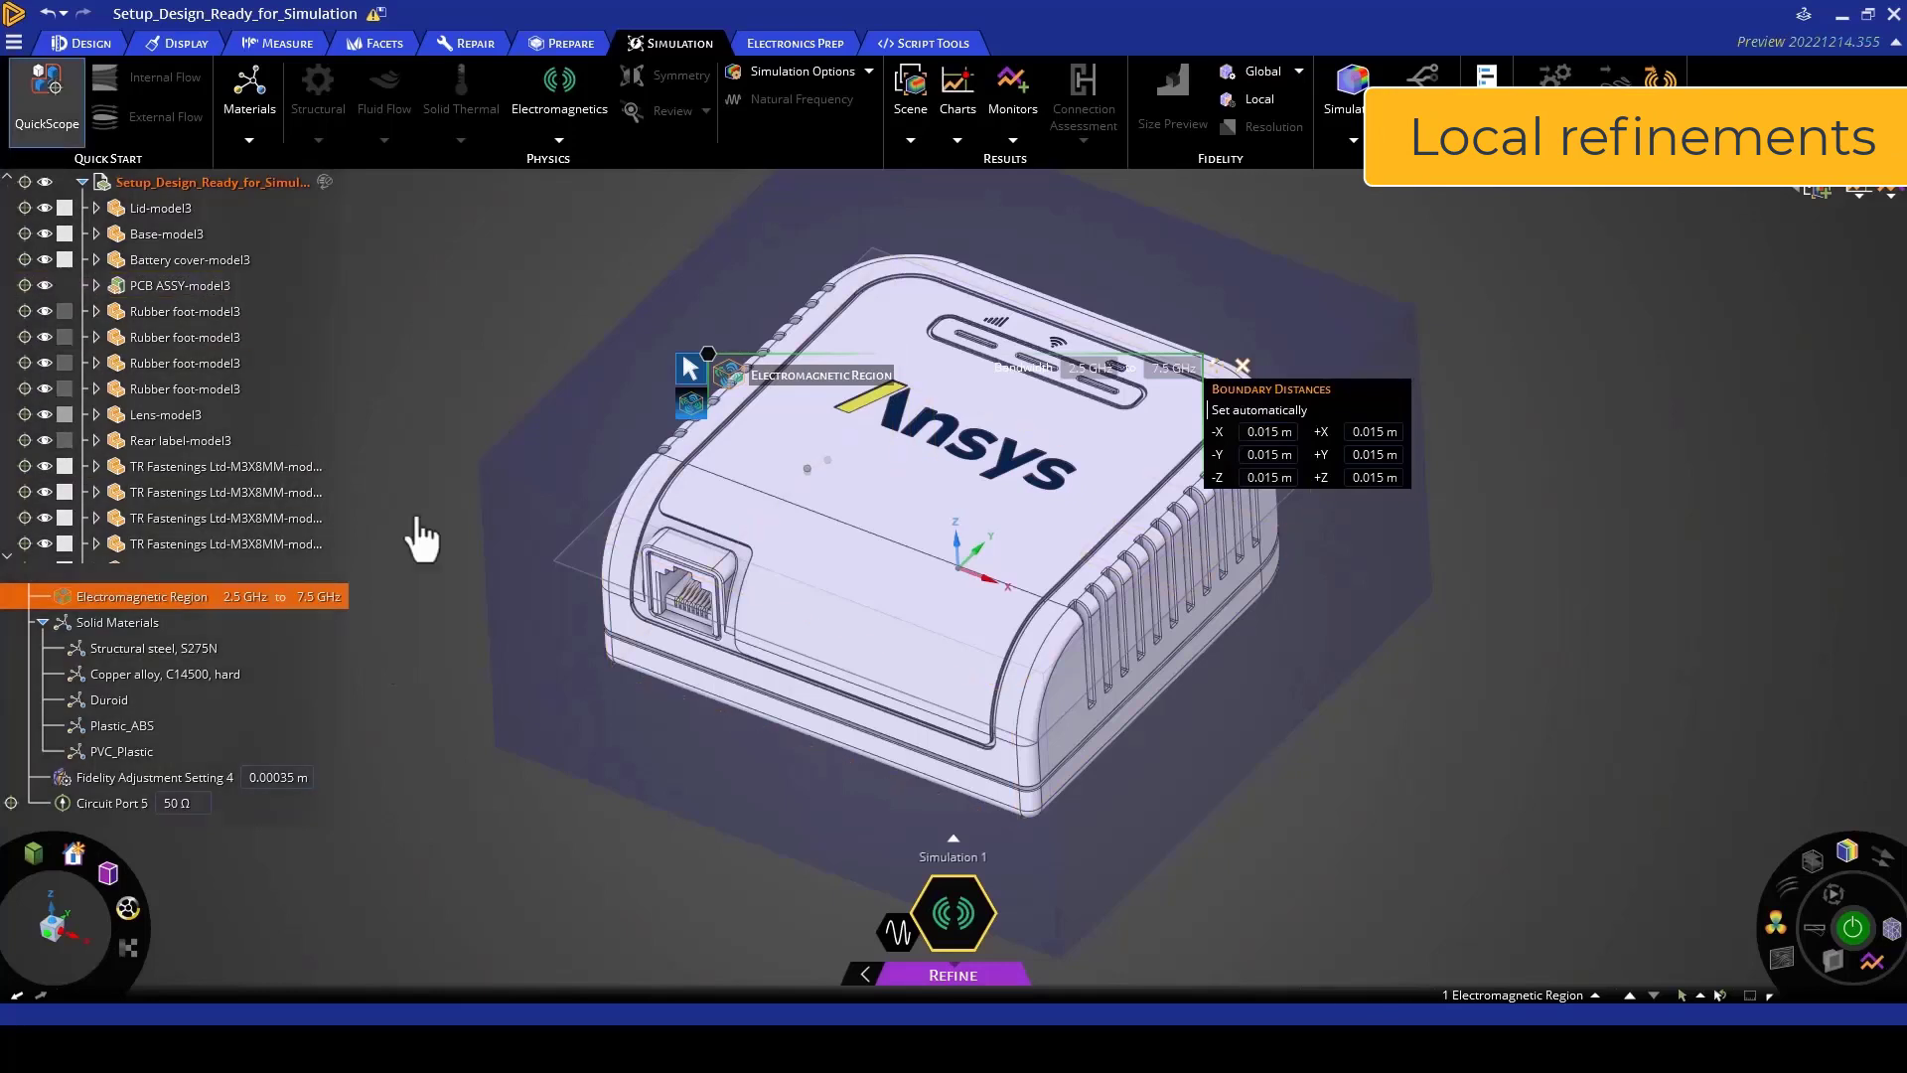
pyautogui.moveTo(674, 935)
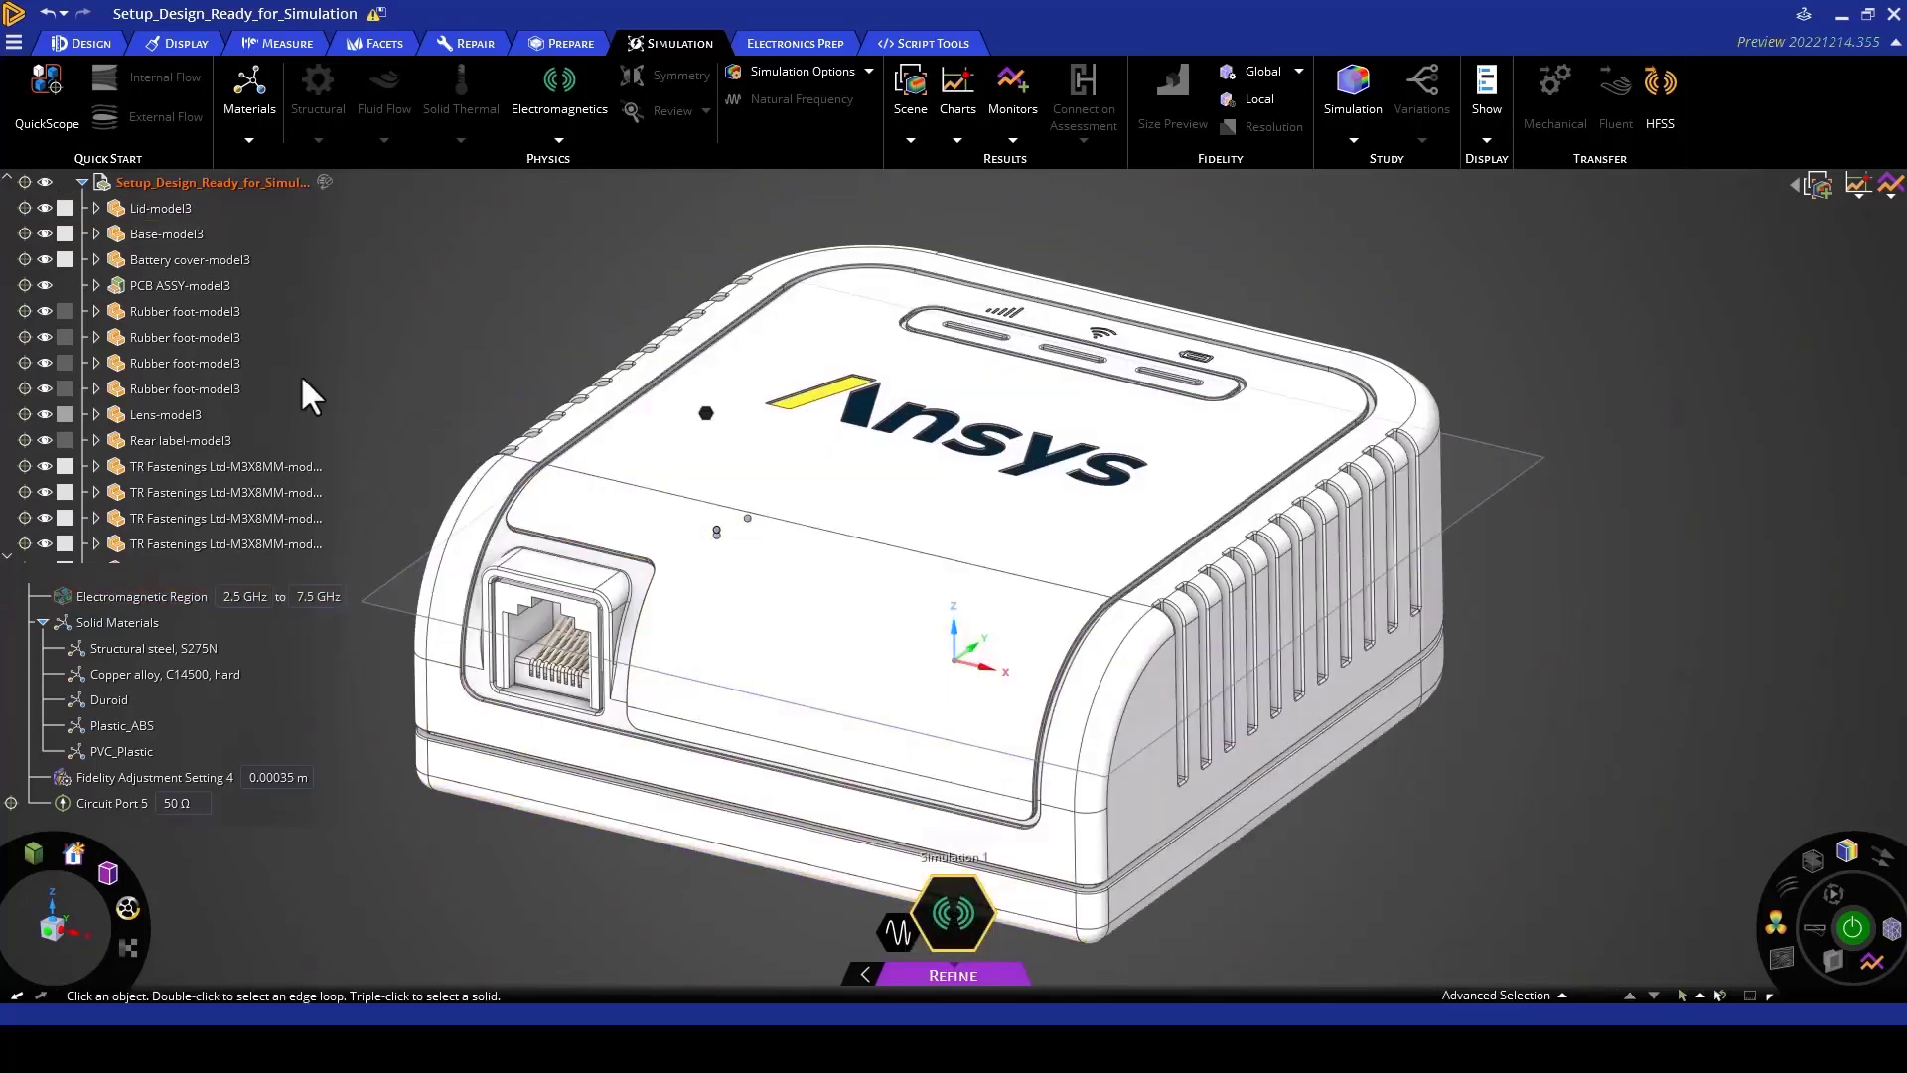
# Step: Hide the router enclosure bodies, leaving the ground plane, antenna trace and port visible
pyautogui.click(213, 181)
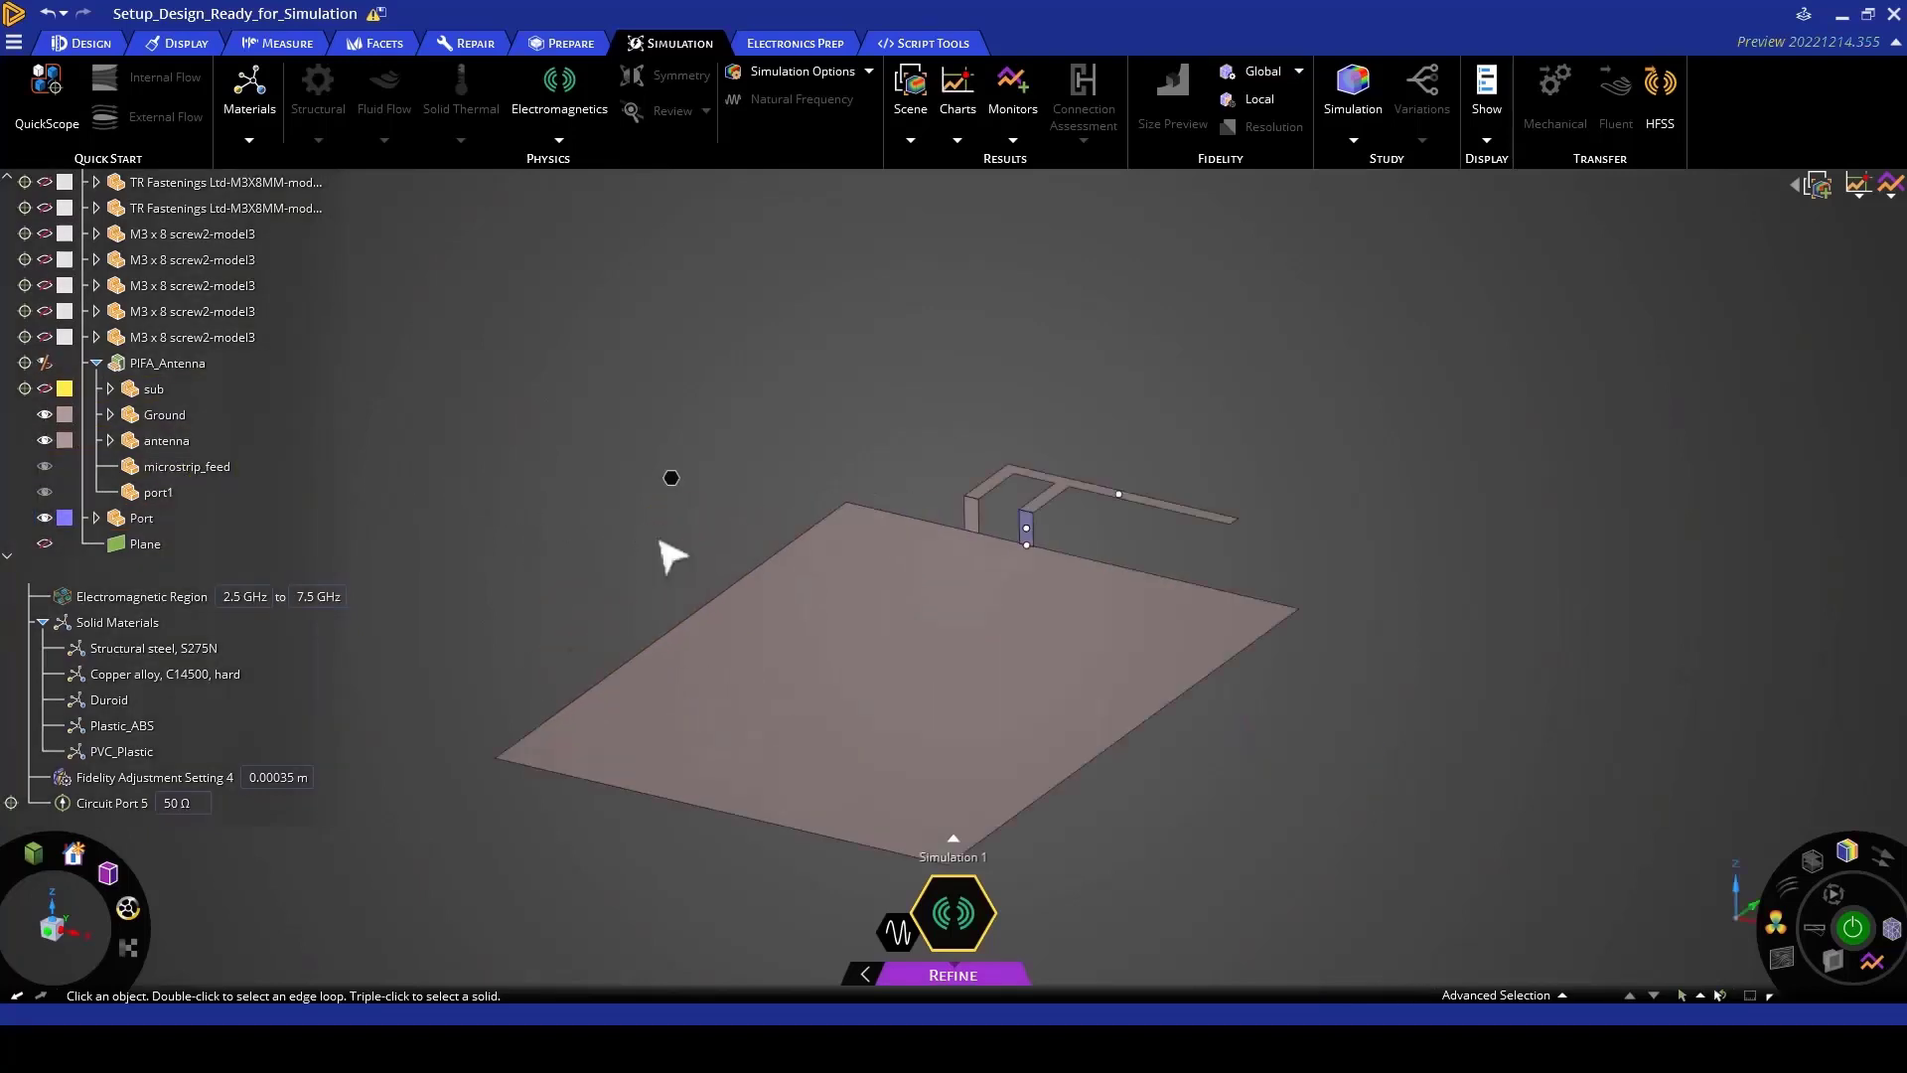
pyautogui.moveTo(675, 536)
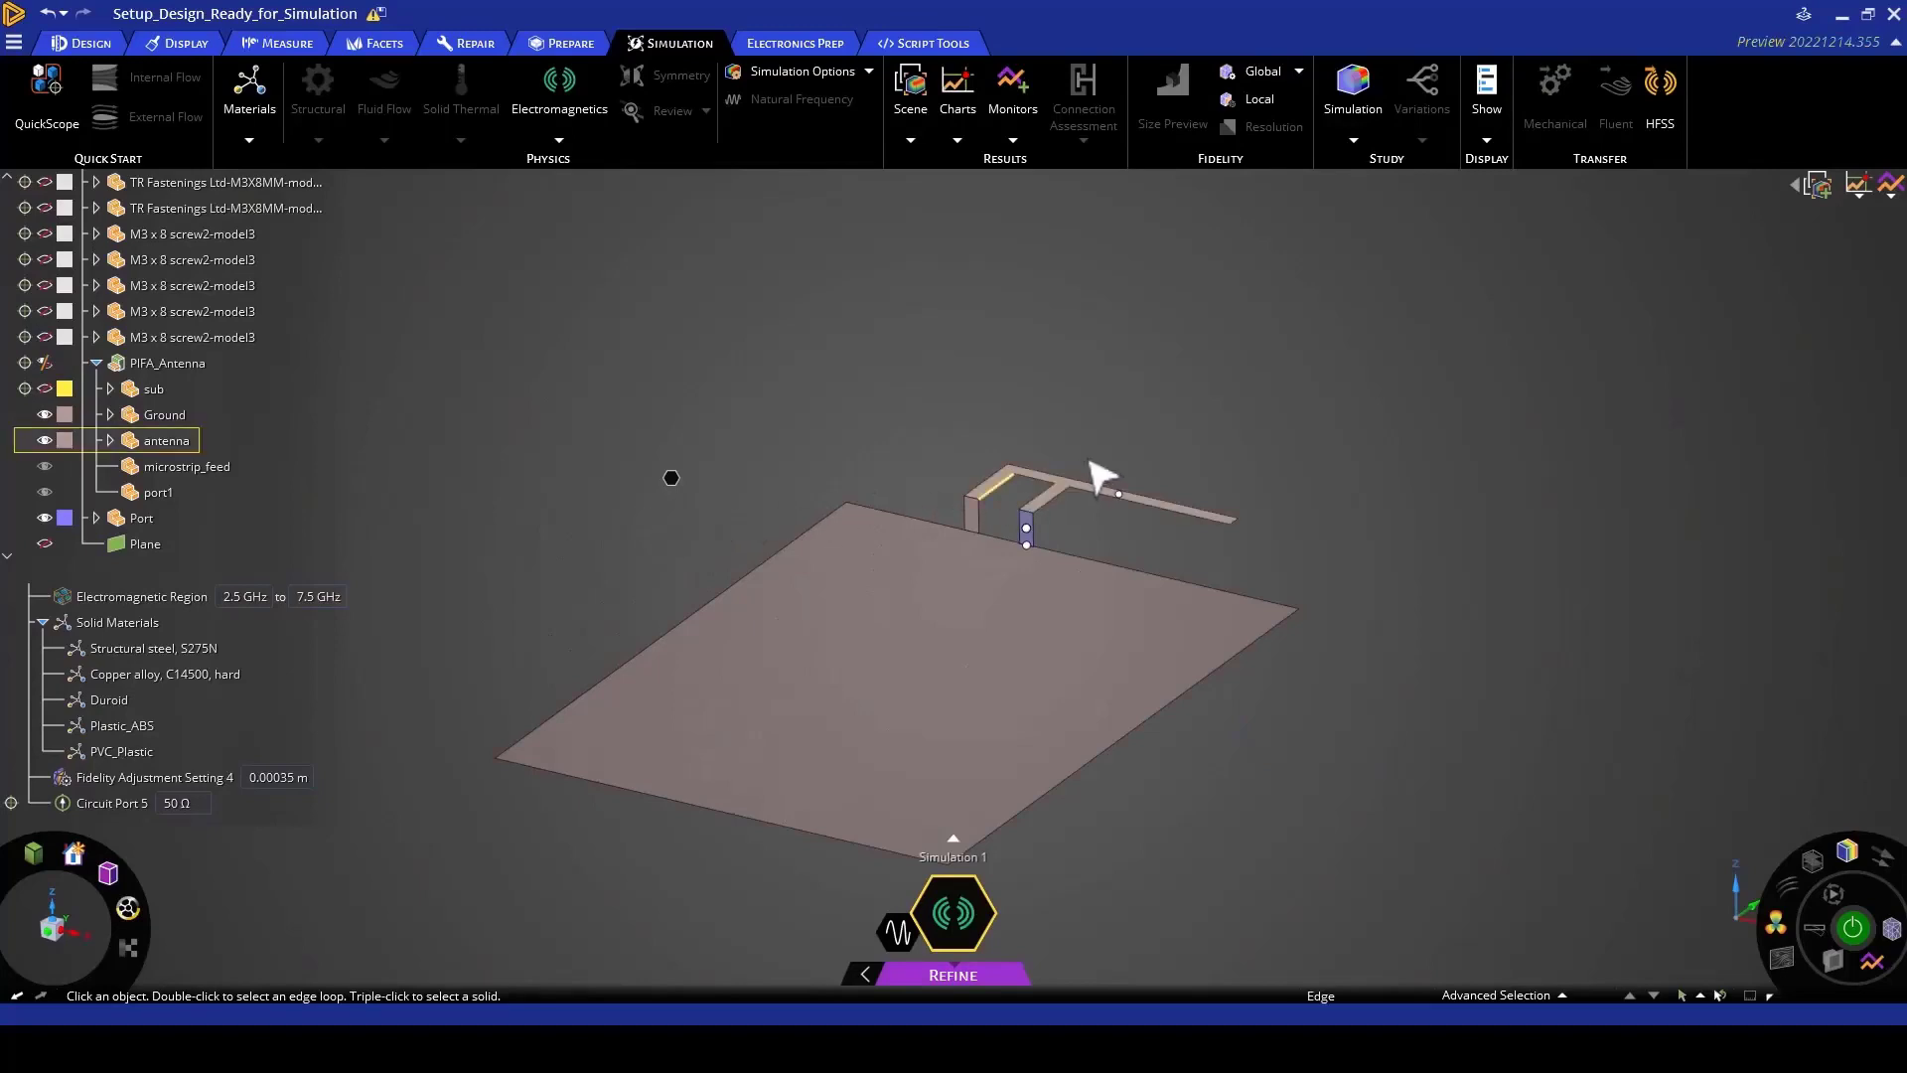
# Step: Apply a 0.35 mm local fidelity refinement to the antenna's orange top strip
pyautogui.click(1106, 499)
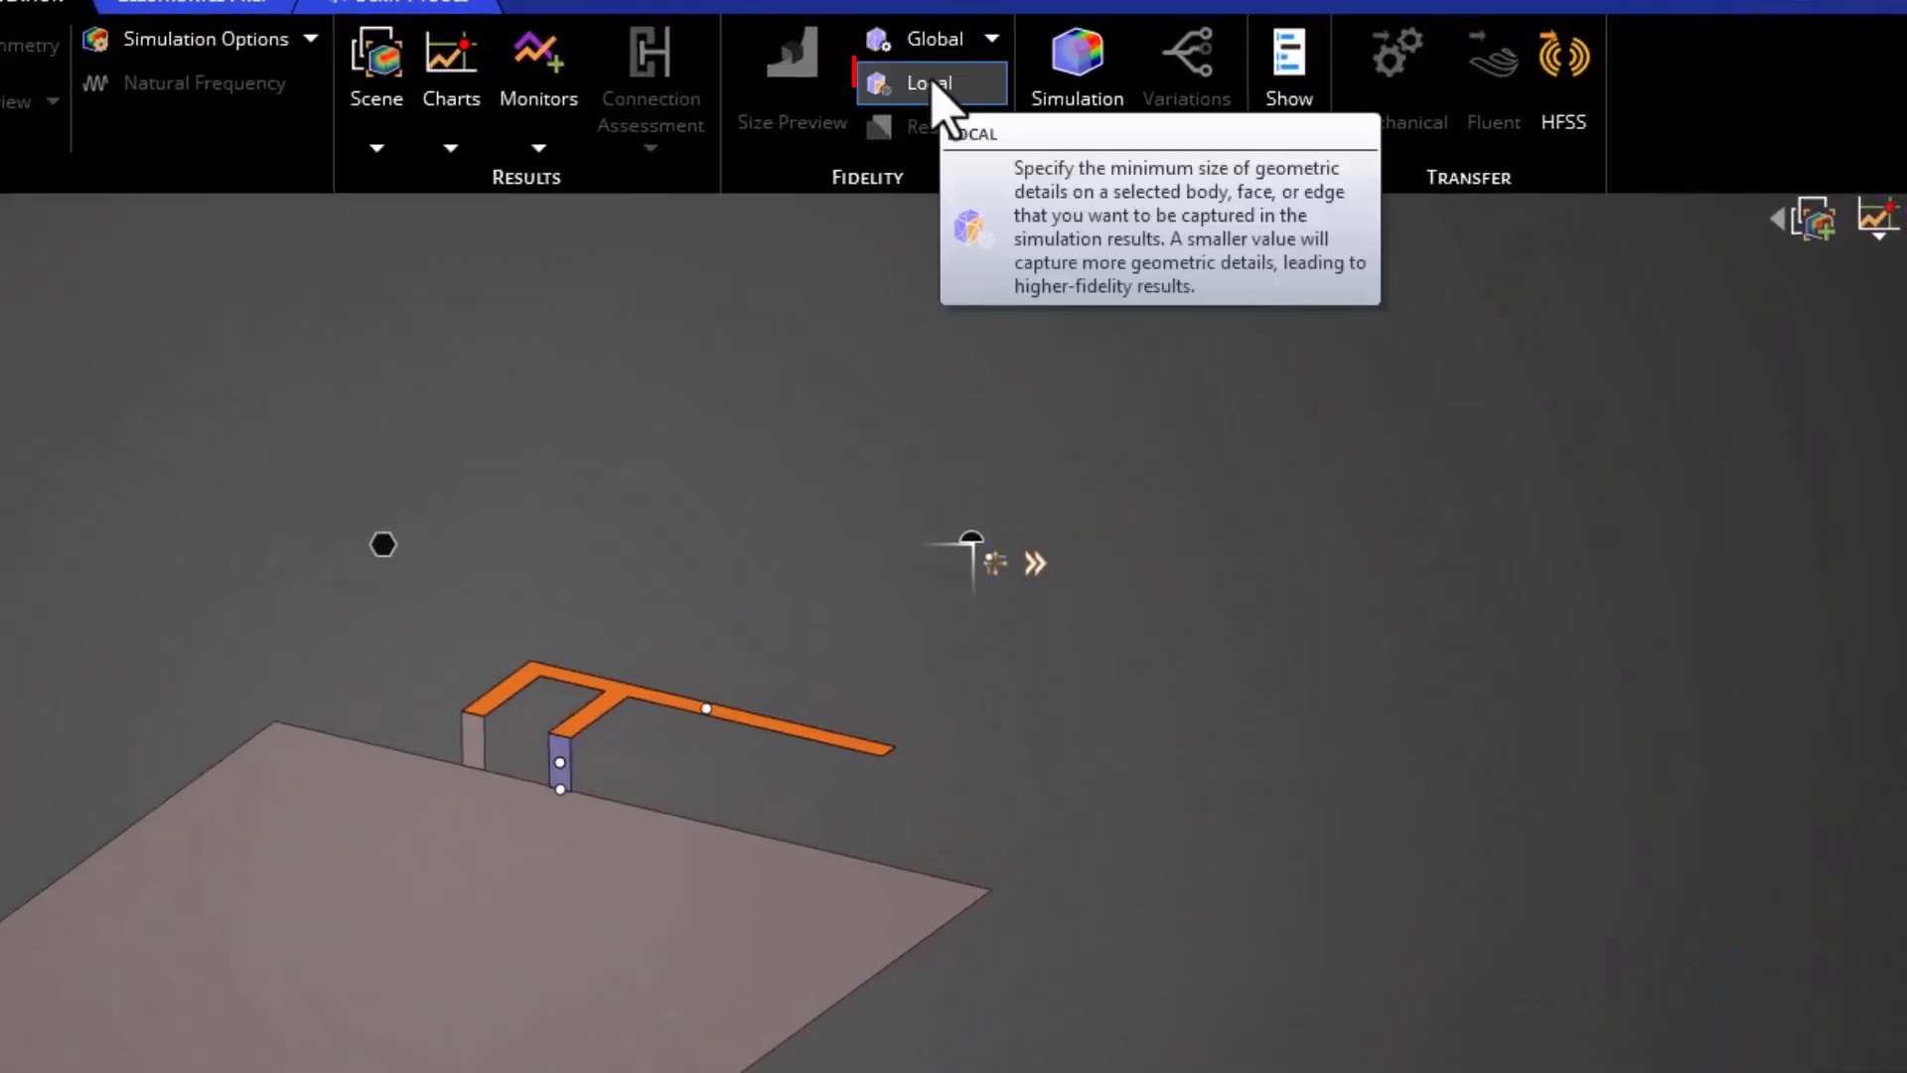
pyautogui.click(929, 83)
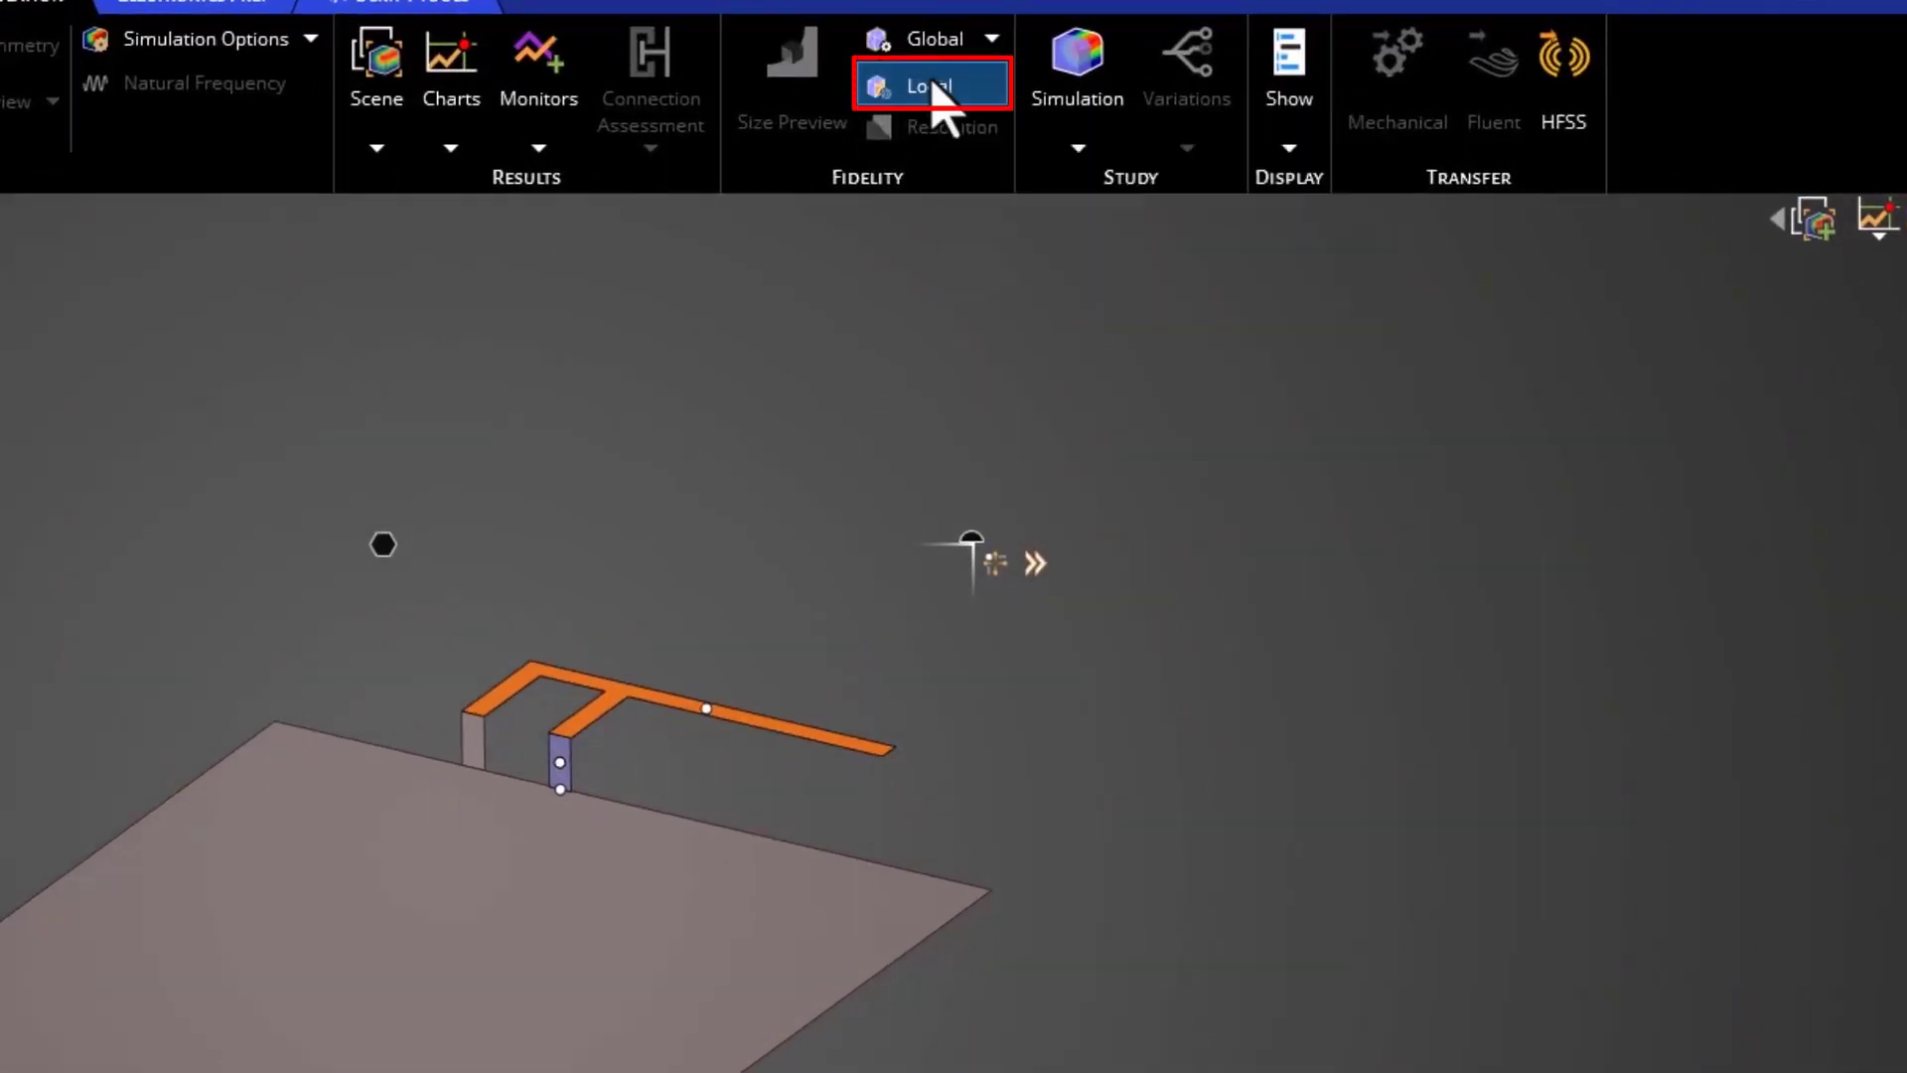
pyautogui.click(929, 83)
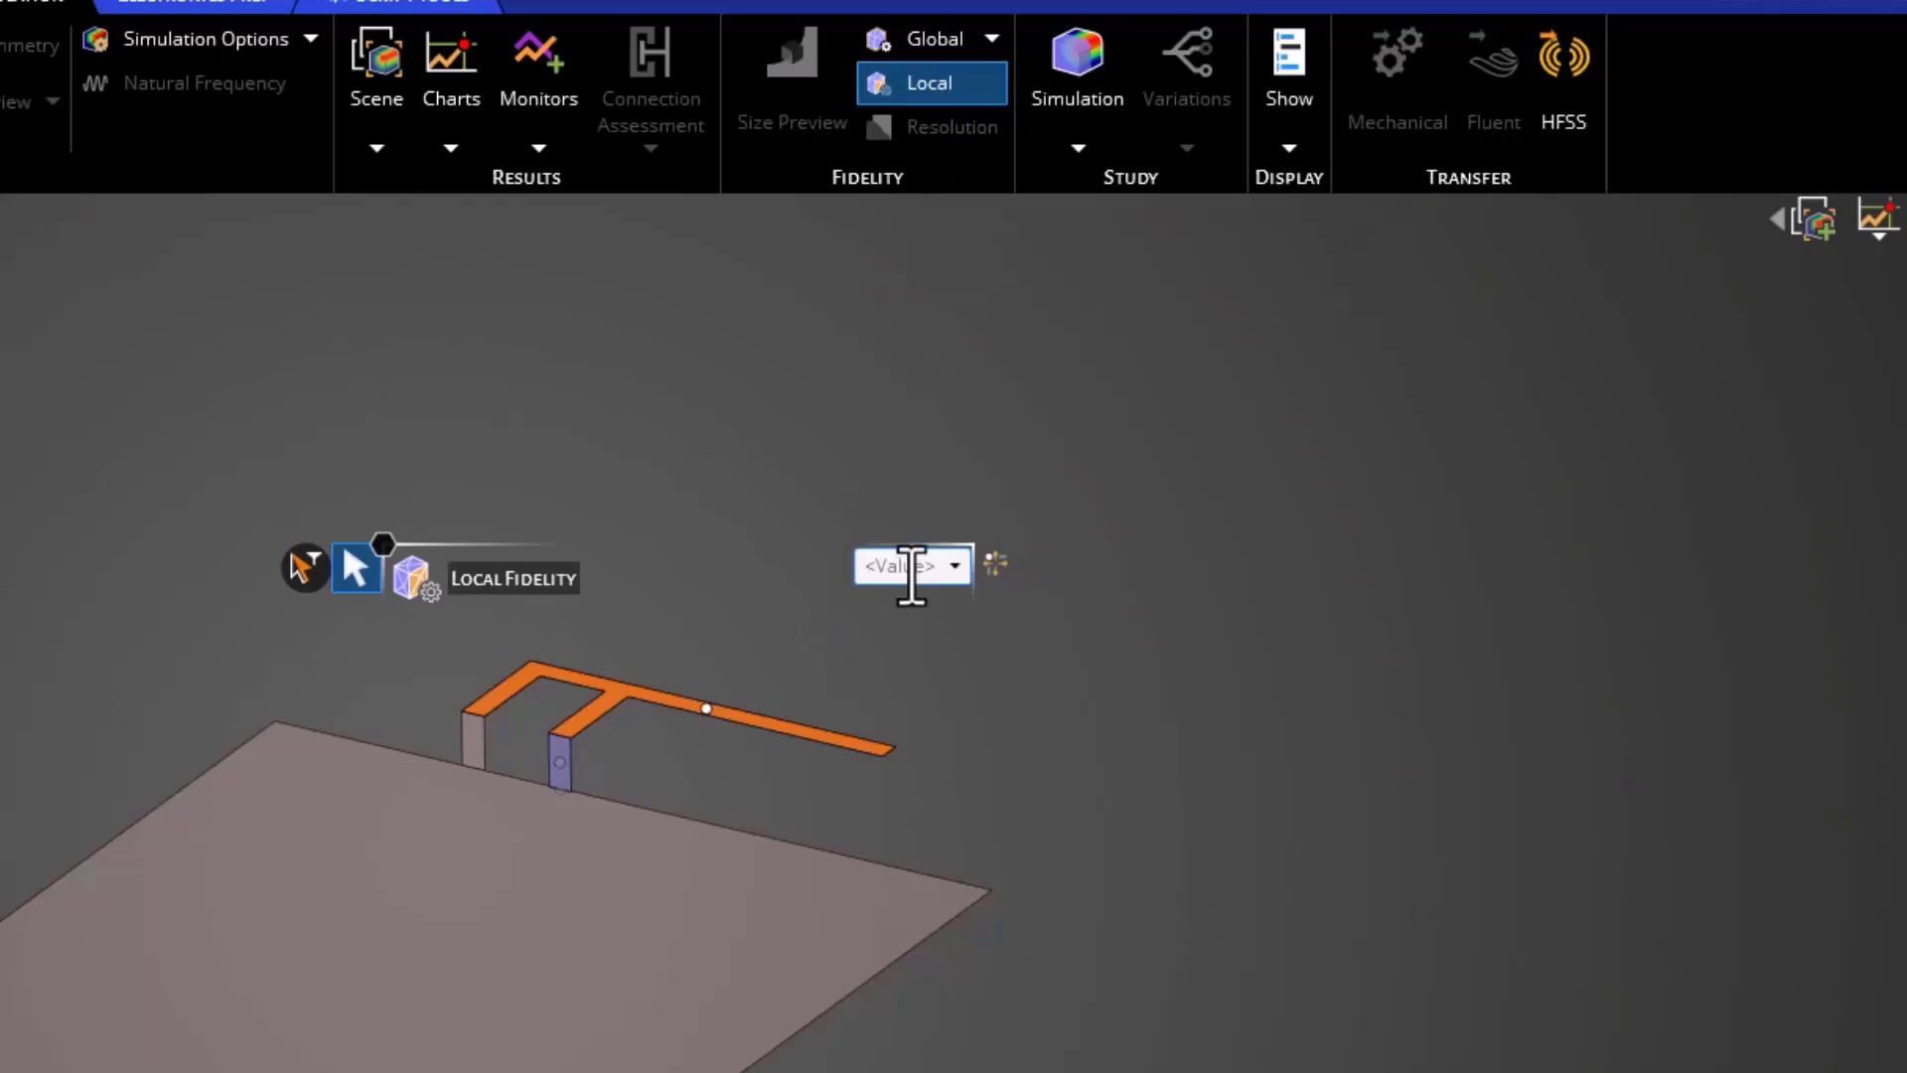
pyautogui.write('0. m')
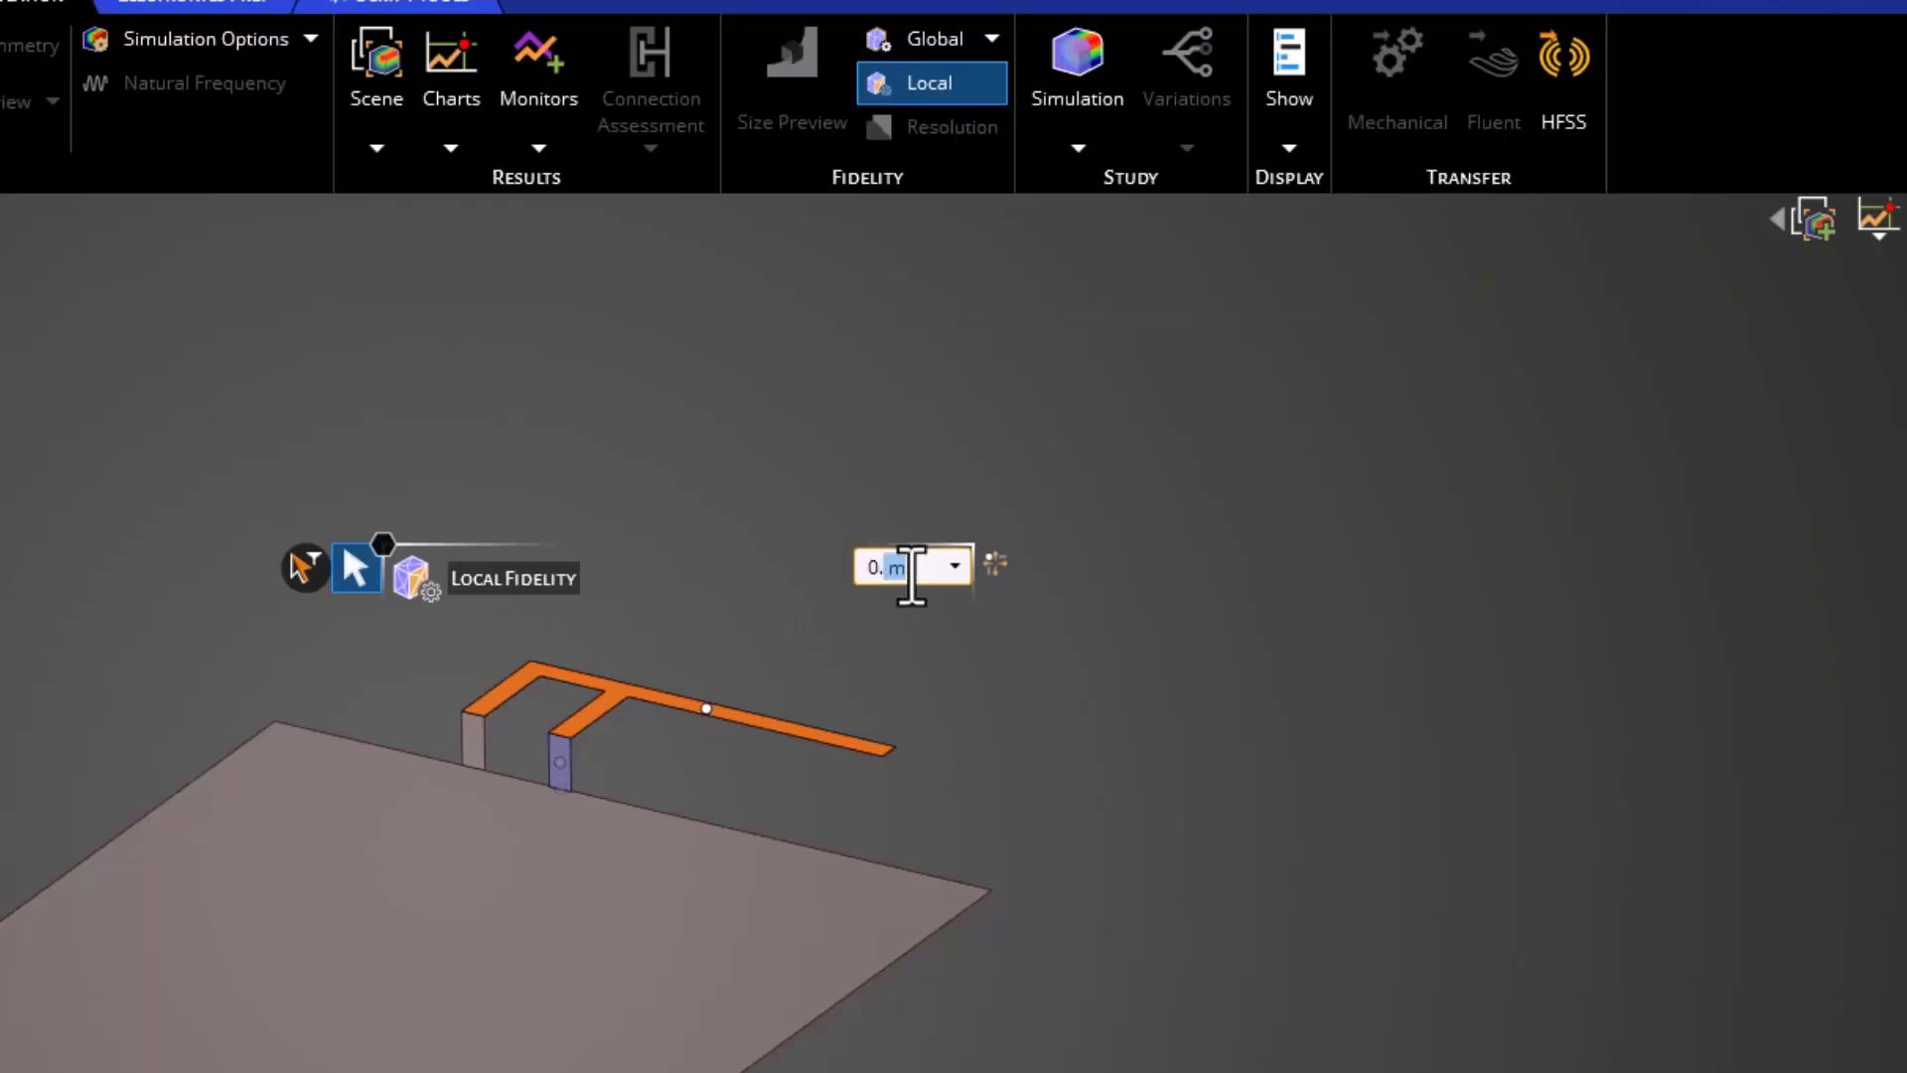
pyautogui.write('0.35')
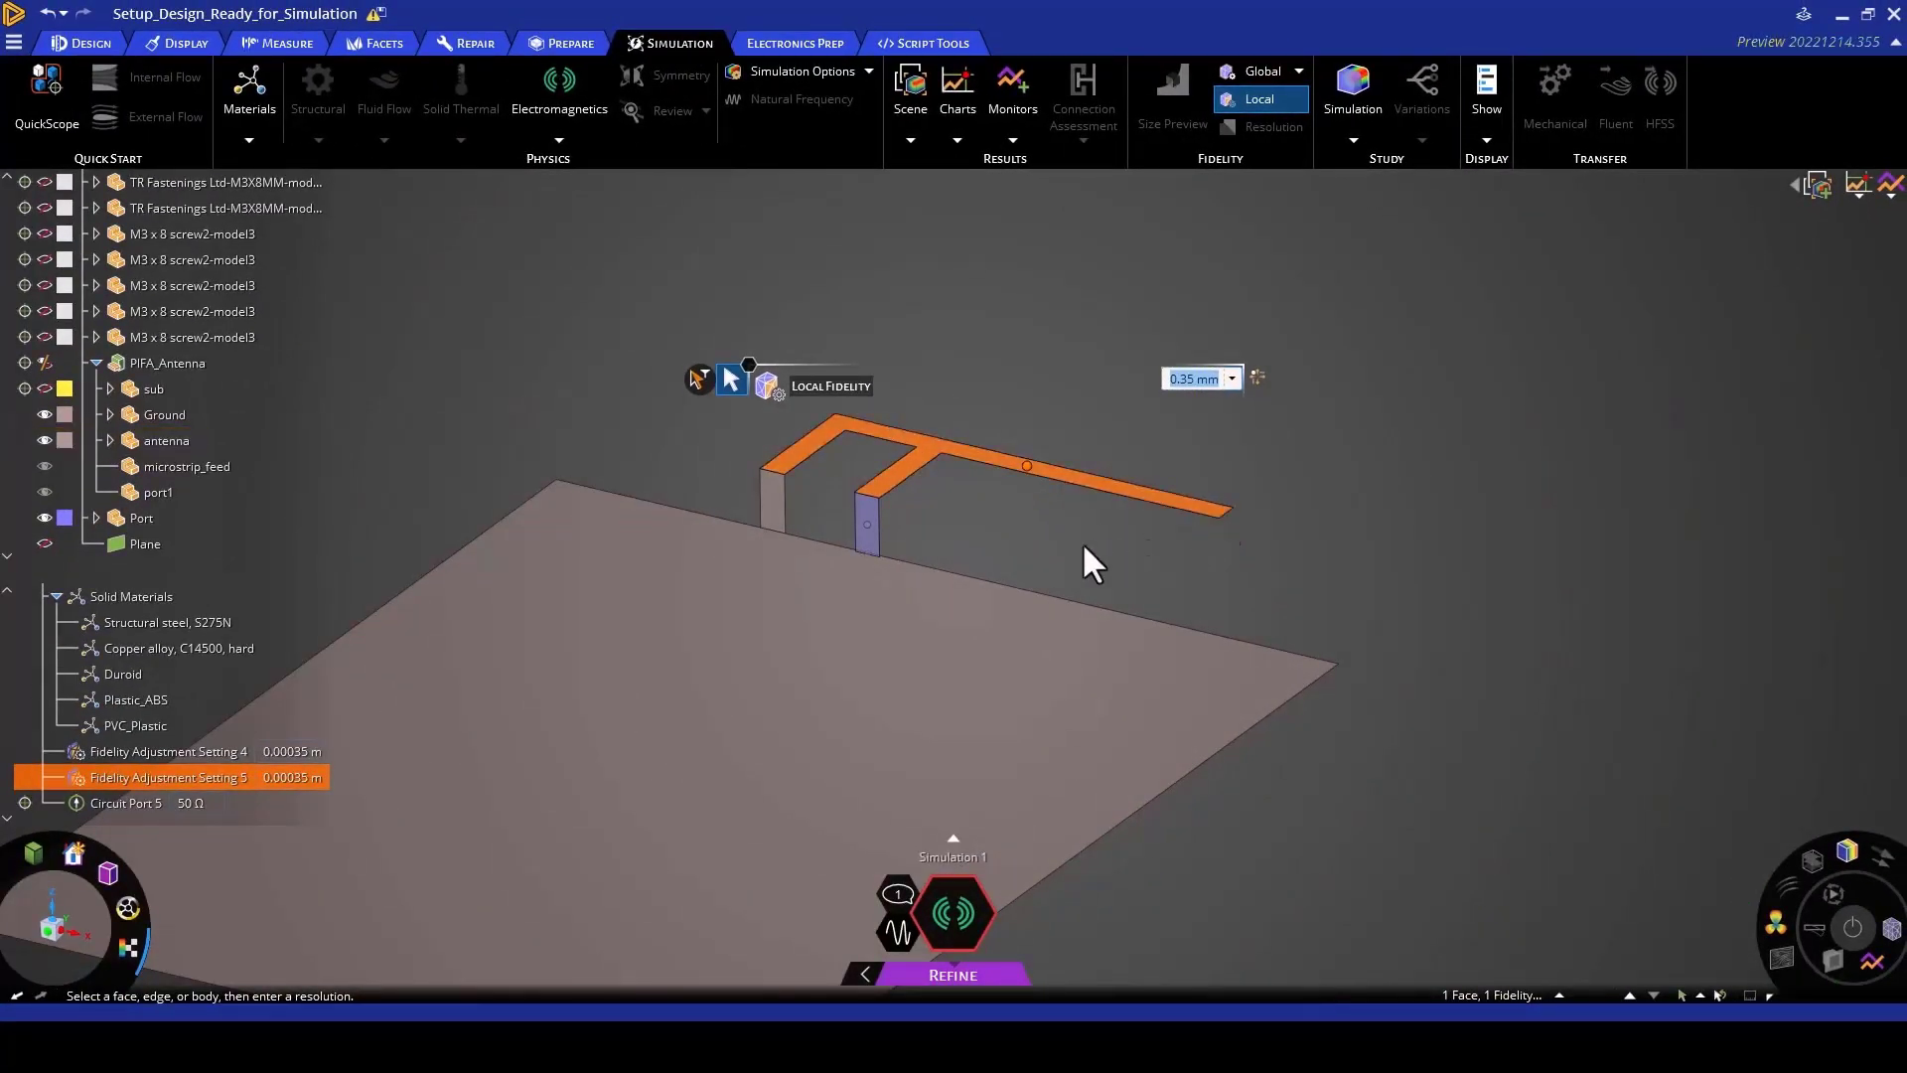
pyautogui.moveTo(1070, 572)
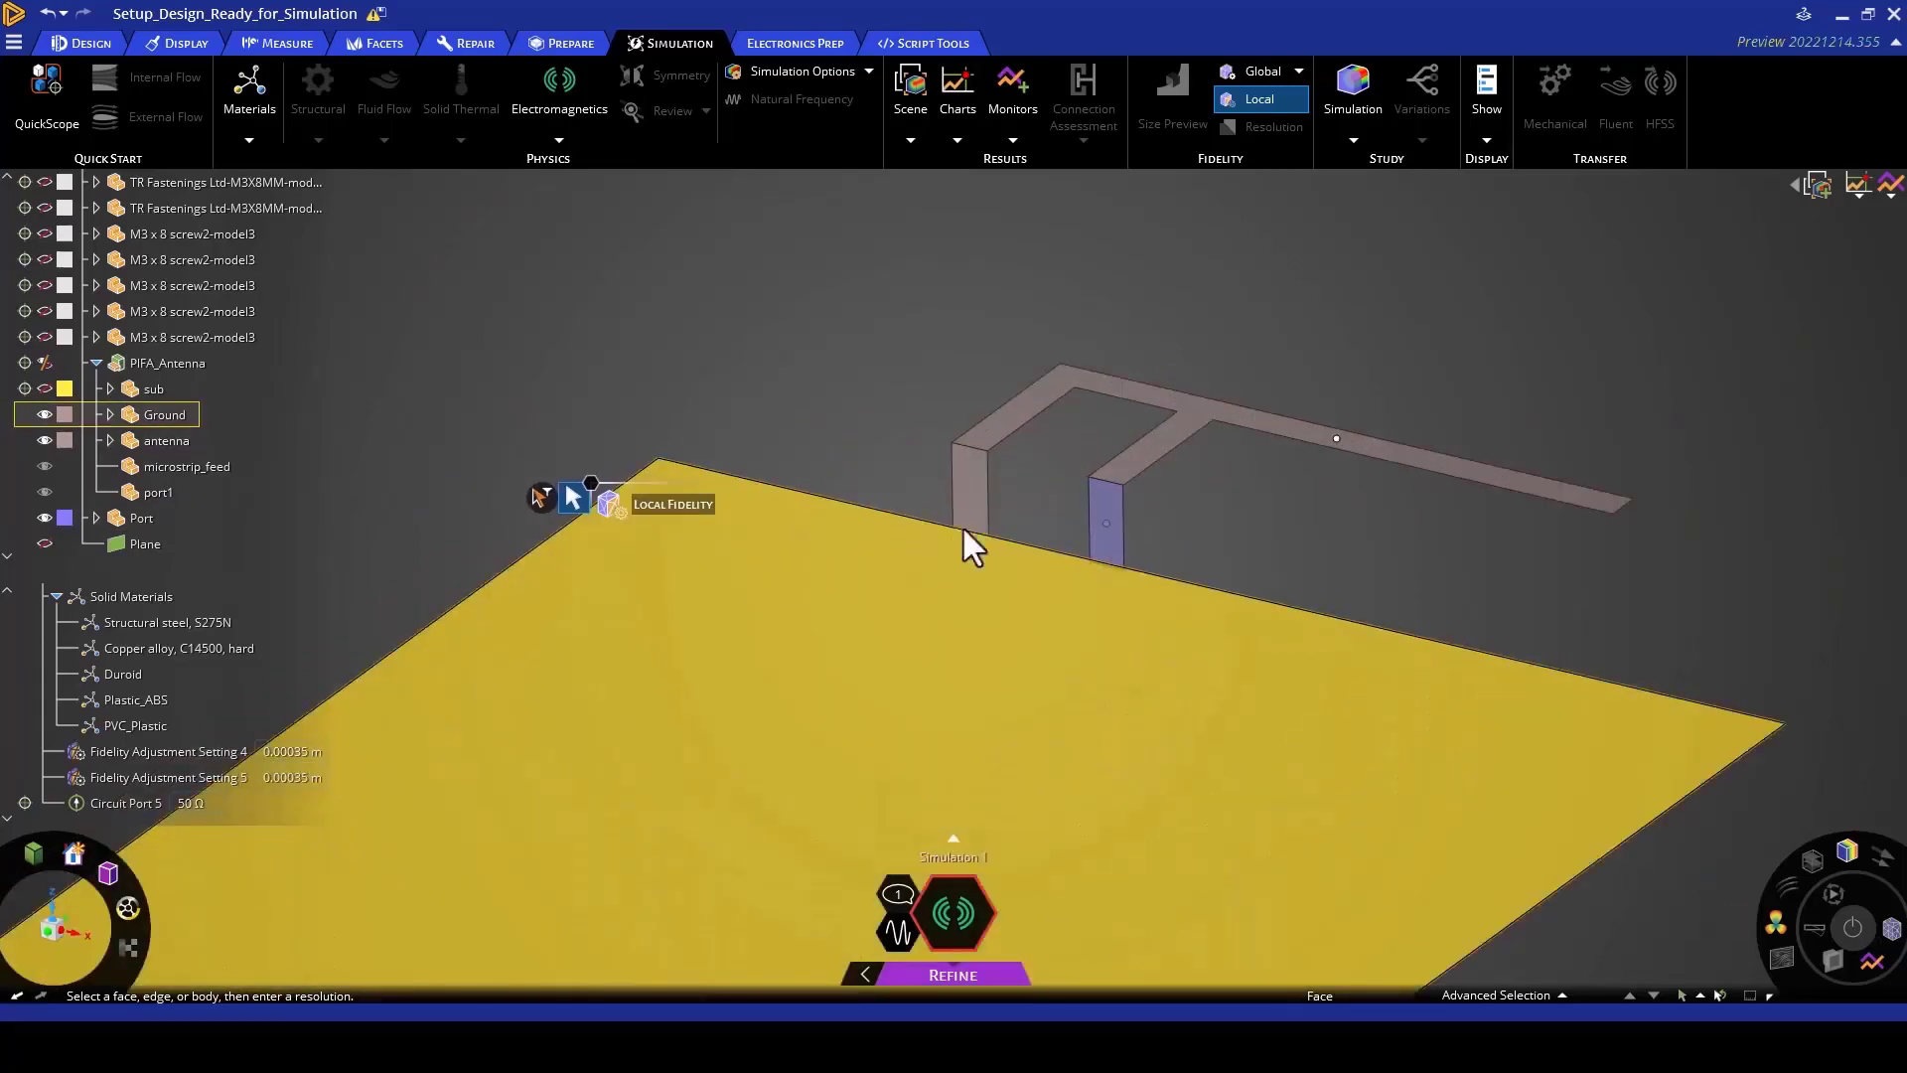
# Step: Apply a shared 0.2 mm local fidelity refinement to the antenna's two vertical strips
pyautogui.click(970, 493)
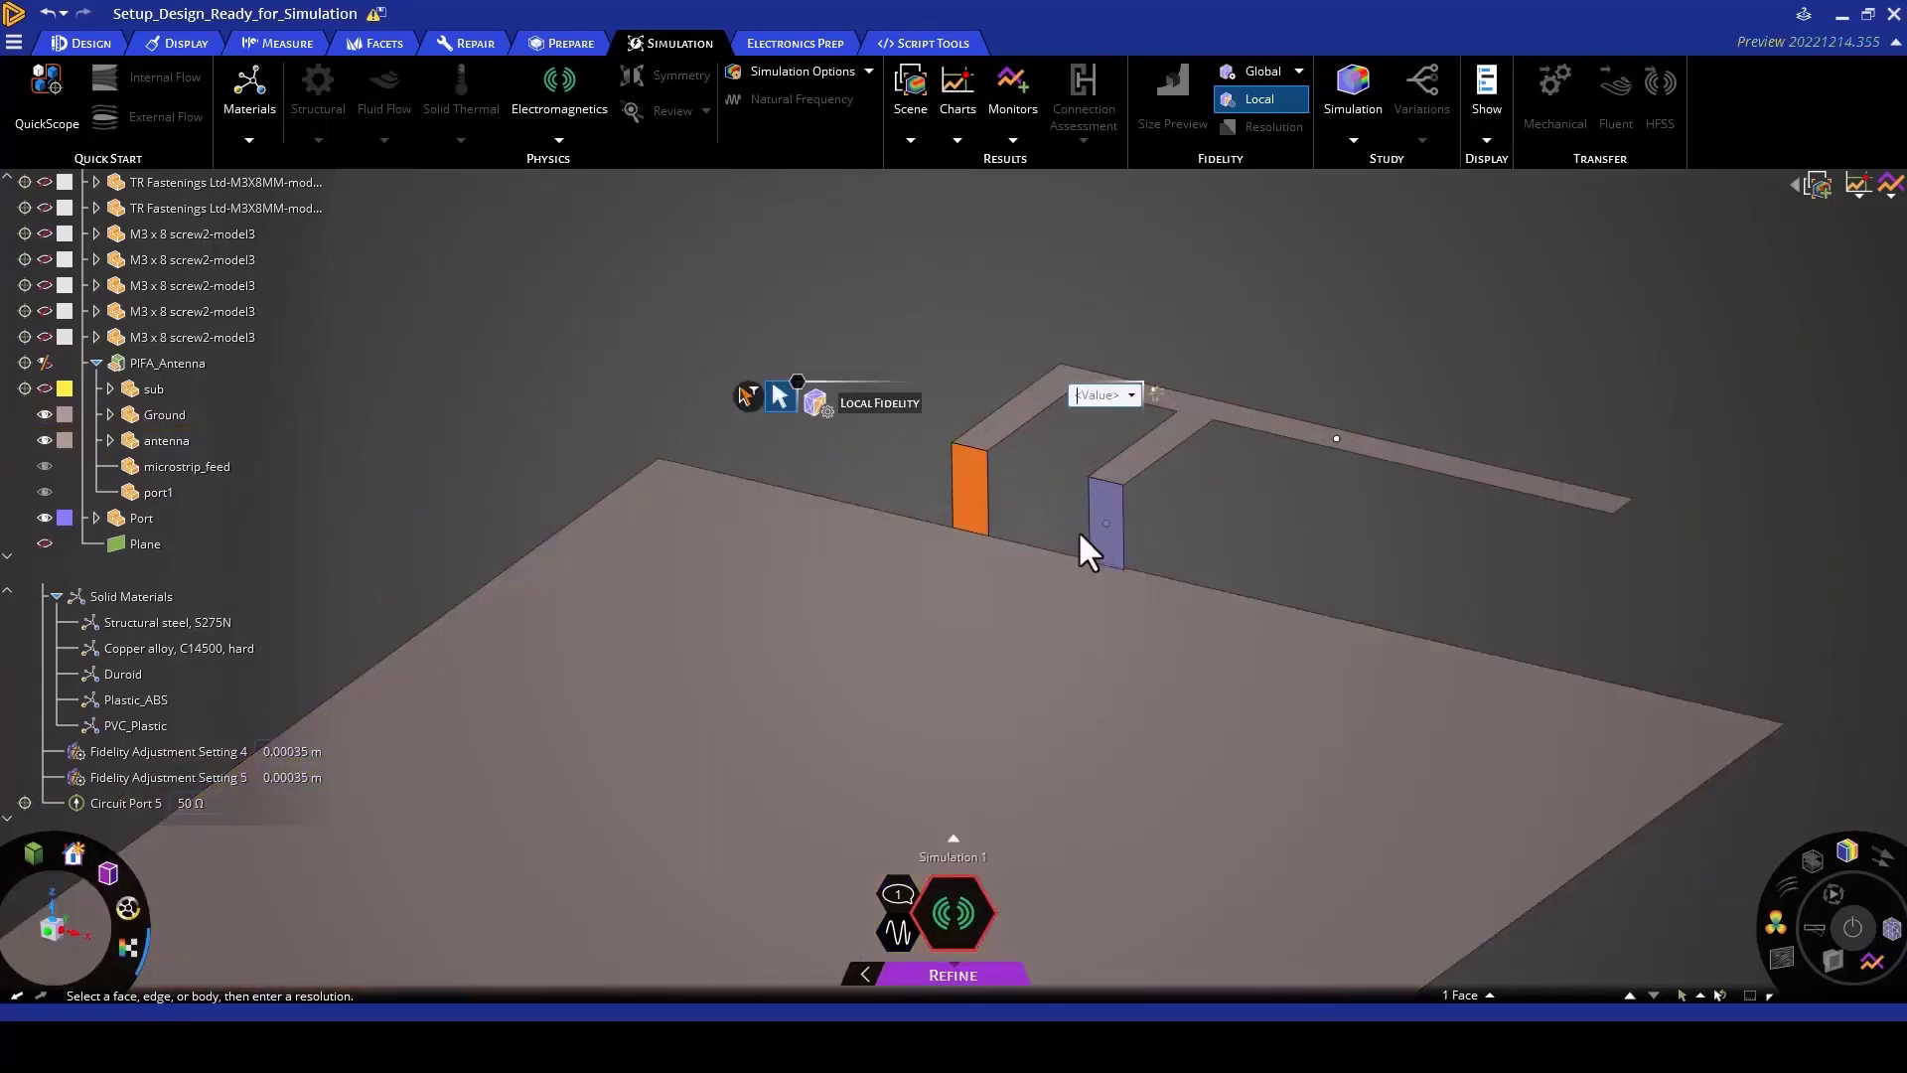
pyautogui.click(1105, 520)
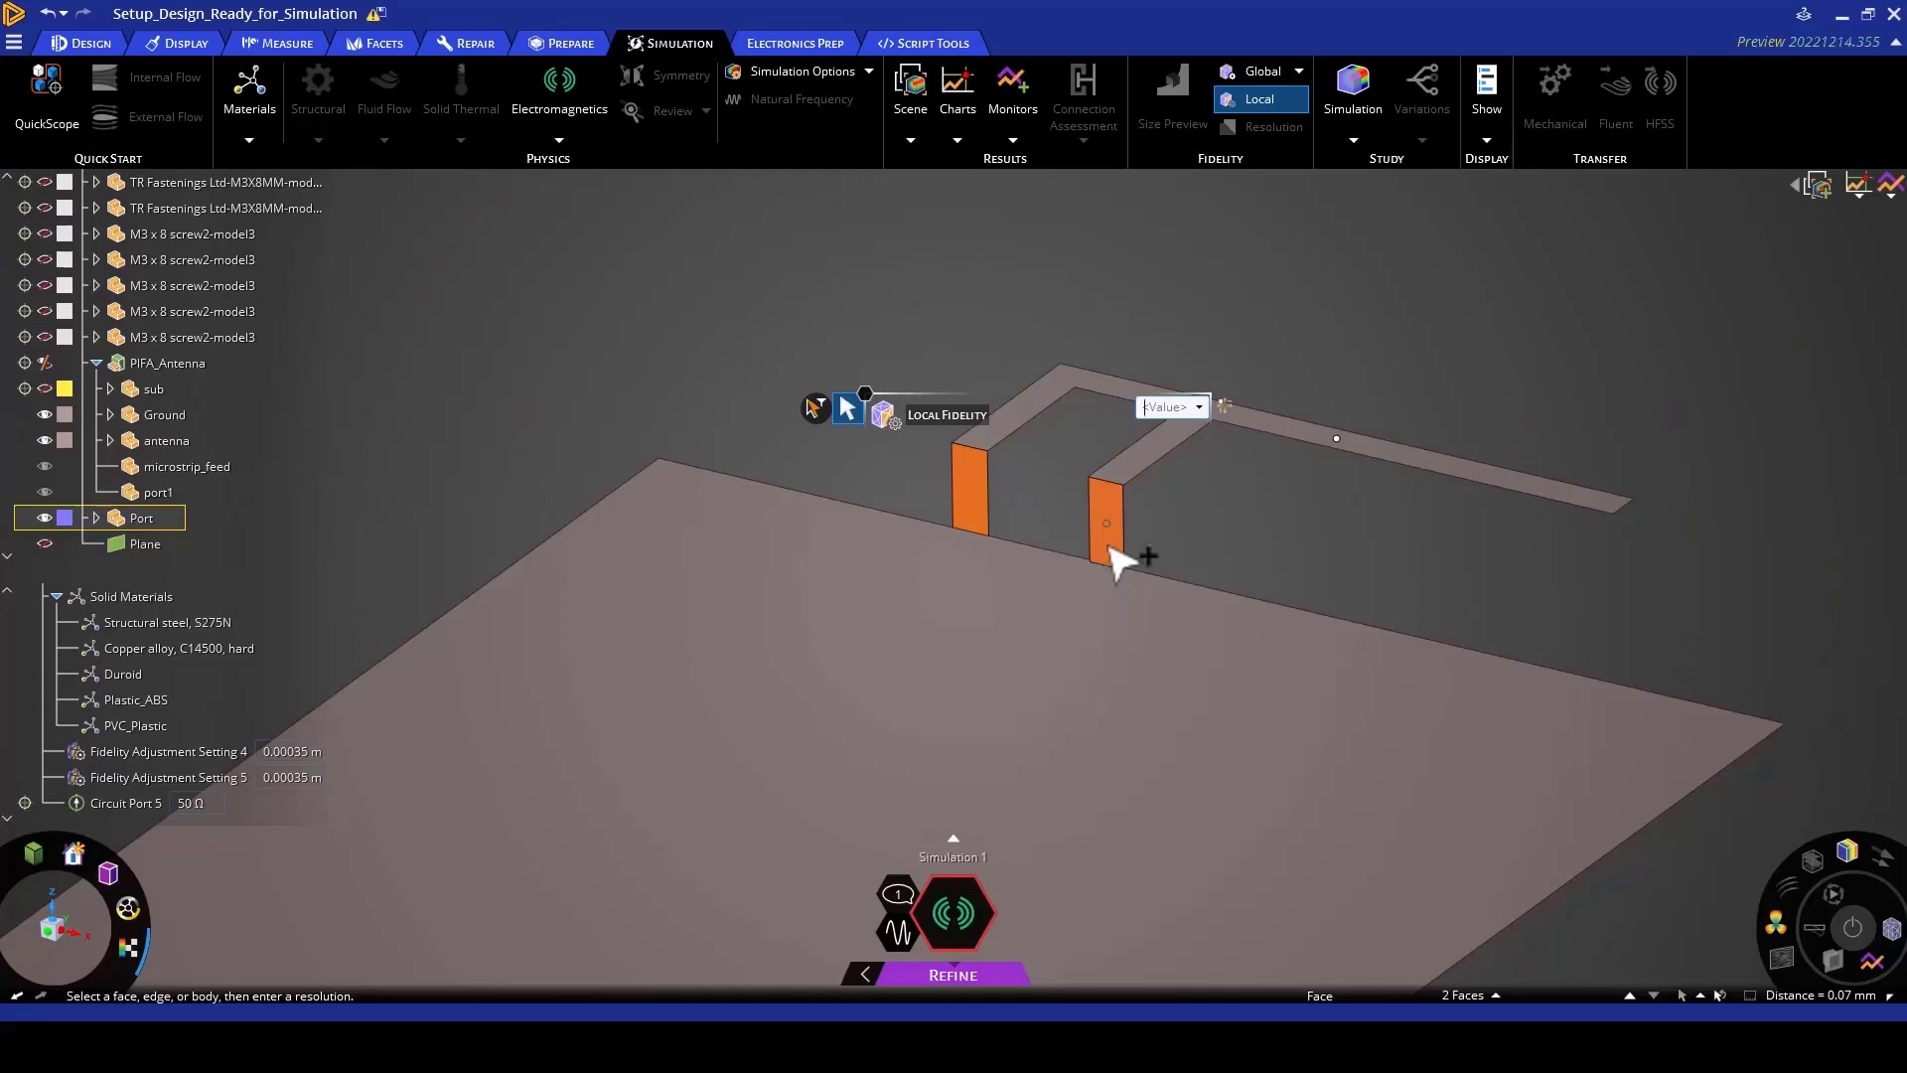
pyautogui.write('0 m')
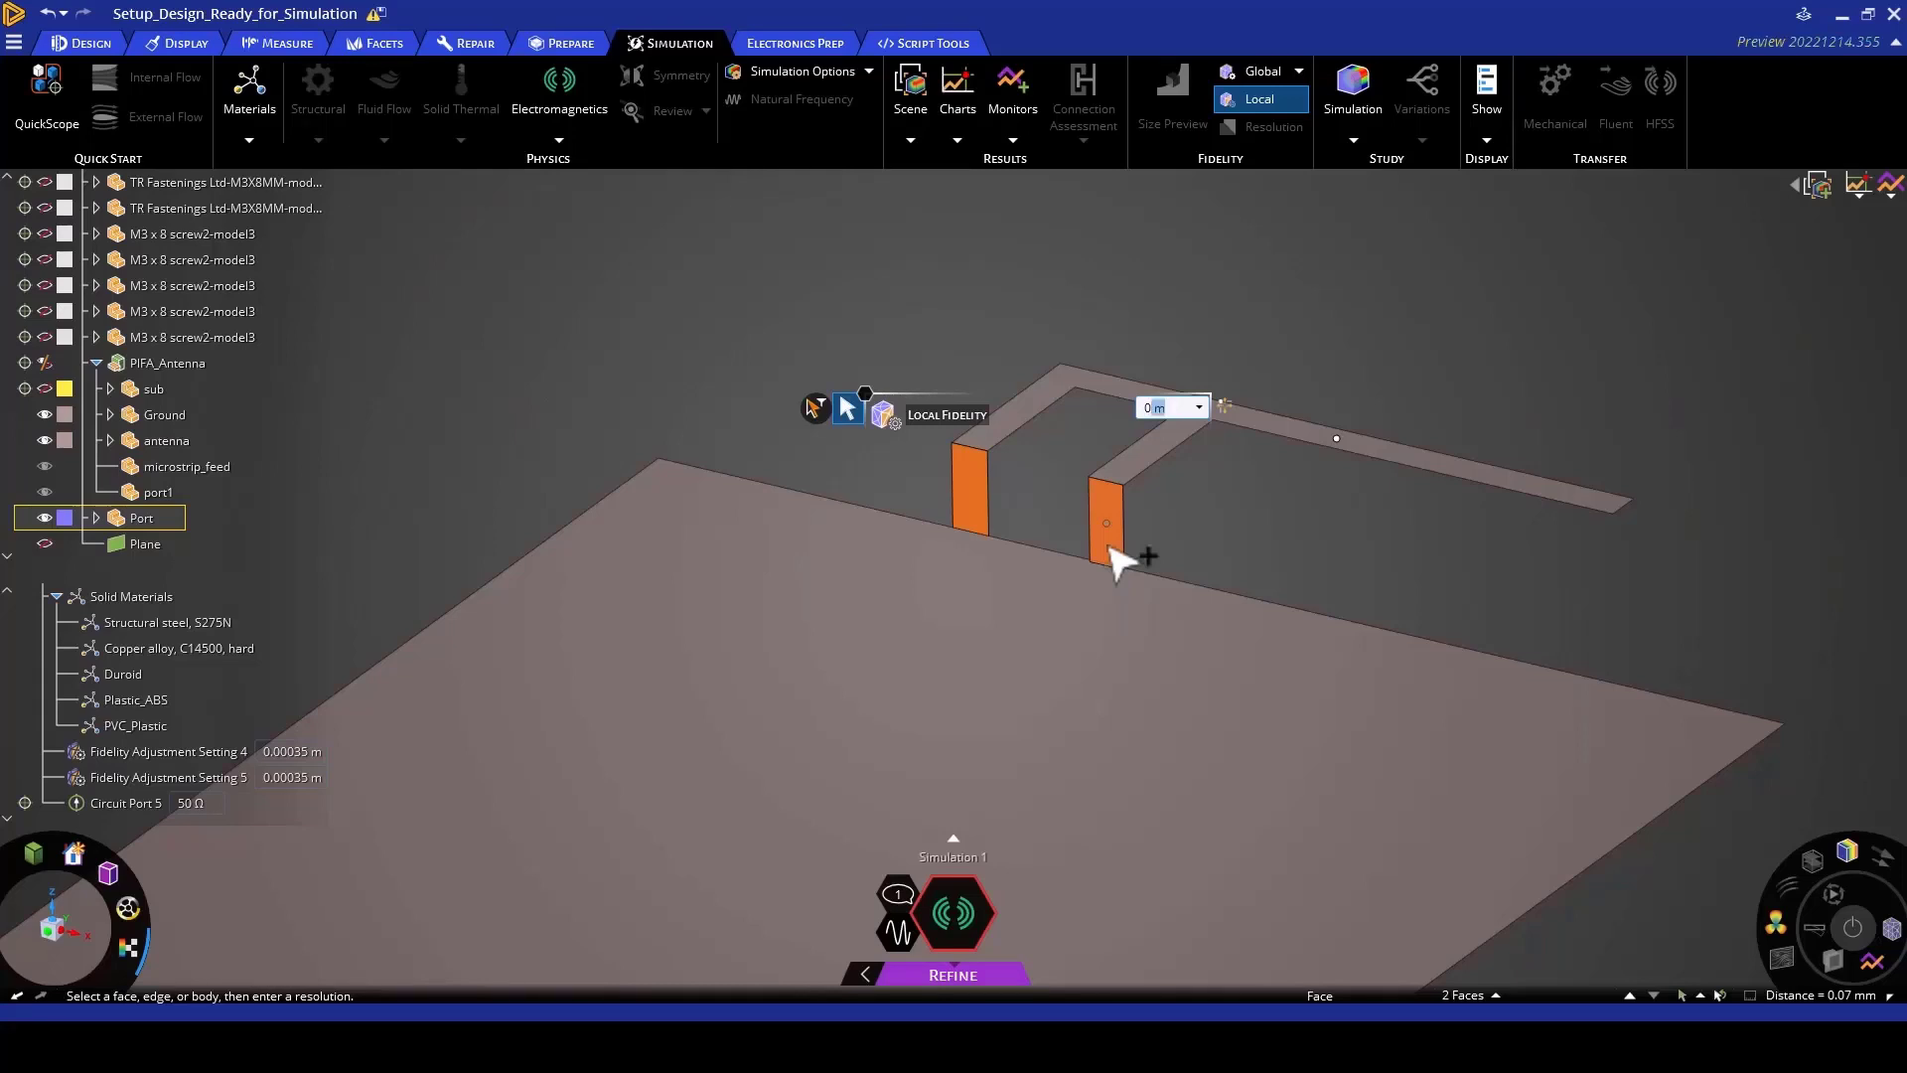
pyautogui.write('0.2mm')
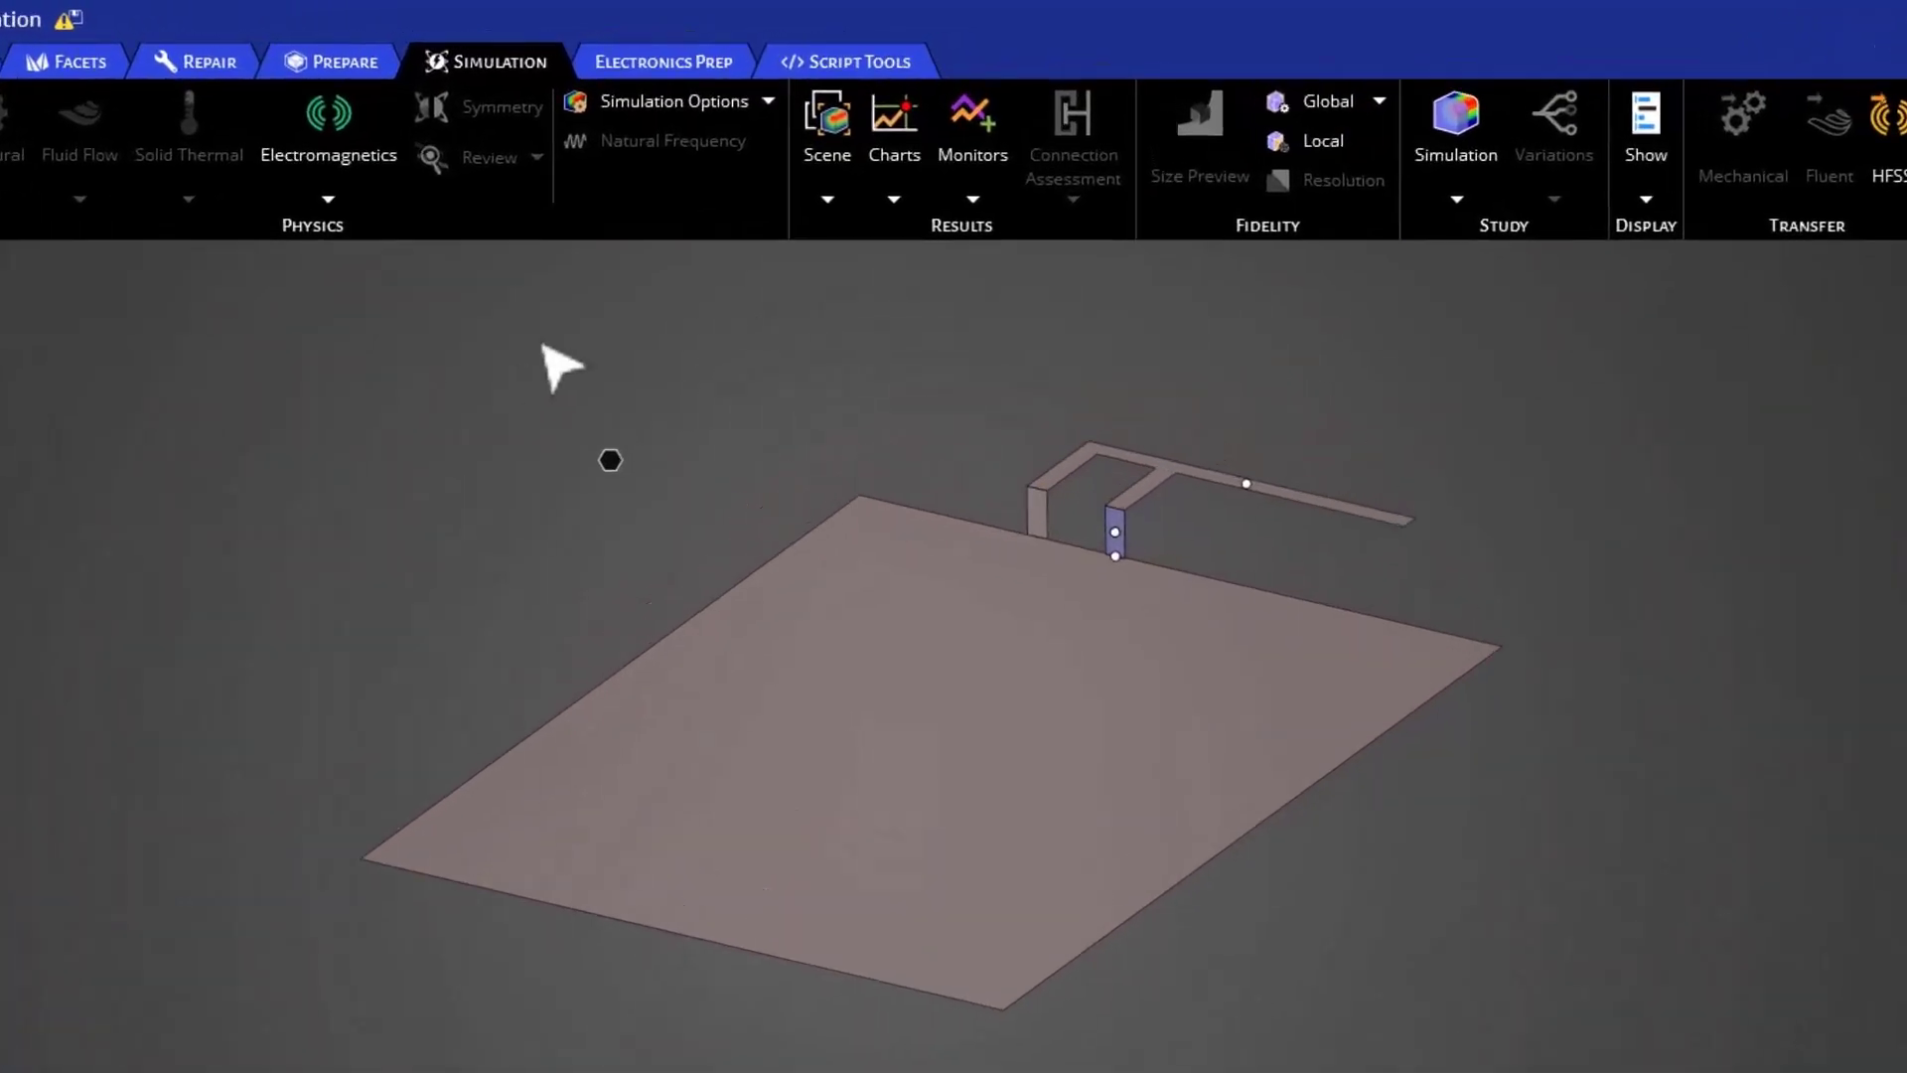
# Step: Set electromagnetics options to 3 far-field and 1 near-field frequency points, keeping 501 S-parameter points
pyautogui.click(676, 102)
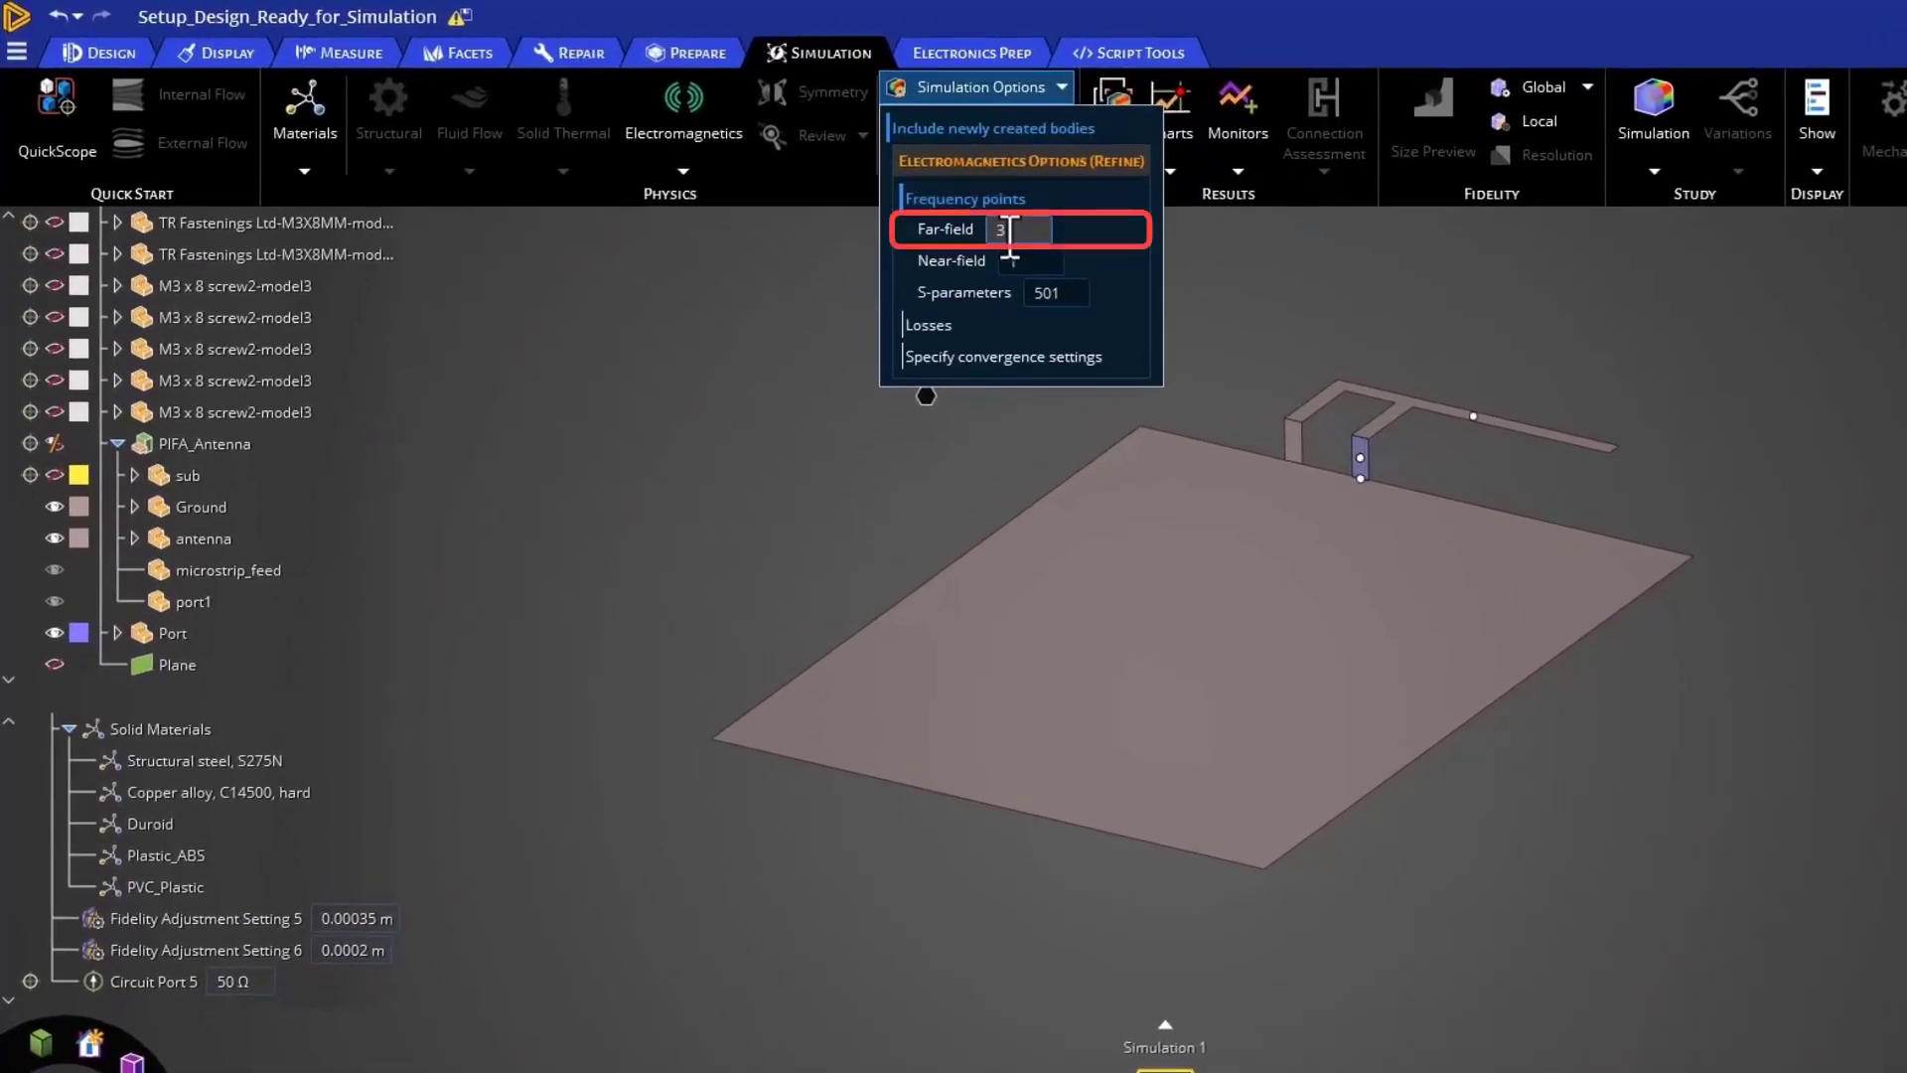
pyautogui.tripleClick(1015, 228)
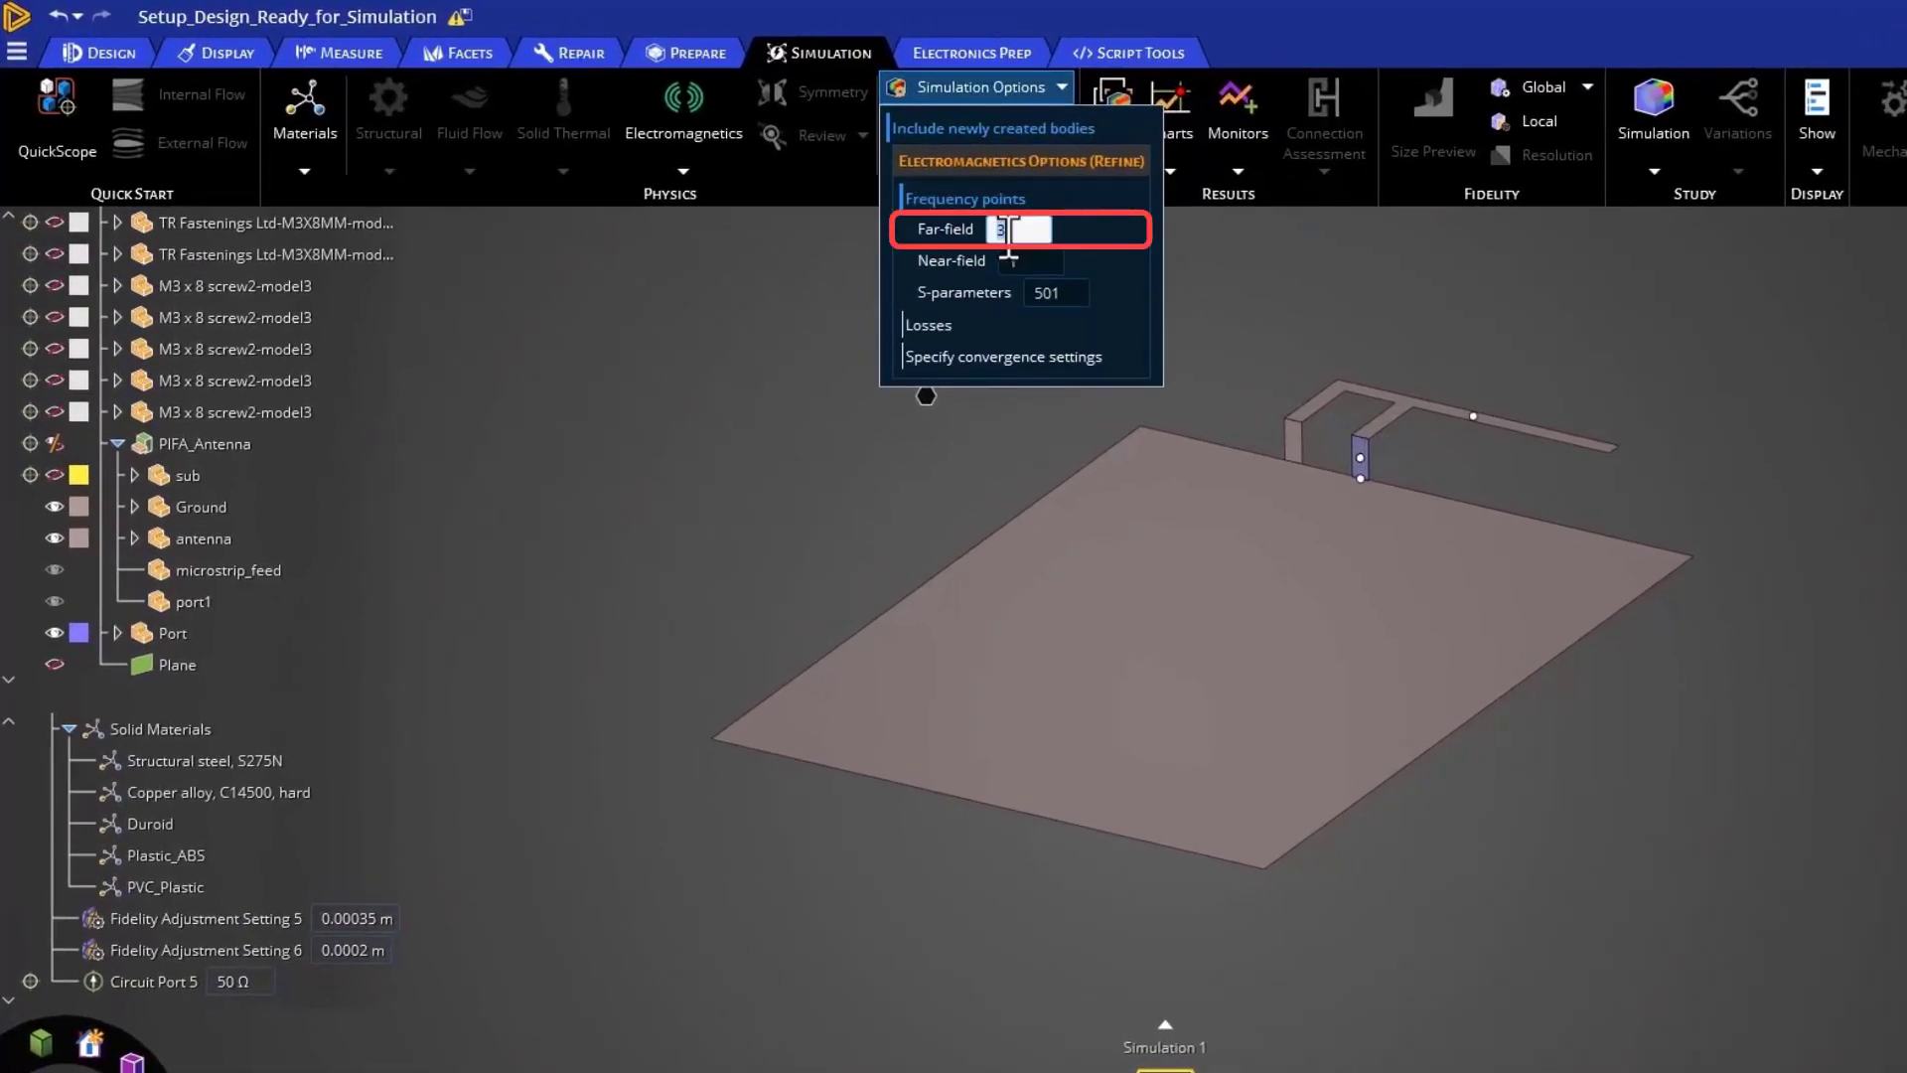
pyautogui.click(1033, 261)
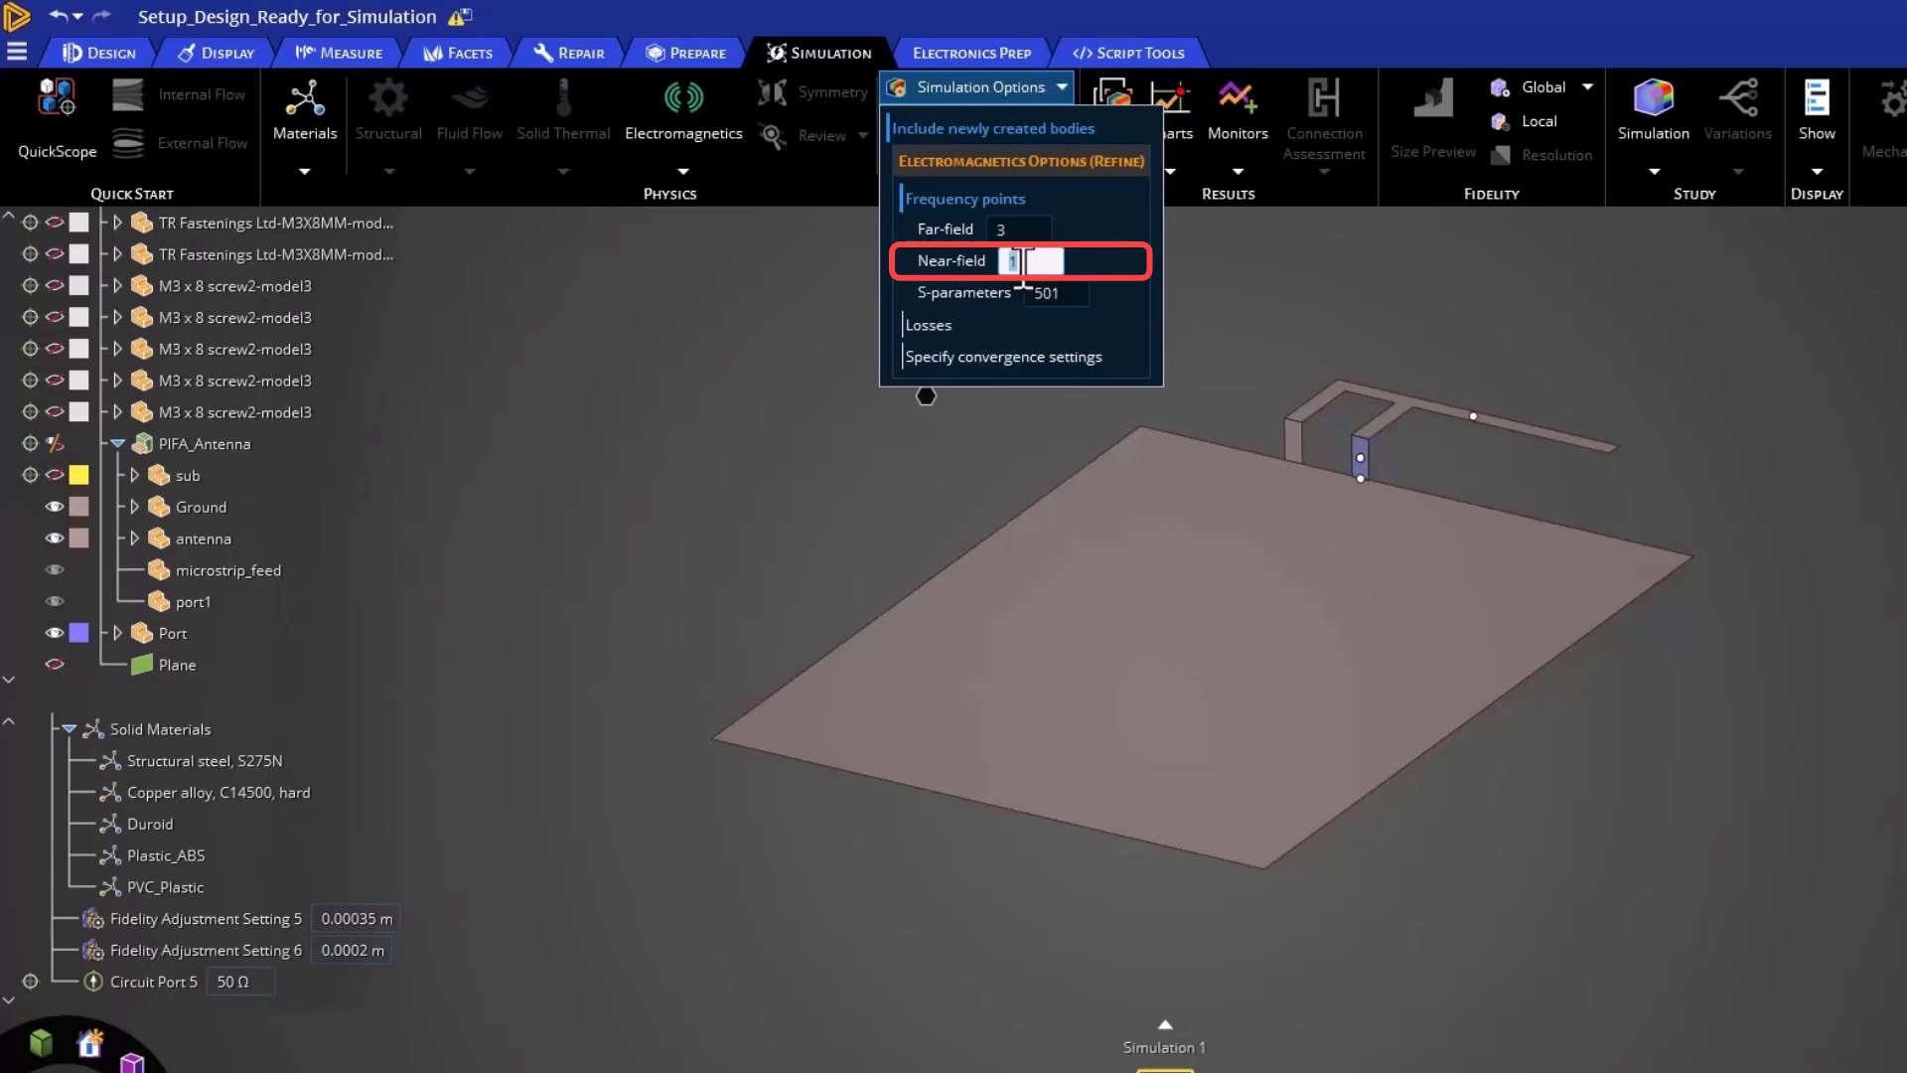
pyautogui.click(1052, 292)
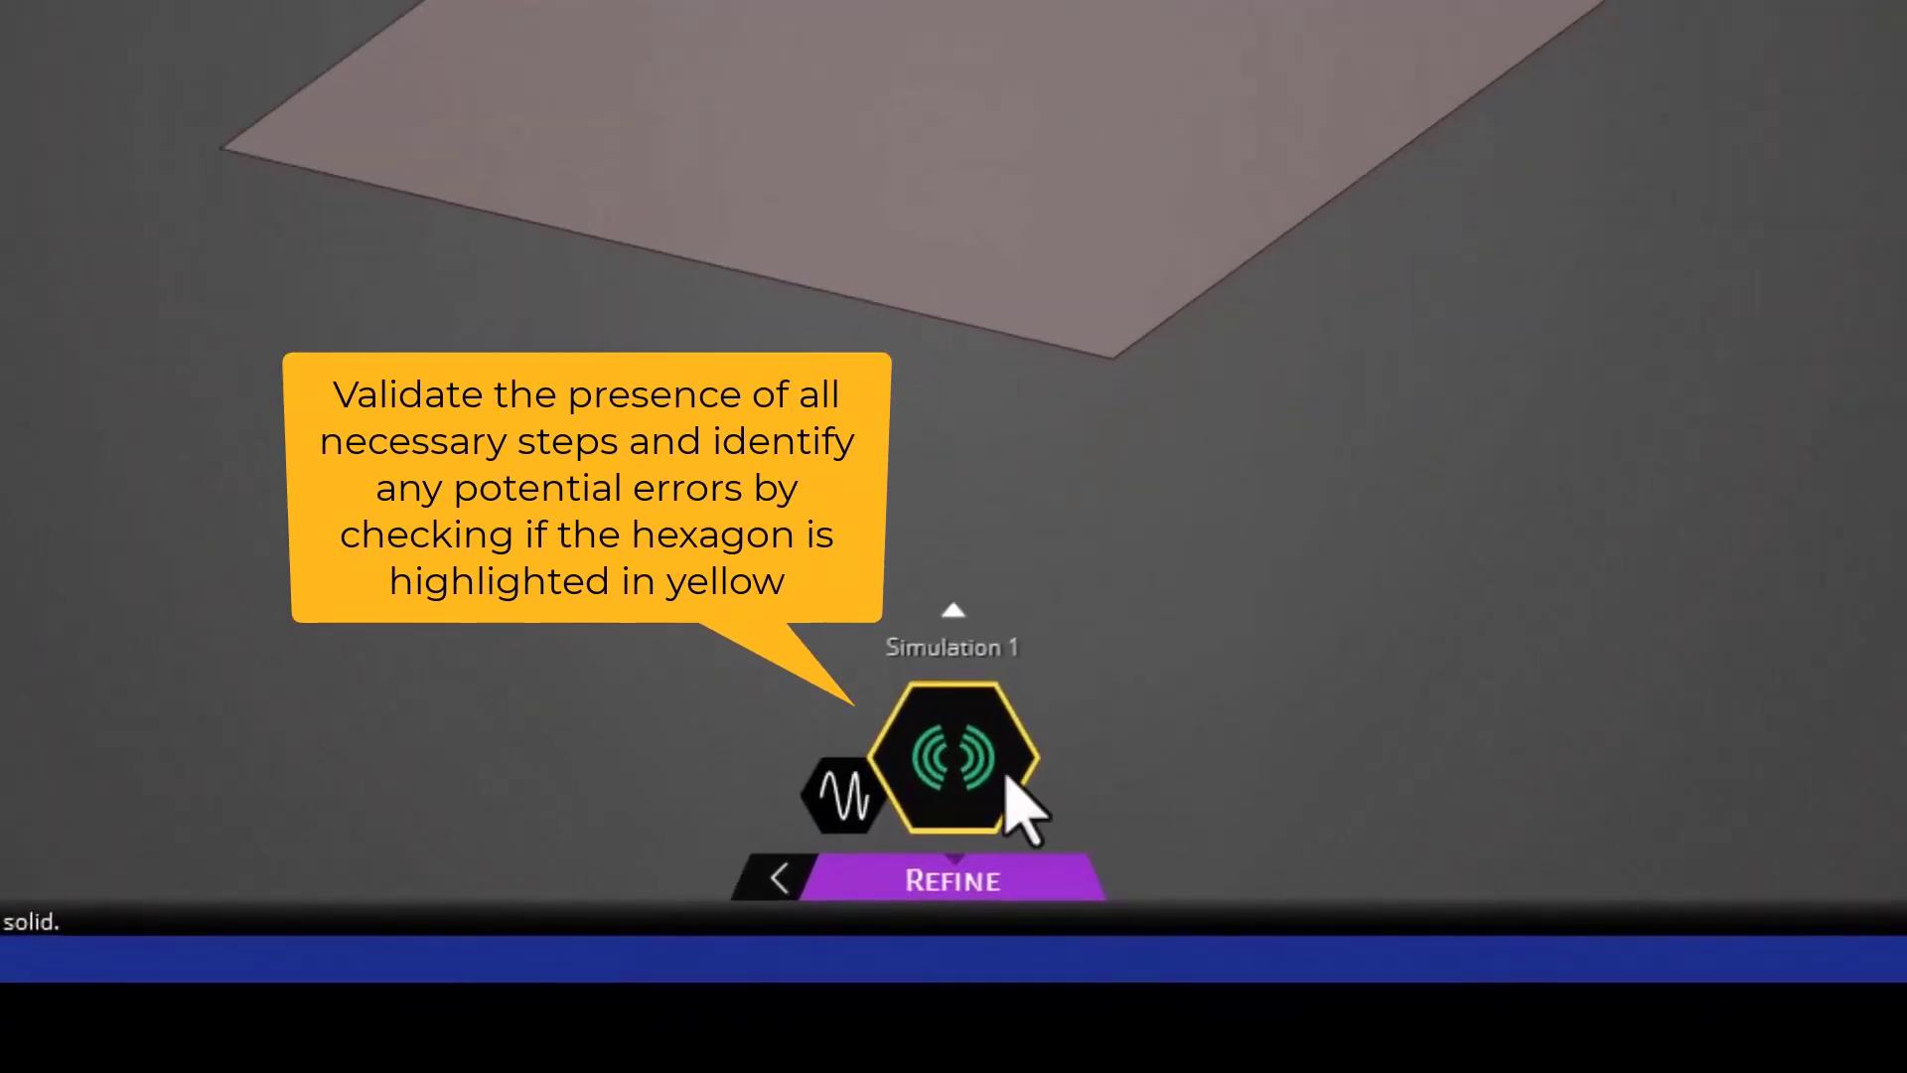
pyautogui.moveTo(955, 761)
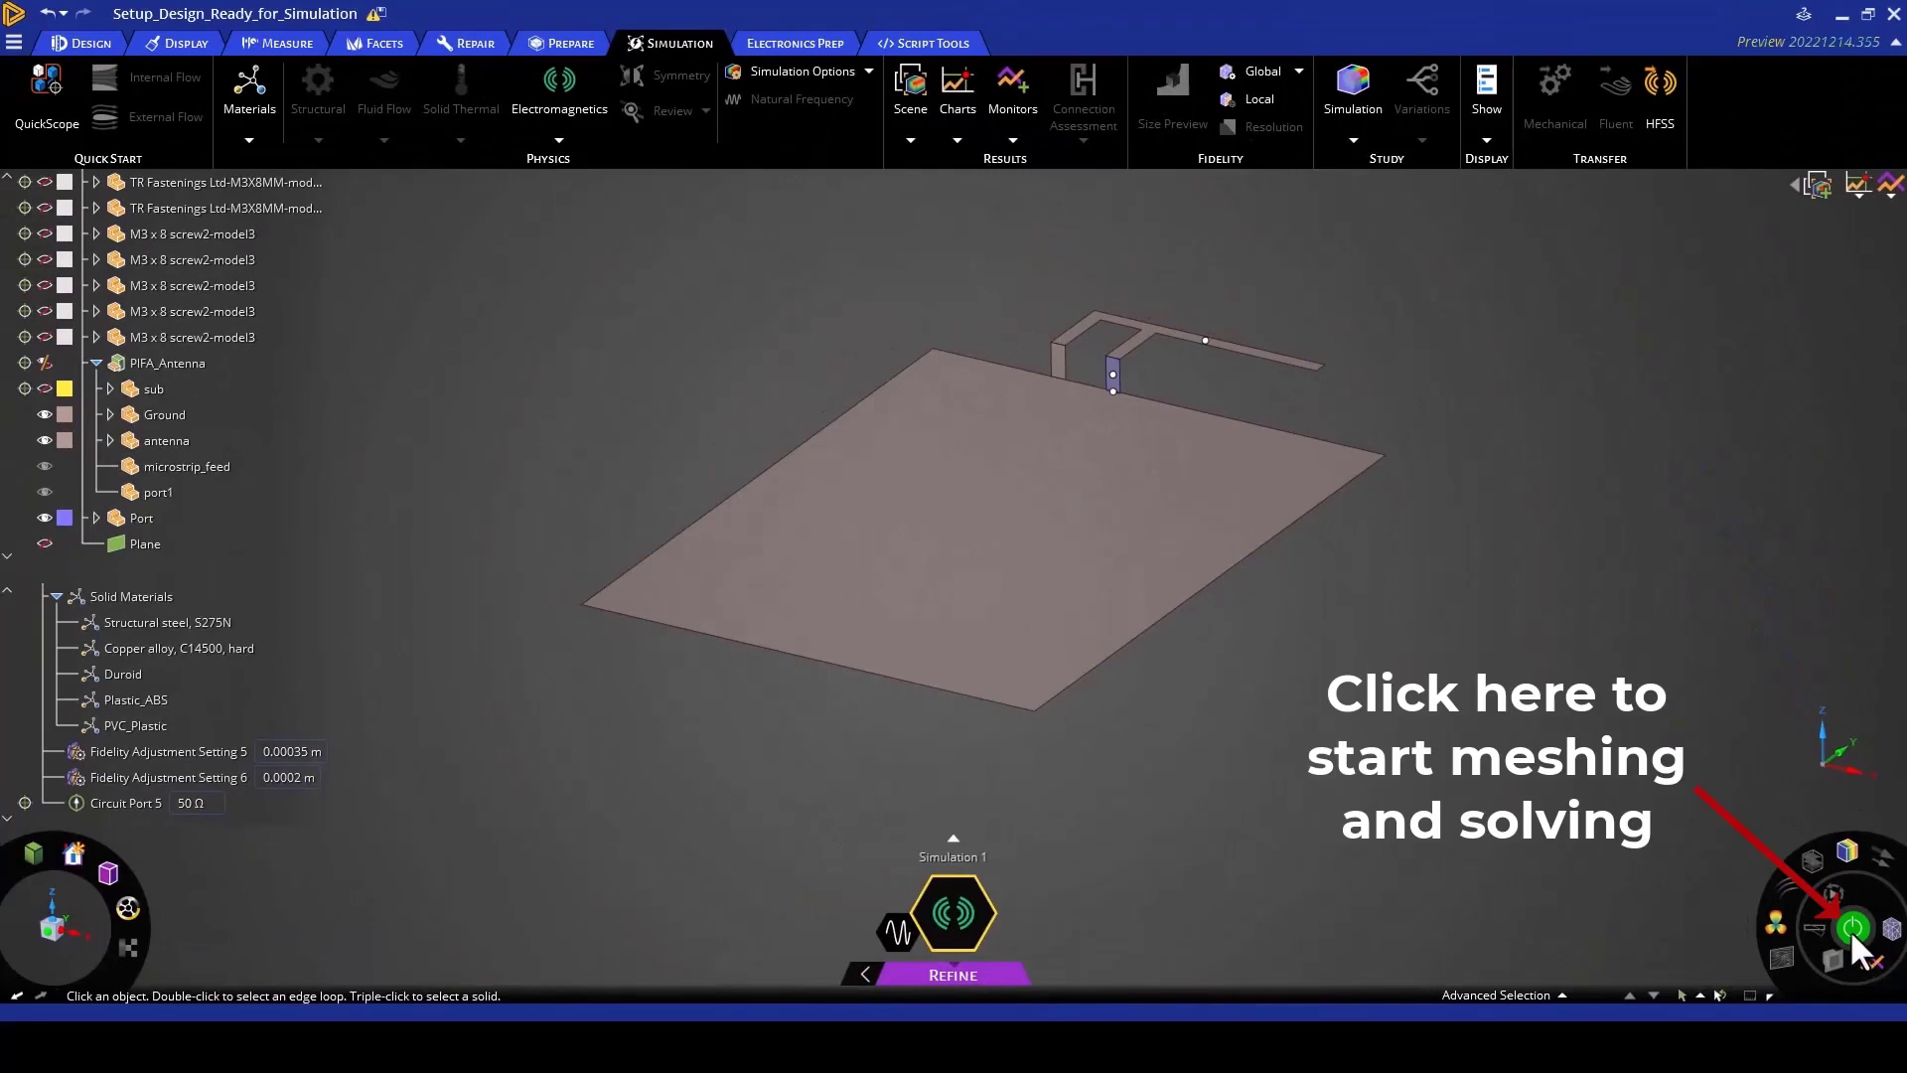
pyautogui.moveTo(1754, 927)
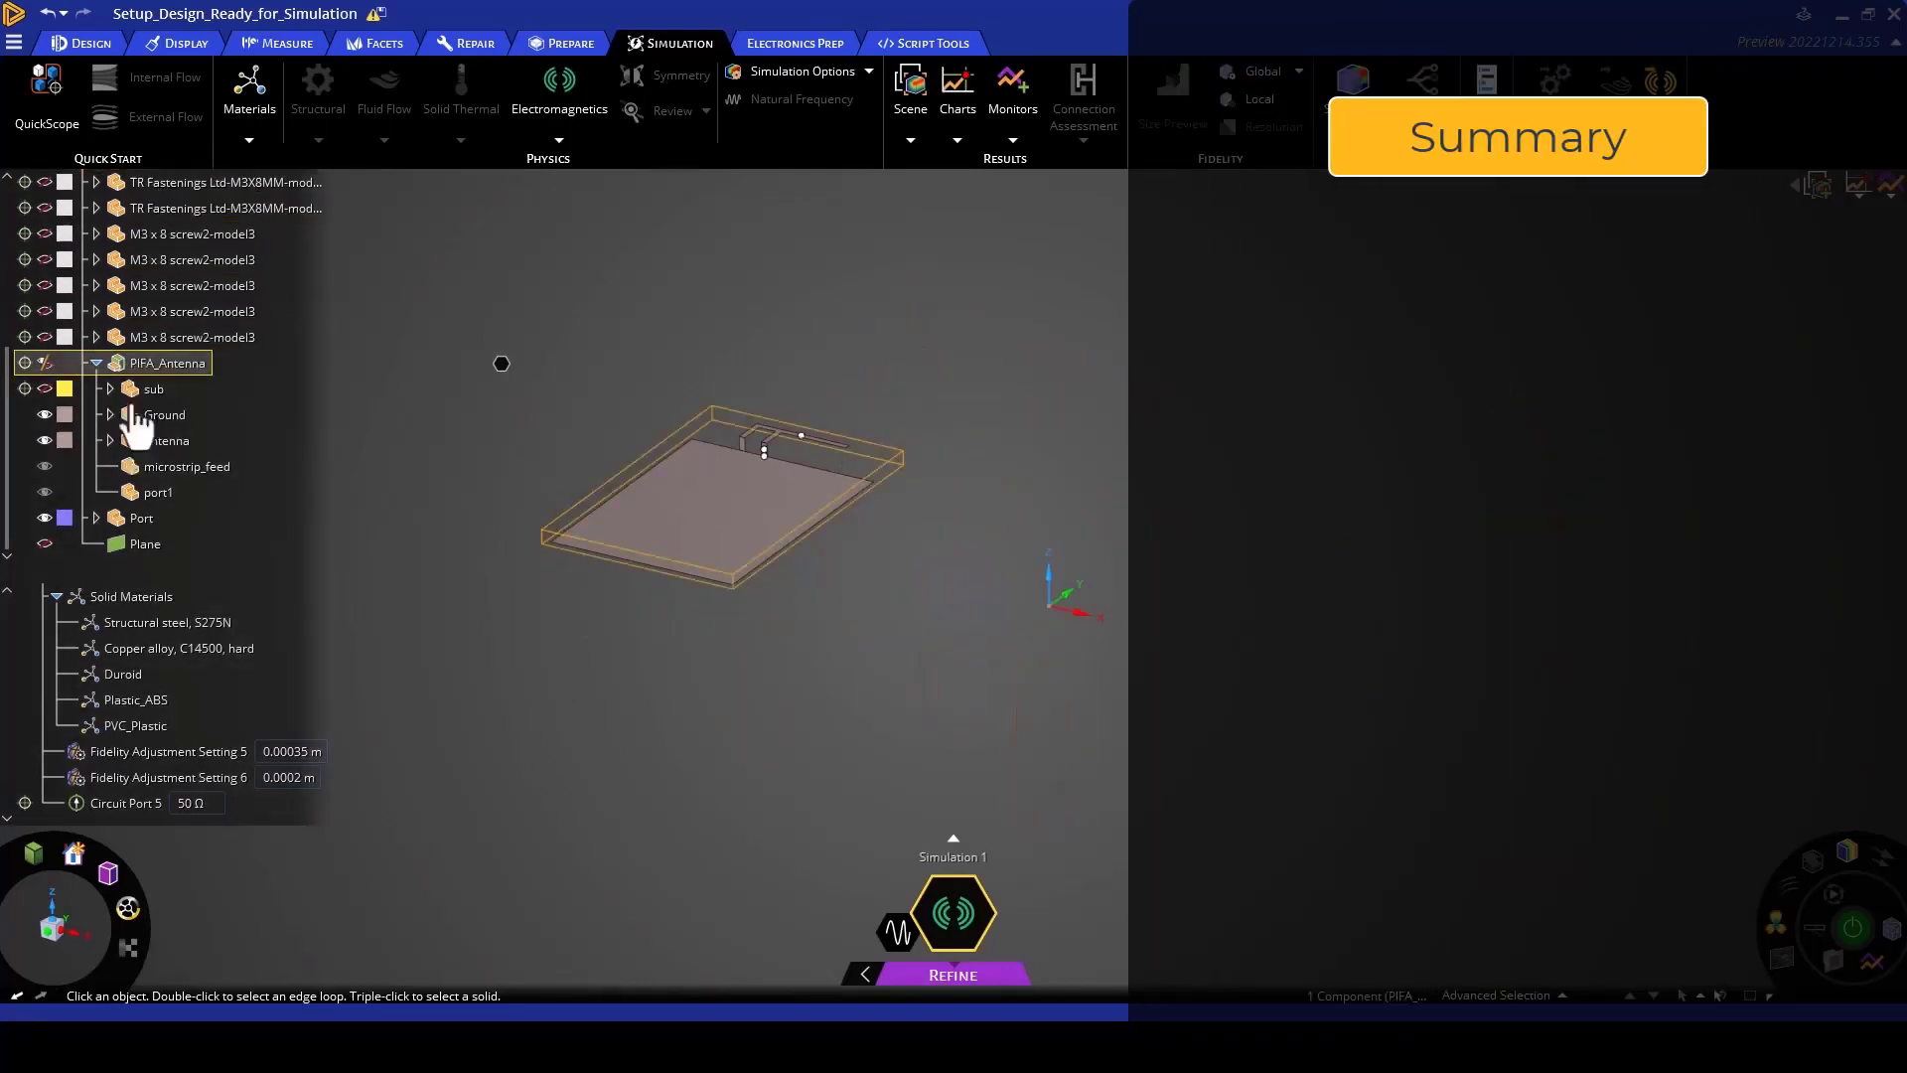
# Step: Review the microstrip feed, region and Fidelity Settings 5 and 6, then the frequency point options
pyautogui.click(188, 465)
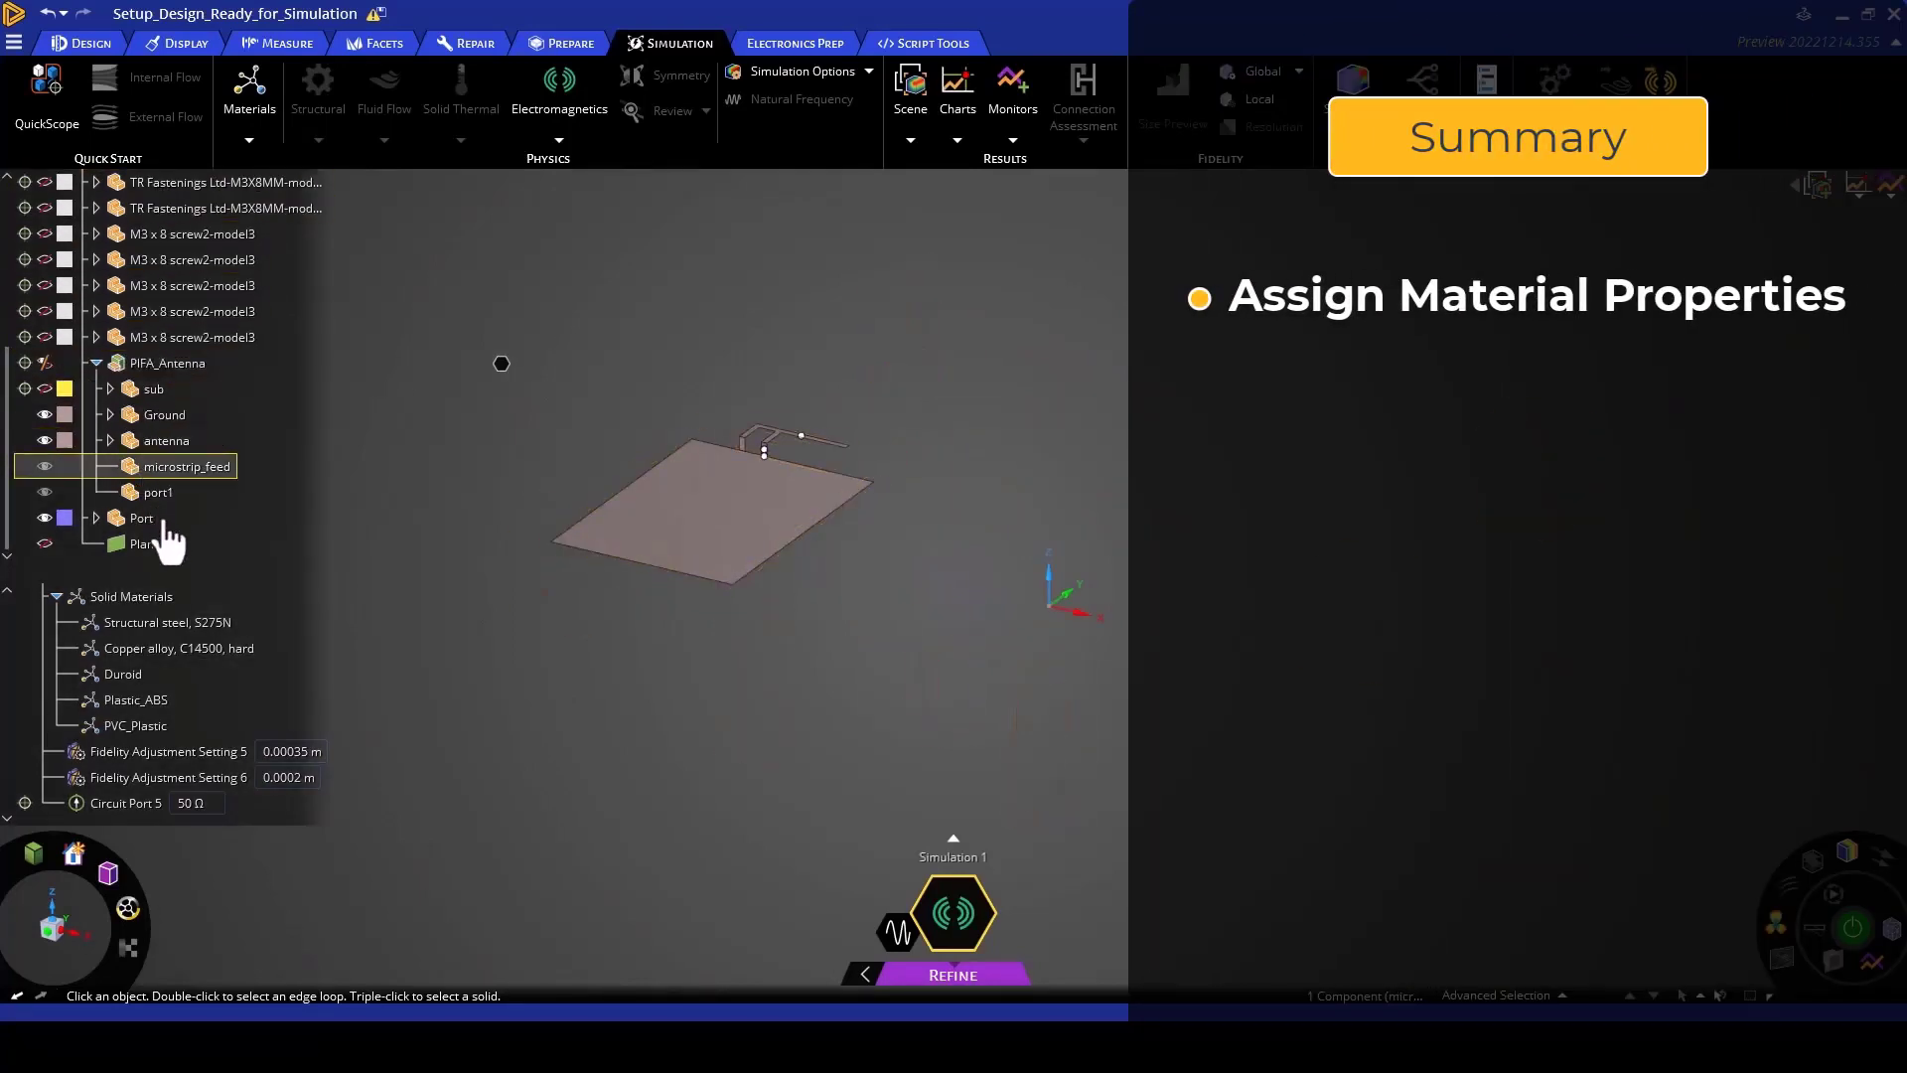
pyautogui.click(135, 699)
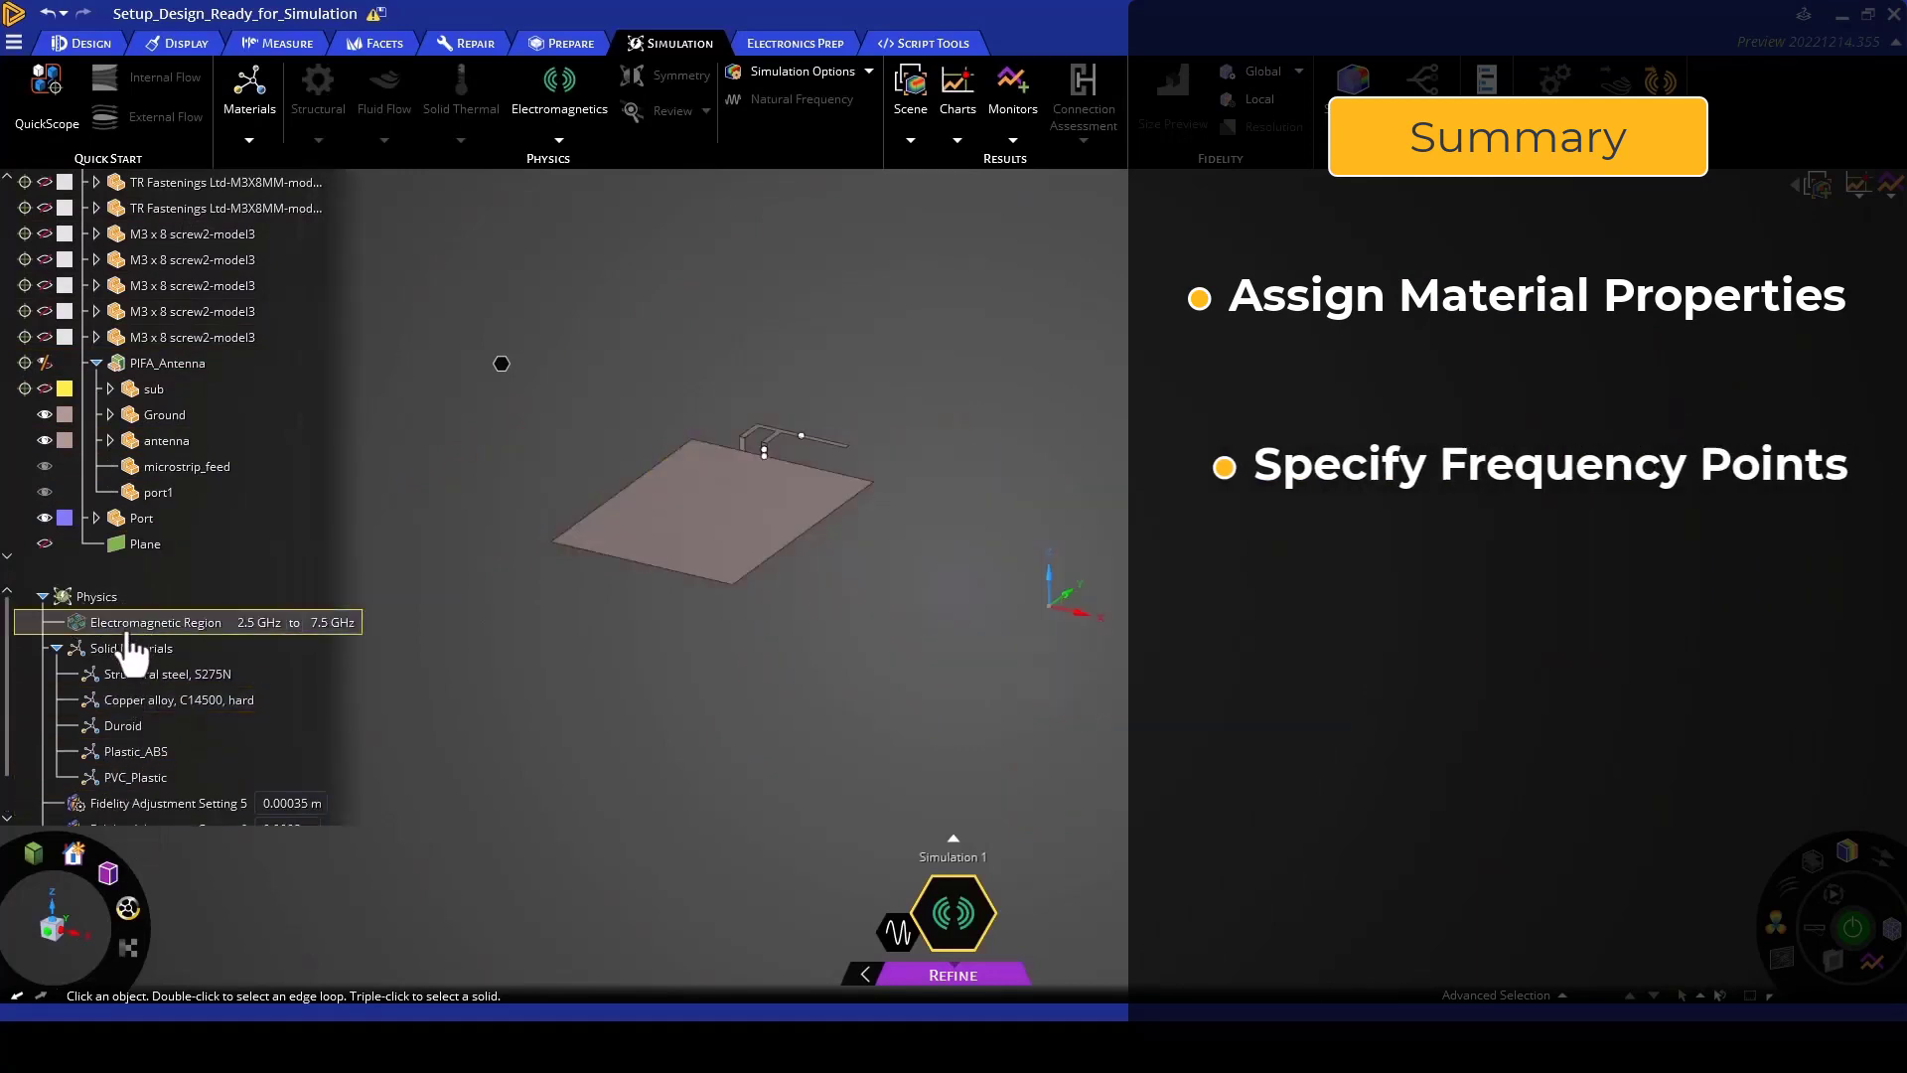
pyautogui.click(332, 622)
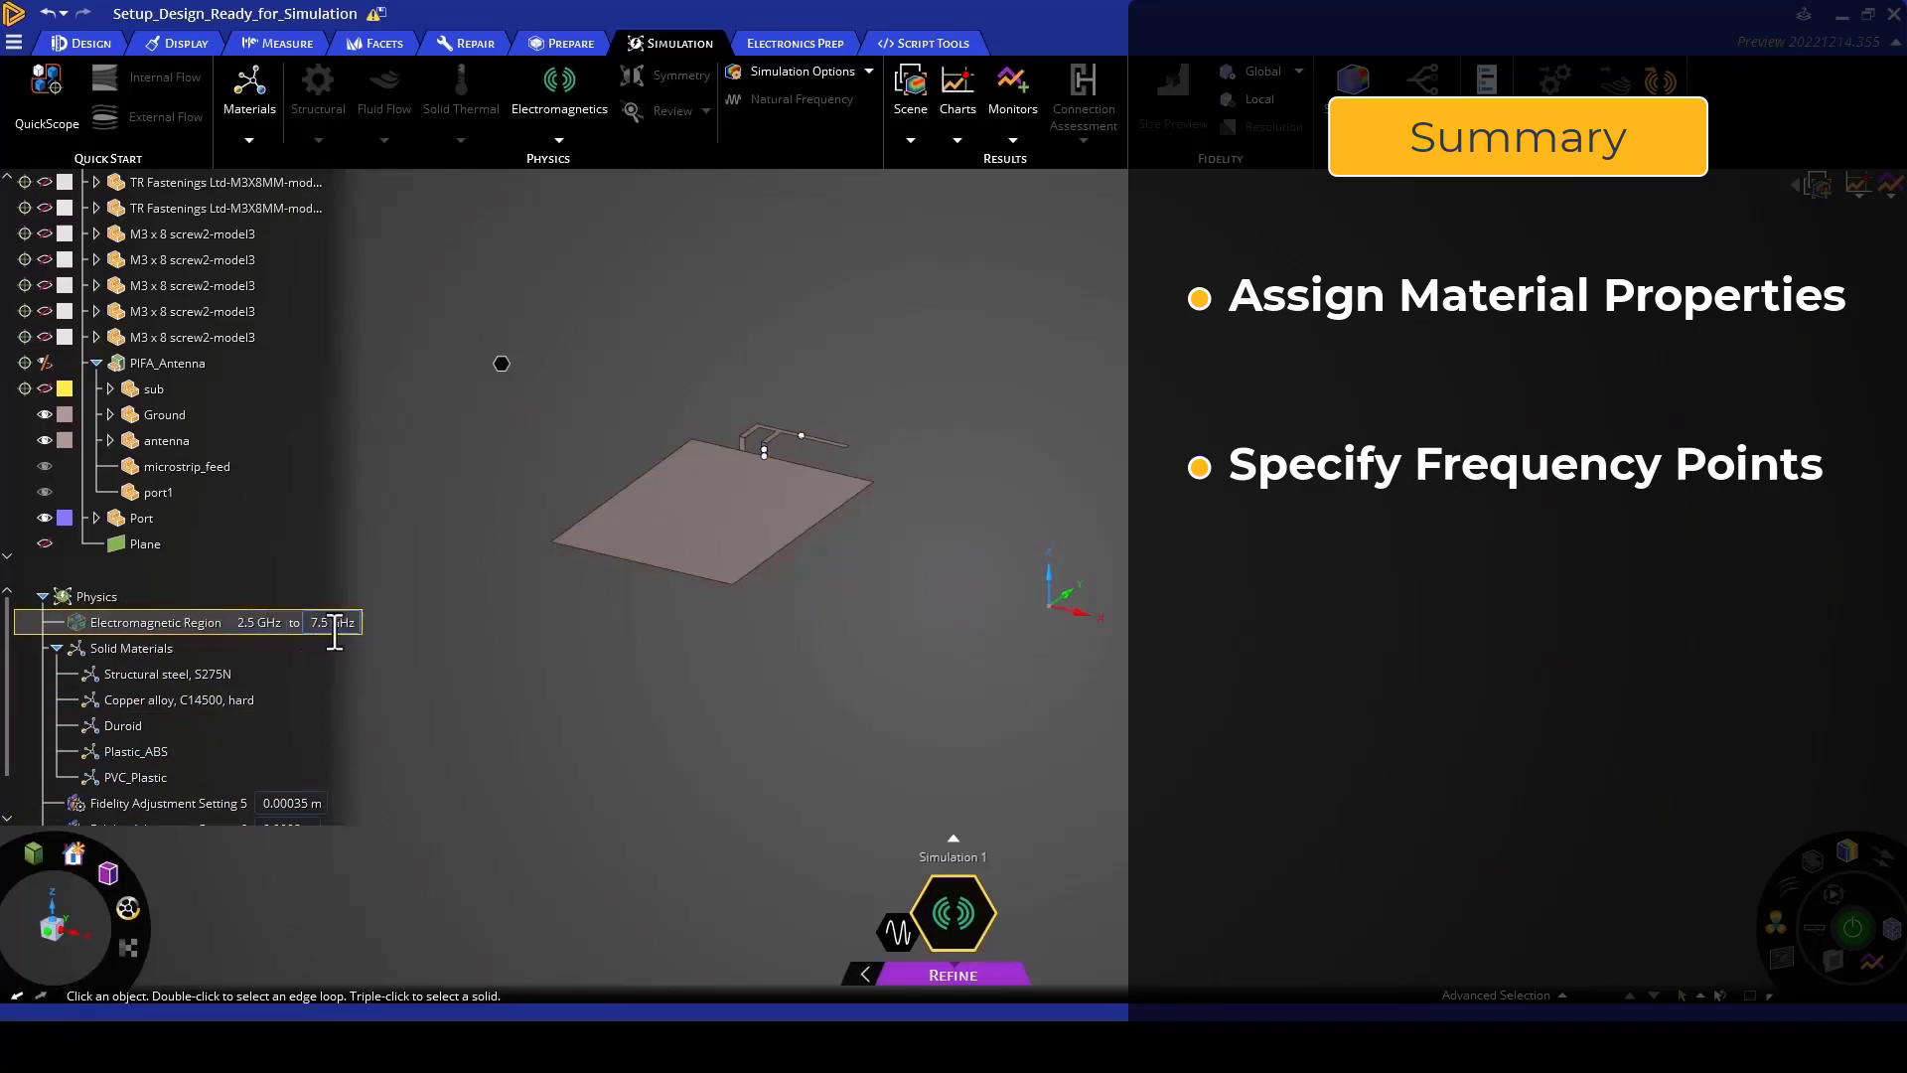
pyautogui.click(170, 750)
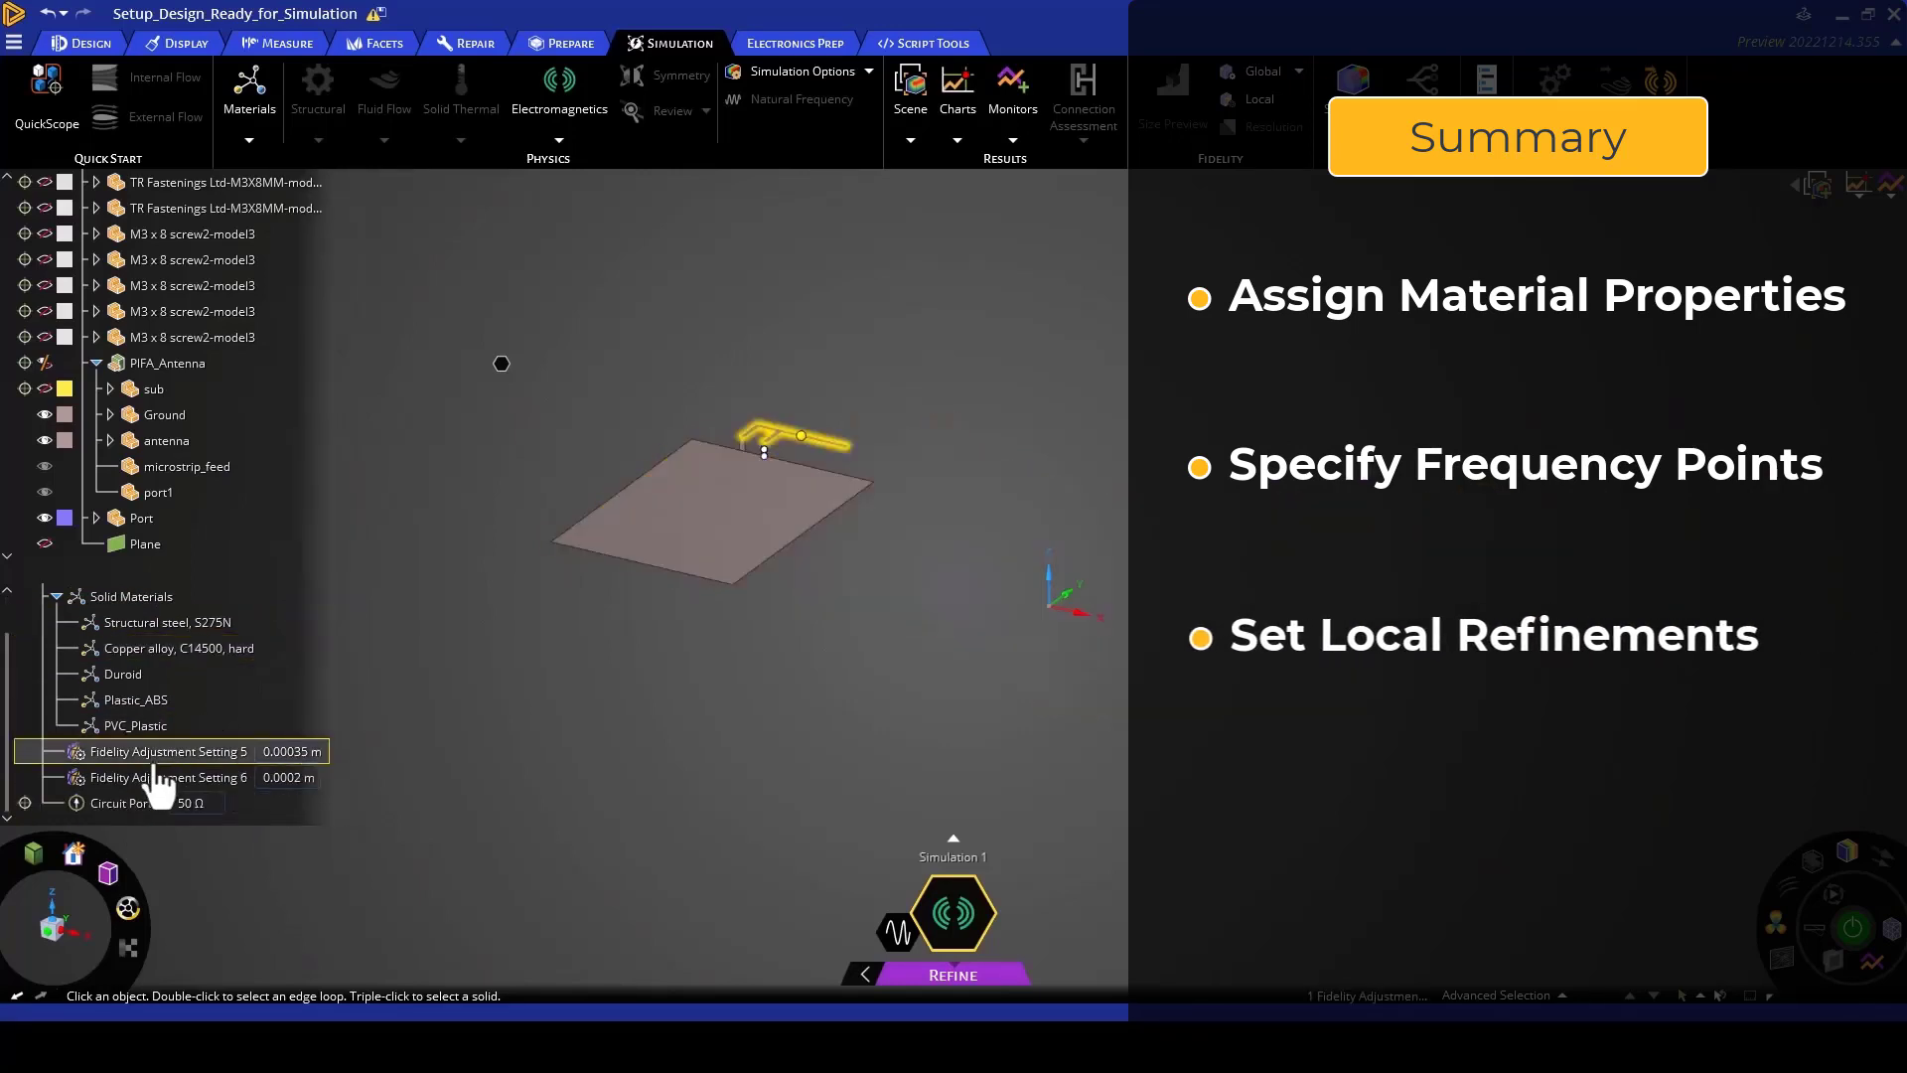
pyautogui.click(171, 776)
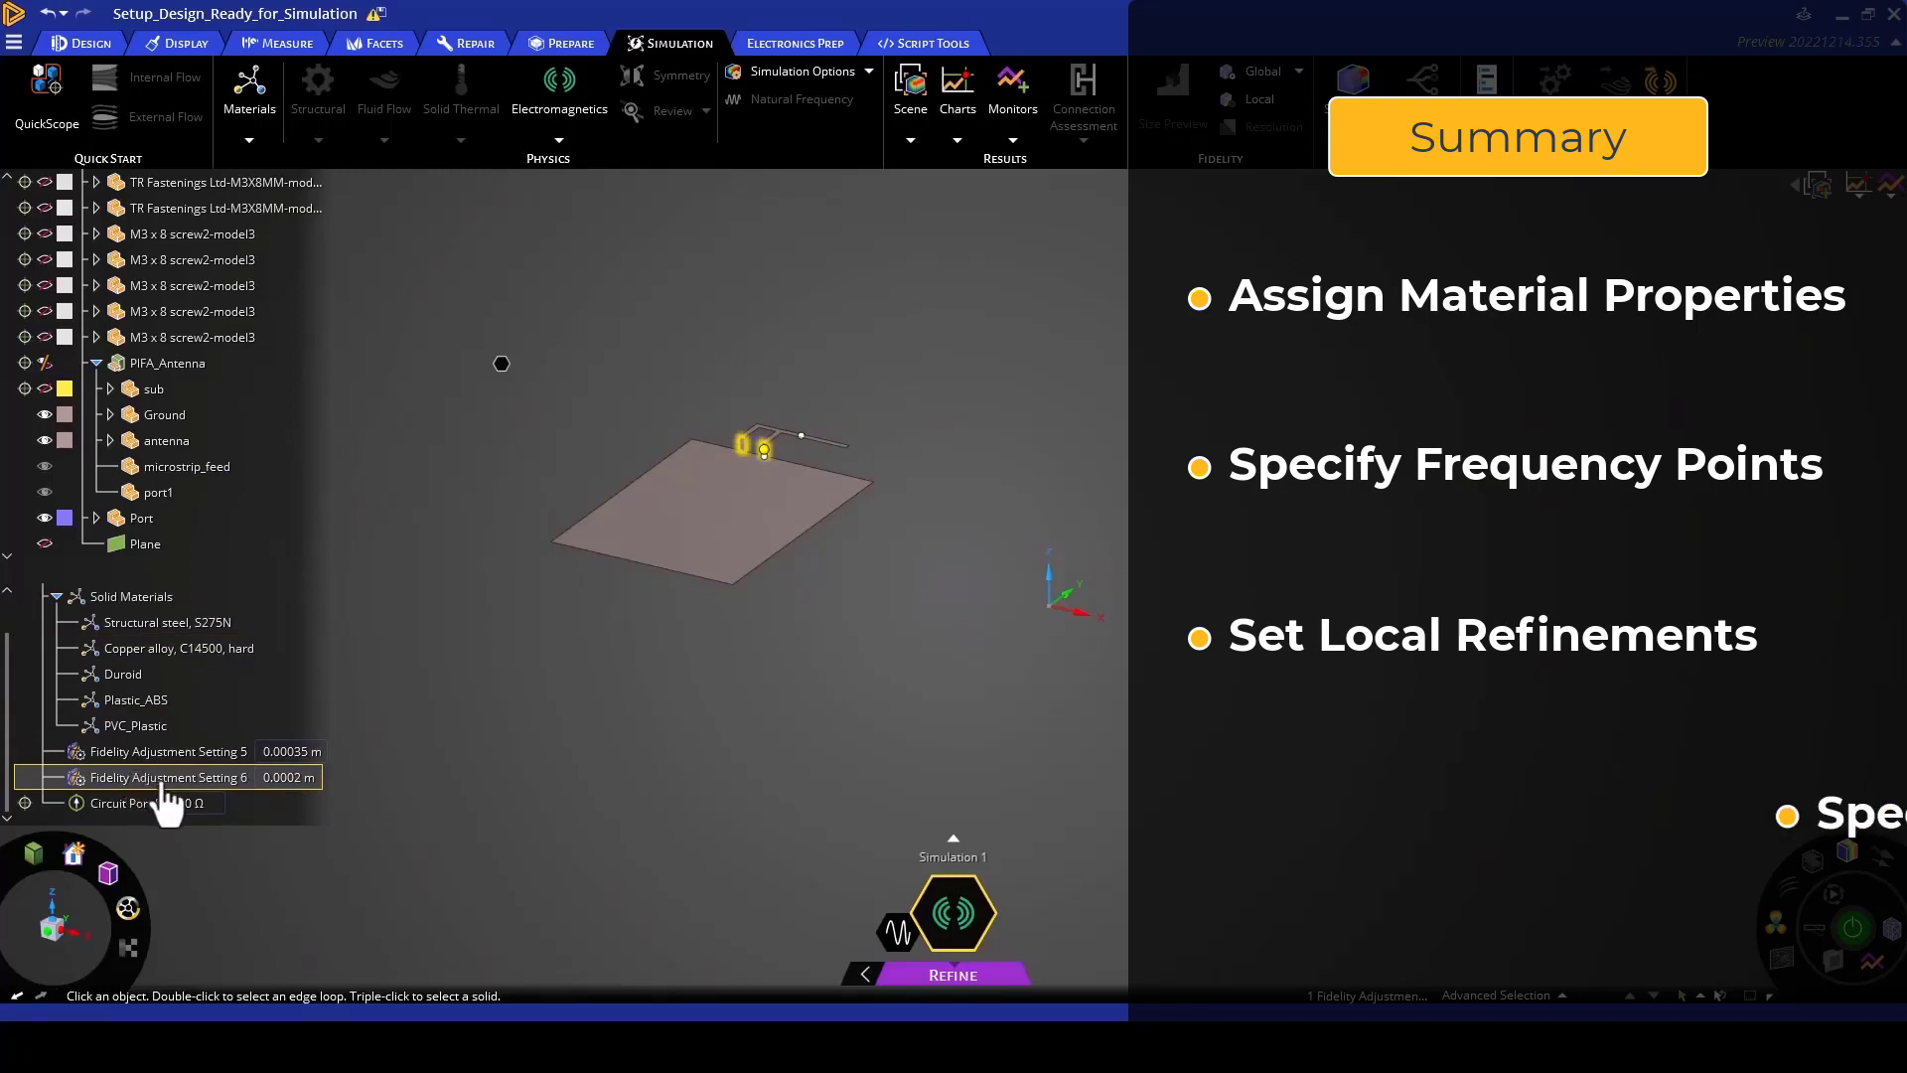
pyautogui.click(799, 72)
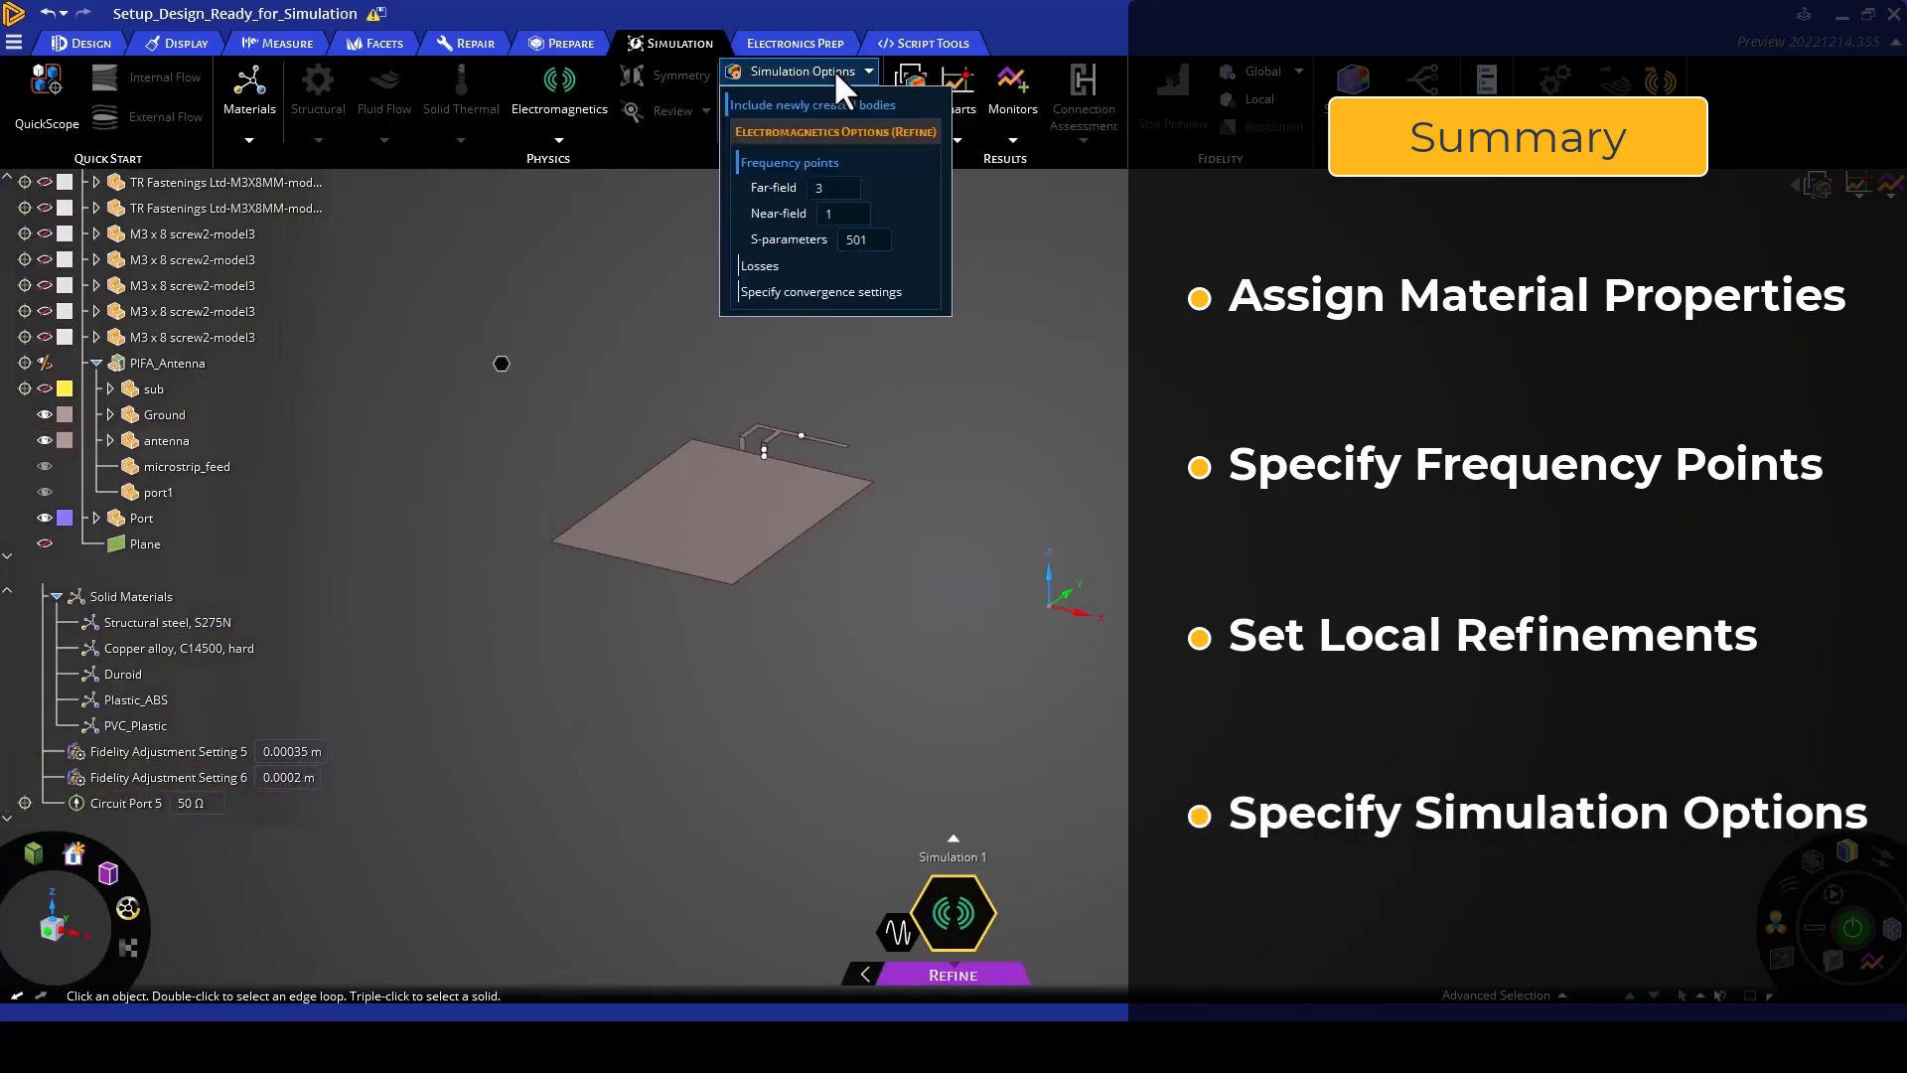
pyautogui.moveTo(745, 236)
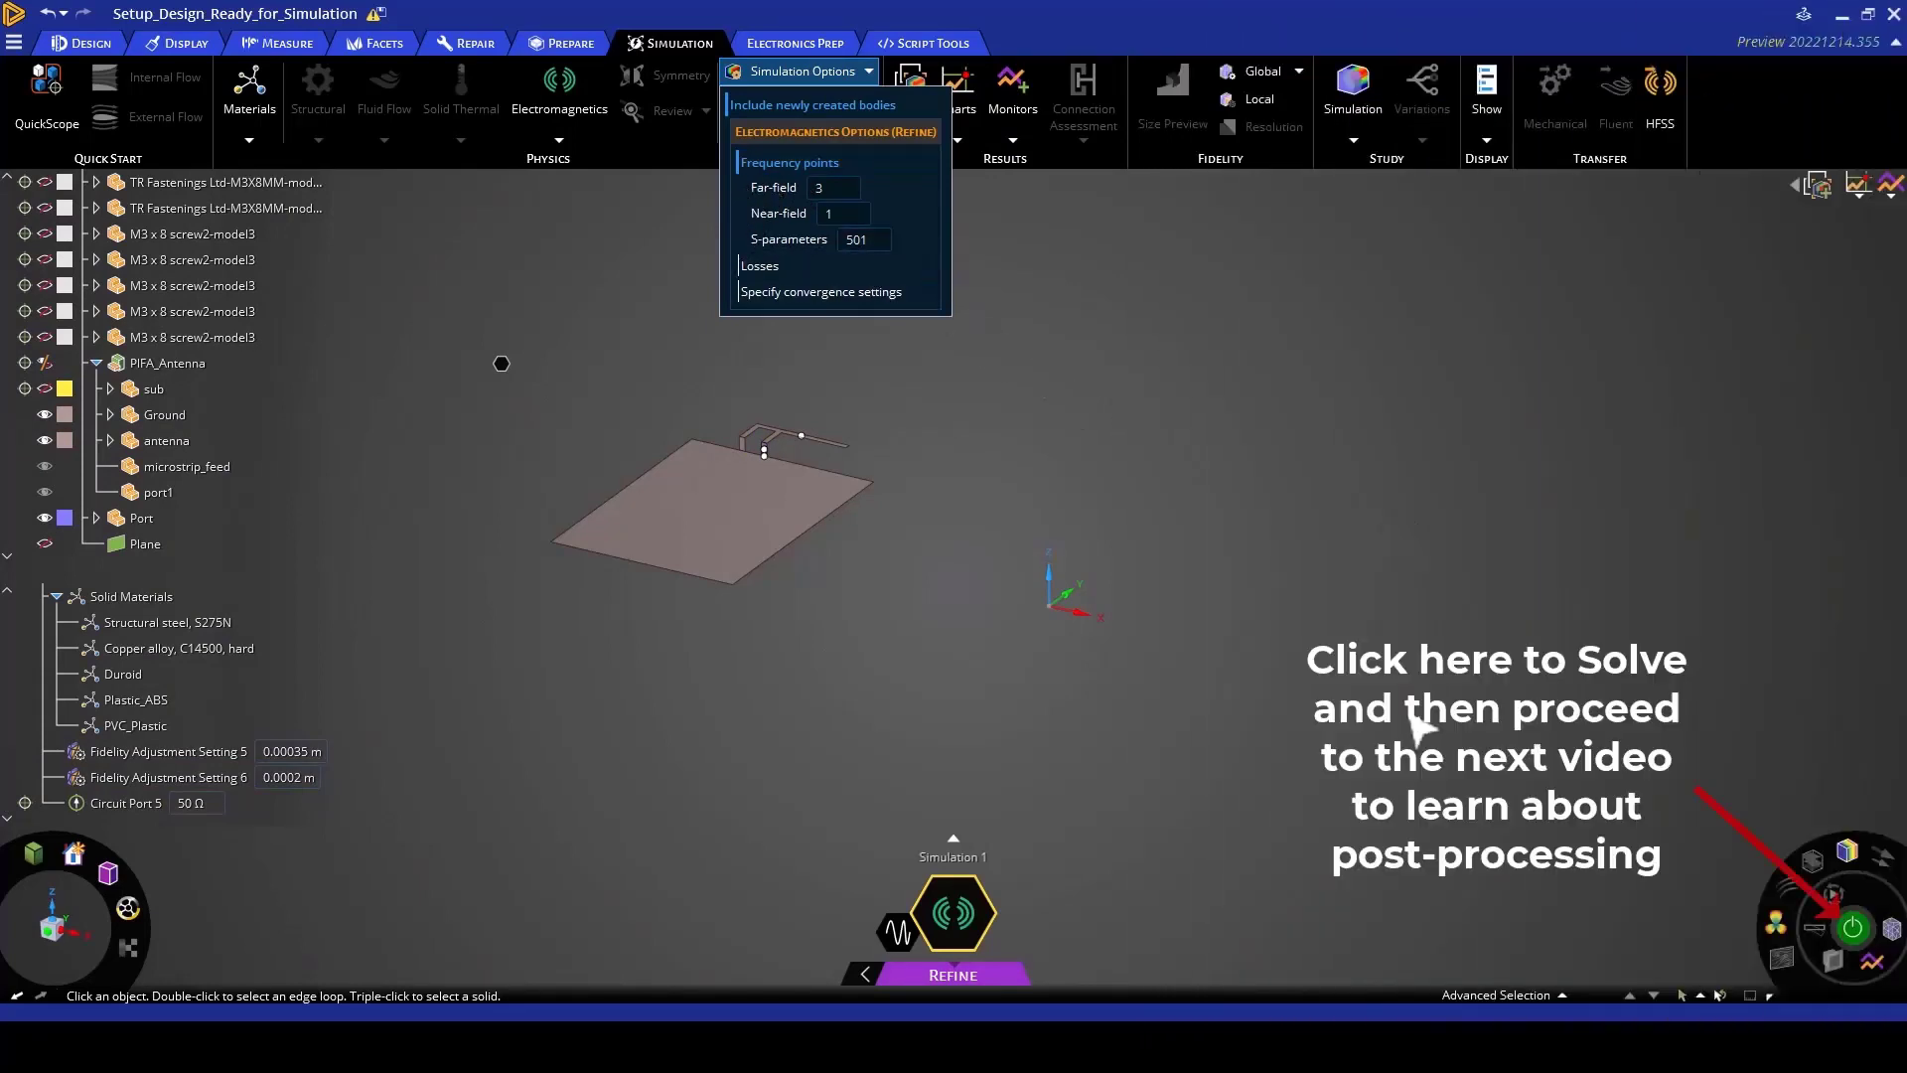
pyautogui.moveTo(1337, 694)
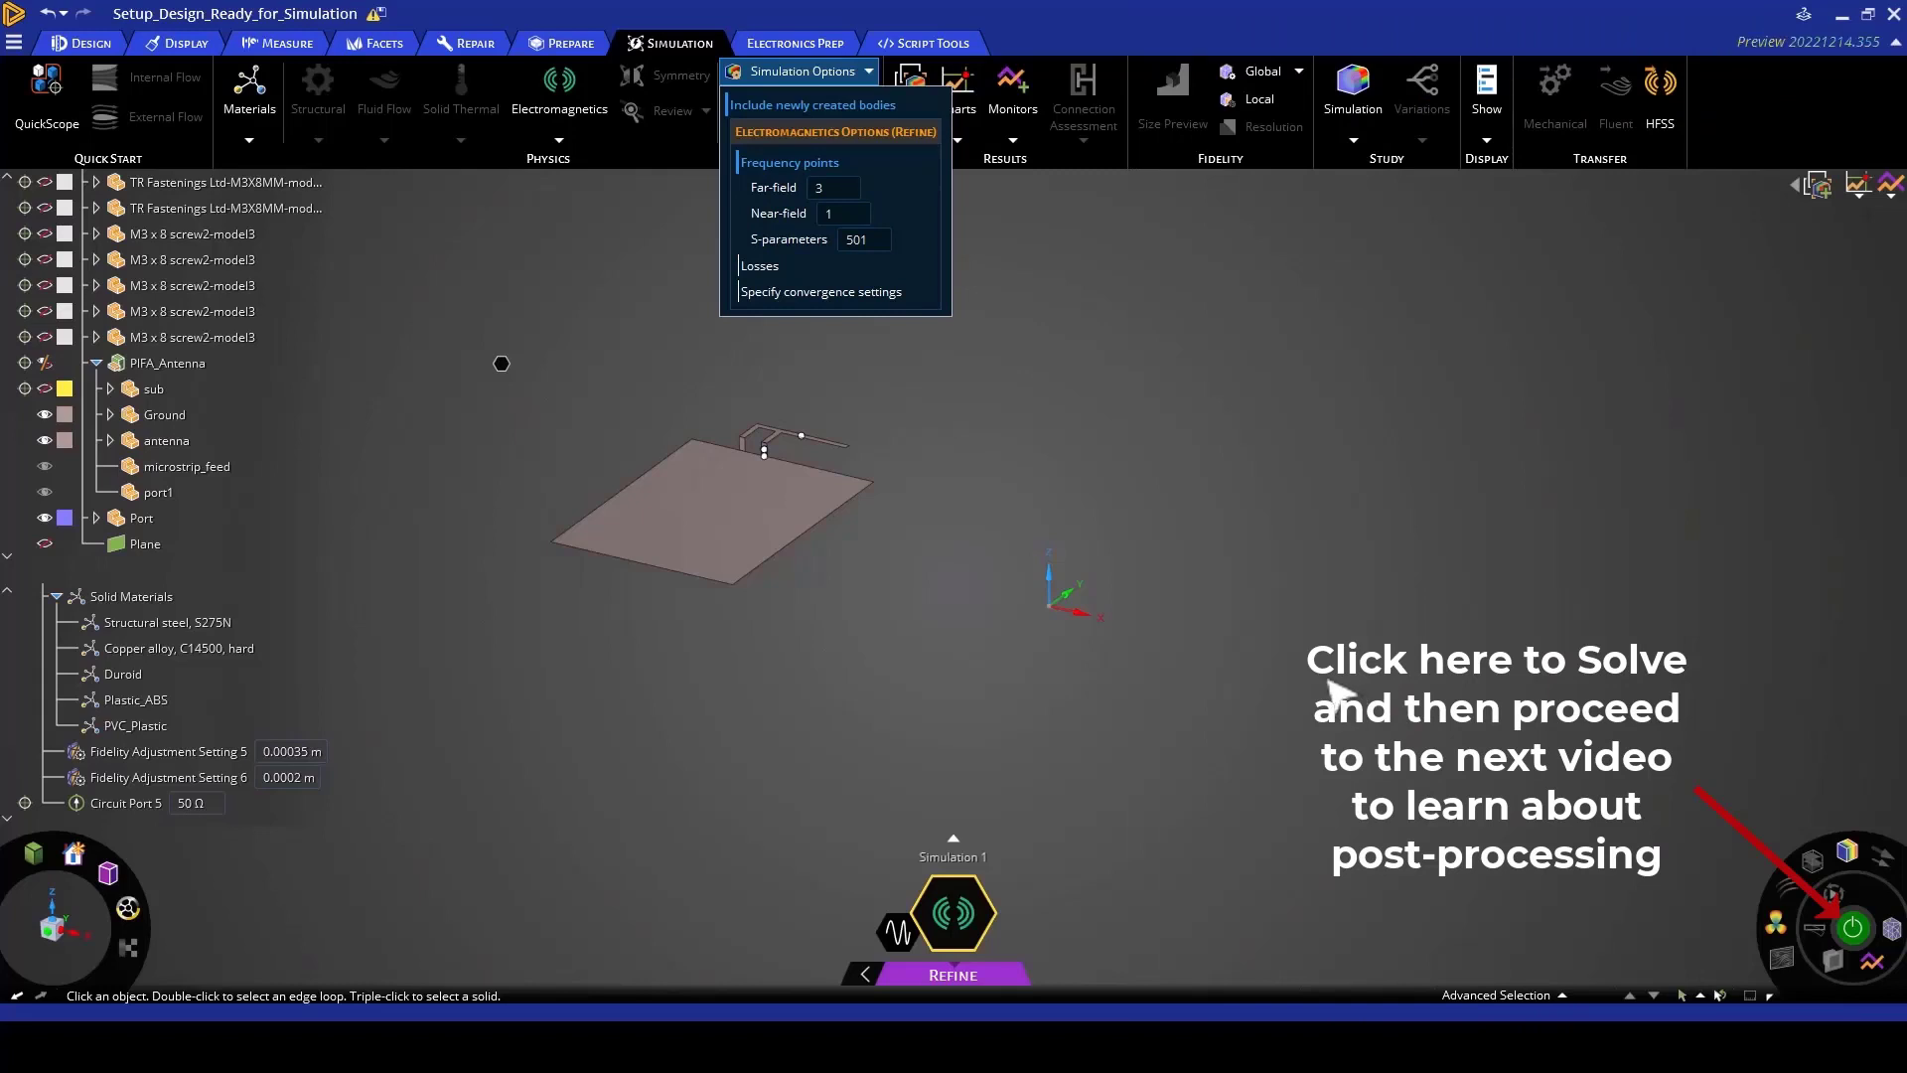